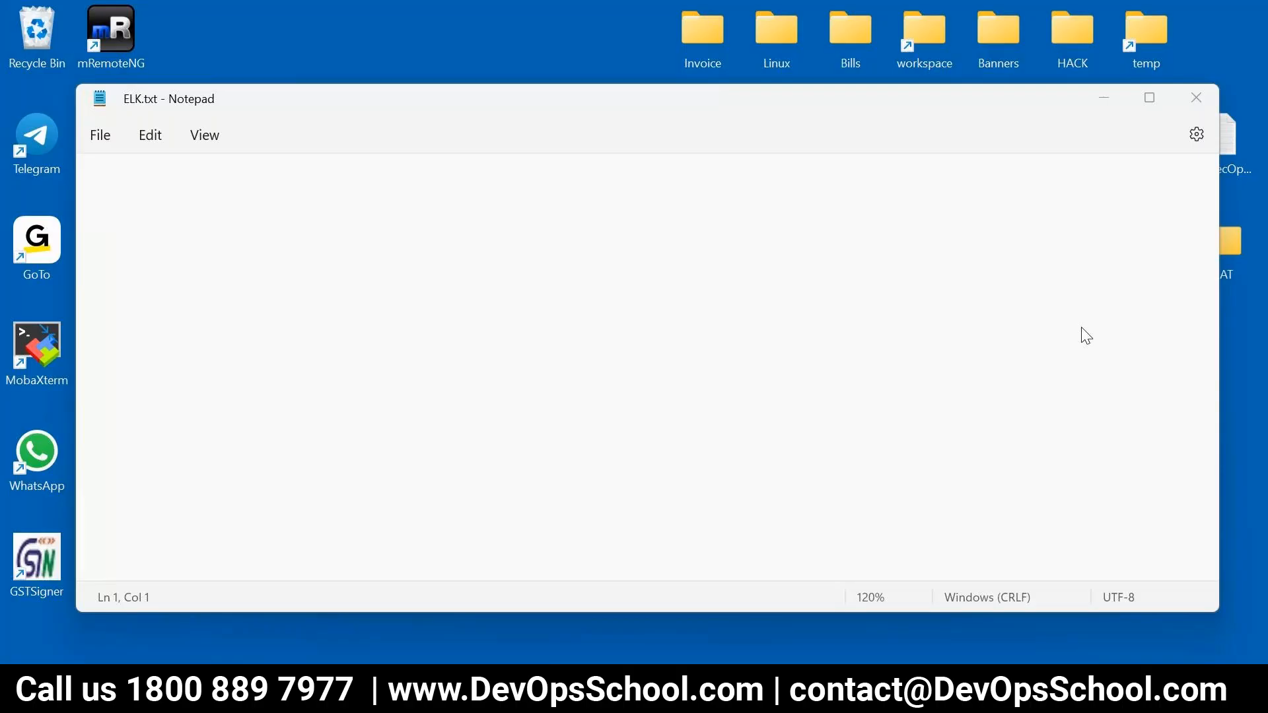
pyautogui.moveTo(1201, 330)
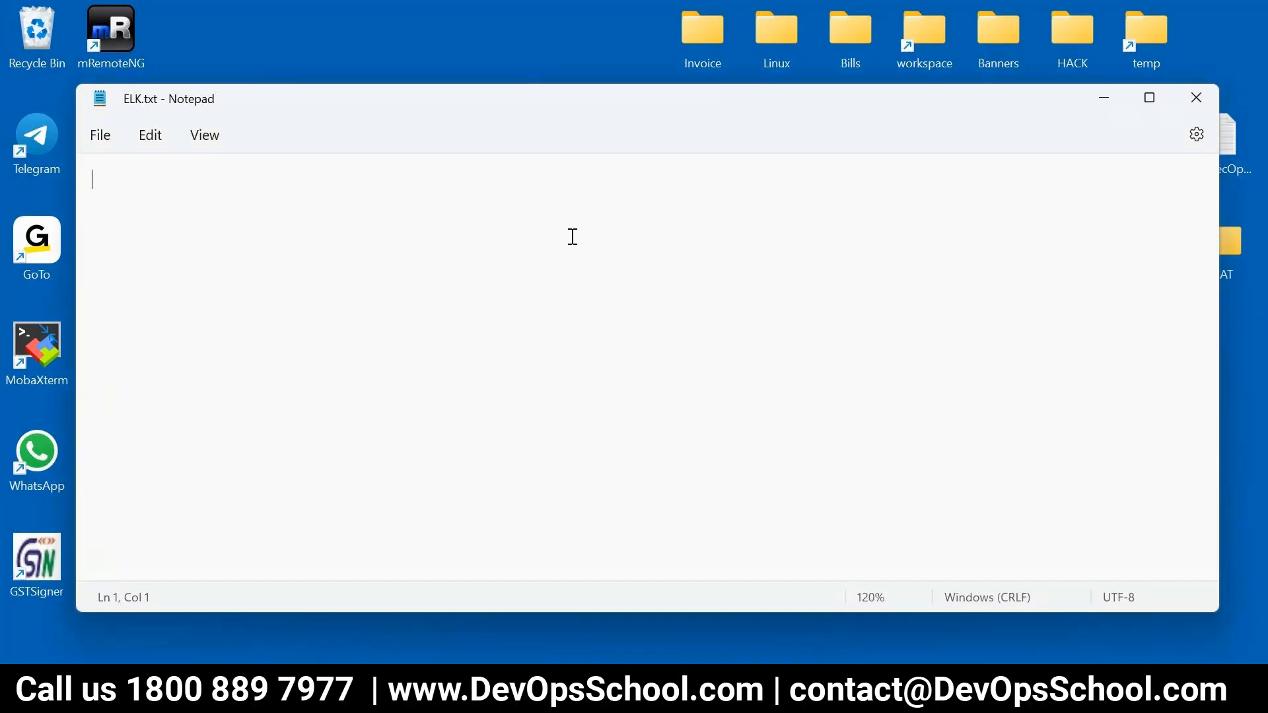
# Write the heading 'What is ELK?' and start an indented line beneath it.
pyautogui.write('what')
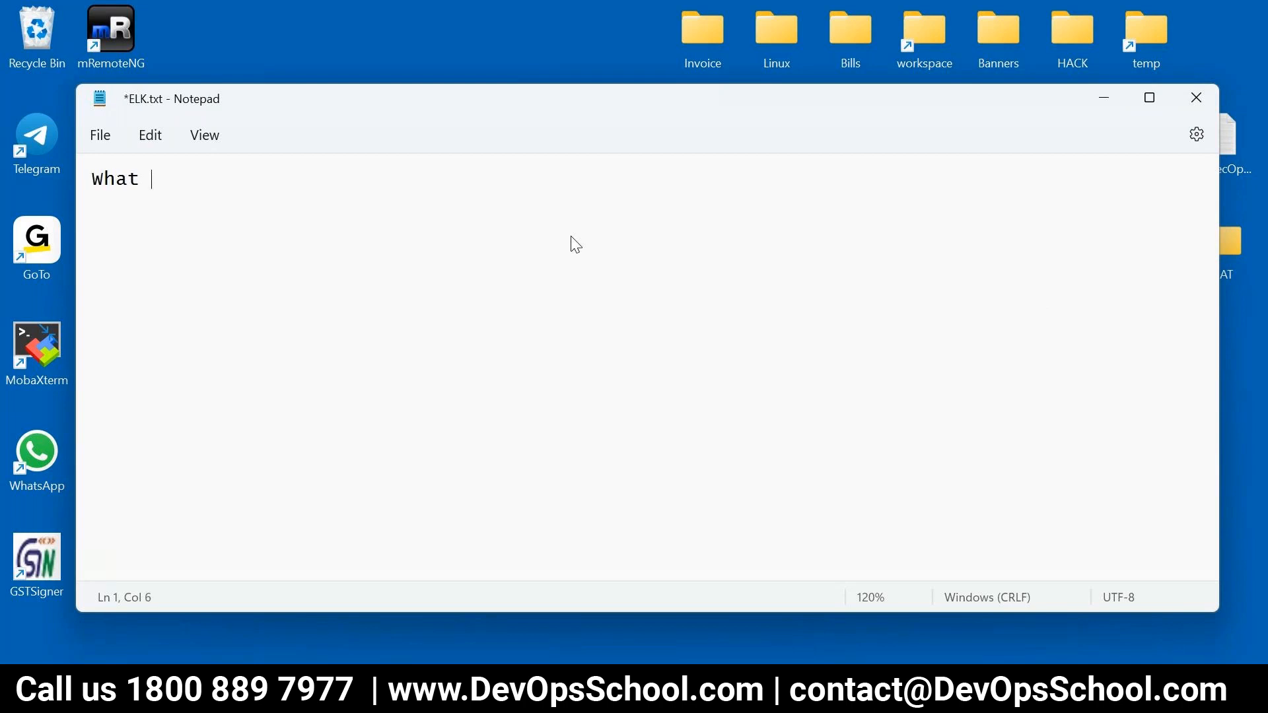
pyautogui.write('is ELK')
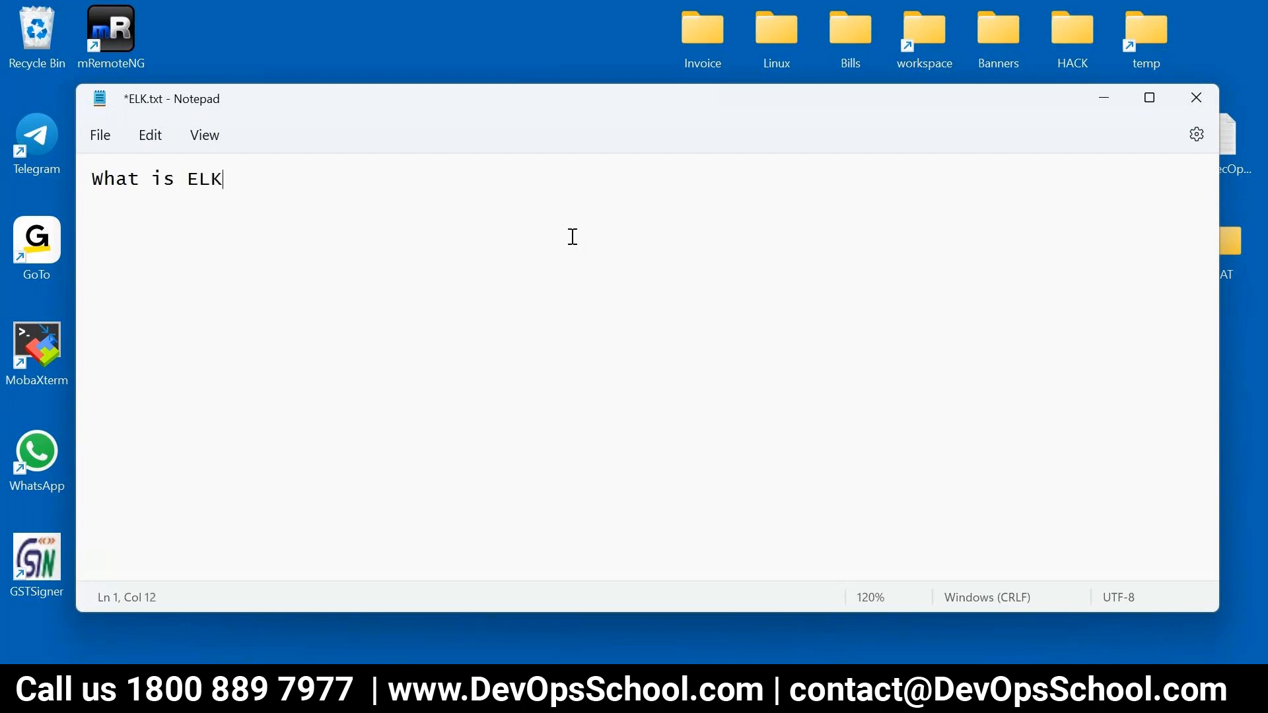
pyautogui.write('>?')
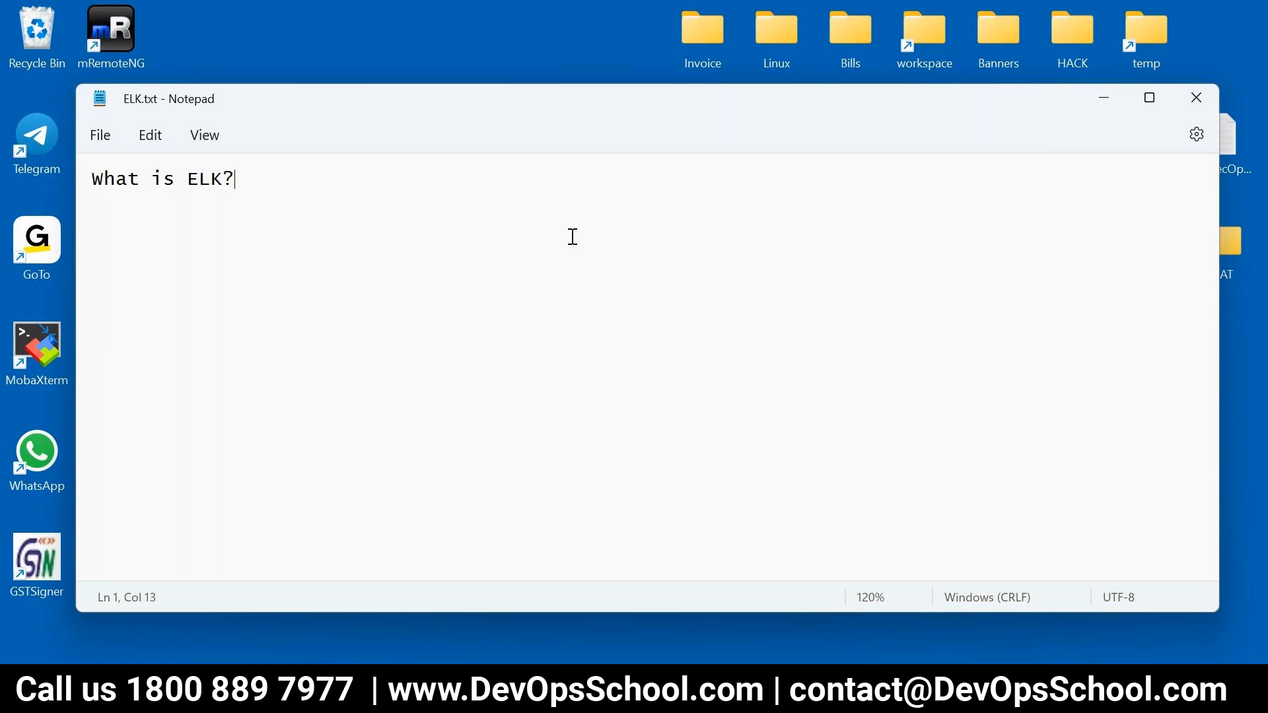
pyautogui.press('Return')
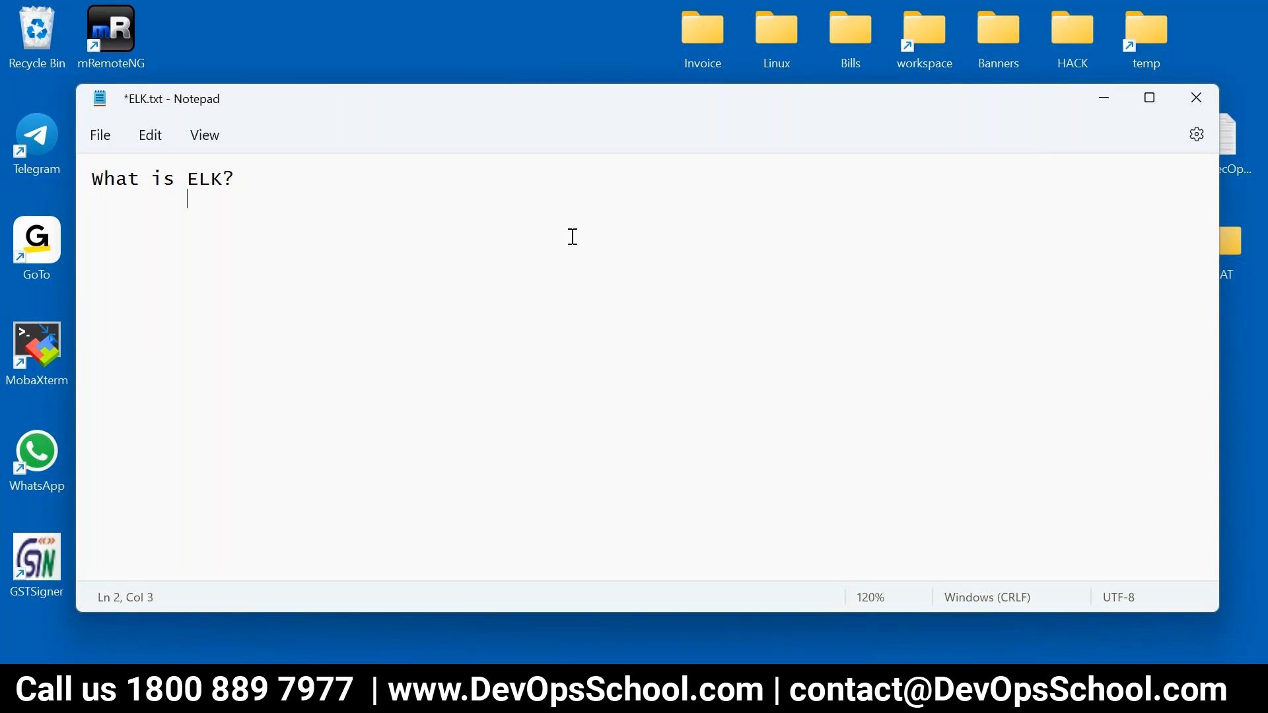
# Write 'Elasticsearch + Logstash + Kibana' on the indented line.
pyautogui.write('Els')
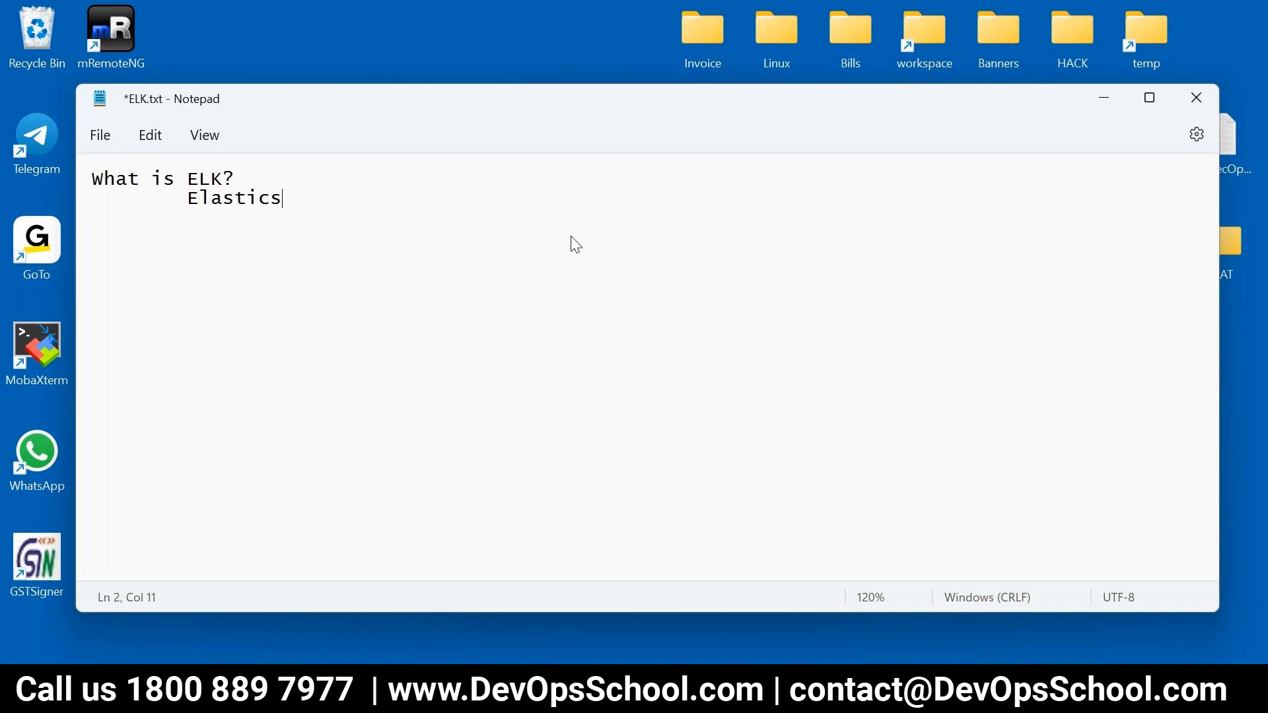
pyautogui.write('earch')
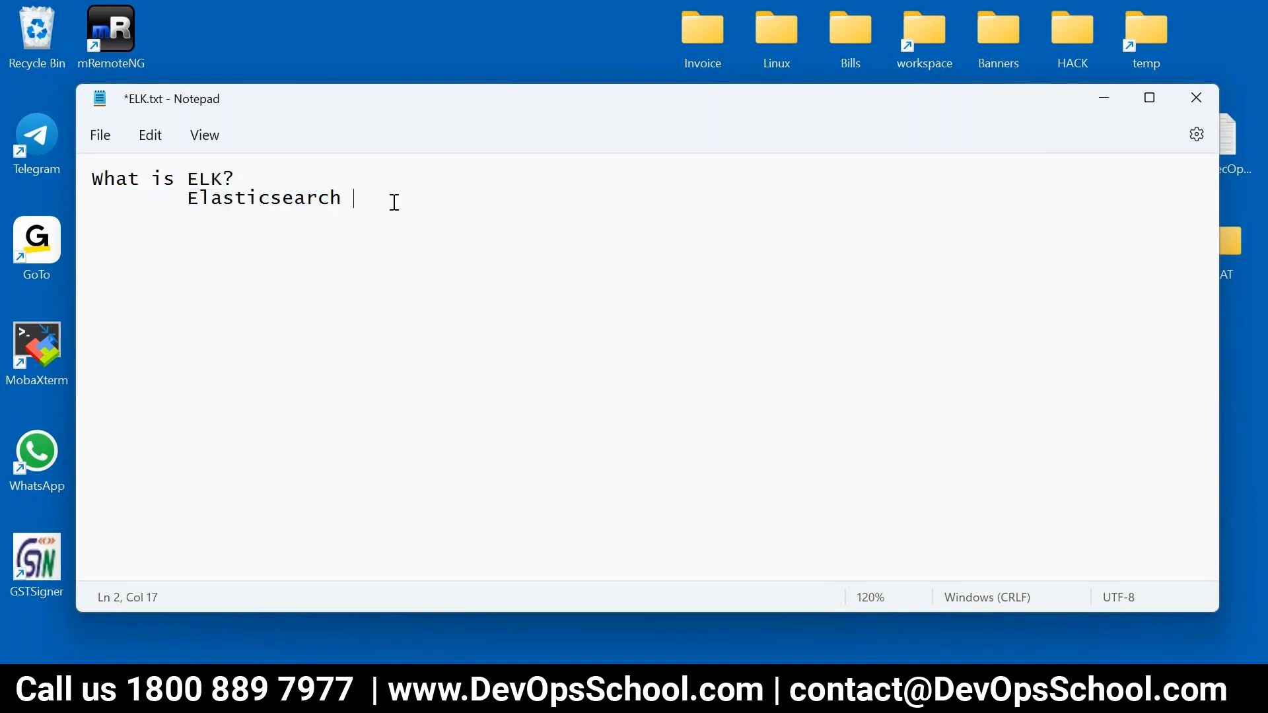
pyautogui.write('+')
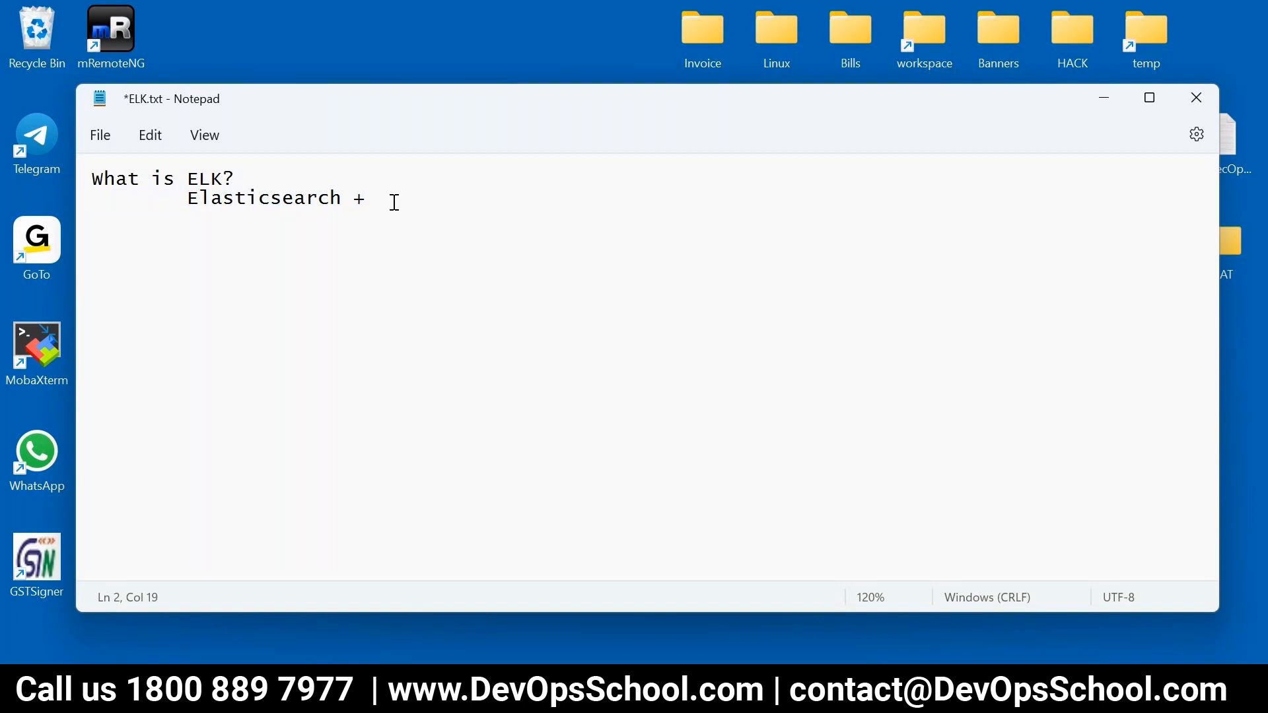
pyautogui.write('Logstash +')
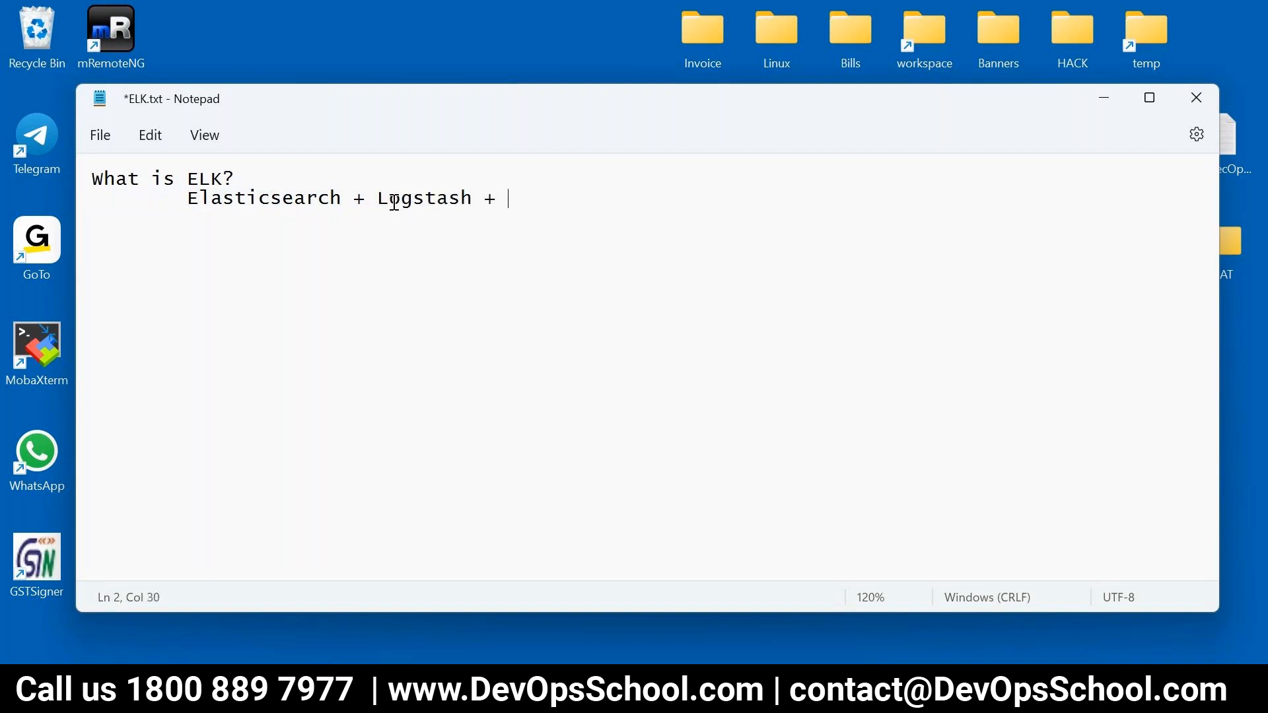
pyautogui.write('Ki')
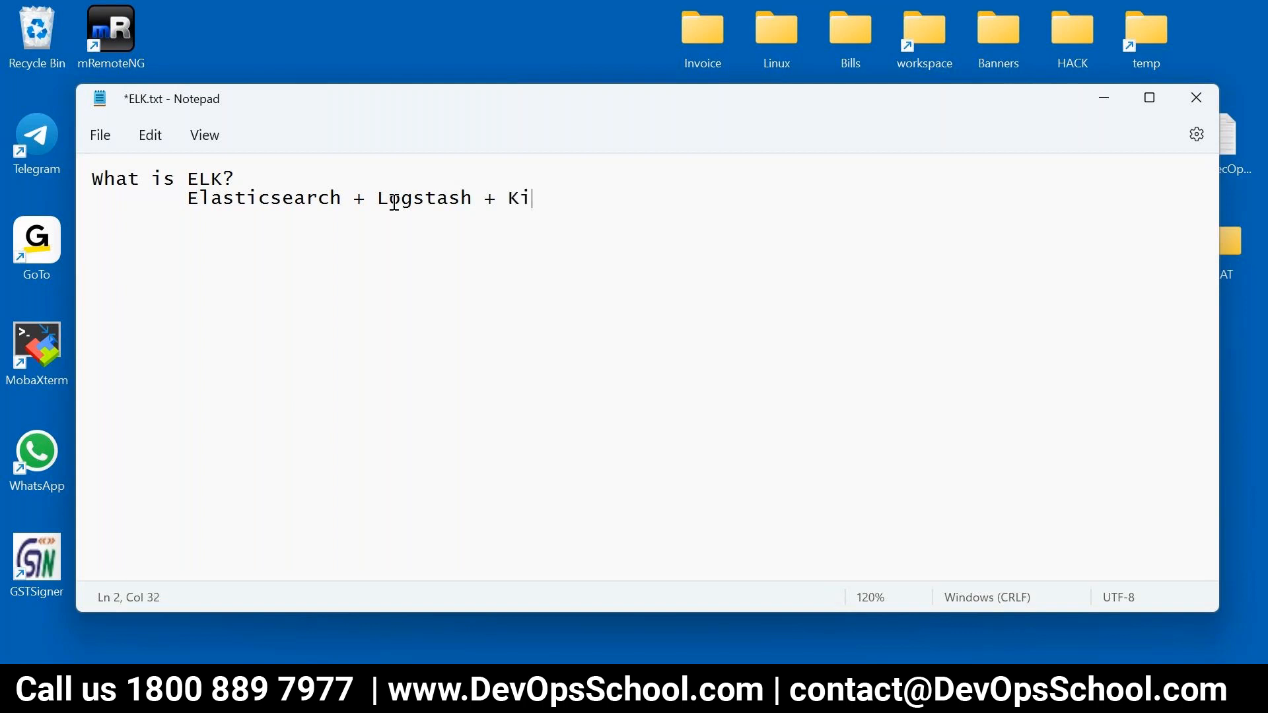
pyautogui.write('bana')
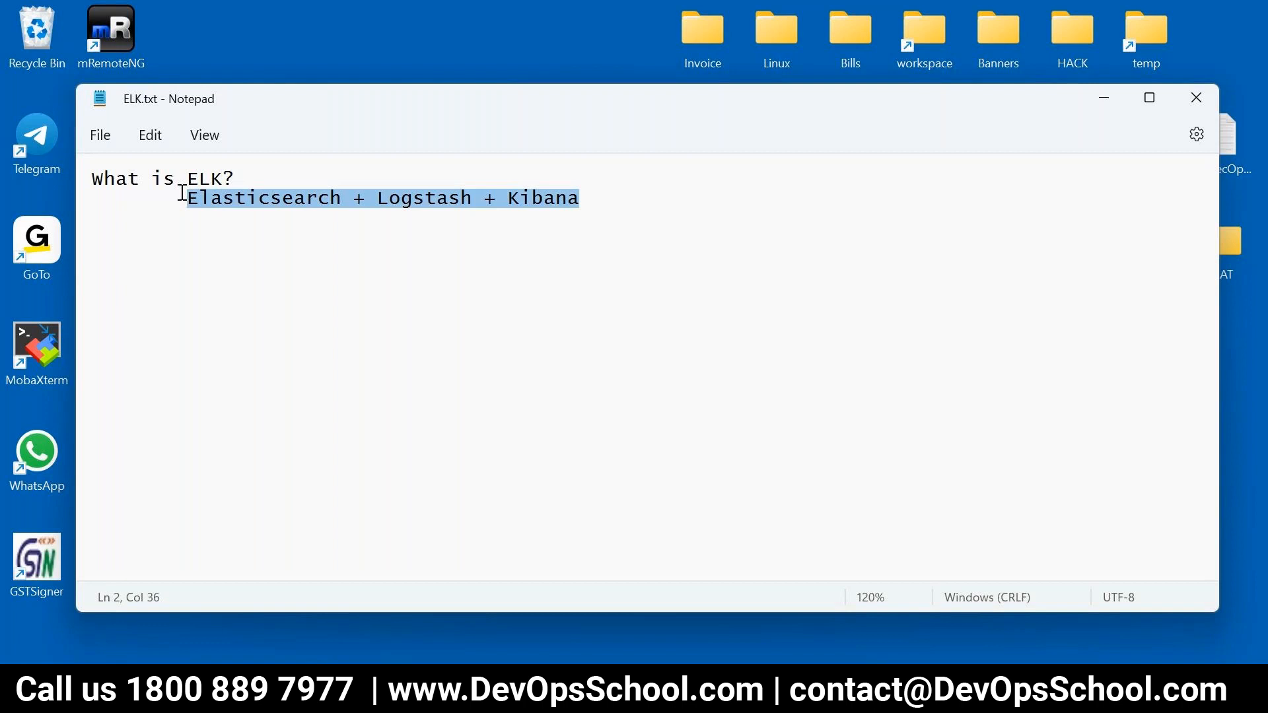
# Duplicate the stack line and extend the copy with '+ Beats'.
pyautogui.click(271, 197)
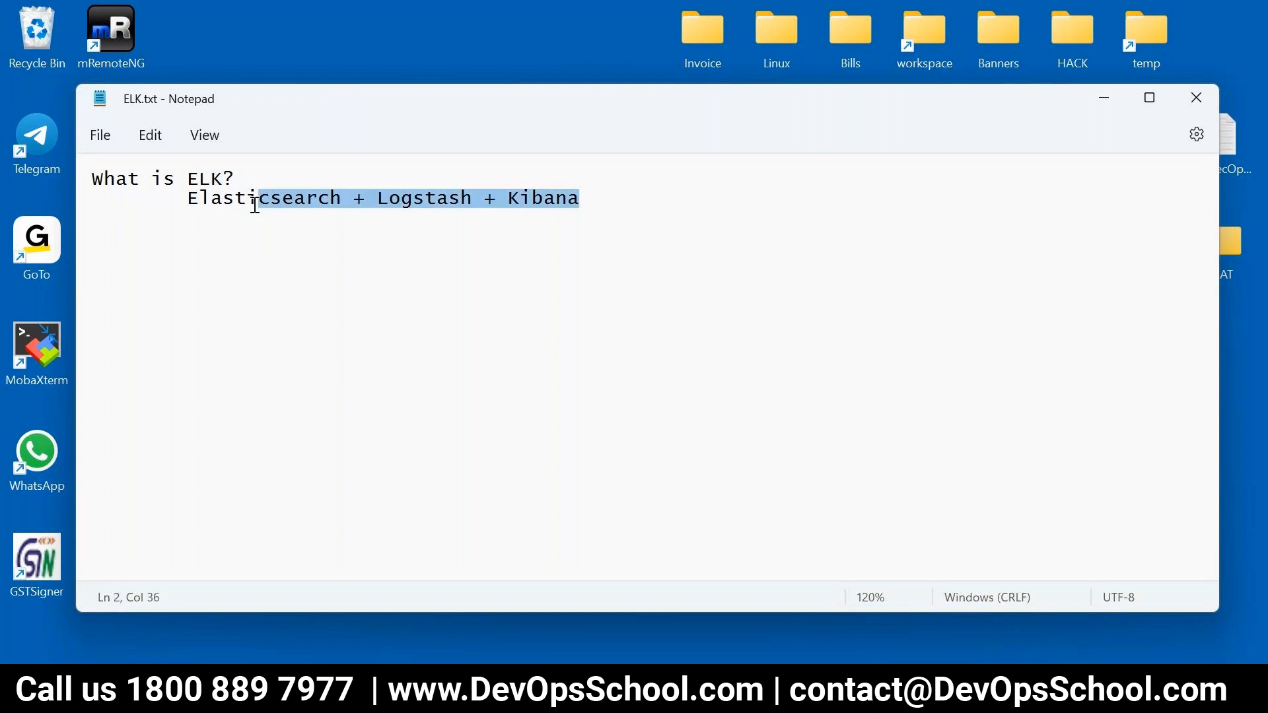
pyautogui.click(594, 198)
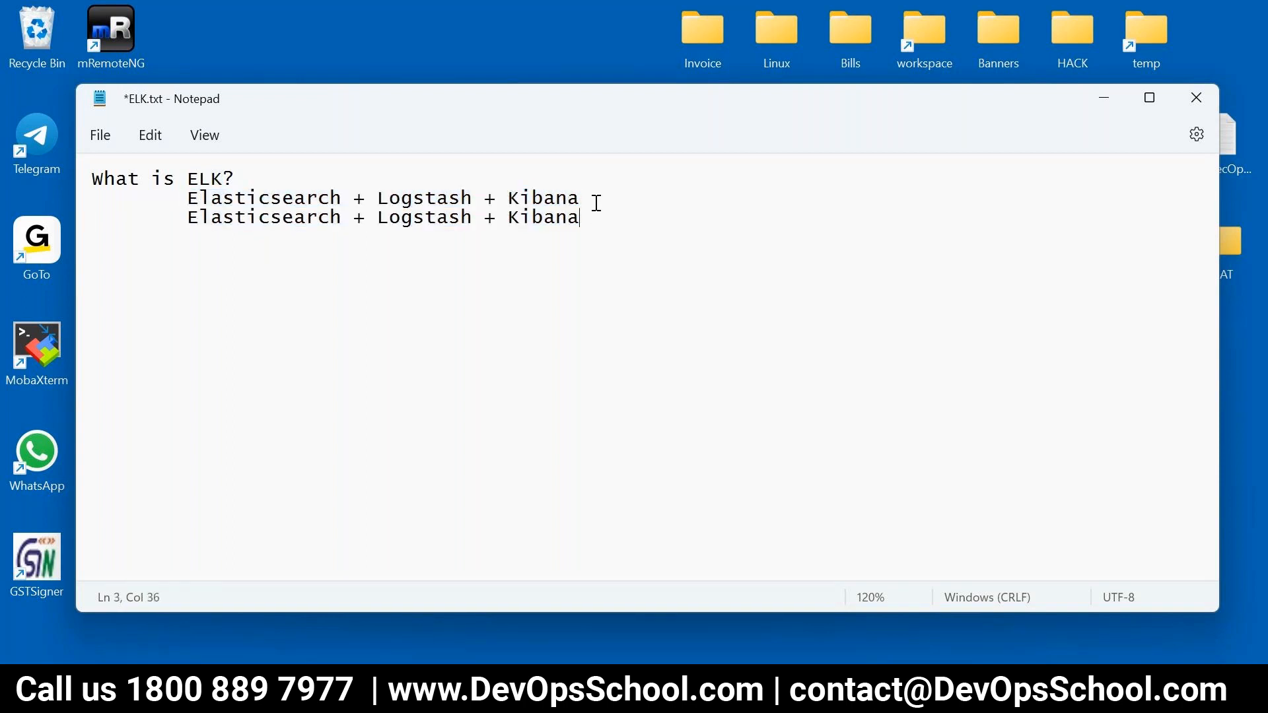
pyautogui.click(247, 222)
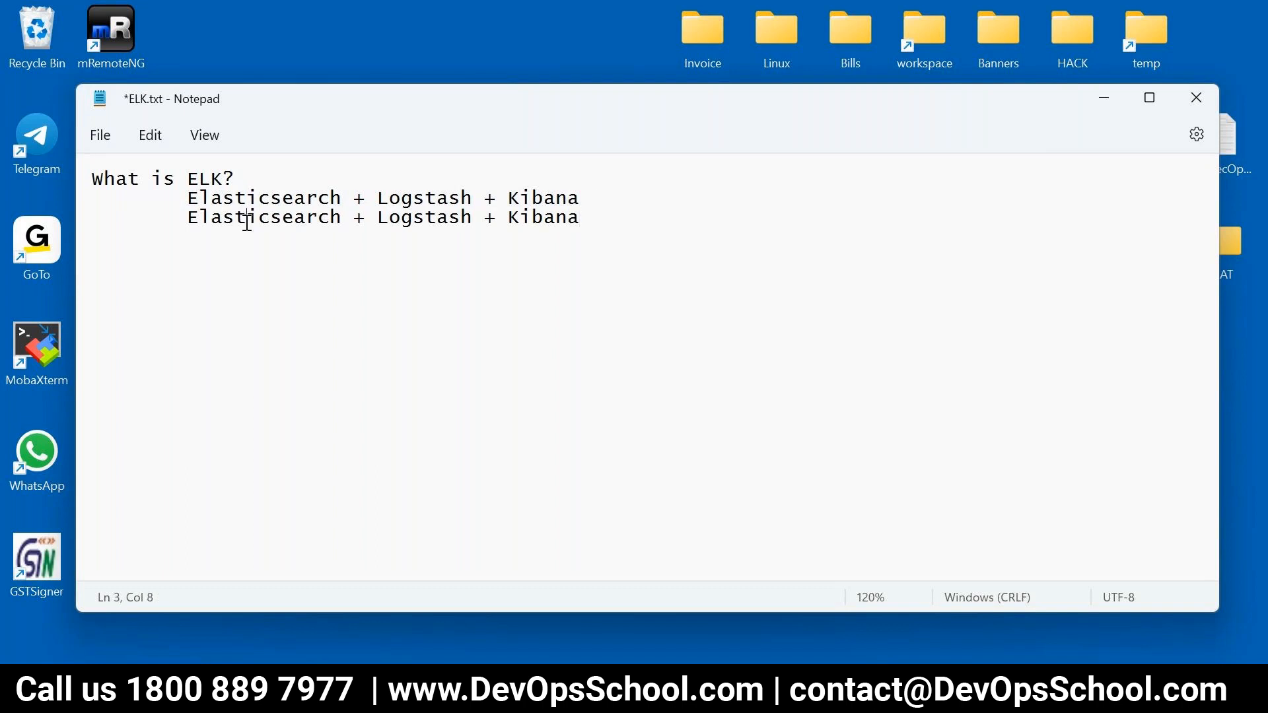
pyautogui.click(562, 217)
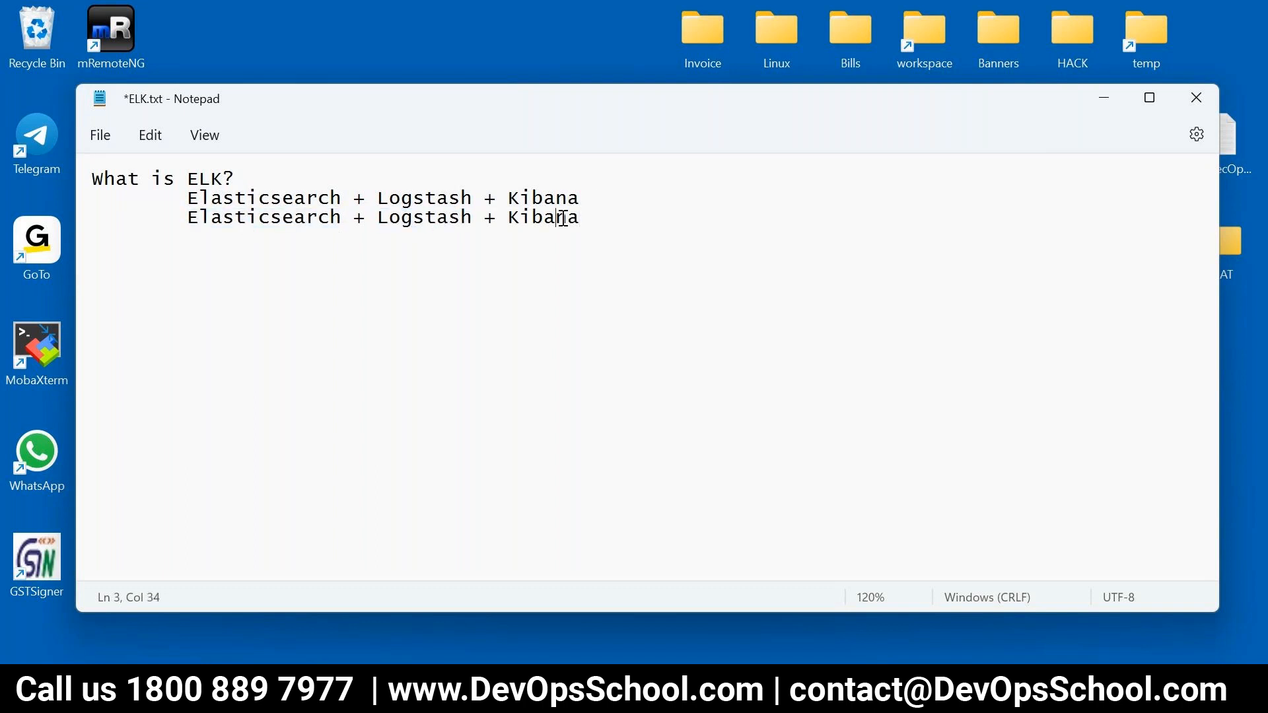
pyautogui.write('+')
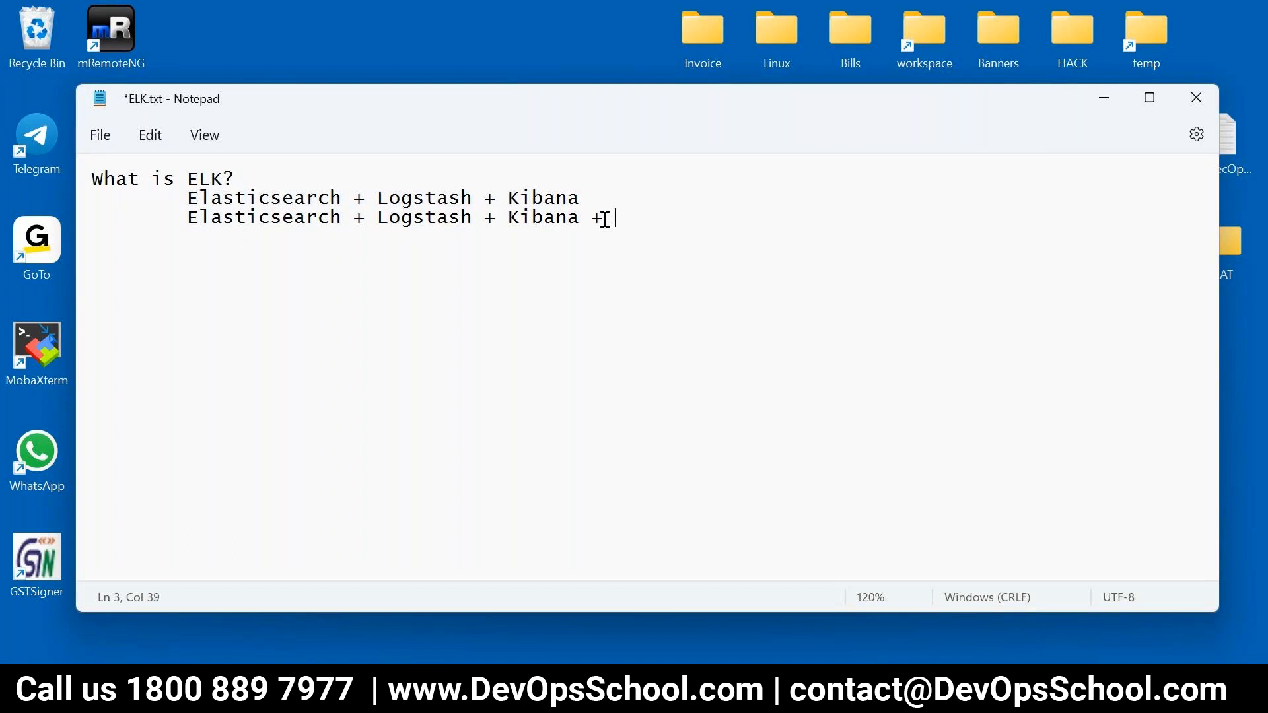
pyautogui.write('Beats')
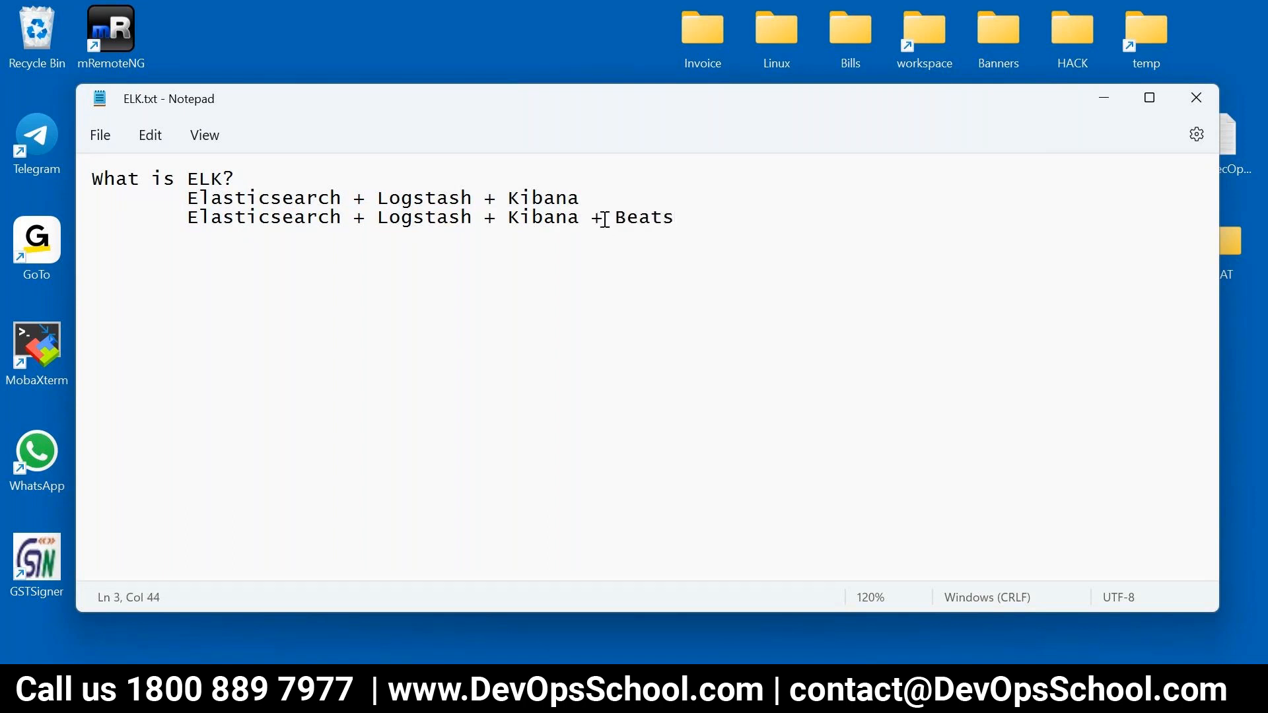
# Extend the heading to 'What is ELK? / ELBK?' and save.
pyautogui.doubleClick(210, 178)
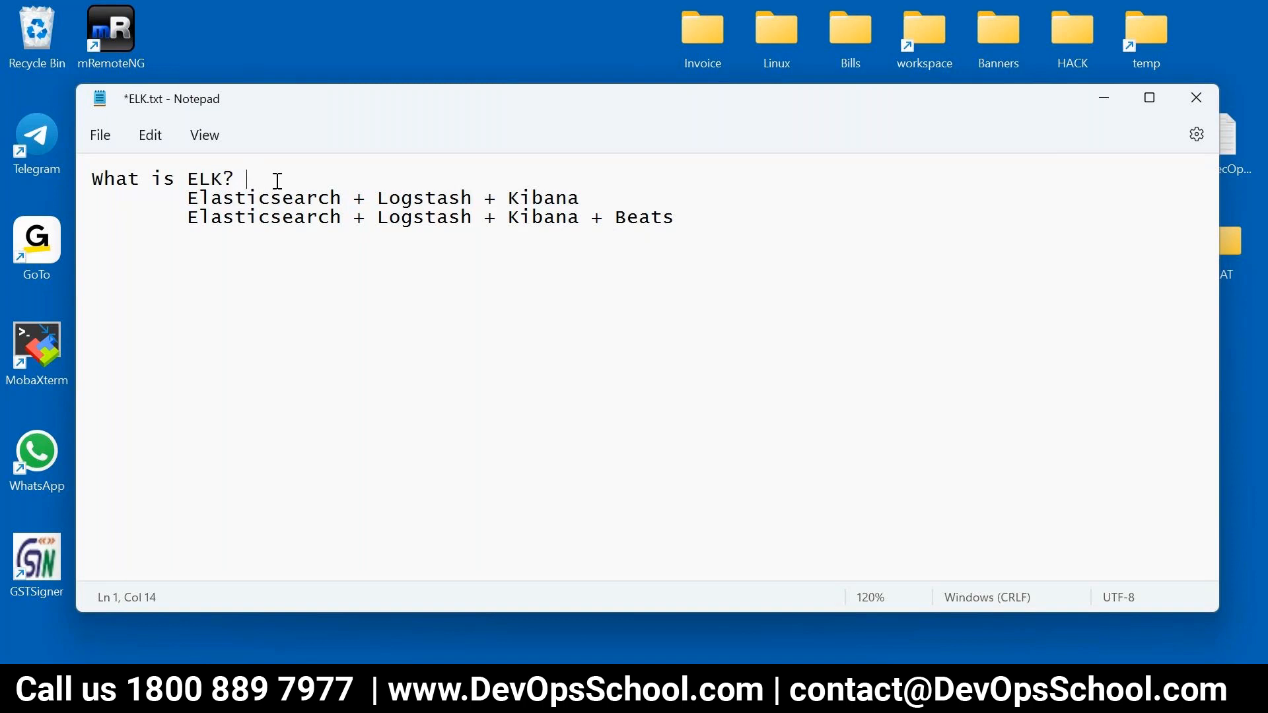
pyautogui.write('/ ELK')
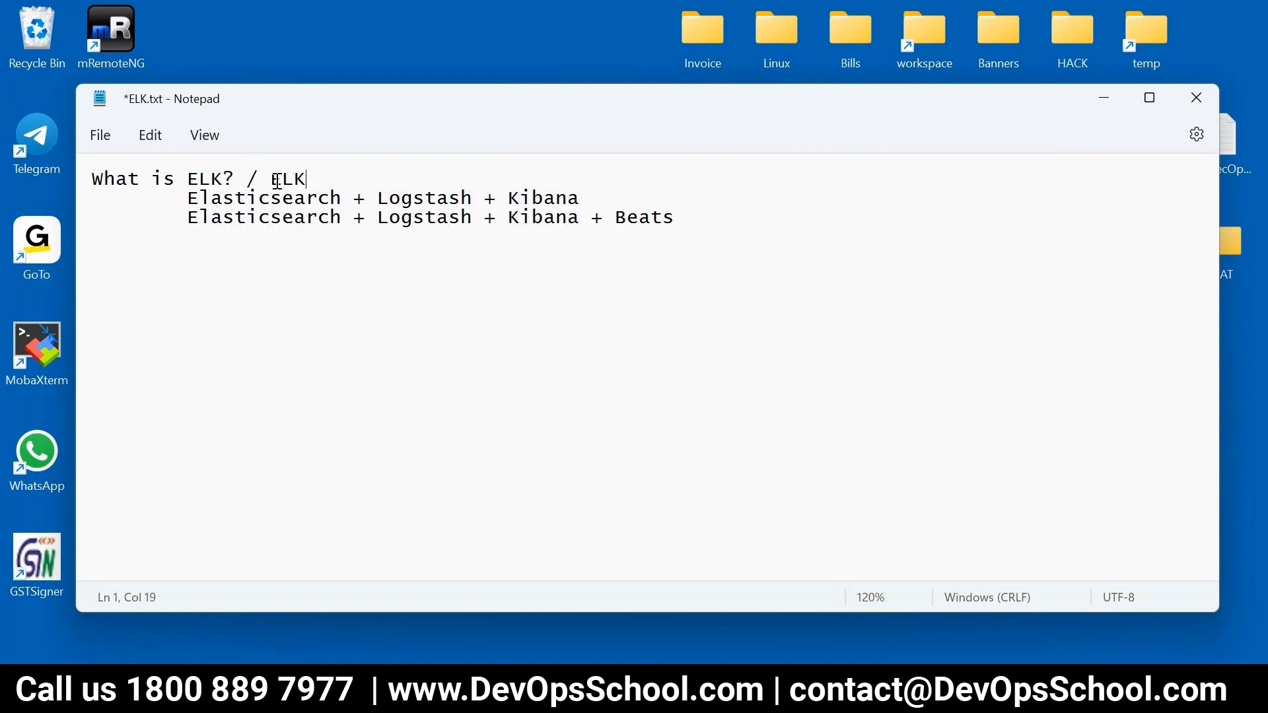
pyautogui.write('B')
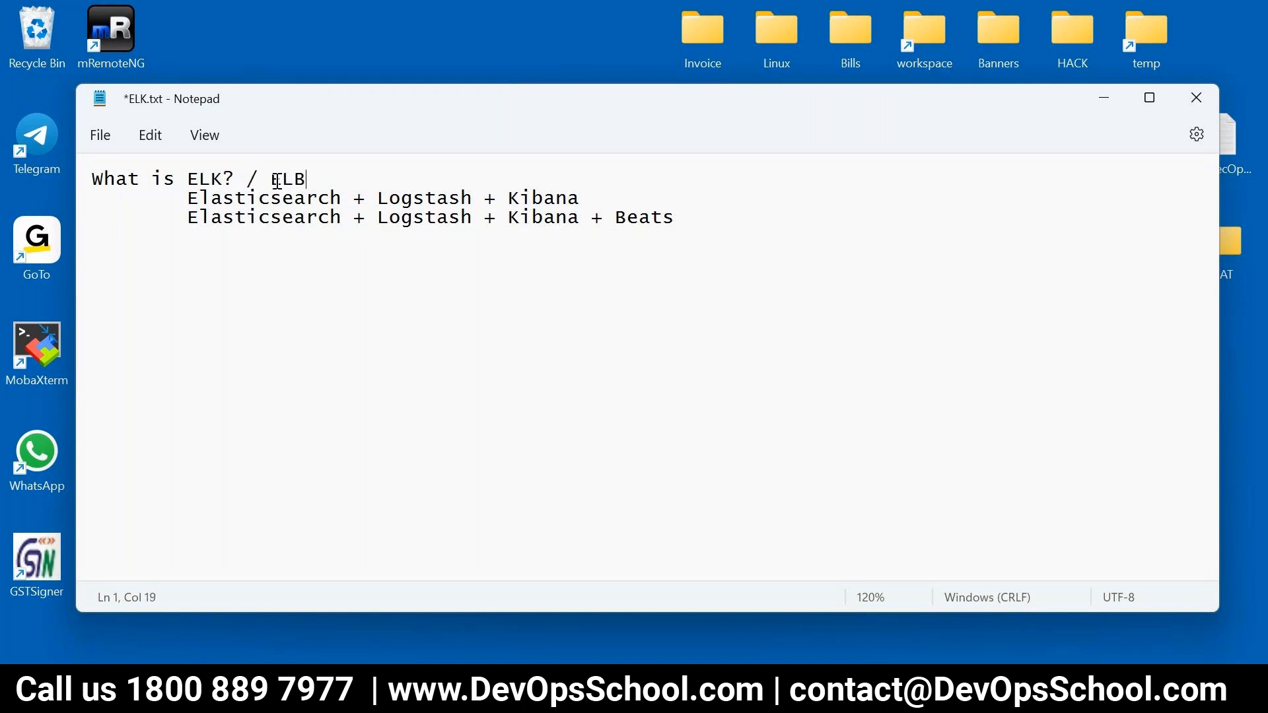
pyautogui.write('K?')
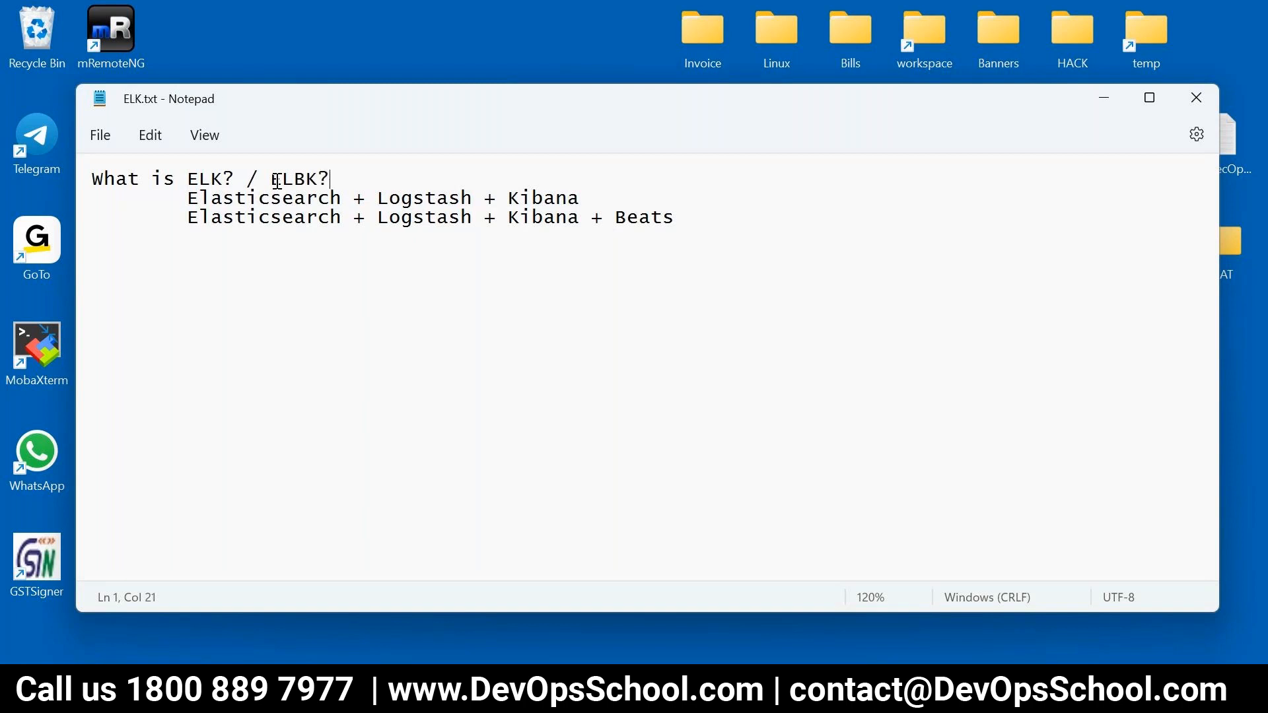
pyautogui.press('ctrl+a')
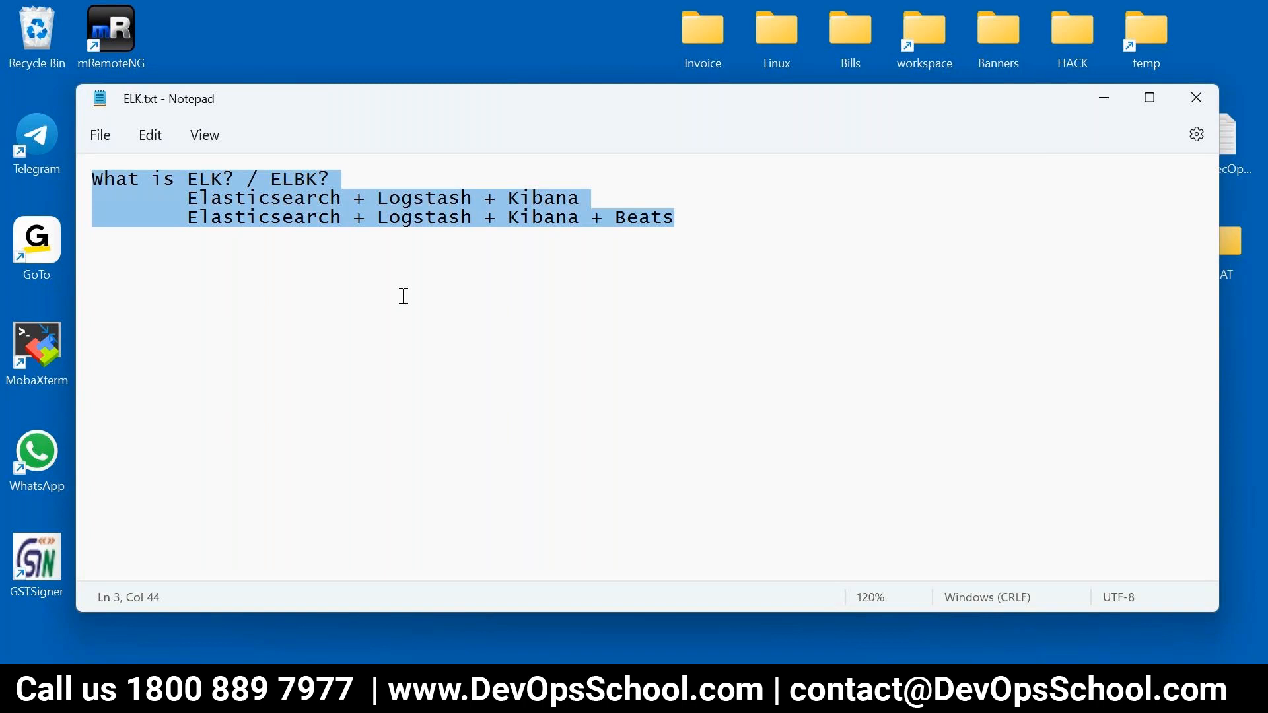
# Add an indented line 'From Elastic' below the stack list.
pyautogui.click(702, 217)
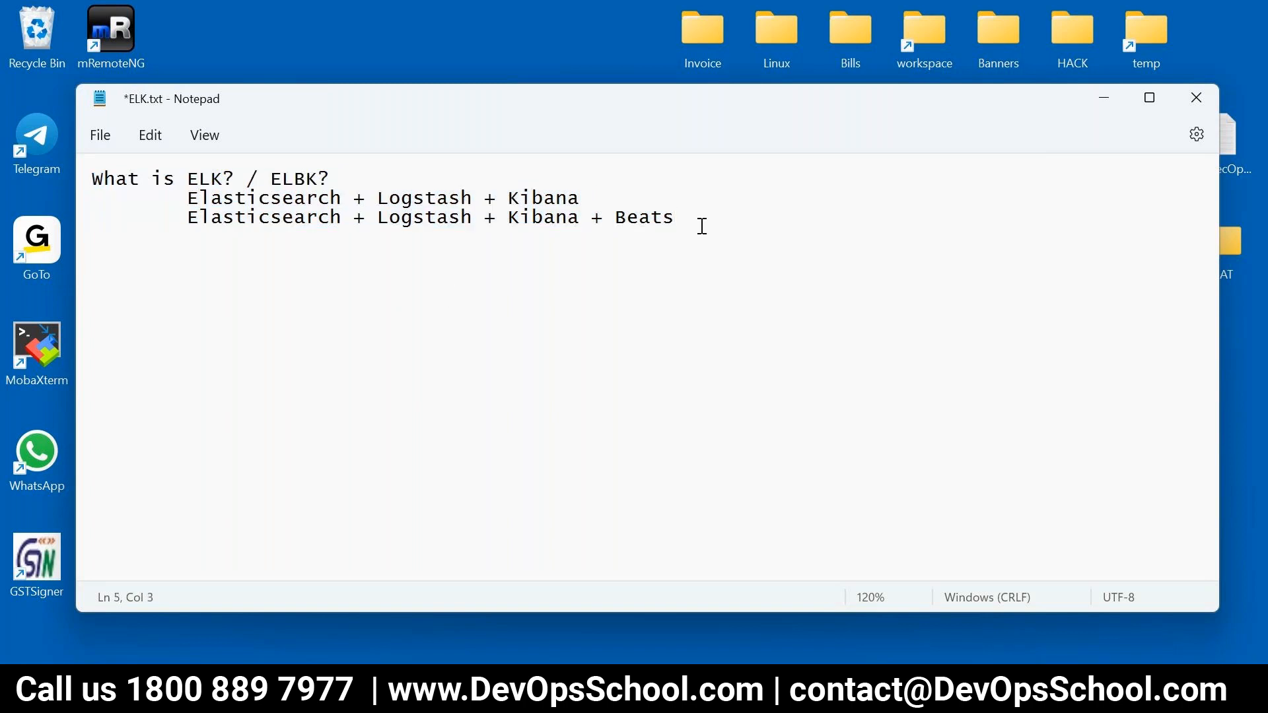
pyautogui.write('From E')
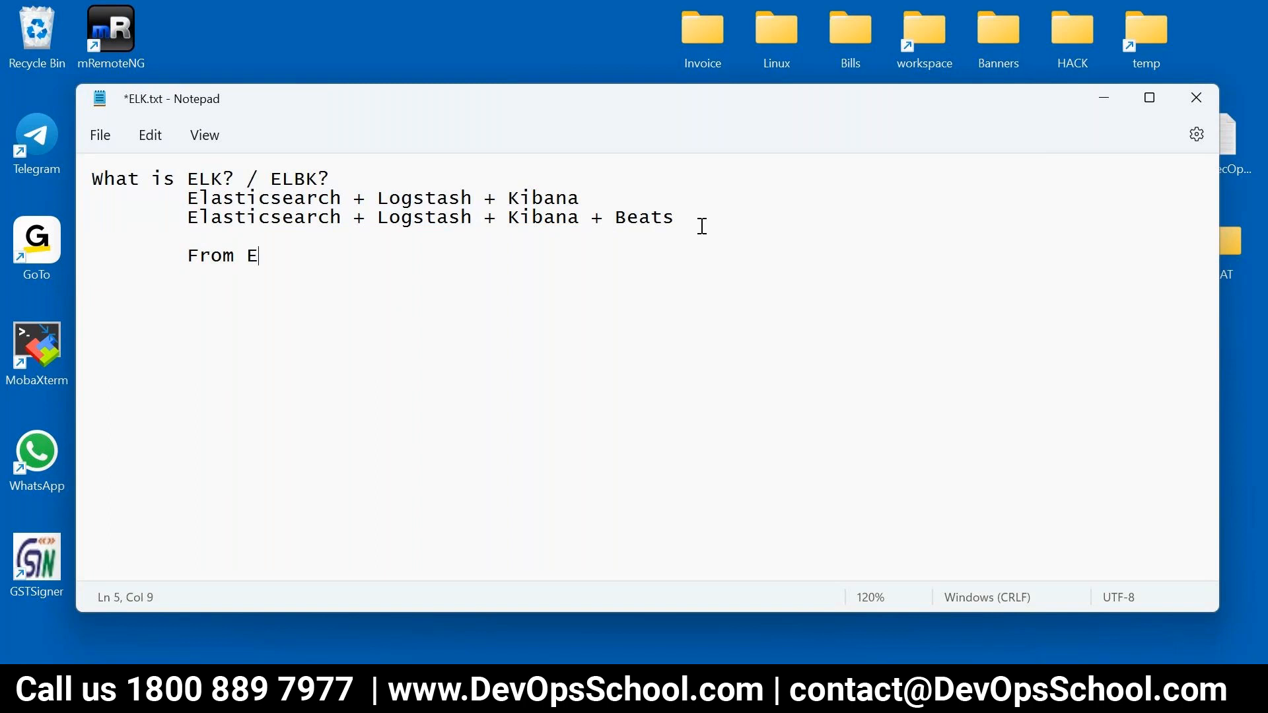
pyautogui.write('lastic')
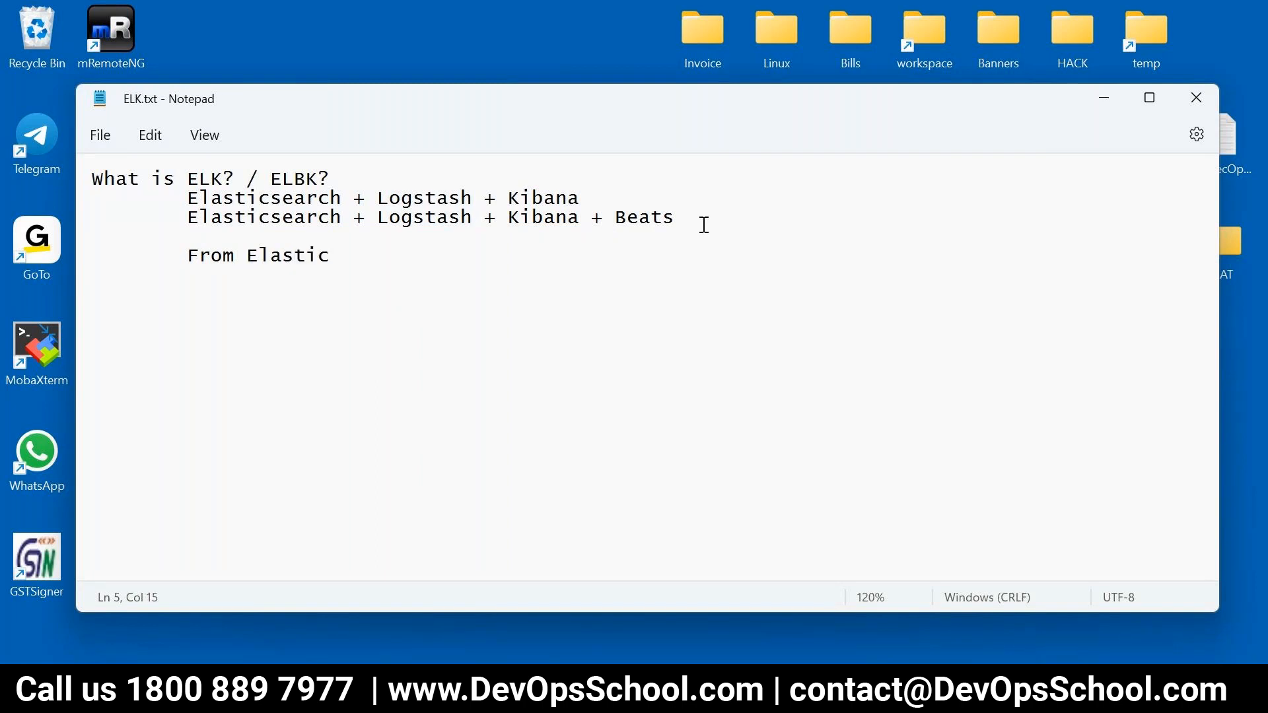
pyautogui.press('enter')
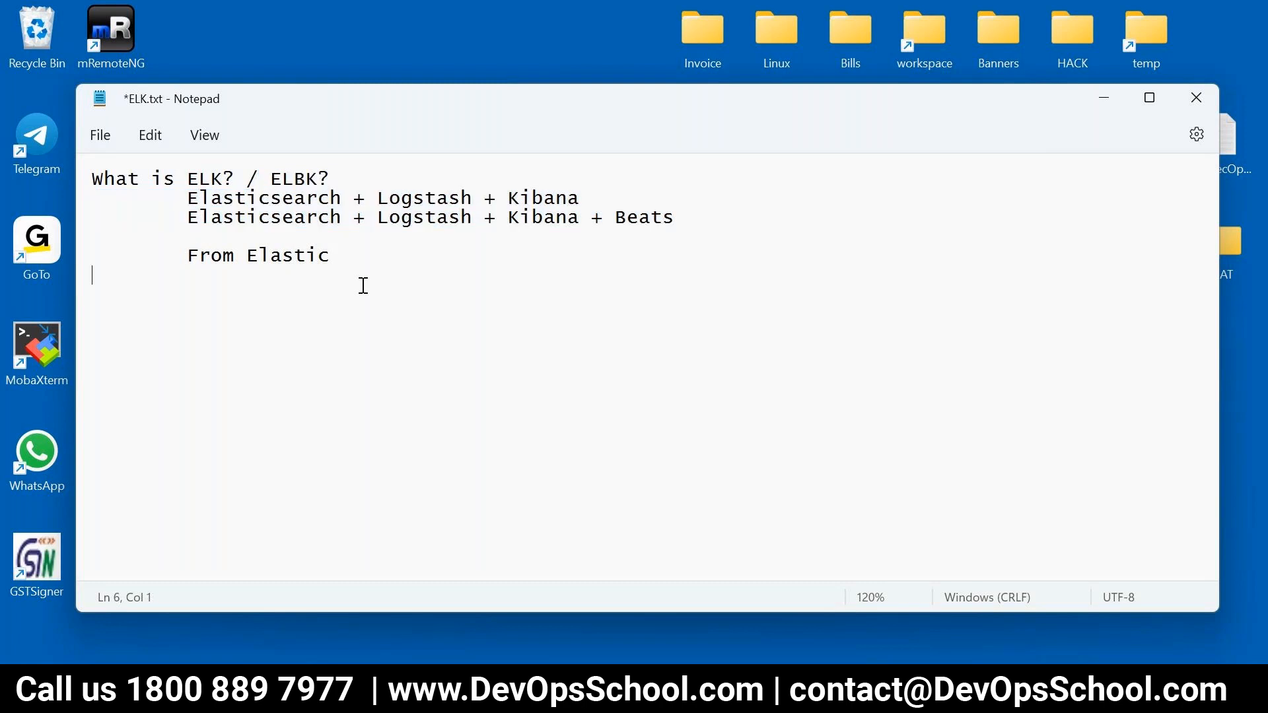
# Add the line 'Written in Go Lang', then correct it to 'Written in JAVA'.
pyautogui.write('Writt')
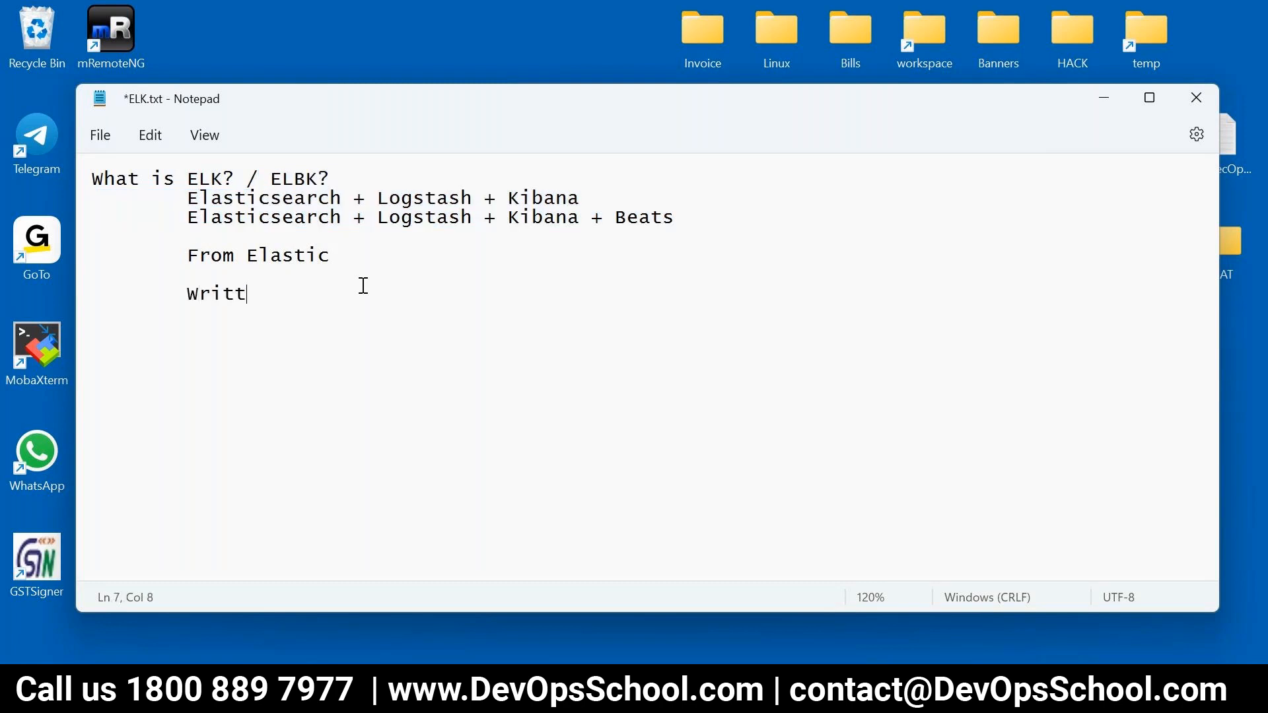
pyautogui.write('en in Go')
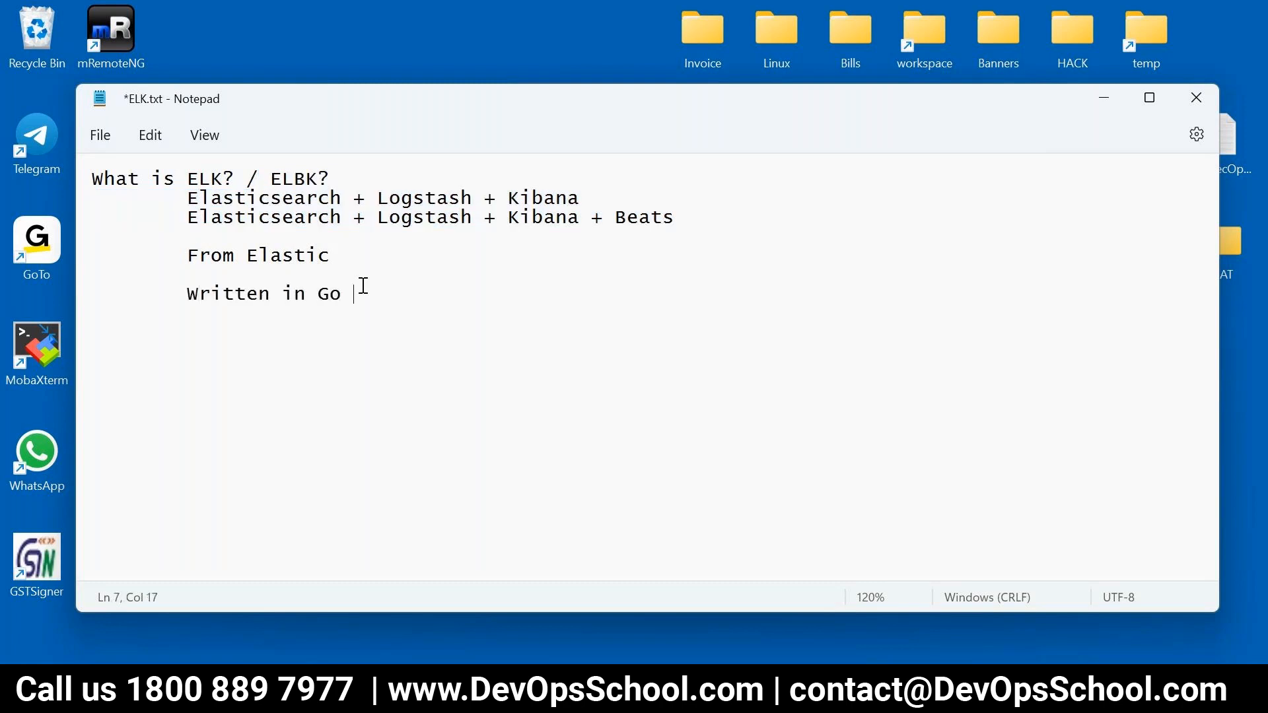
pyautogui.write('Lang')
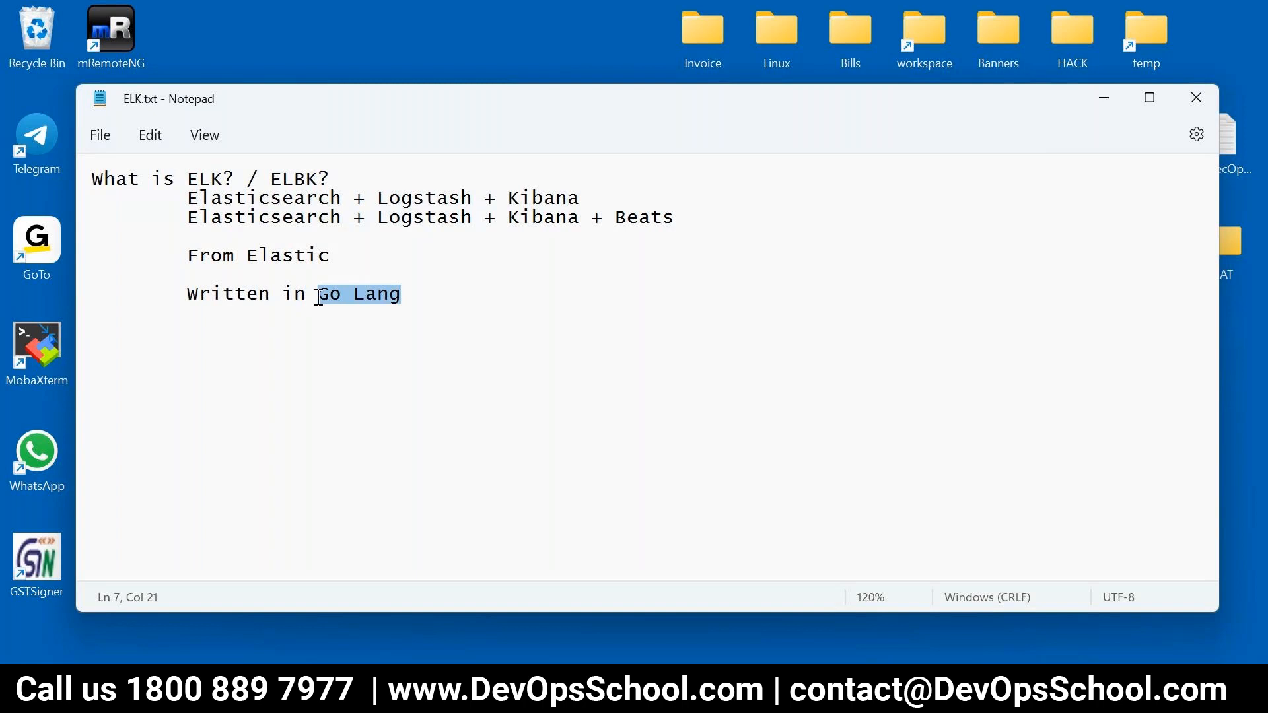
pyautogui.write('JAVA')
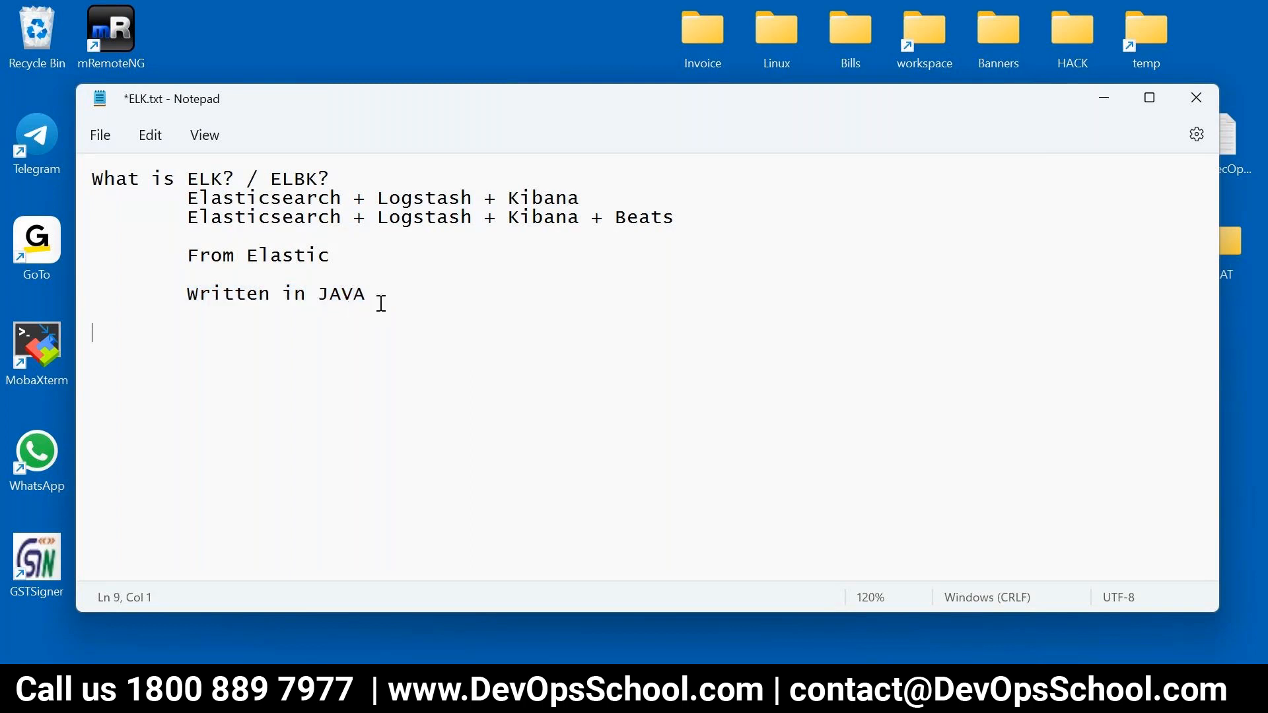
# Add the heading 'Why do we need it?', save, and copy Beats beneath it.
pyautogui.write('Why do w')
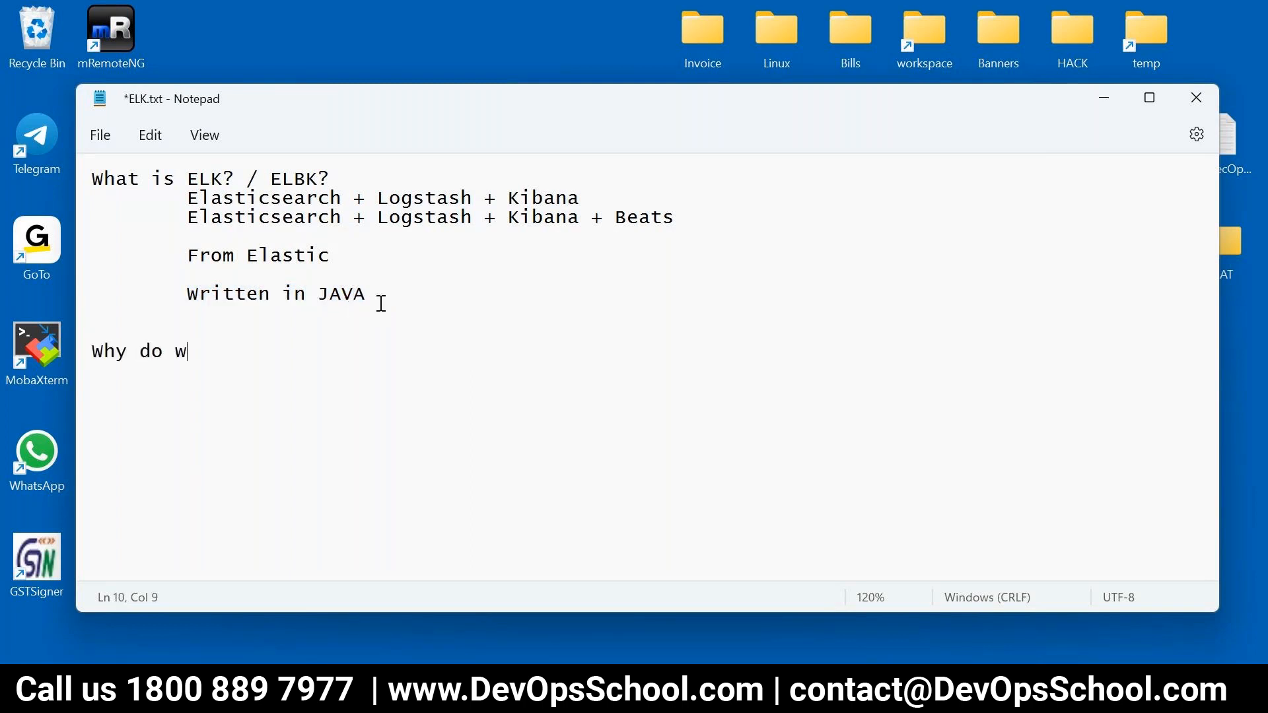
pyautogui.write('e need it?')
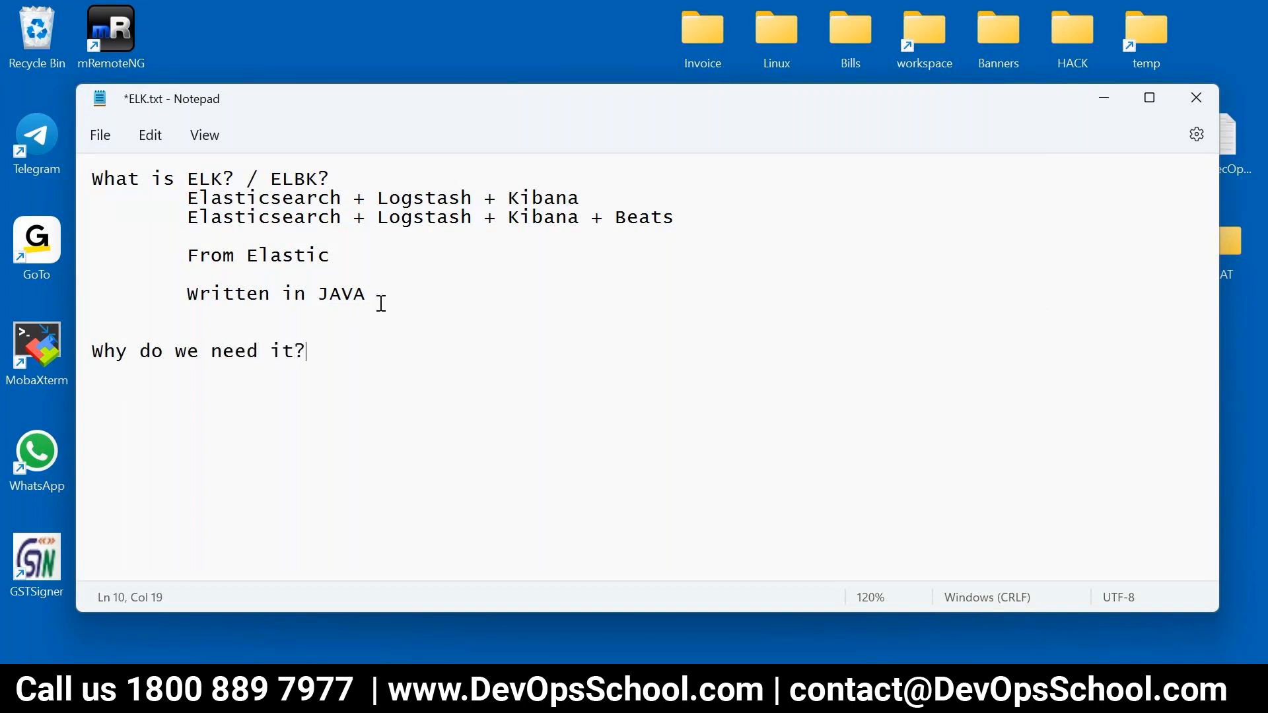
pyautogui.press('ctrl+s')
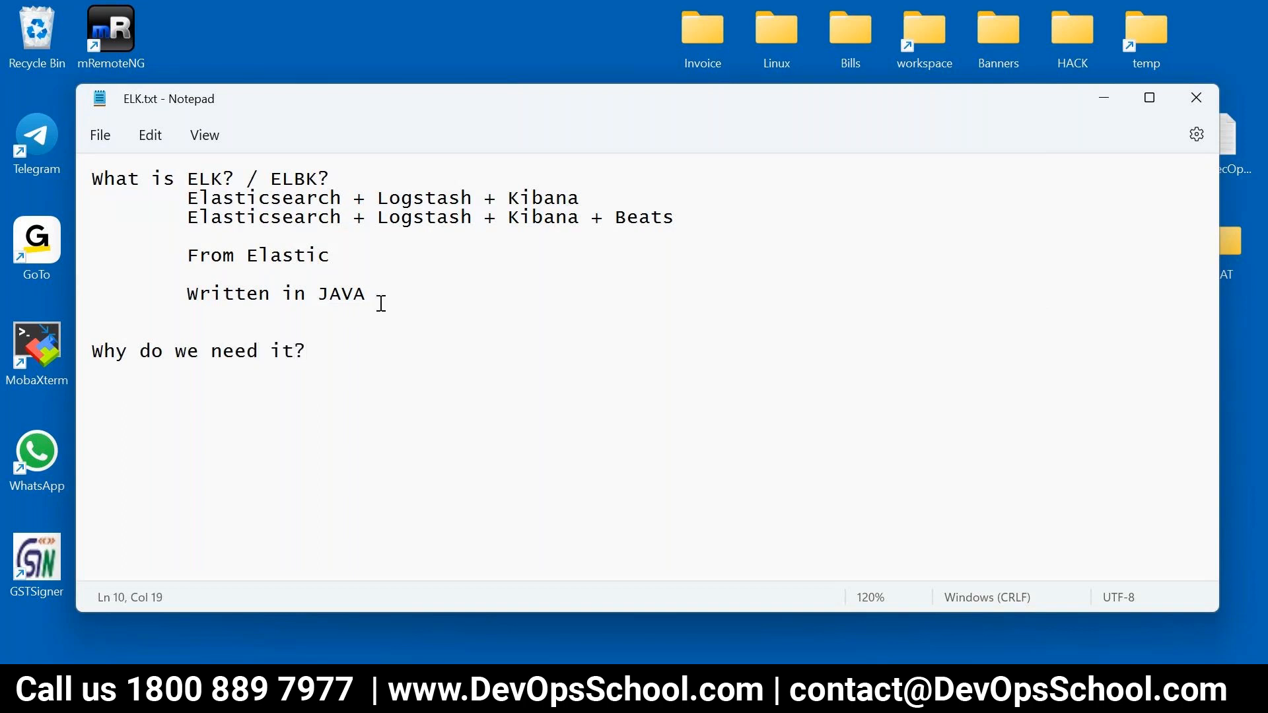
pyautogui.click(675, 217)
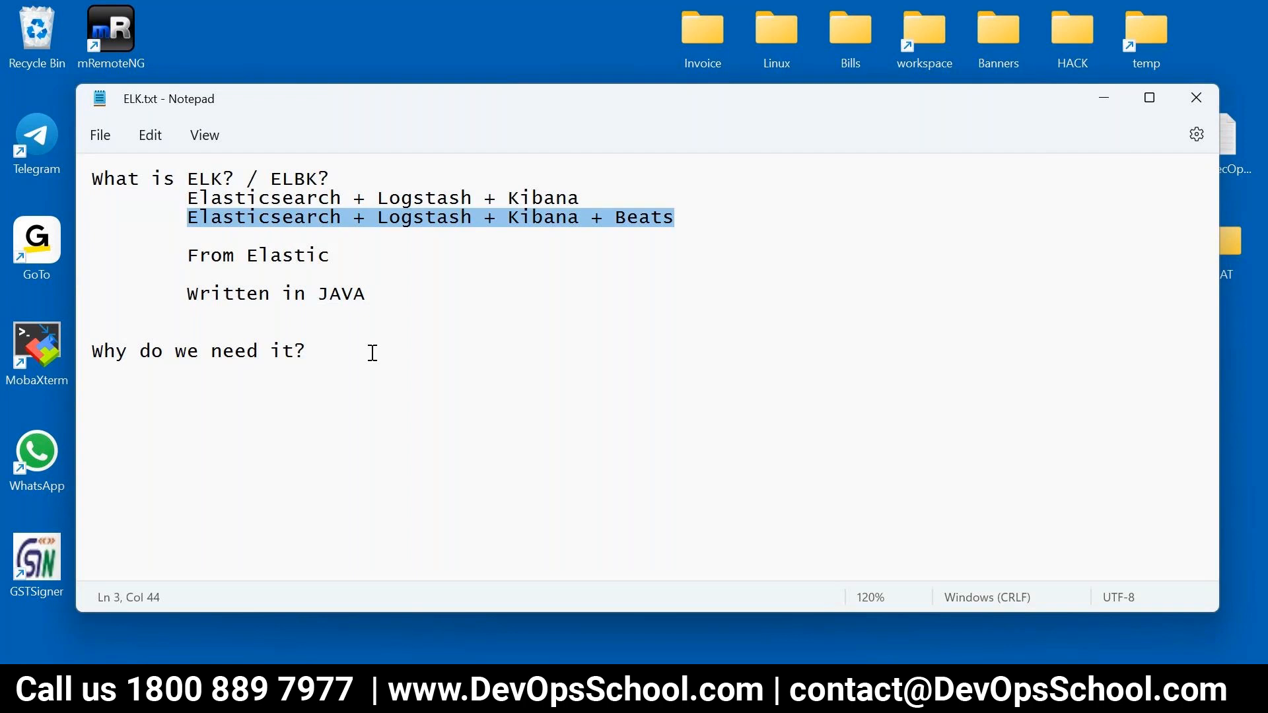
pyautogui.click(640, 223)
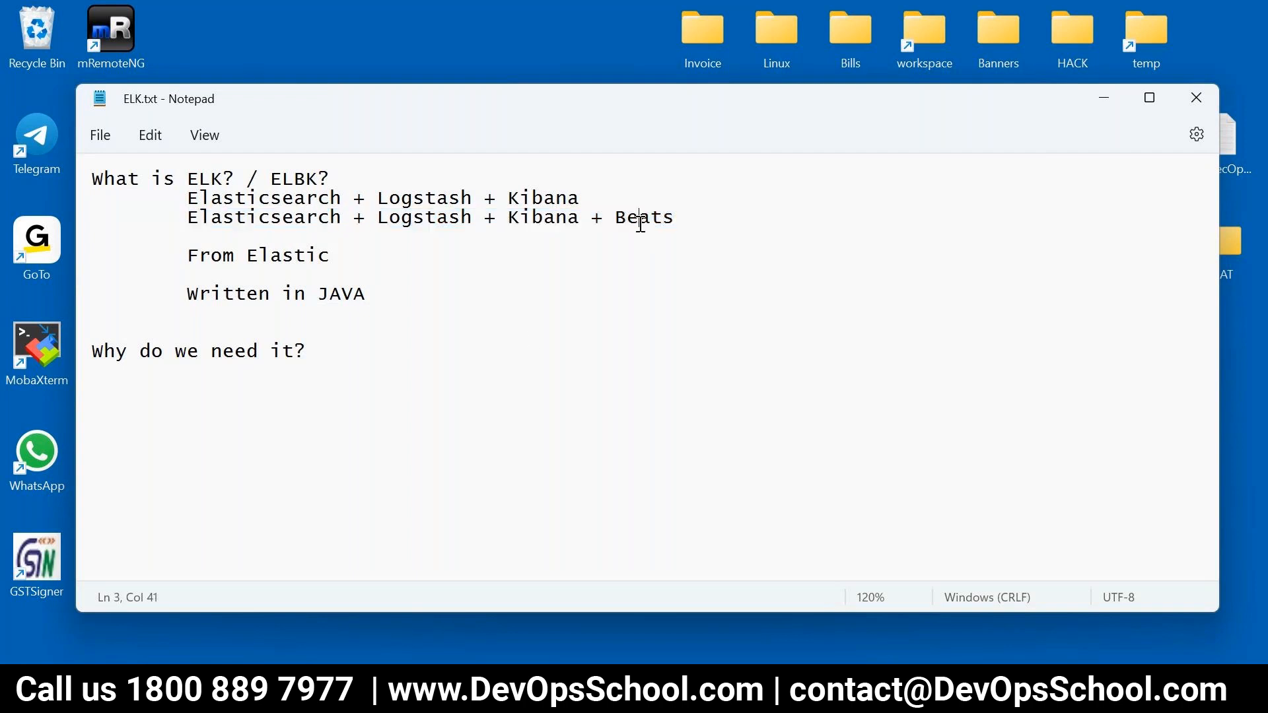
pyautogui.doubleClick(644, 217)
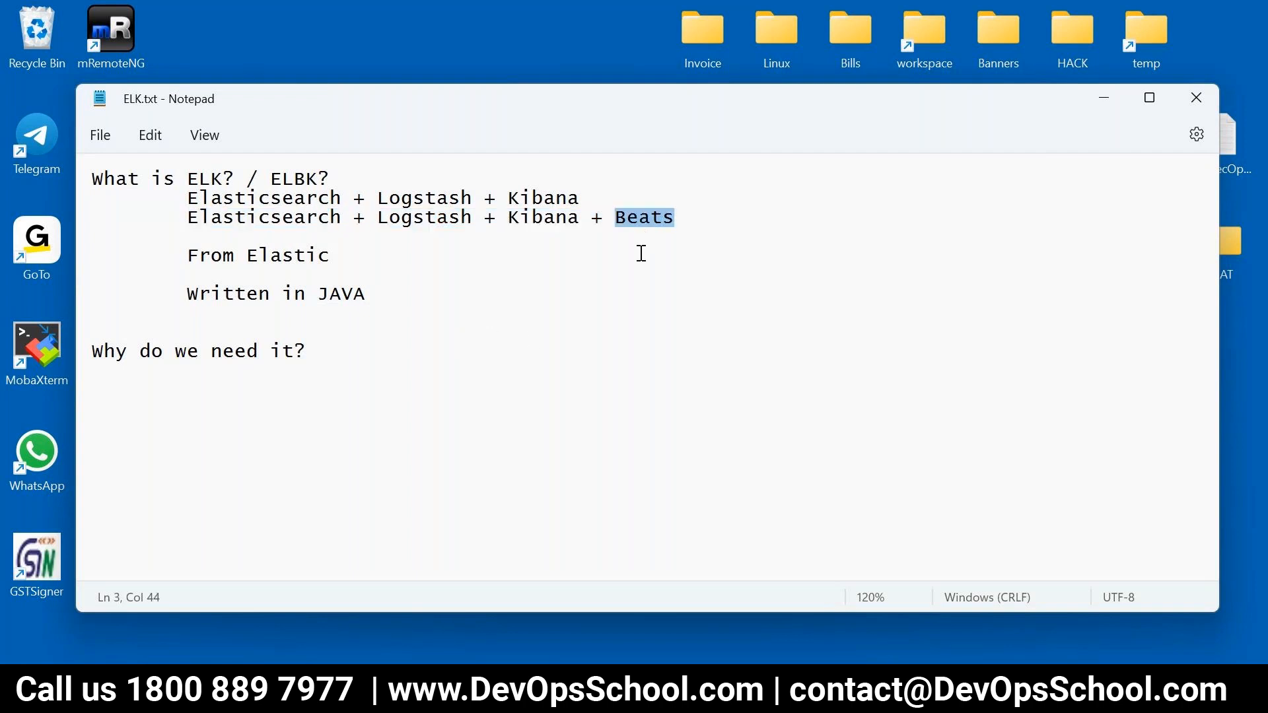
pyautogui.click(305, 350)
pyautogui.write('- colle')
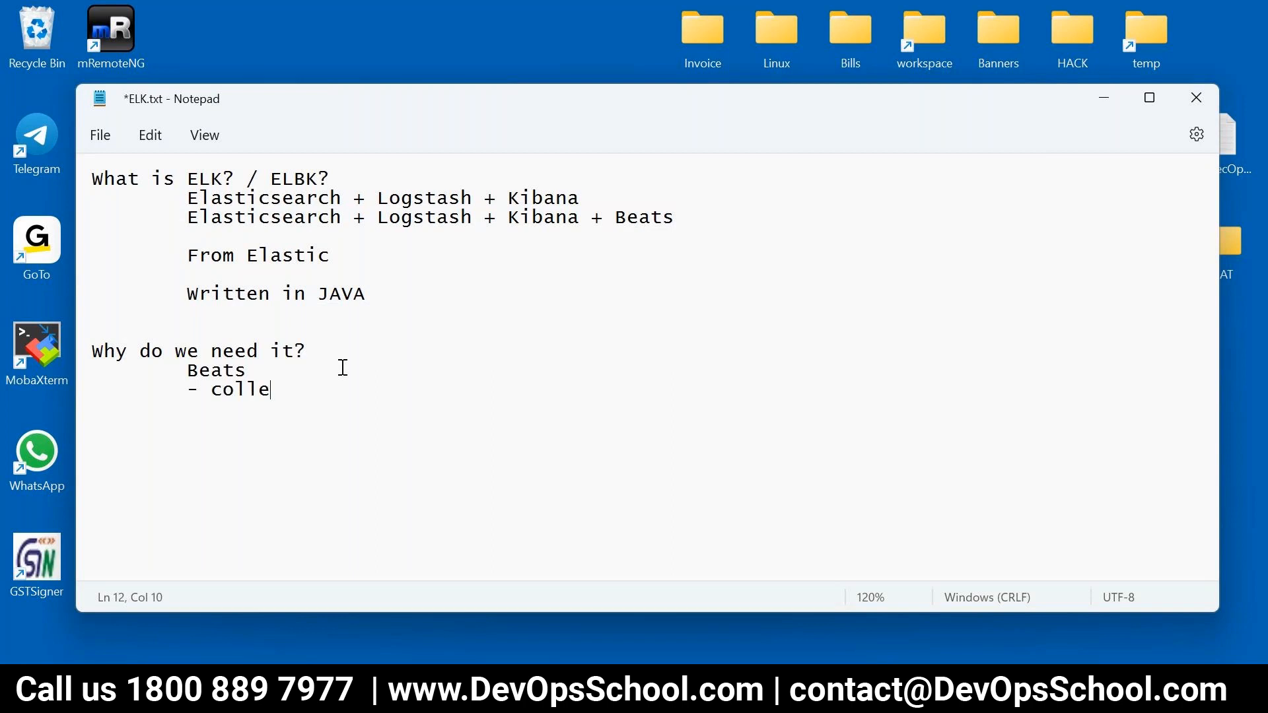
# Note that Beats collect metrices & send to Logstash and Elasticsearch, and save.
pyautogui.write('ct metri')
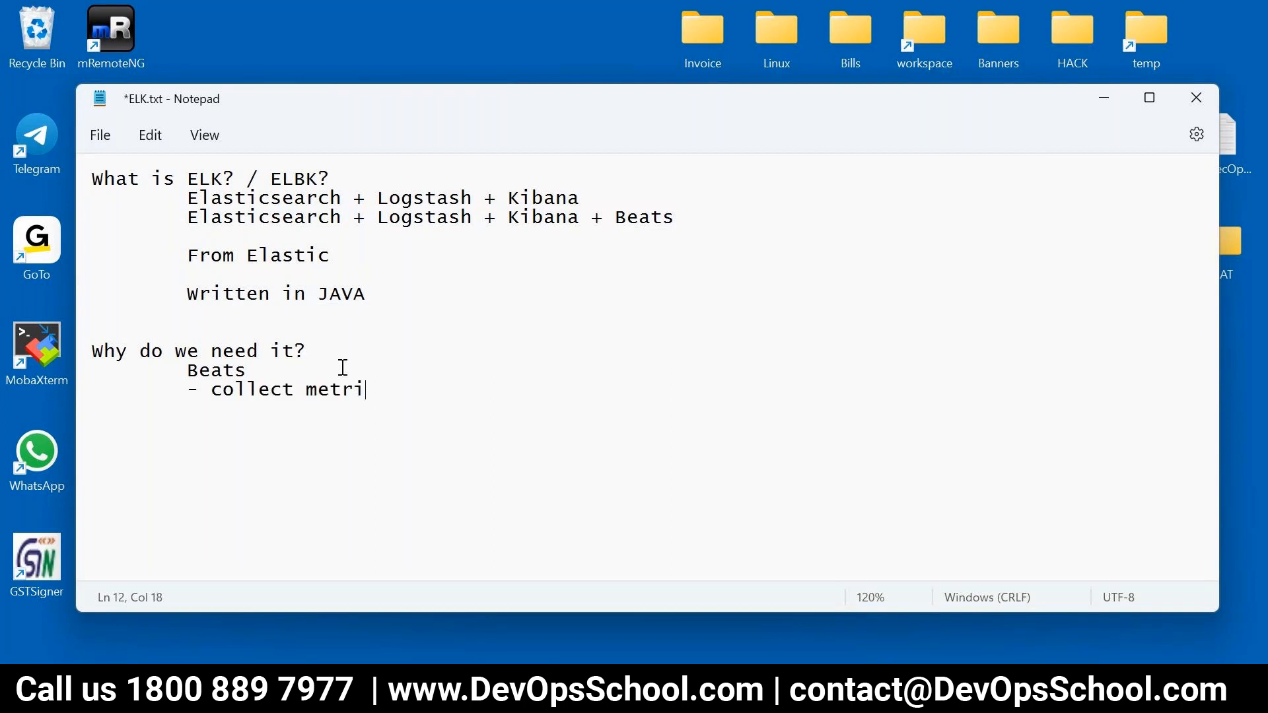
pyautogui.write('o')
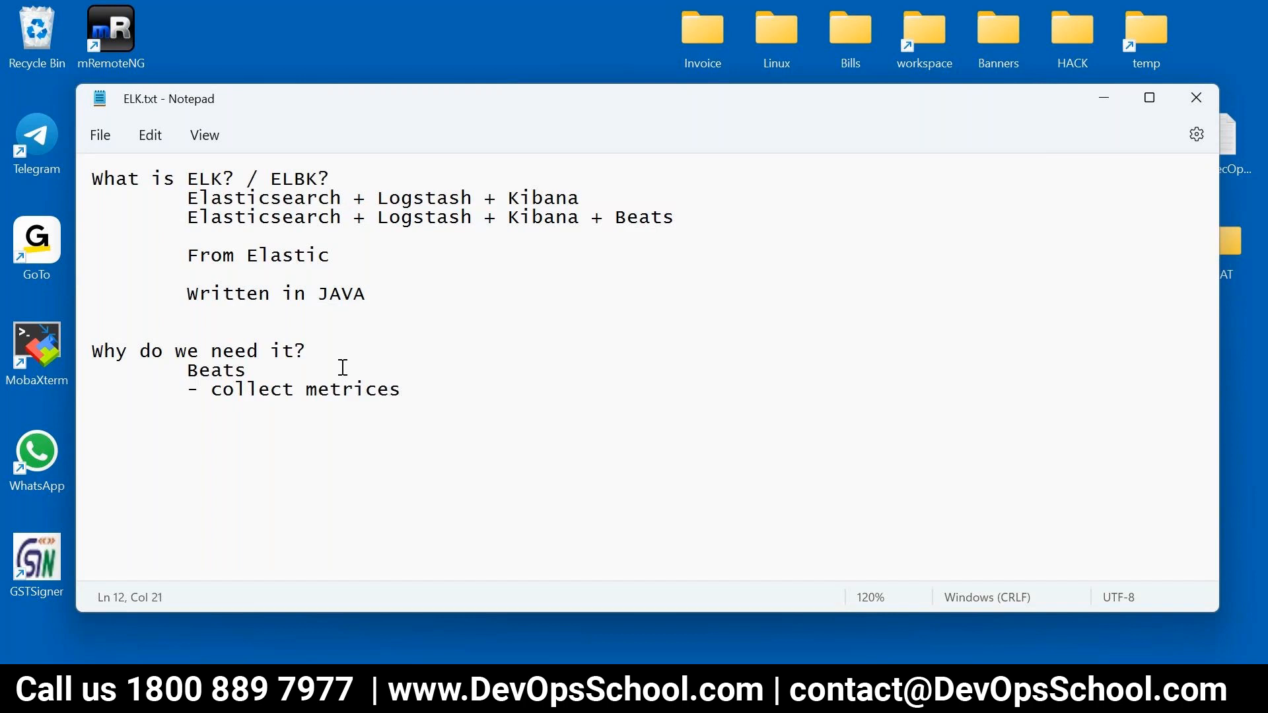
pyautogui.click(400, 388)
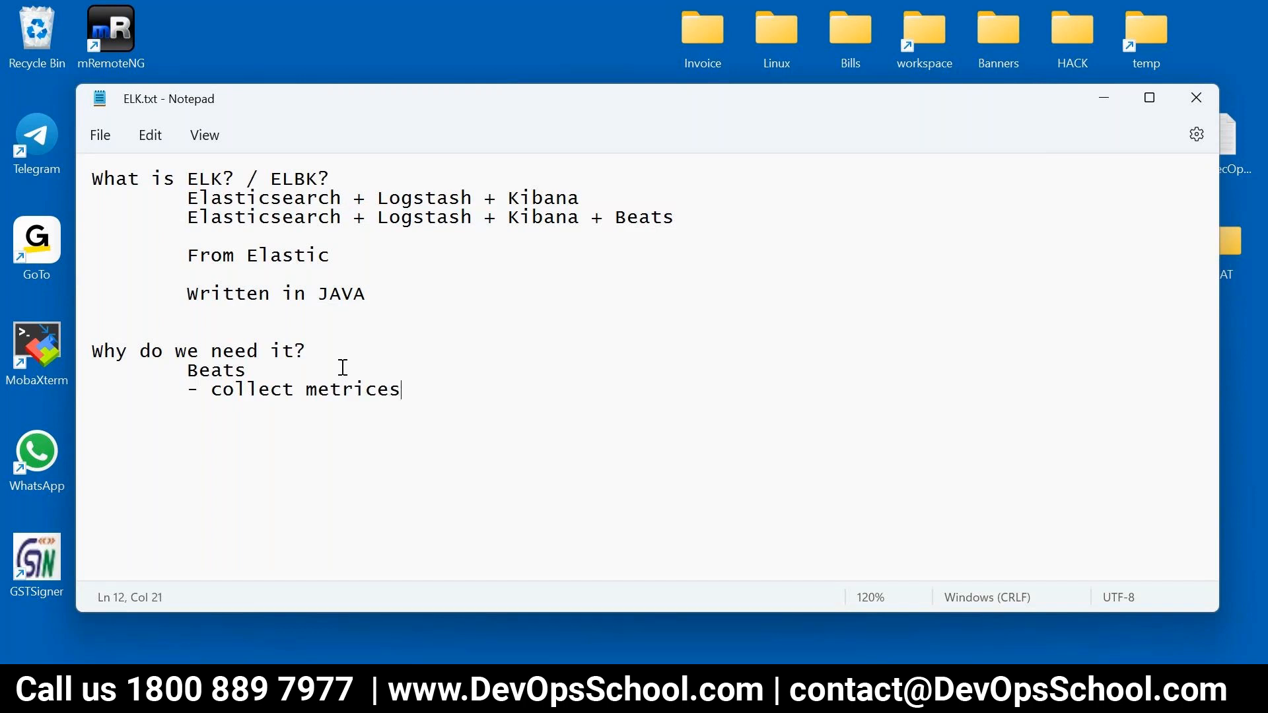
pyautogui.write('& send to')
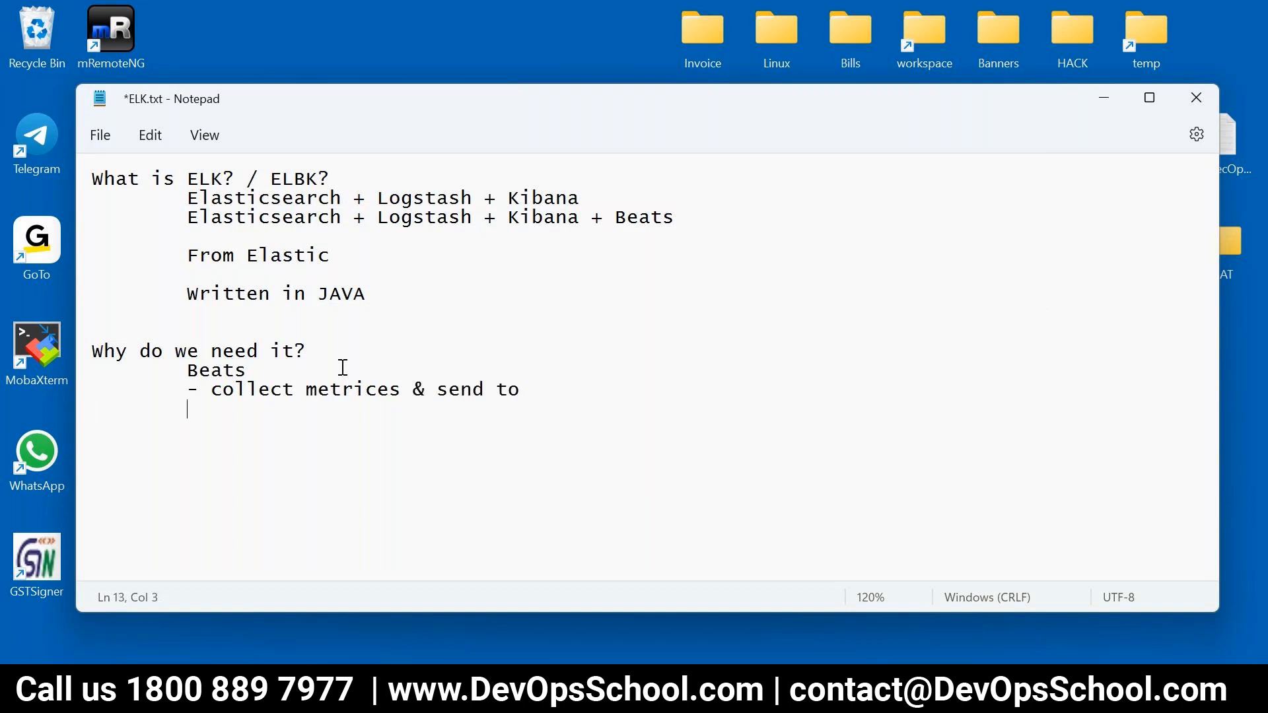
pyautogui.press('ctrl+s')
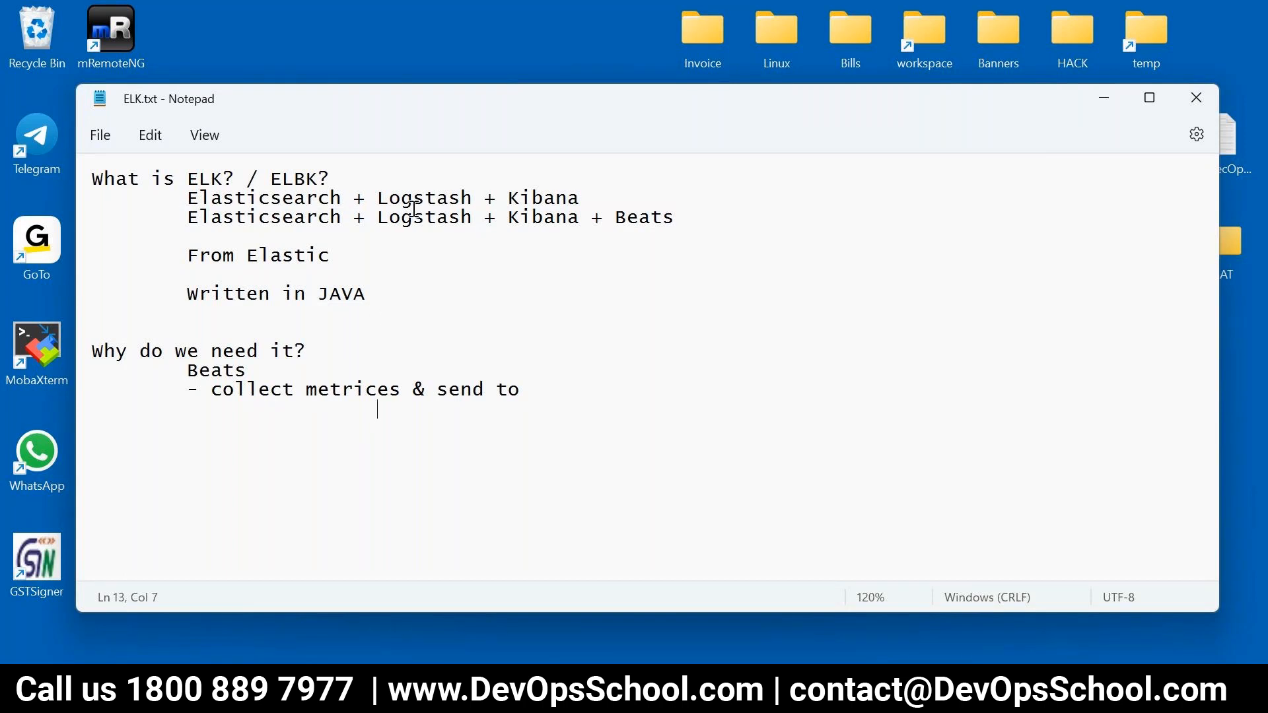
pyautogui.moveTo(415, 419)
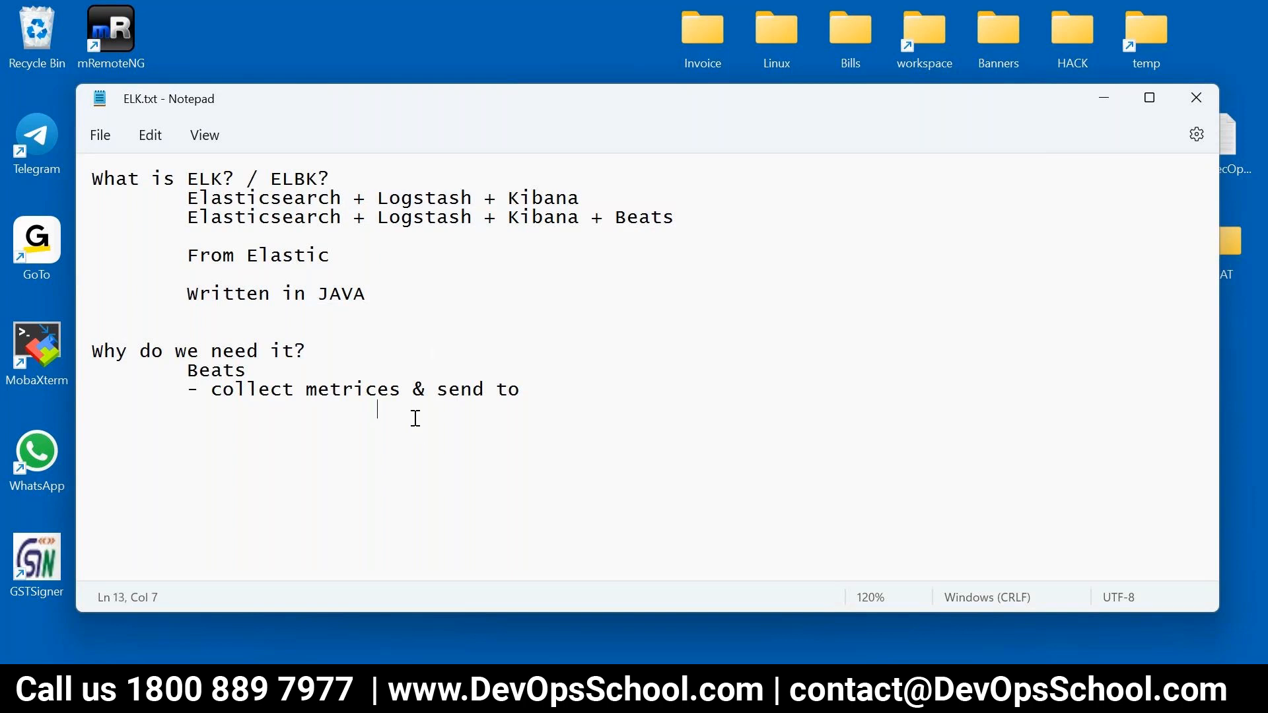
pyautogui.write('- Logstash')
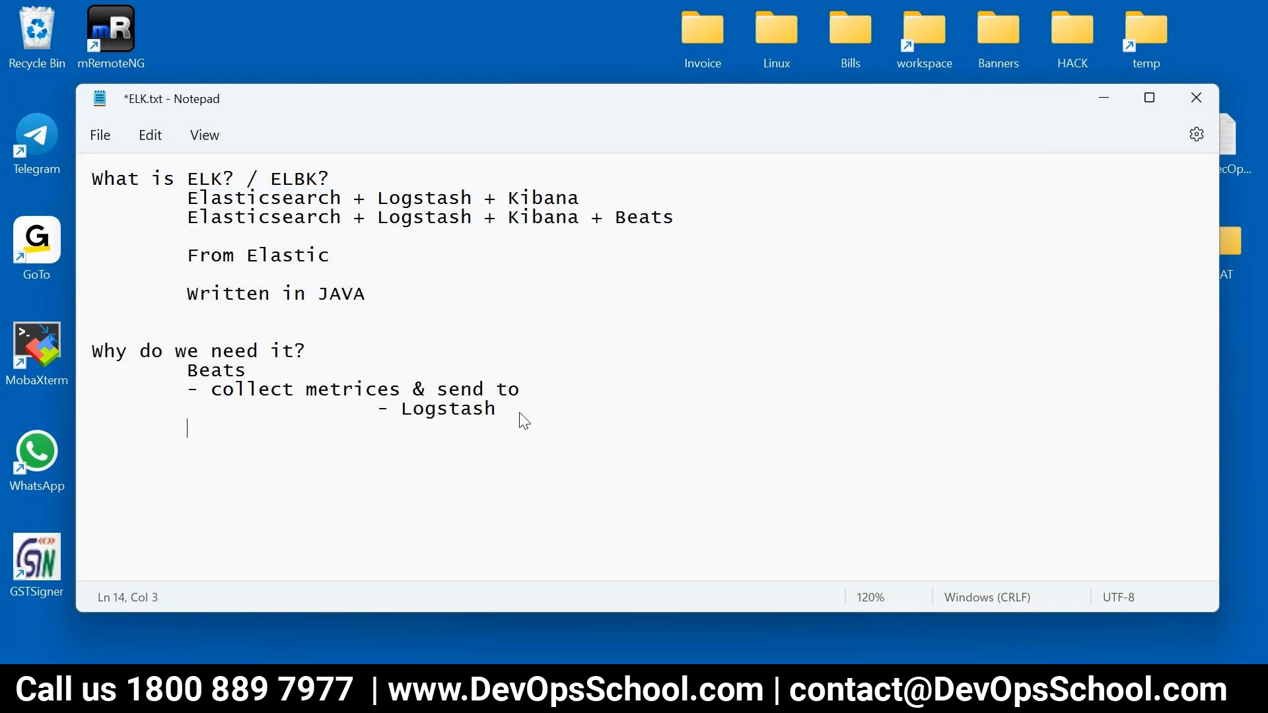
pyautogui.write('- Elasticsearch')
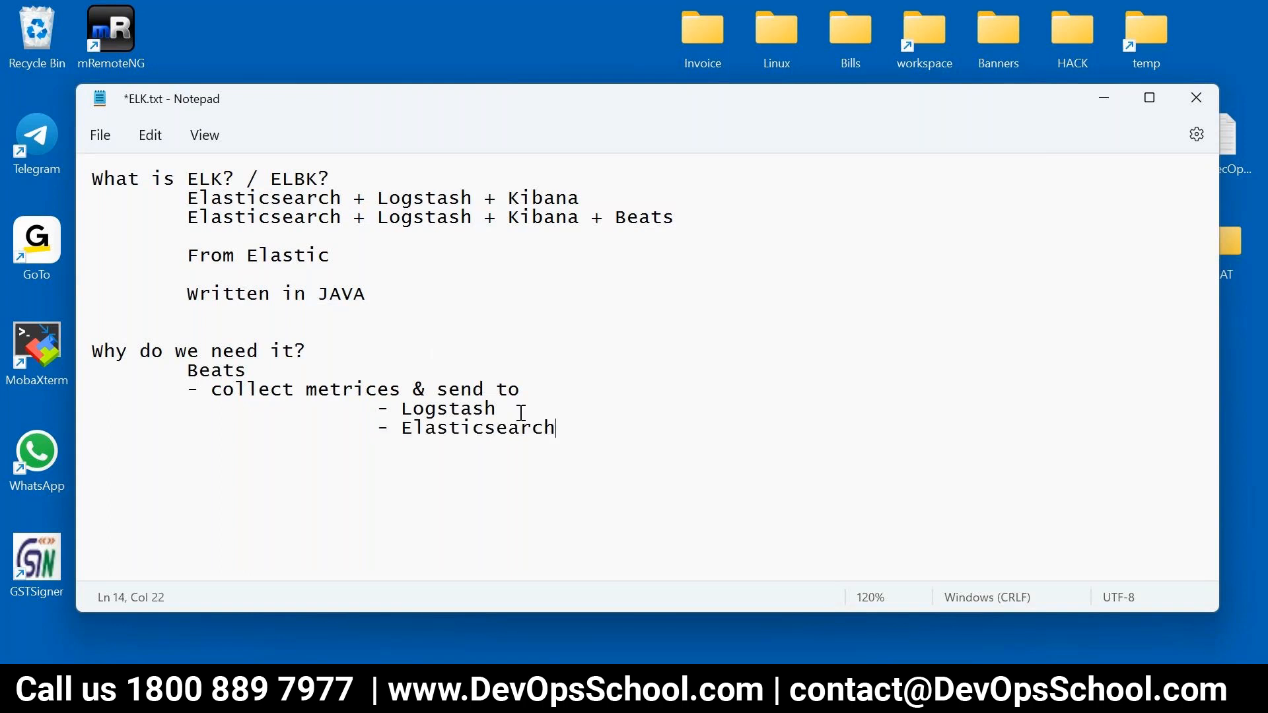
pyautogui.press('ctrl+s')
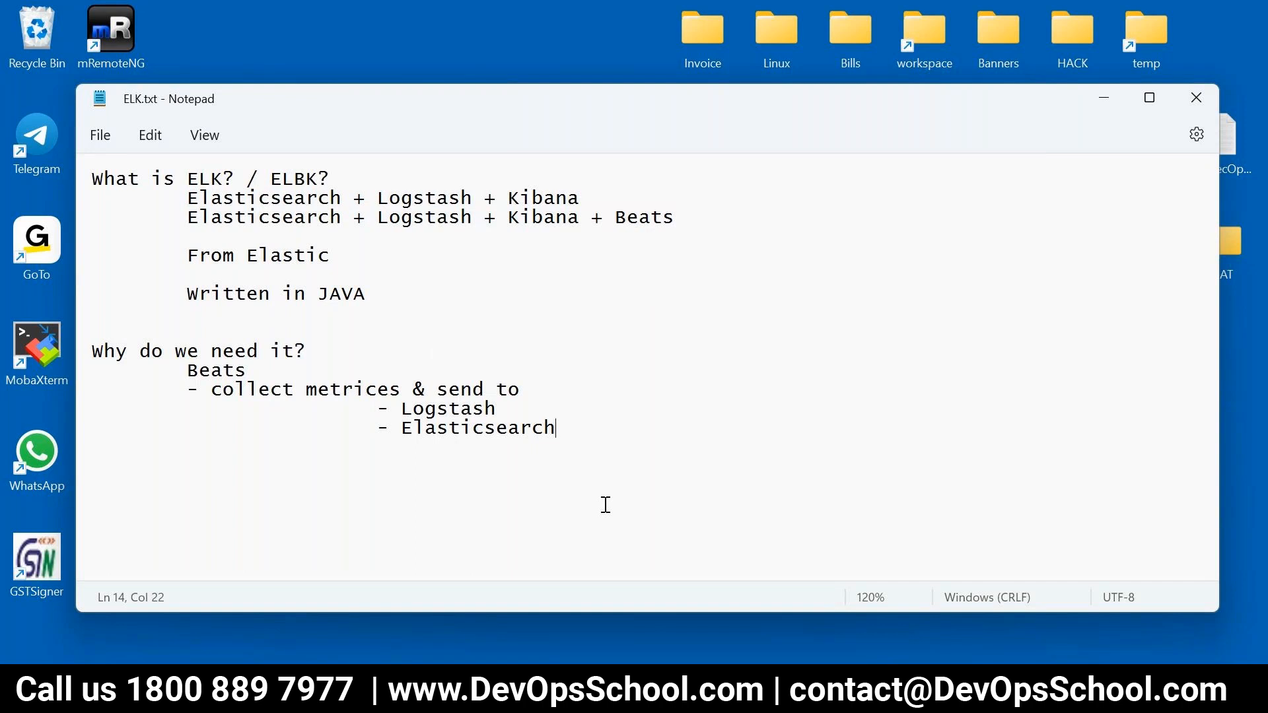
# Insert an Input line above the Logstash entry in the destinations list.
pyautogui.doubleClick(215, 370)
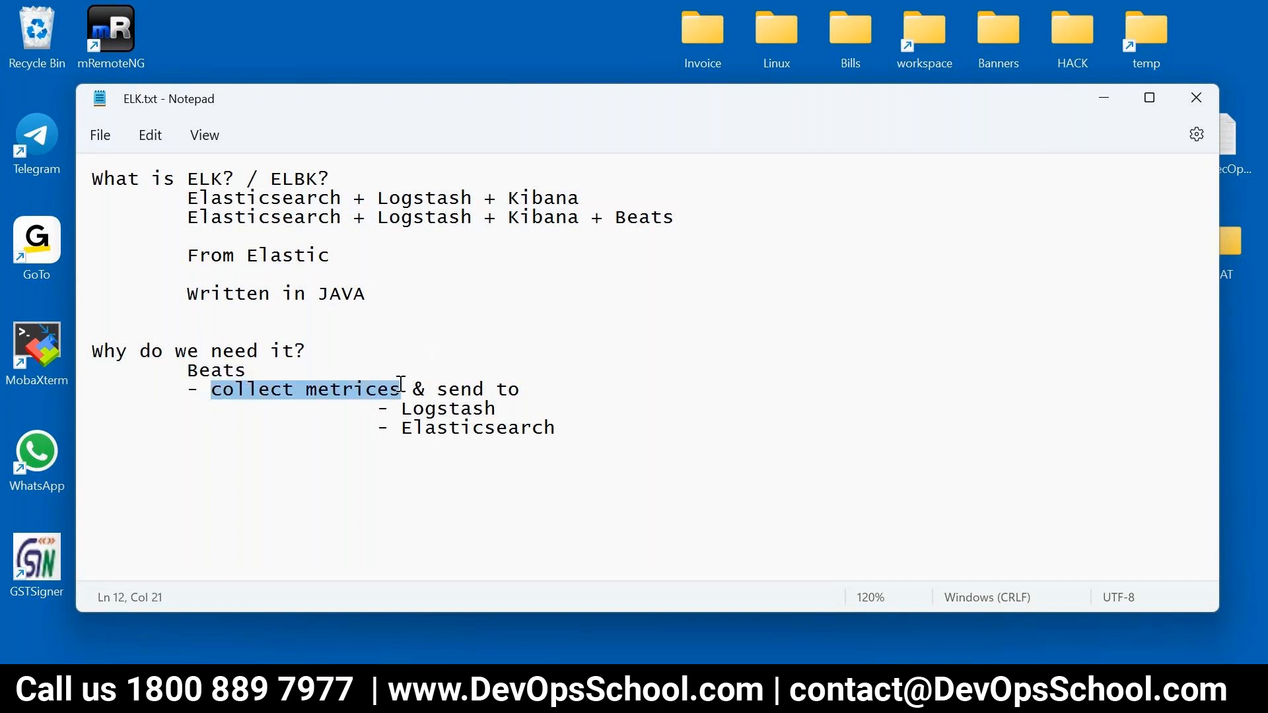
pyautogui.click(537, 391)
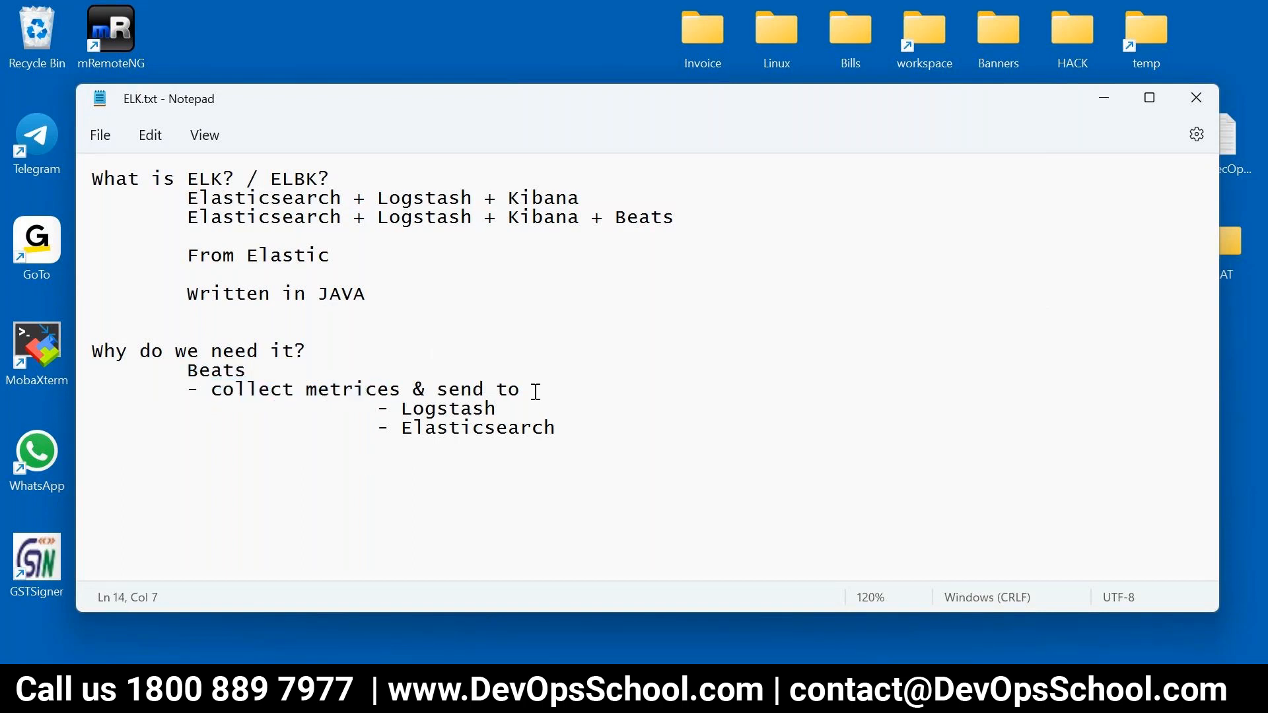
pyautogui.press('enter')
pyautogui.write('In')
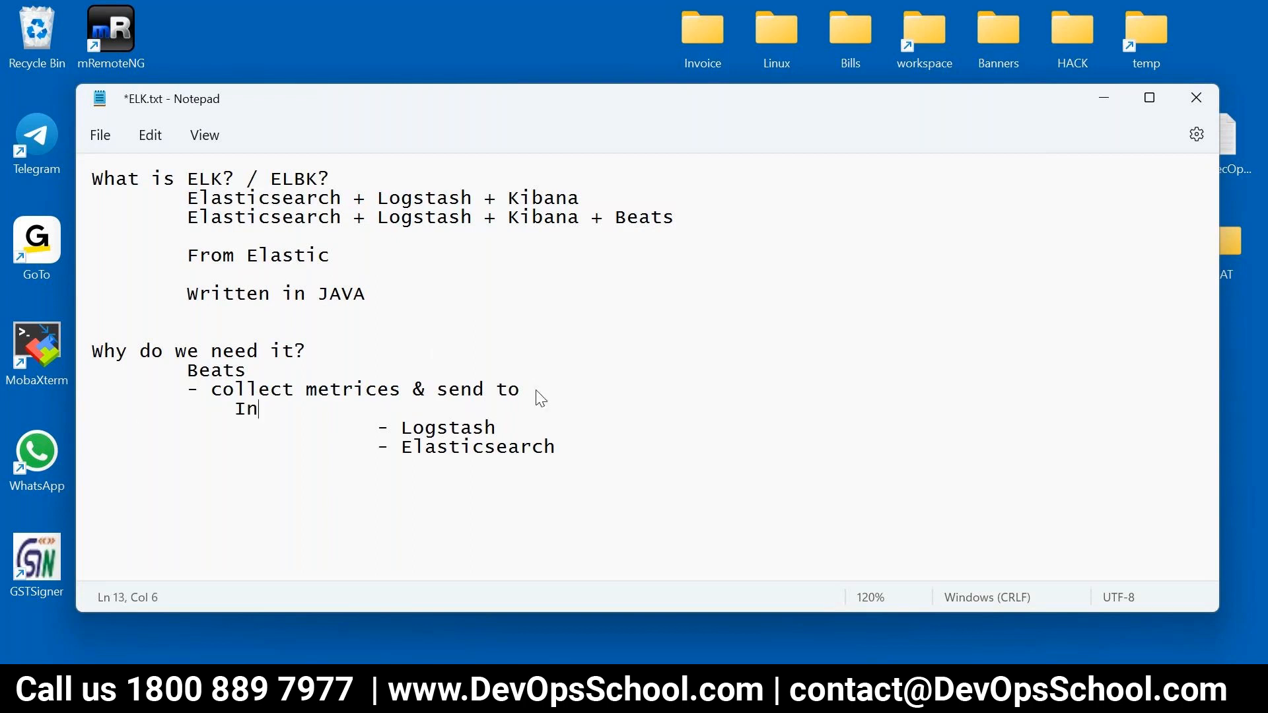
pyautogui.write('put')
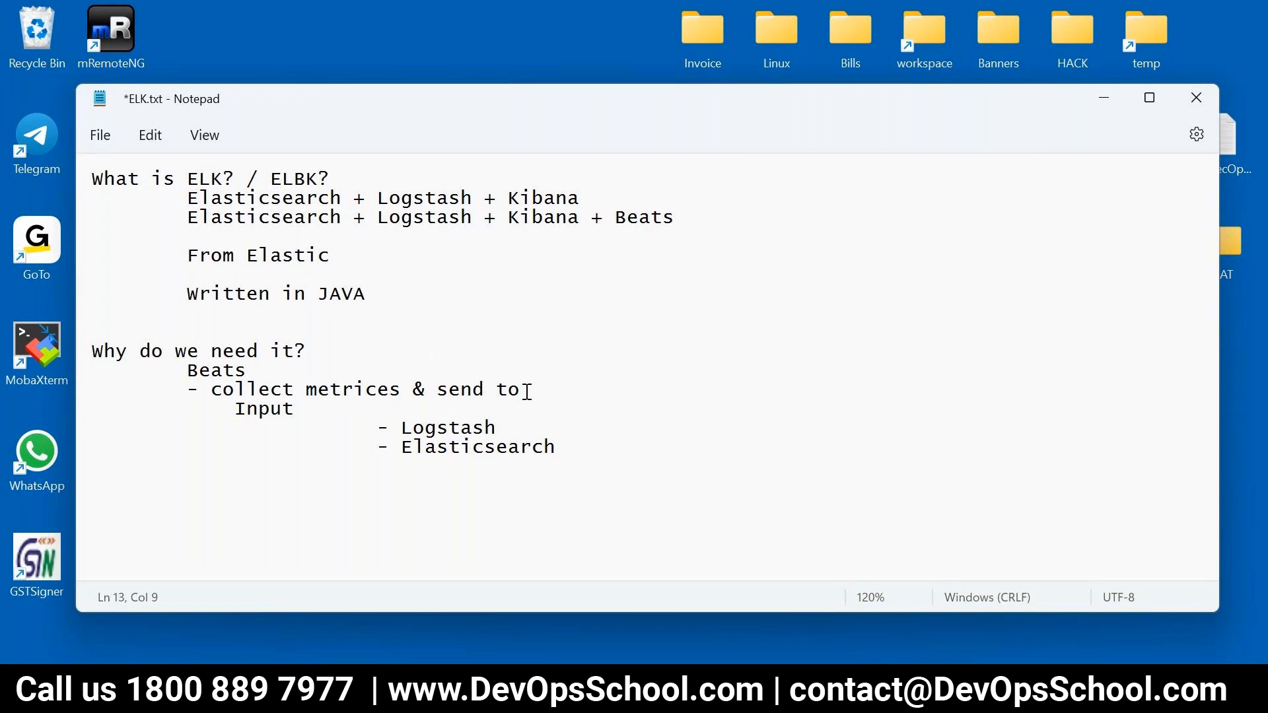
pyautogui.doubleClick(216, 370)
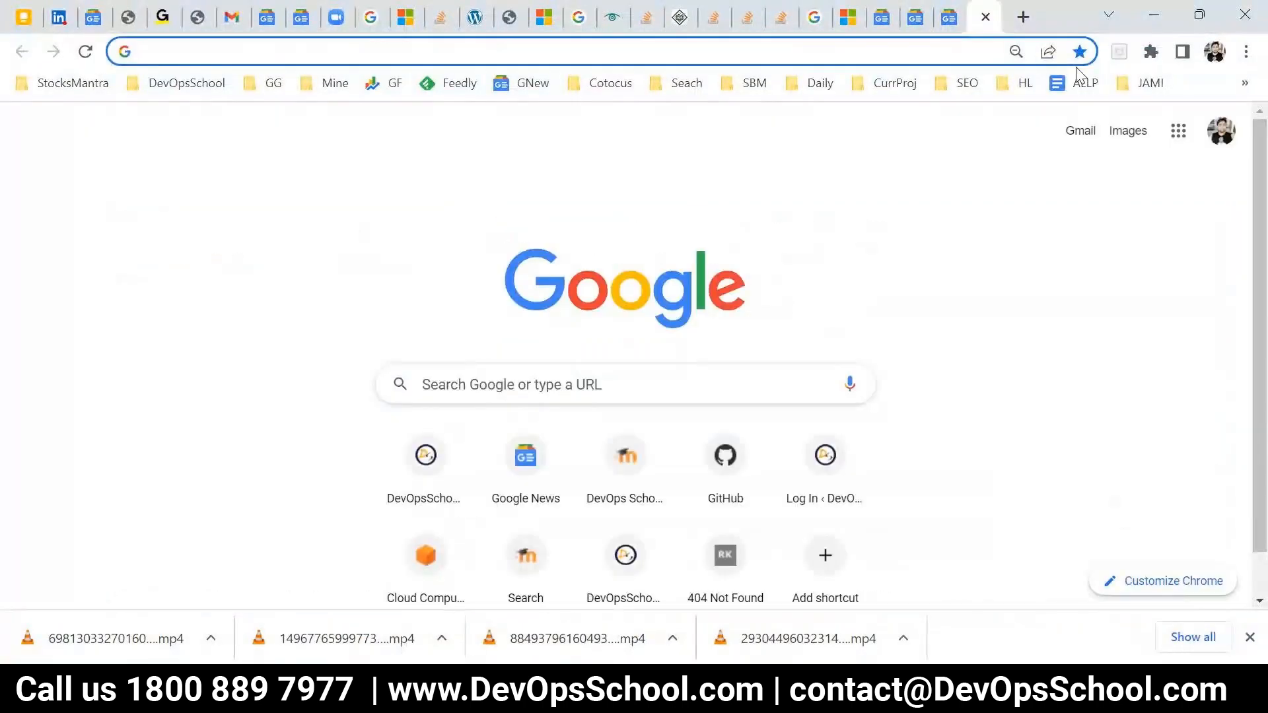
# Scroll the elastic.co/beats page to the Beats family cards, Filebeat through Functionbeat.
pyautogui.write('Beats/')
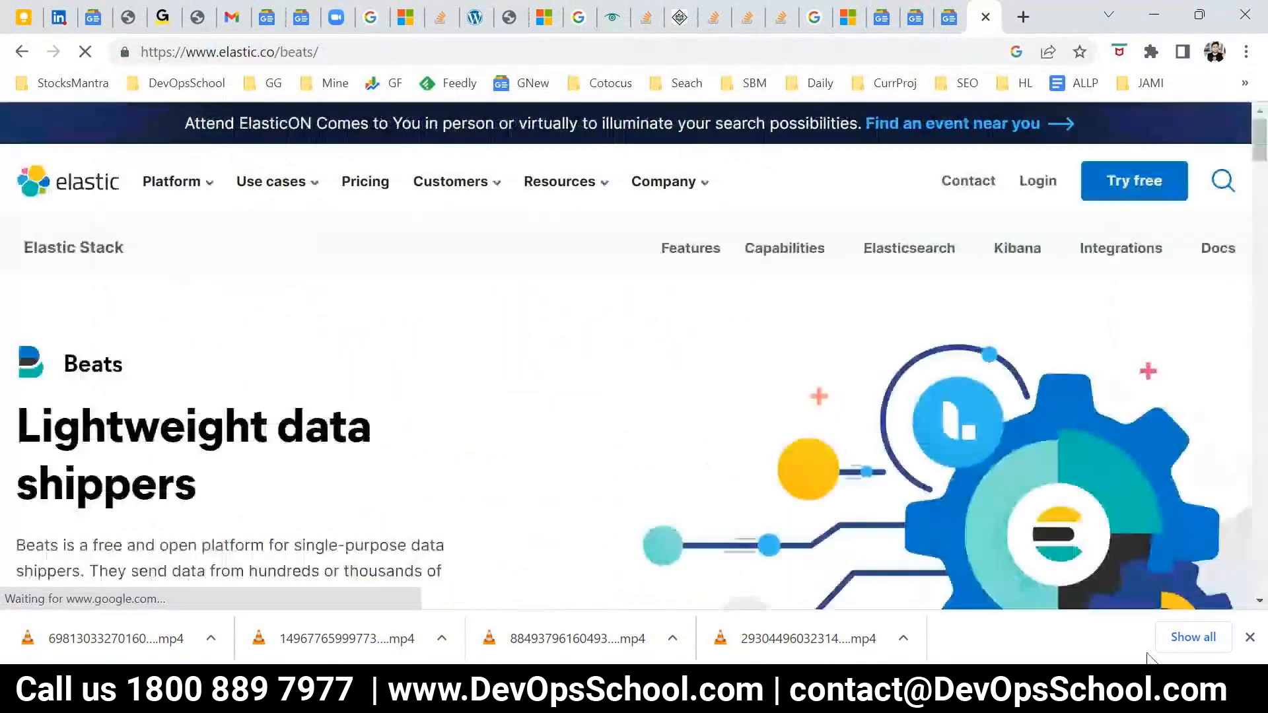
pyautogui.scroll(-3)
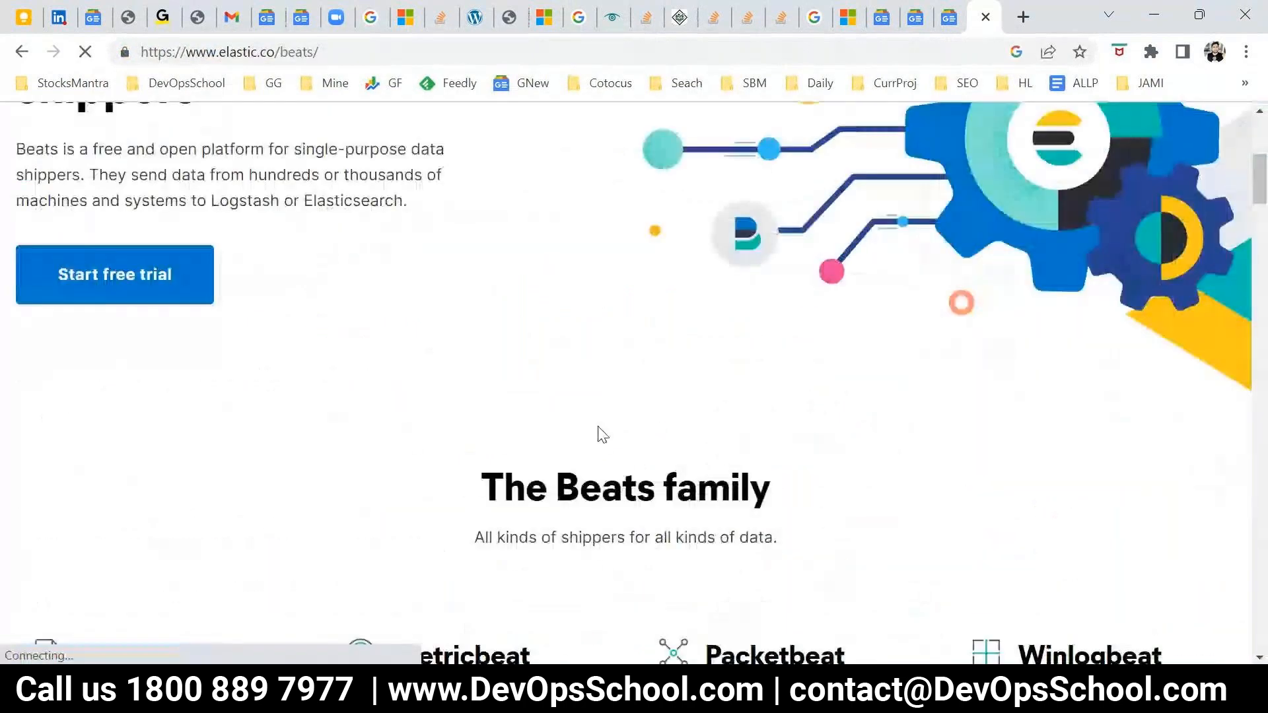
pyautogui.scroll(-3)
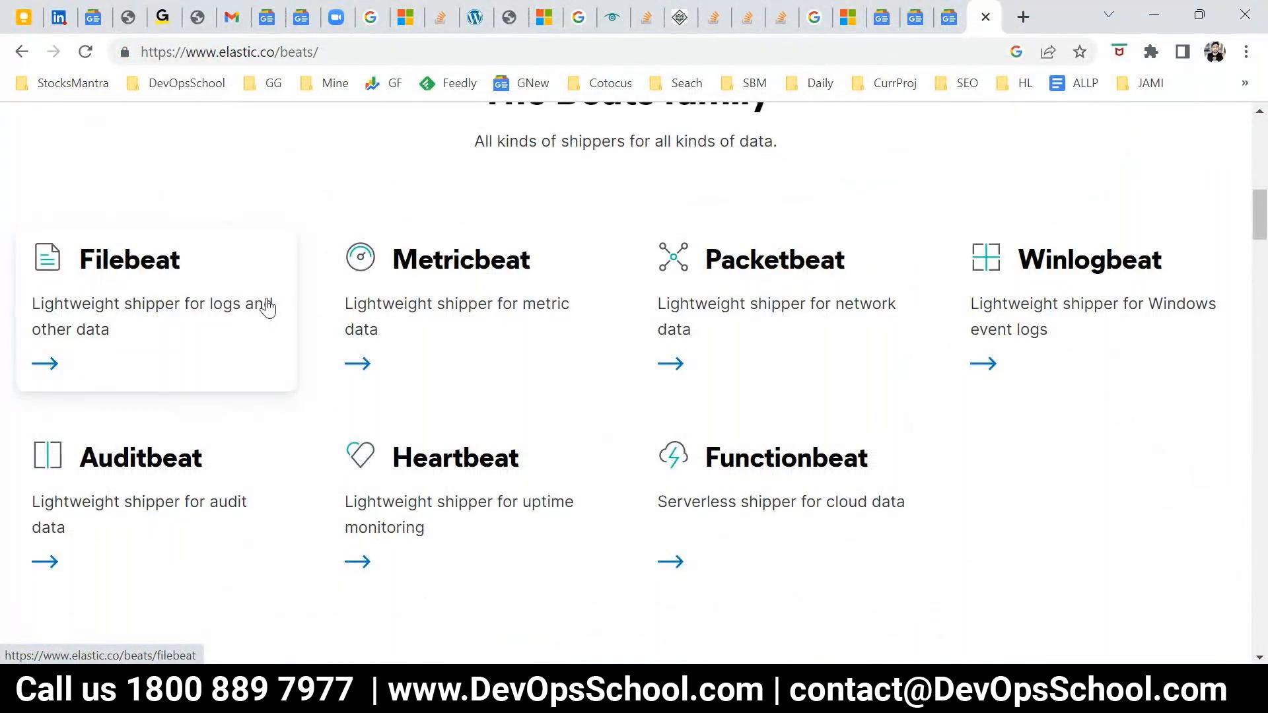
pyautogui.moveTo(996, 279)
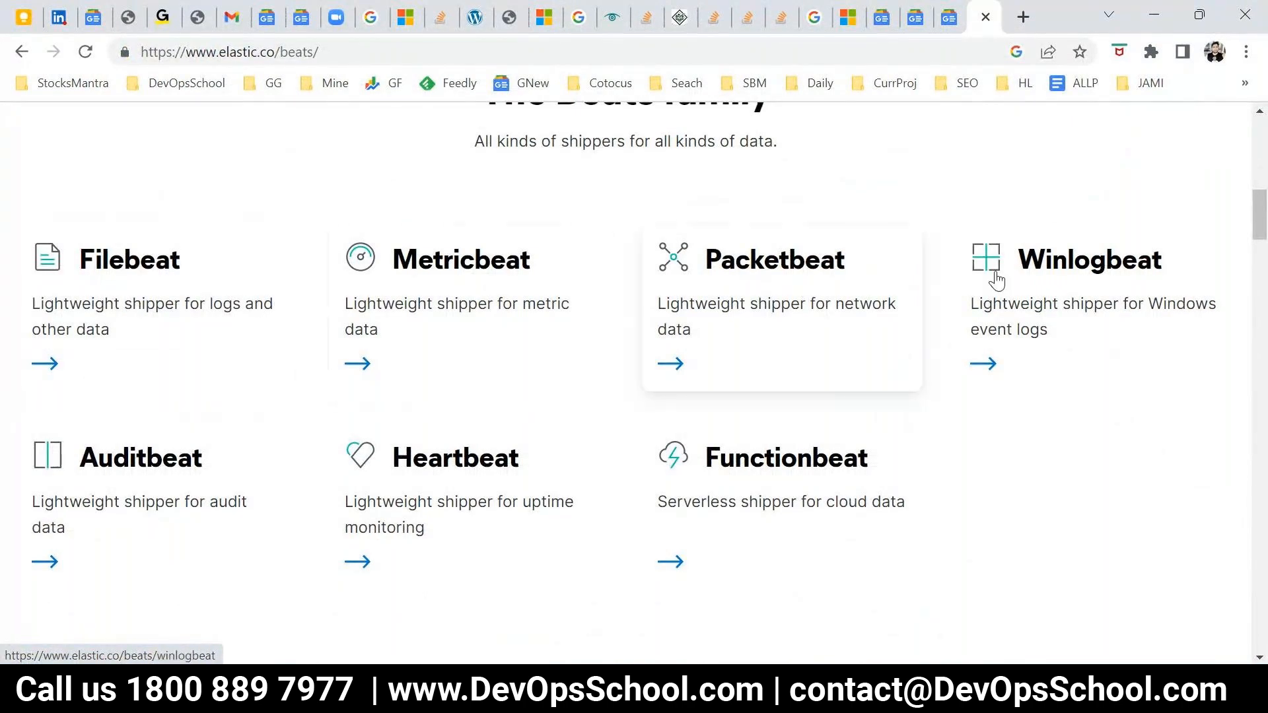
pyautogui.moveTo(31, 520)
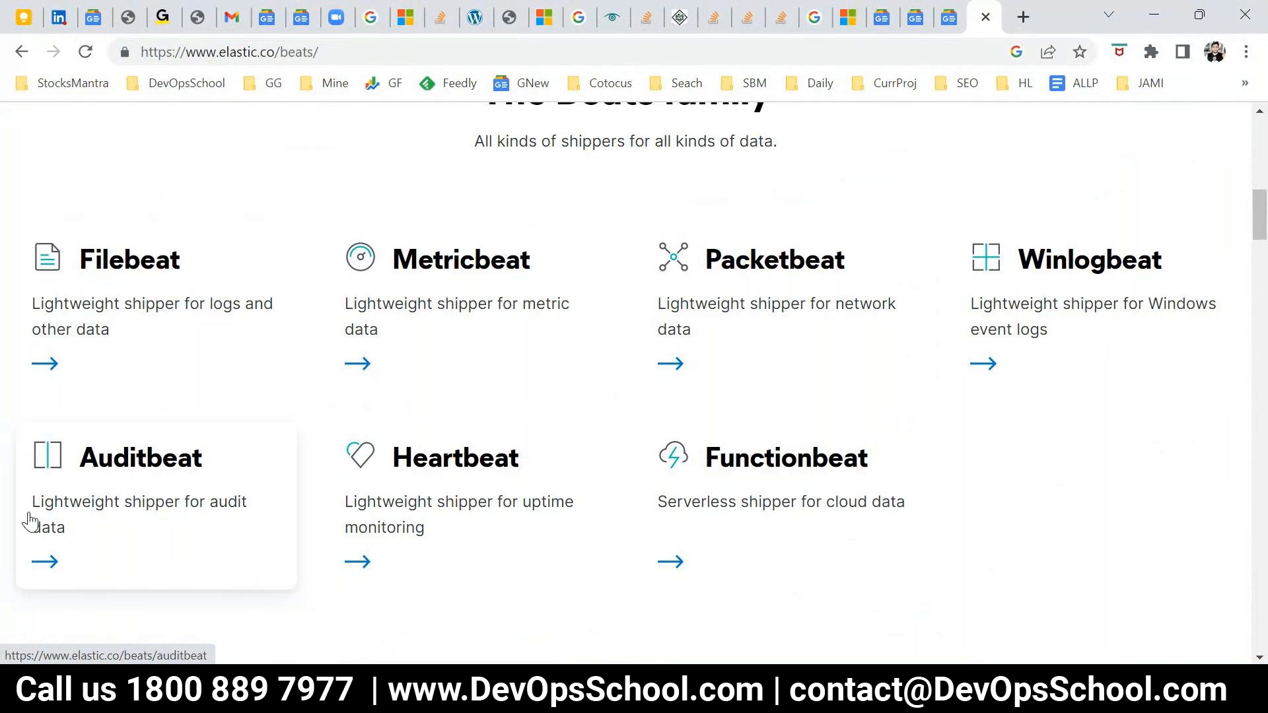
pyautogui.moveTo(423, 502)
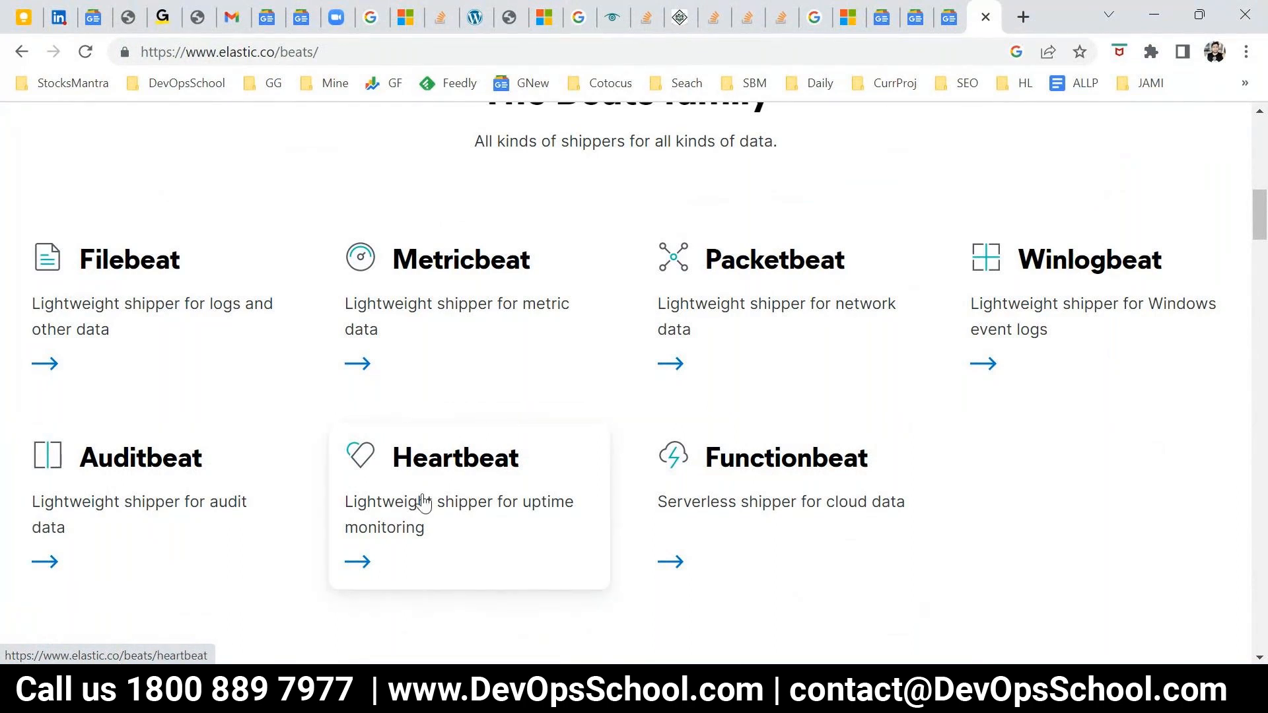
pyautogui.scroll(-3)
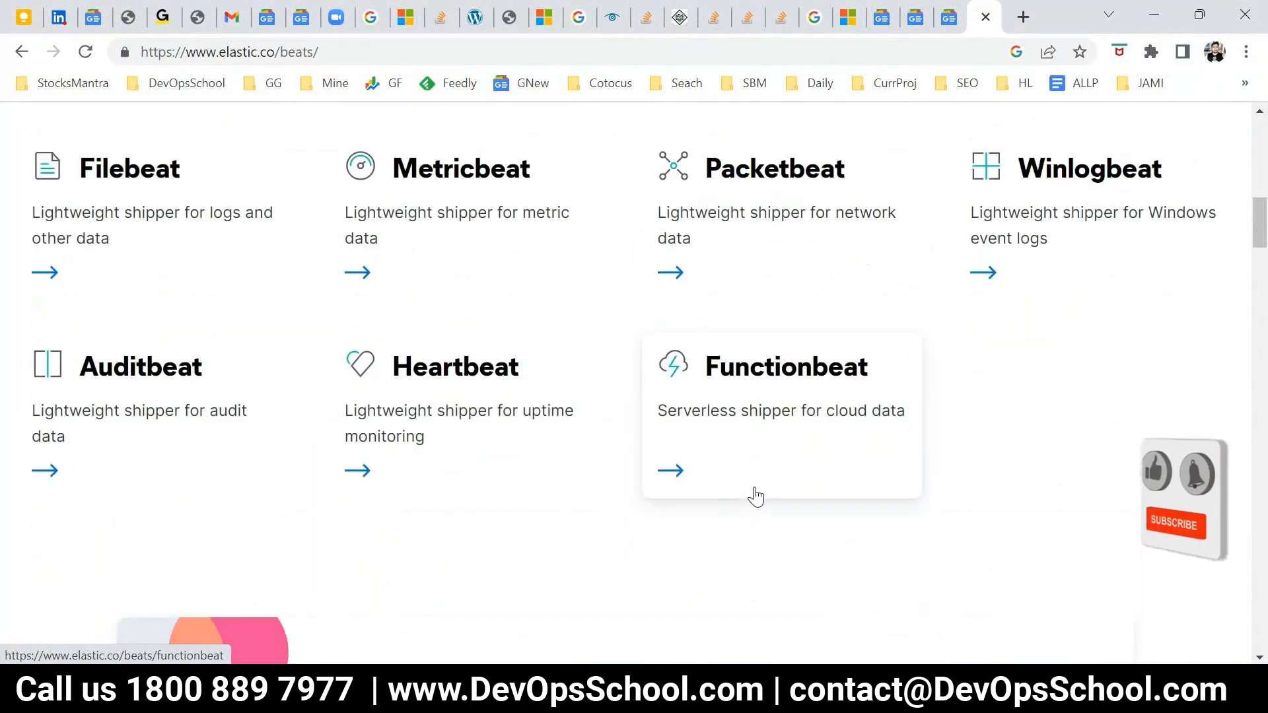
pyautogui.scroll(3)
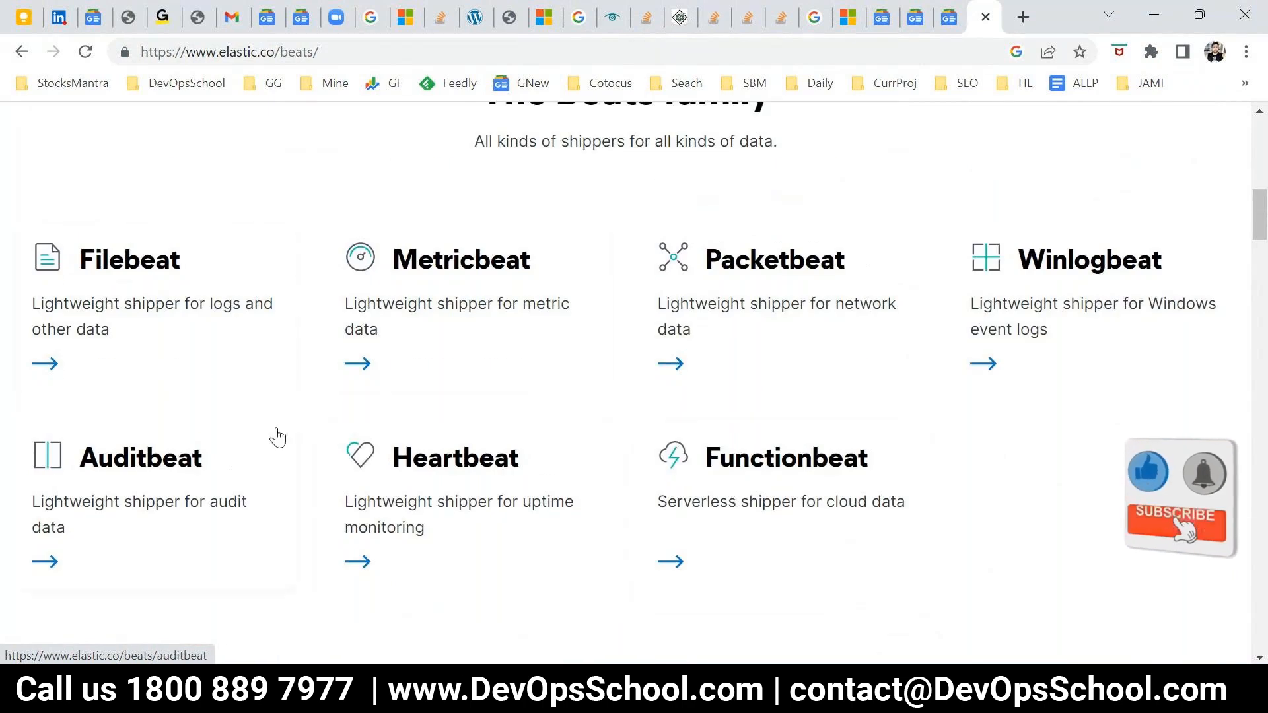
pyautogui.click(1174, 524)
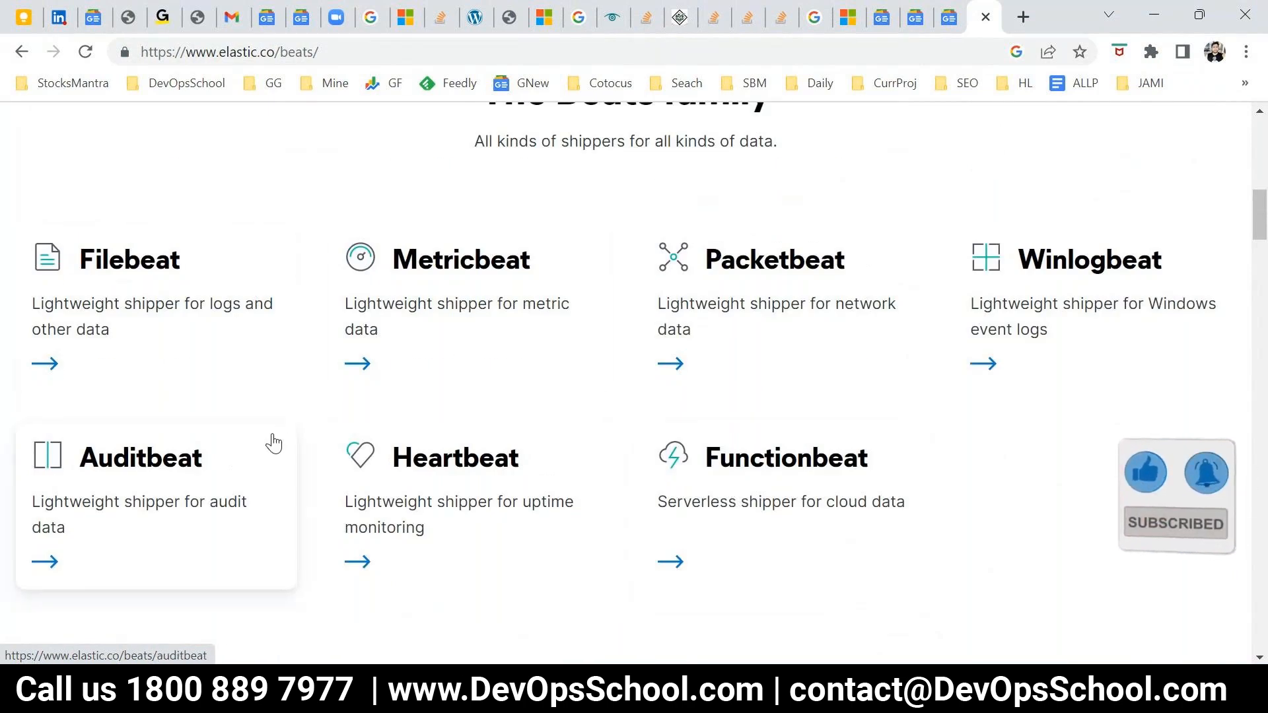
pyautogui.moveTo(374, 388)
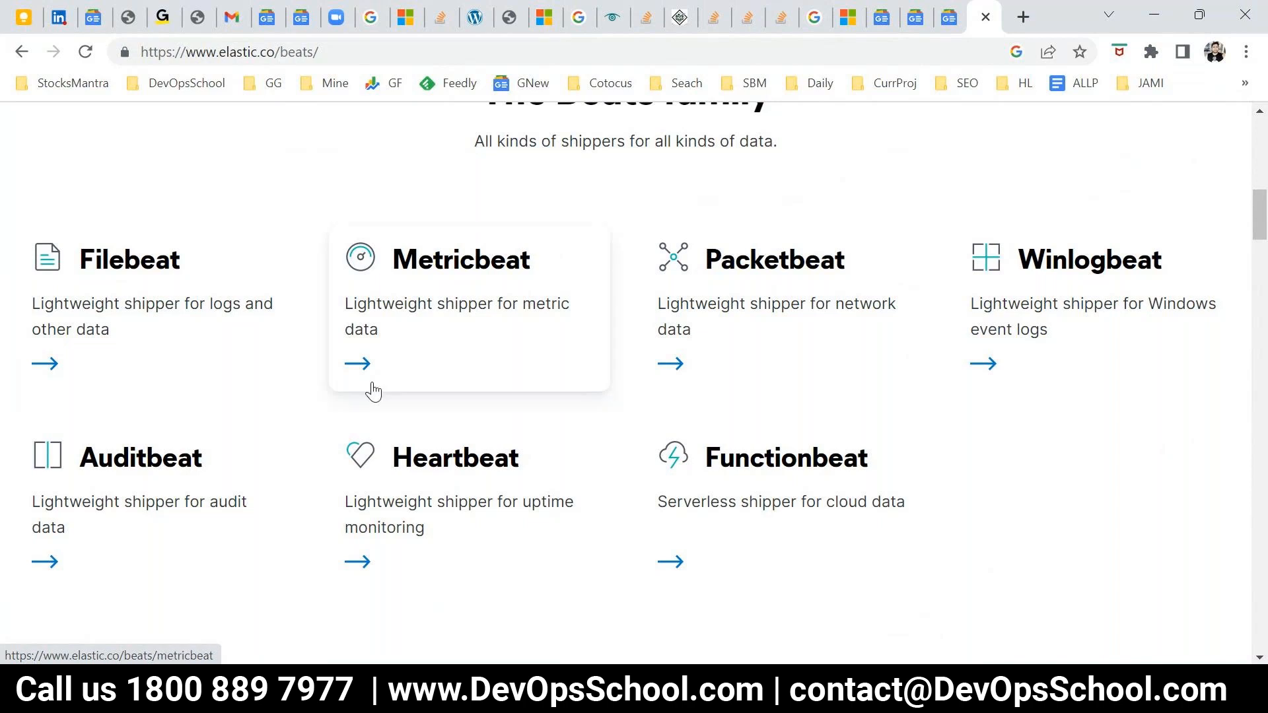
pyautogui.moveTo(138, 312)
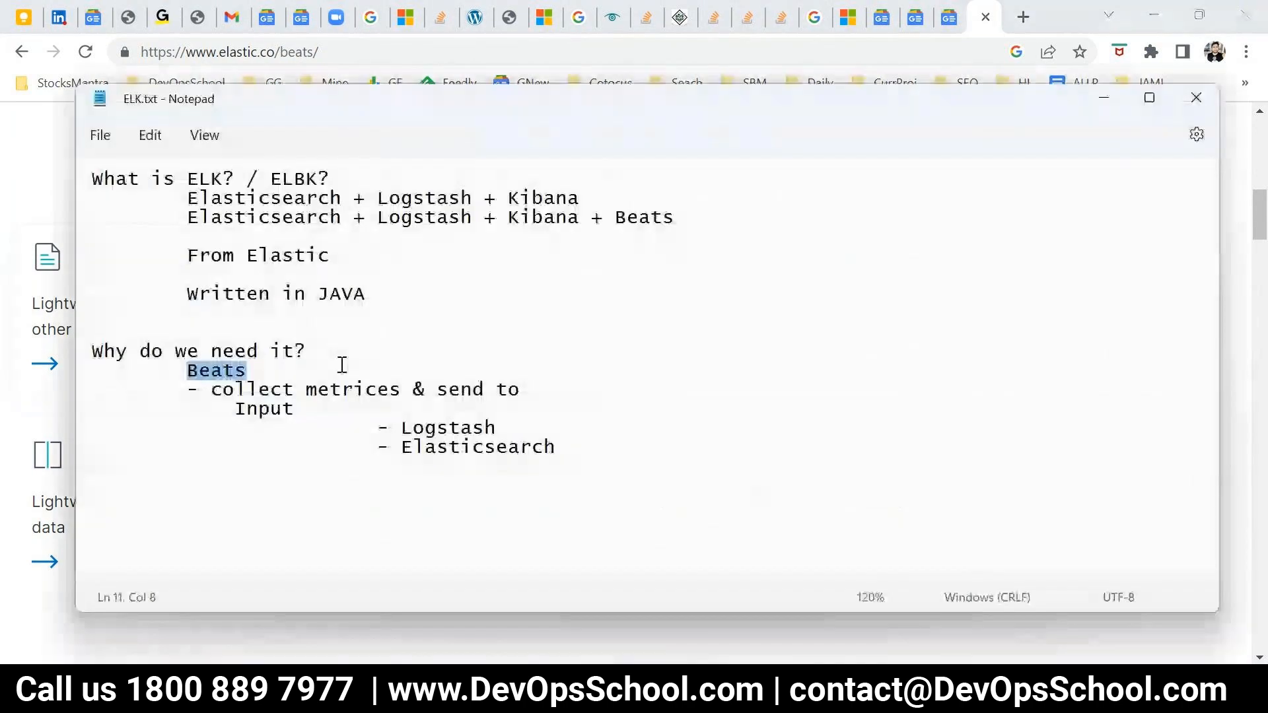
# Revise the Beats line to read 'metrices/logs'.
pyautogui.doubleClick(351, 389)
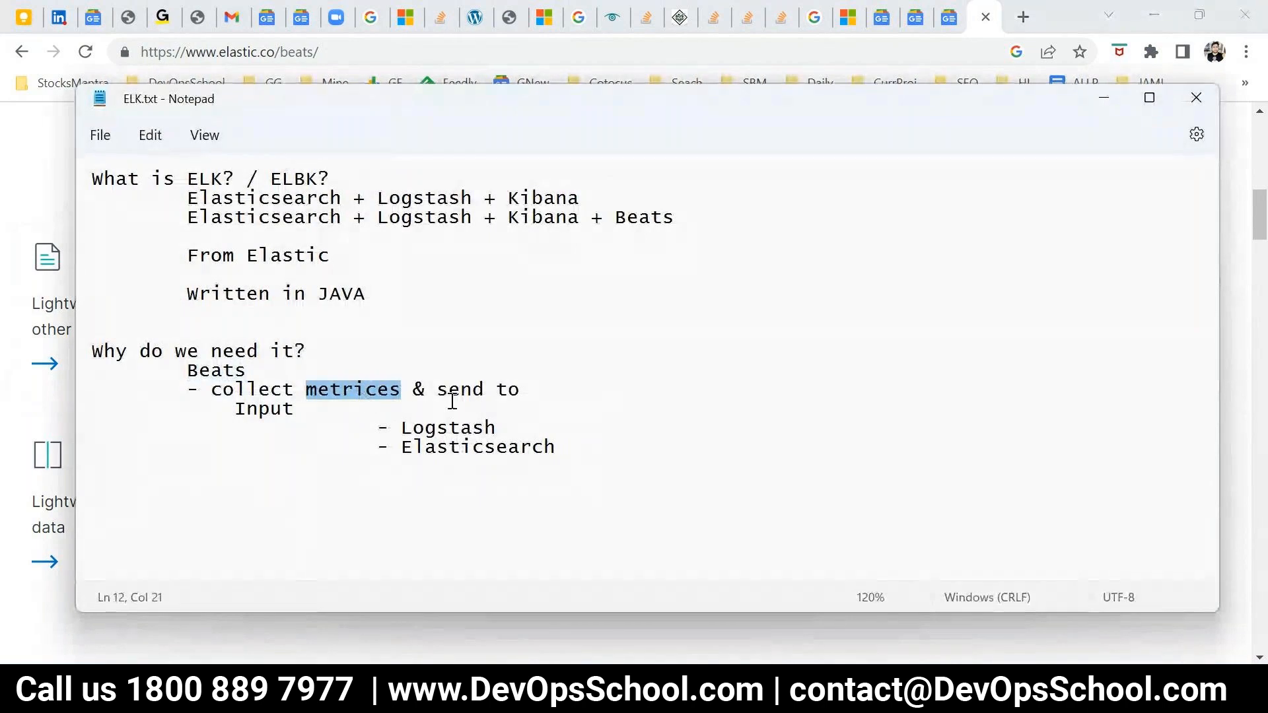
pyautogui.write('/lo')
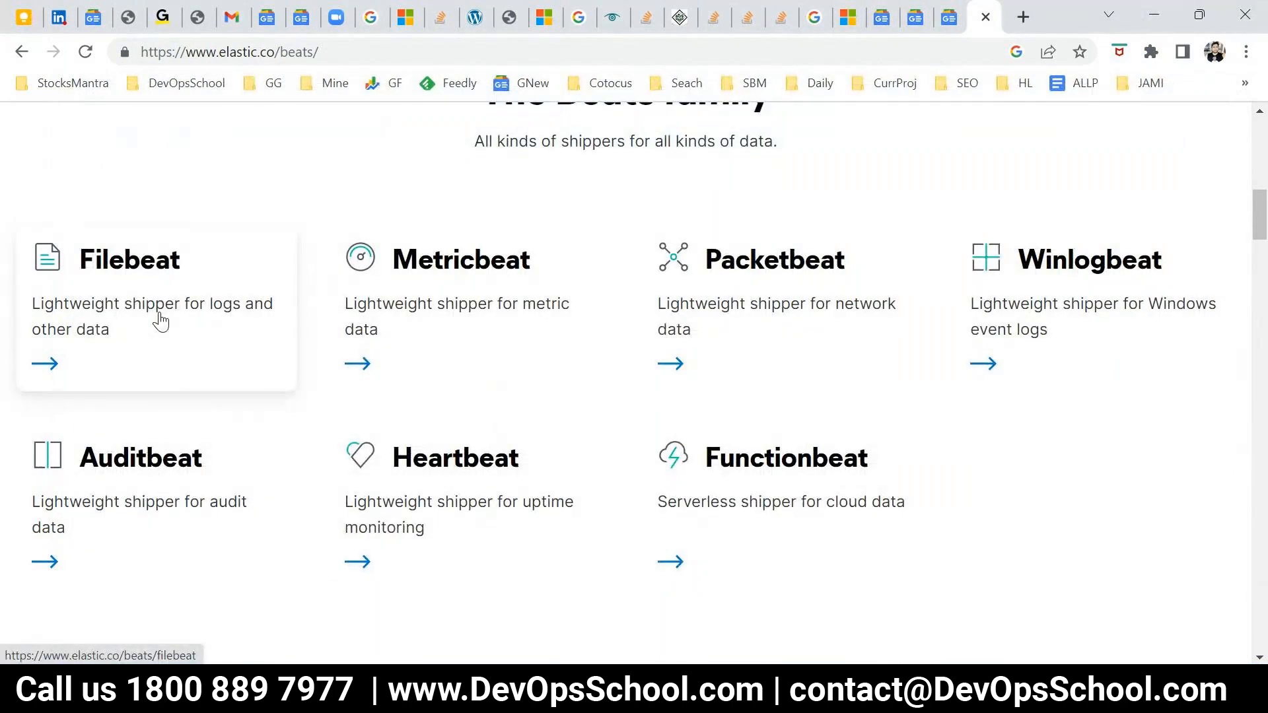
pyautogui.moveTo(481, 319)
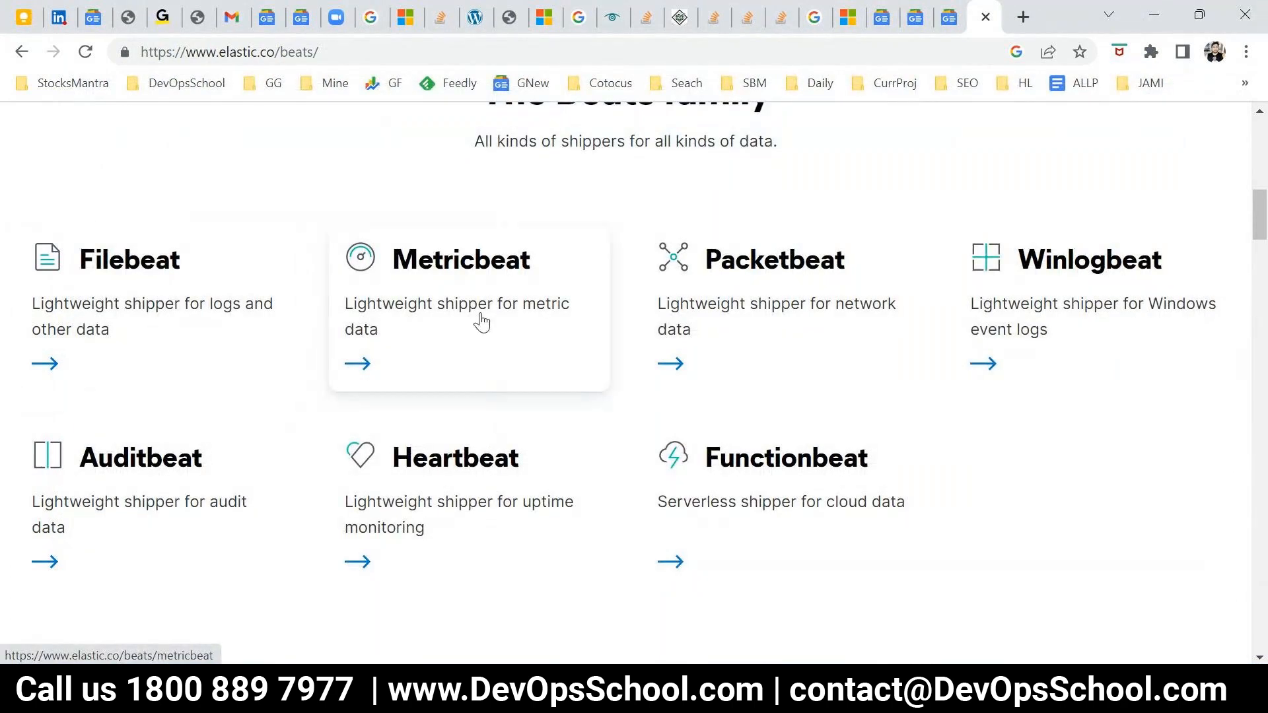
pyautogui.moveTo(492, 321)
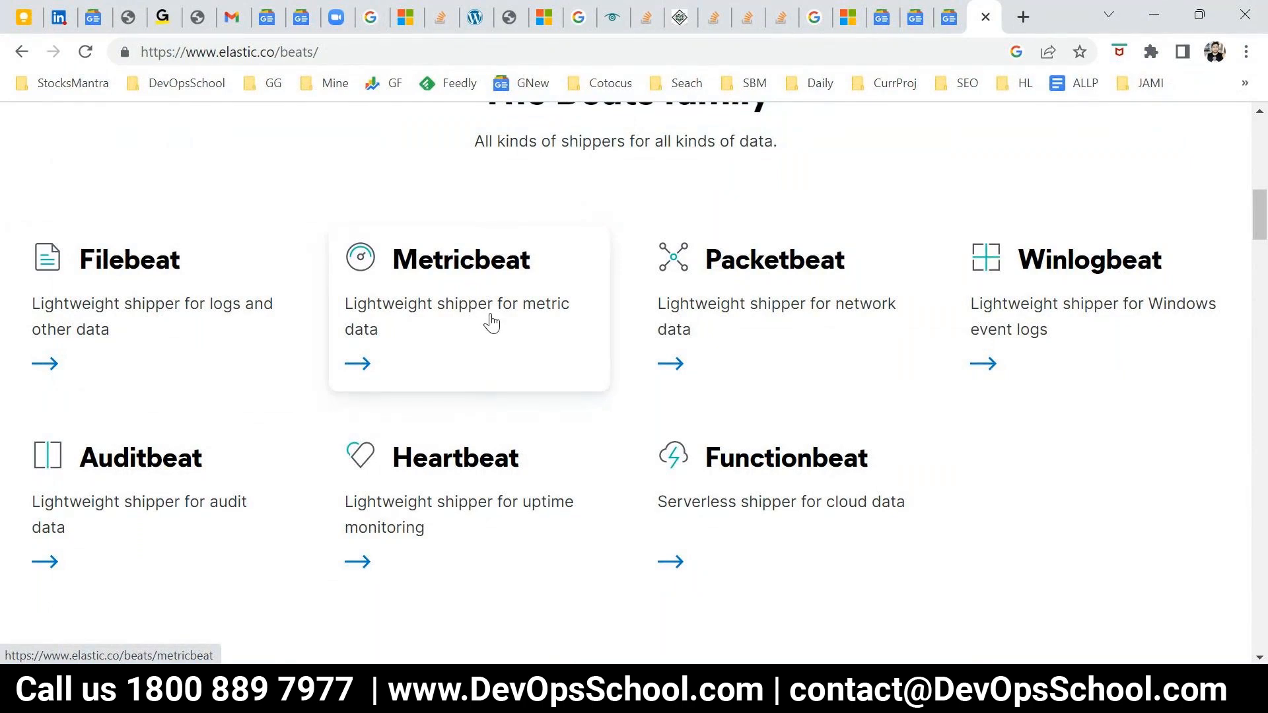
pyautogui.moveTo(419, 303)
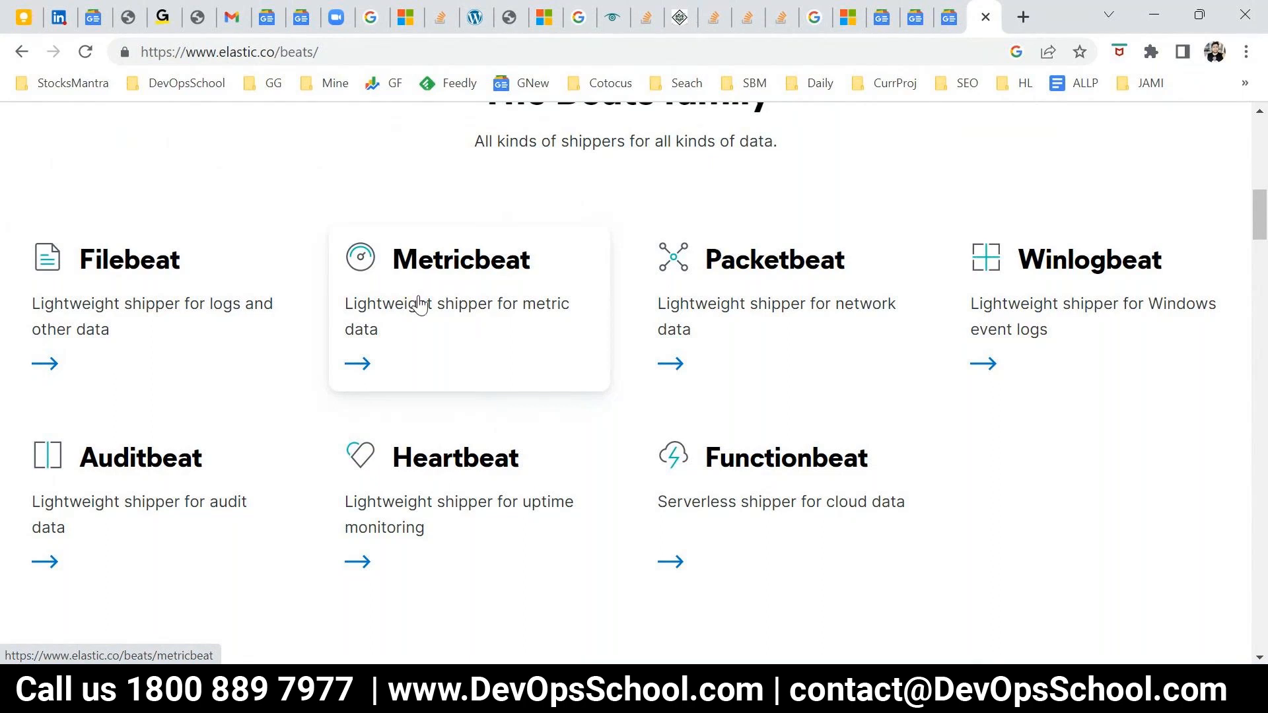
pyautogui.moveTo(438, 293)
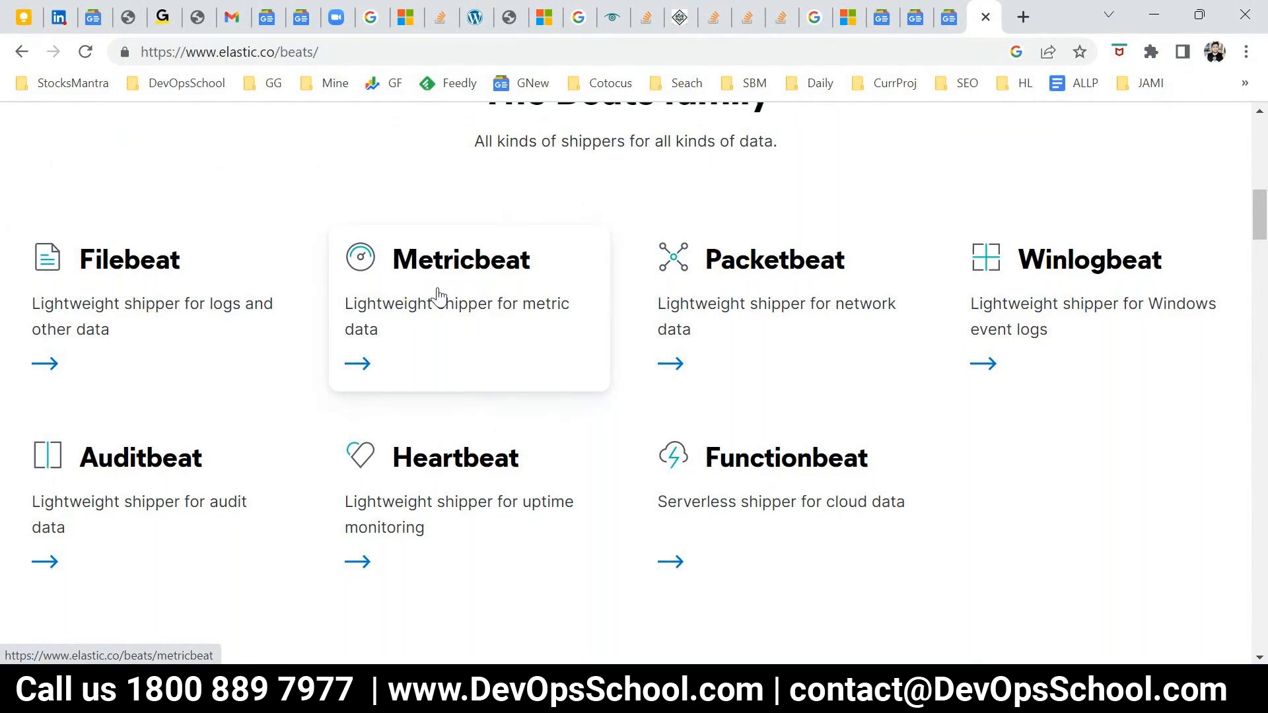
pyautogui.moveTo(781, 309)
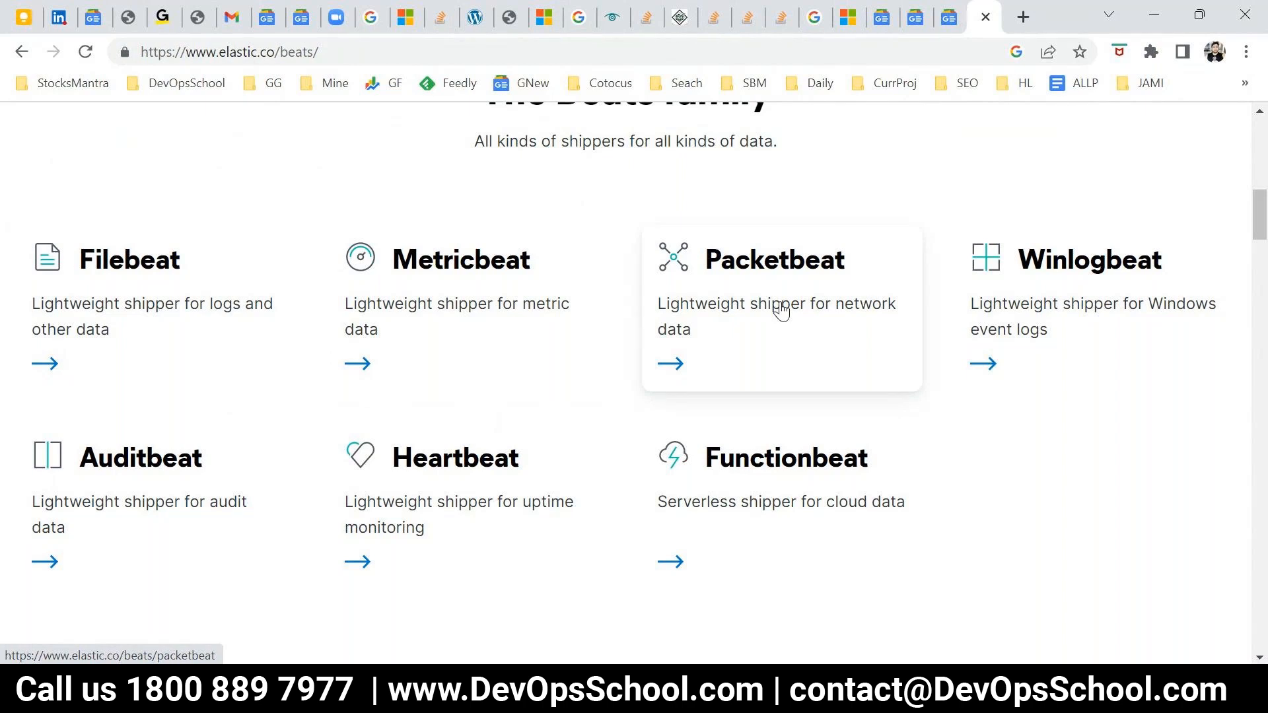
pyautogui.moveTo(1055, 304)
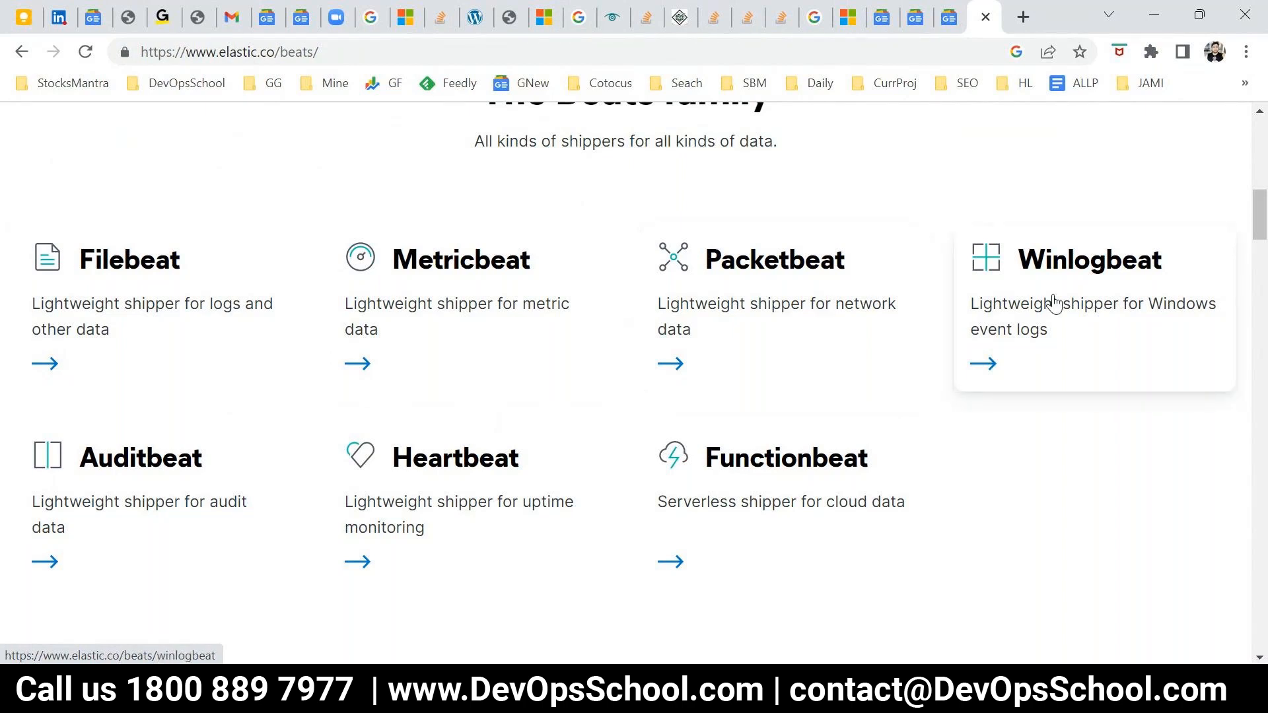
pyautogui.moveTo(1230, 336)
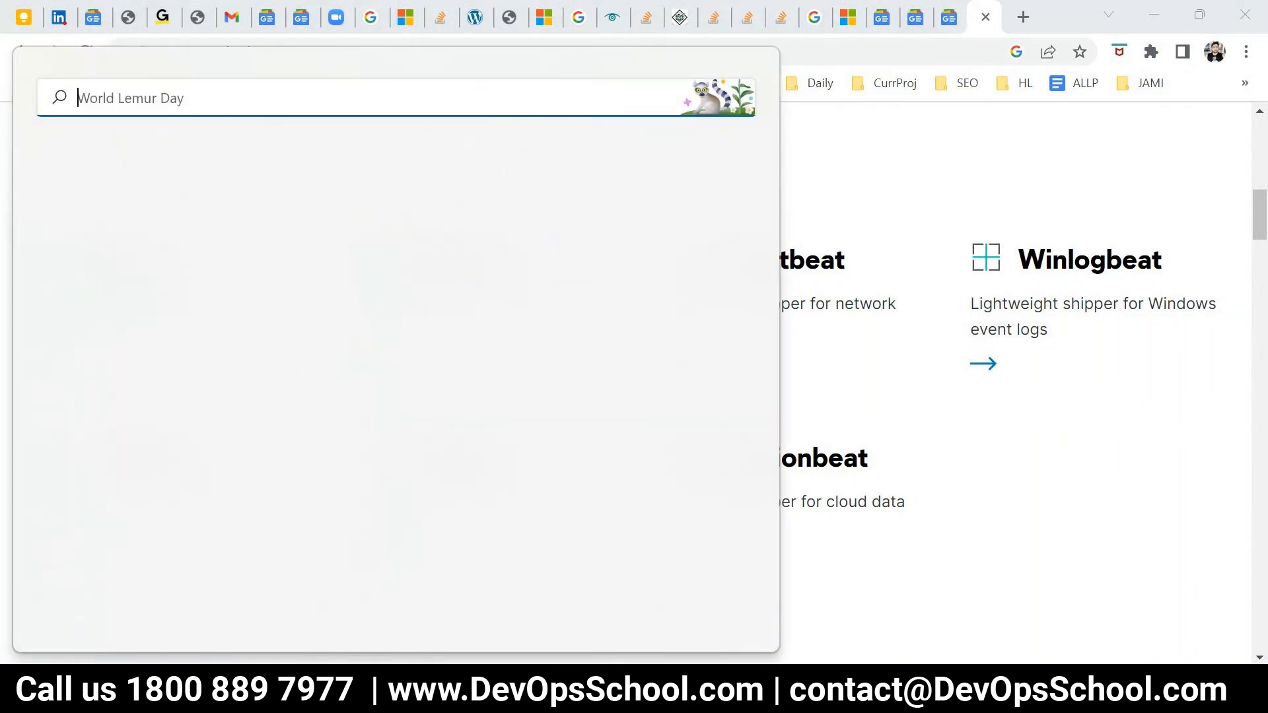
pyautogui.write('even')
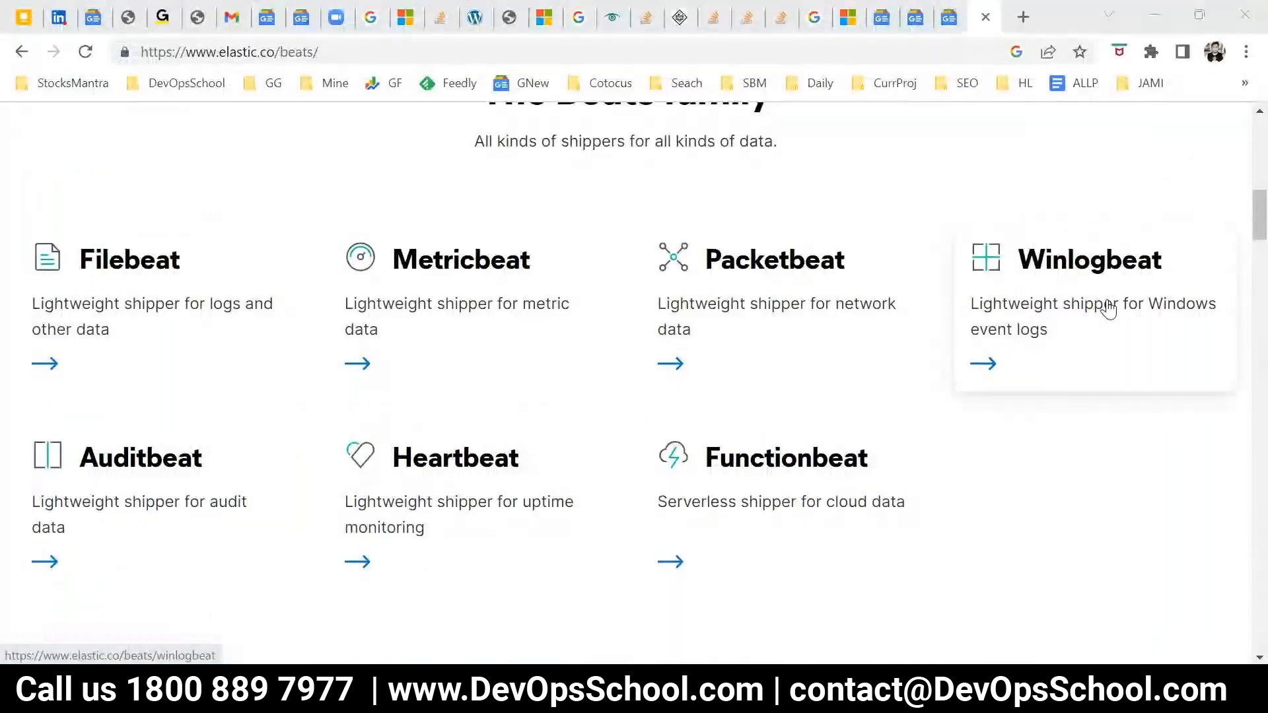
pyautogui.moveTo(117, 522)
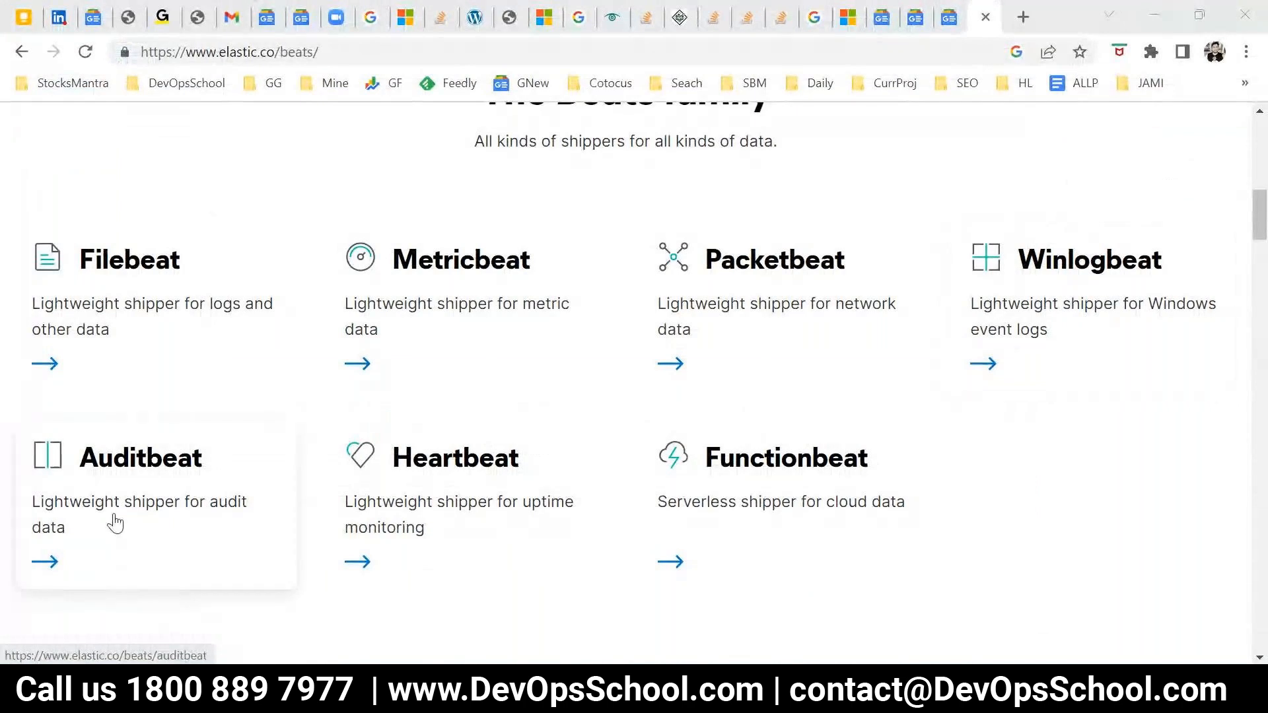
pyautogui.moveTo(427, 533)
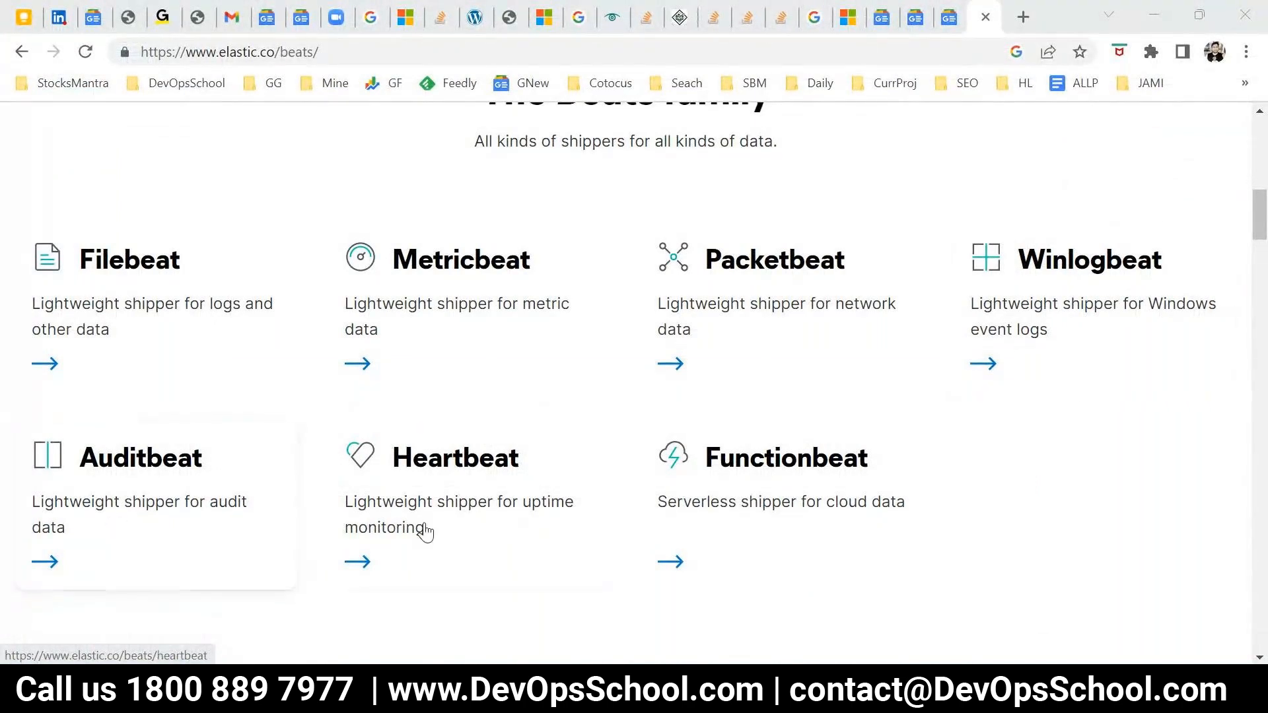
pyautogui.moveTo(457, 532)
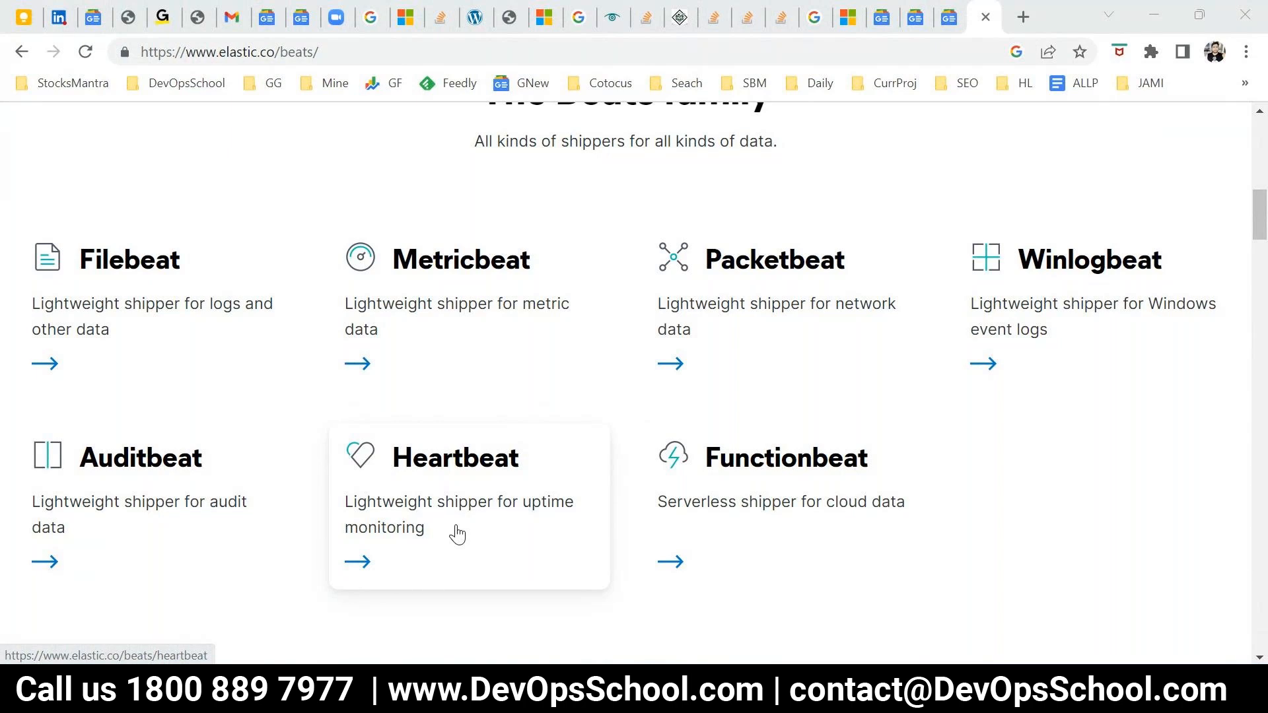
pyautogui.moveTo(810, 525)
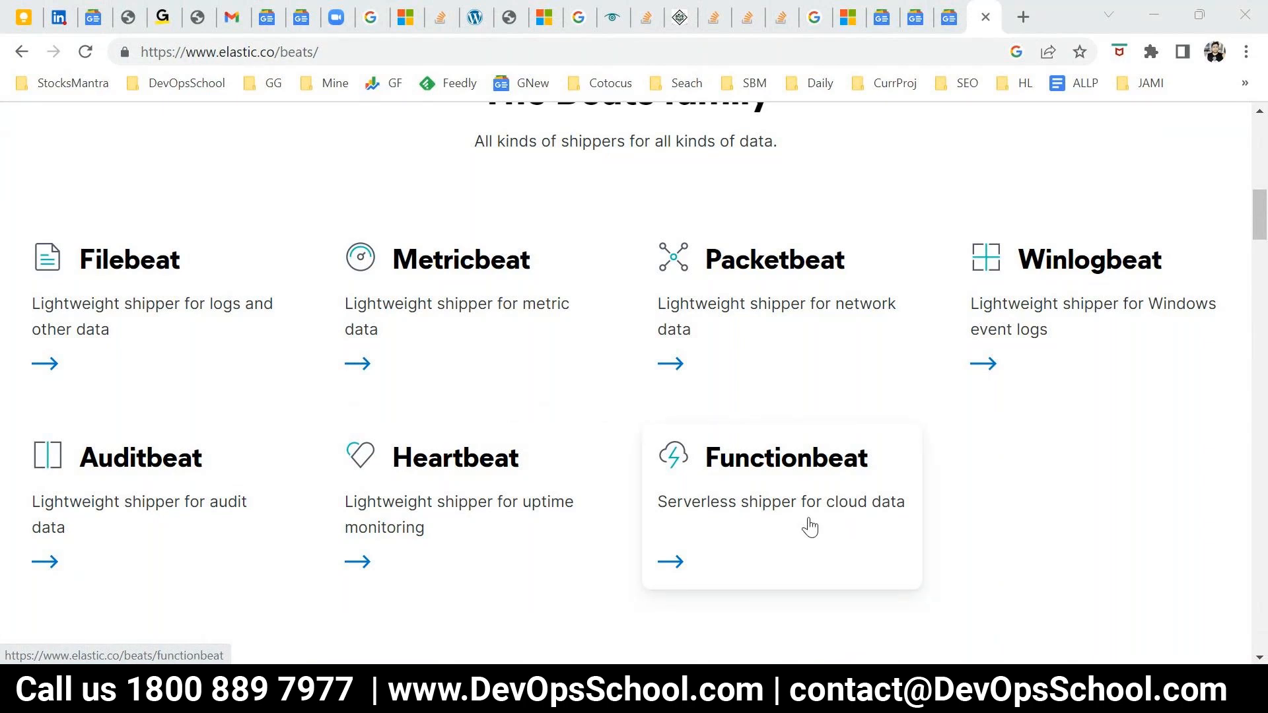
pyautogui.moveTo(810, 498)
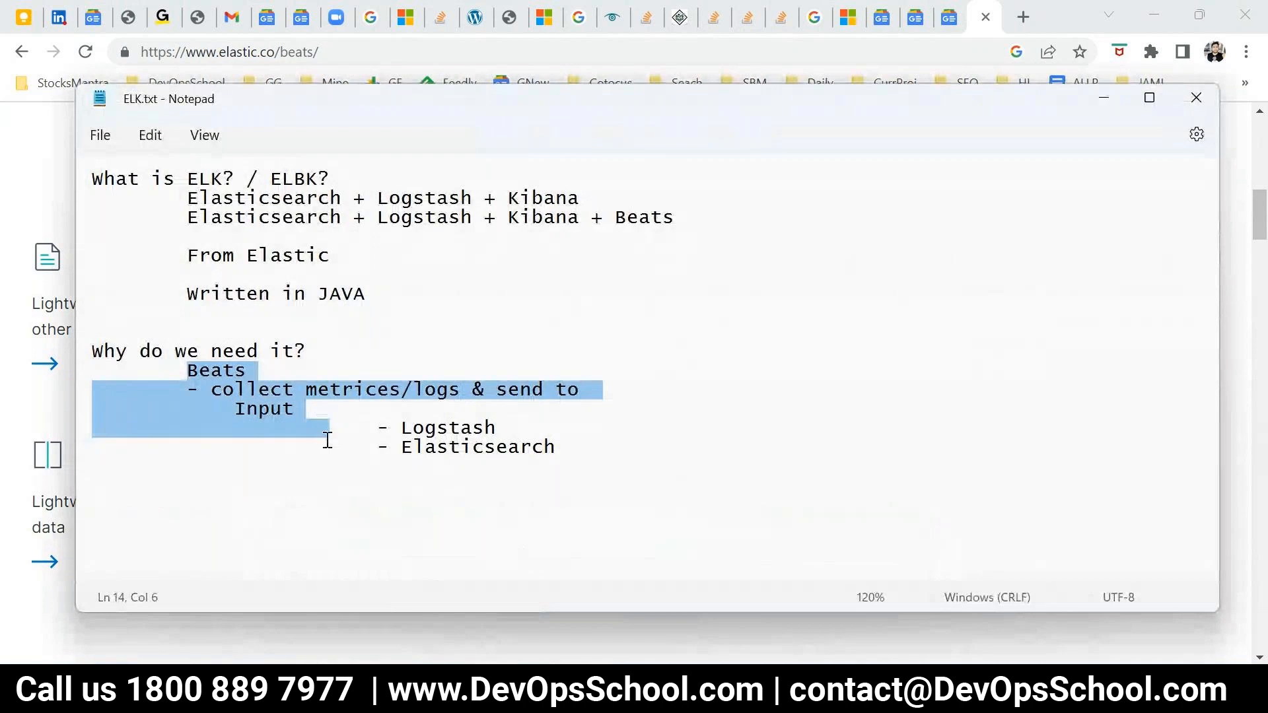
pyautogui.click(338, 427)
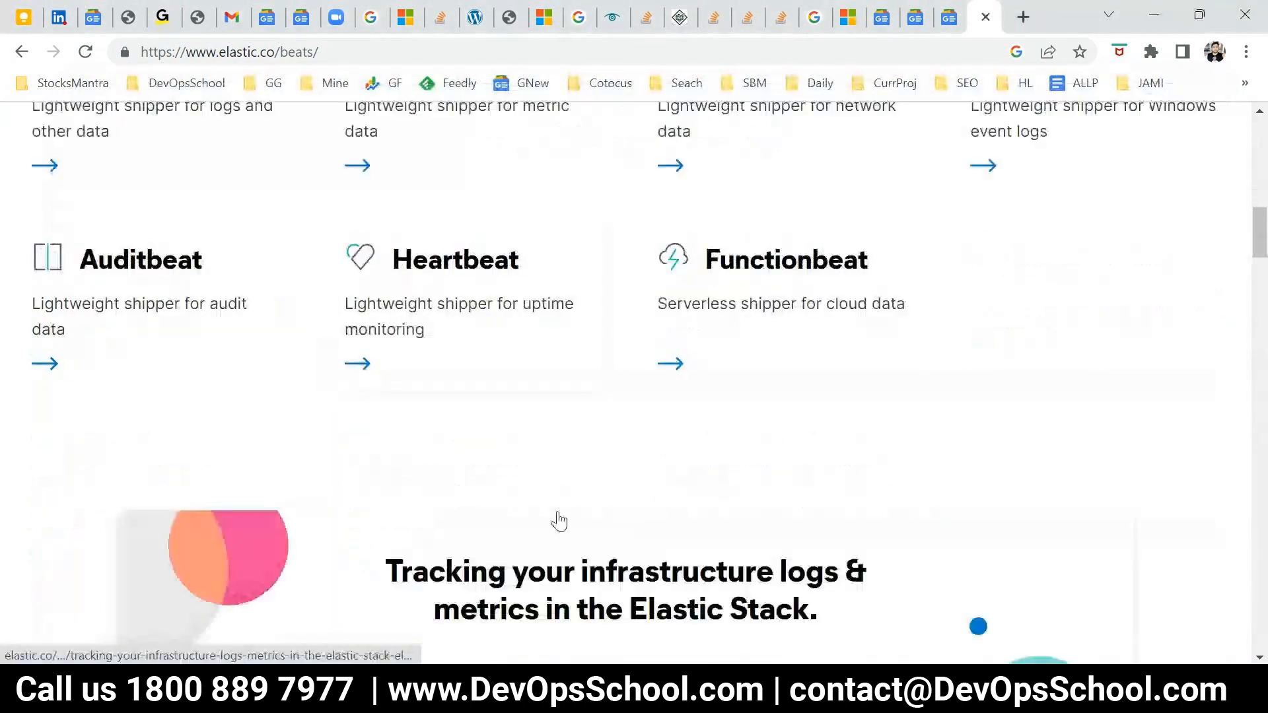
pyautogui.scroll(3)
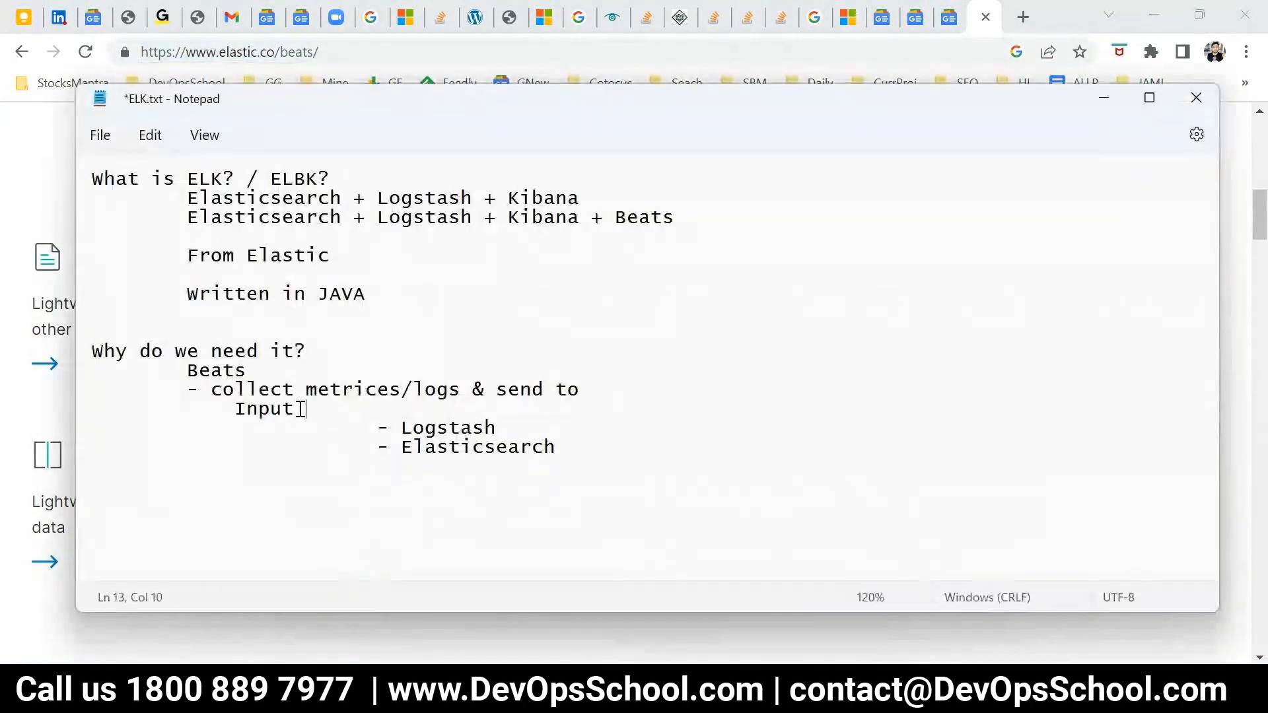
pyautogui.write('- https://www.elastic.co/beats/')
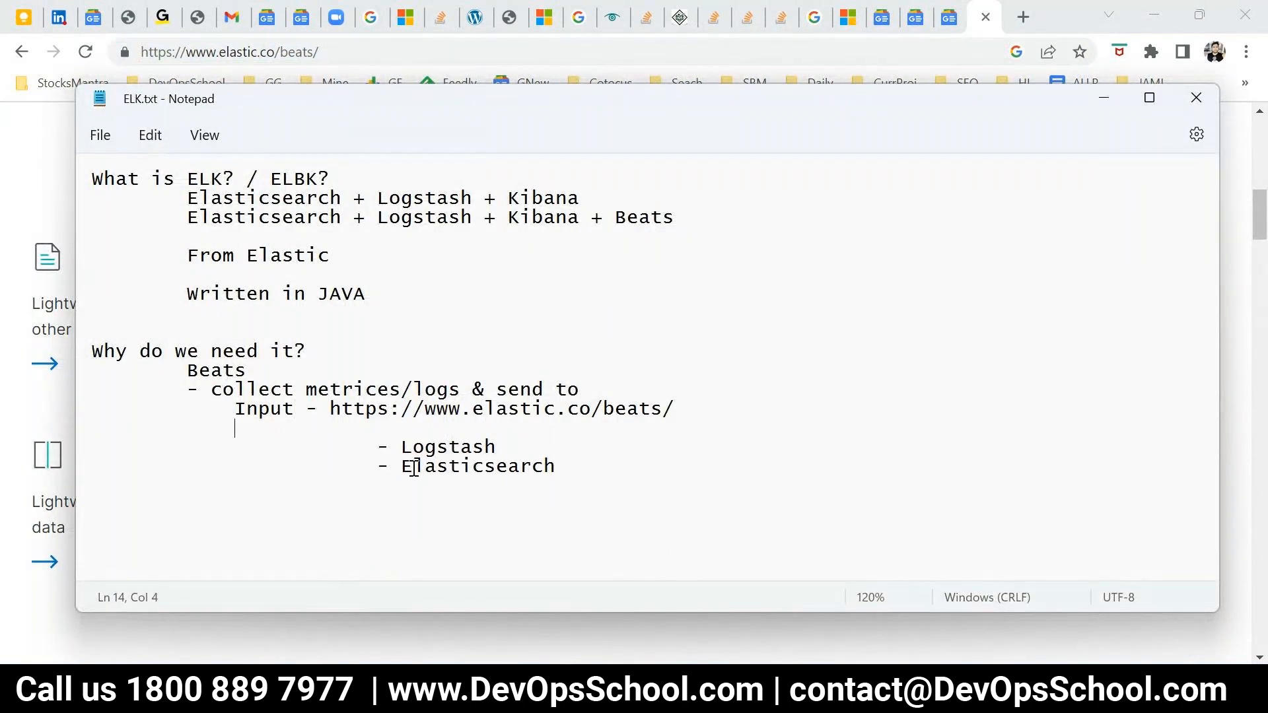
# Mark Logstash and Elasticsearch, then begin an 'Out' entry below the Input URL.
pyautogui.doubleClick(448, 446)
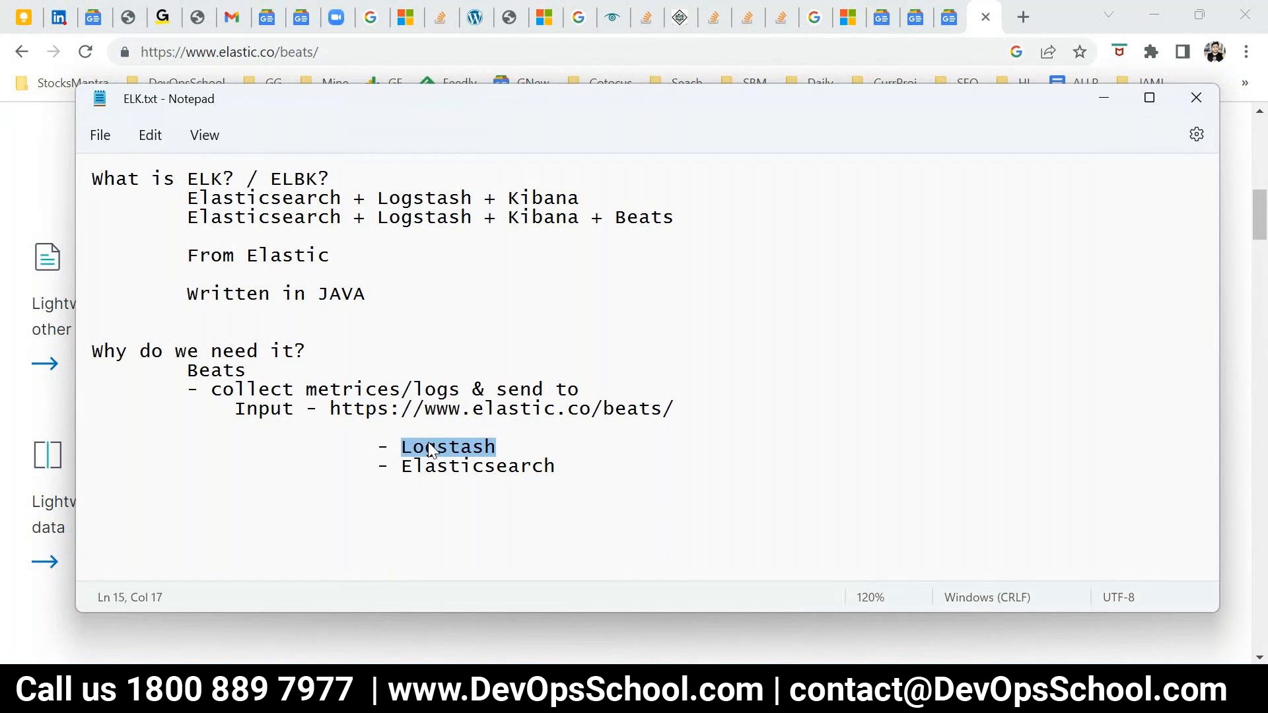
pyautogui.doubleClick(477, 466)
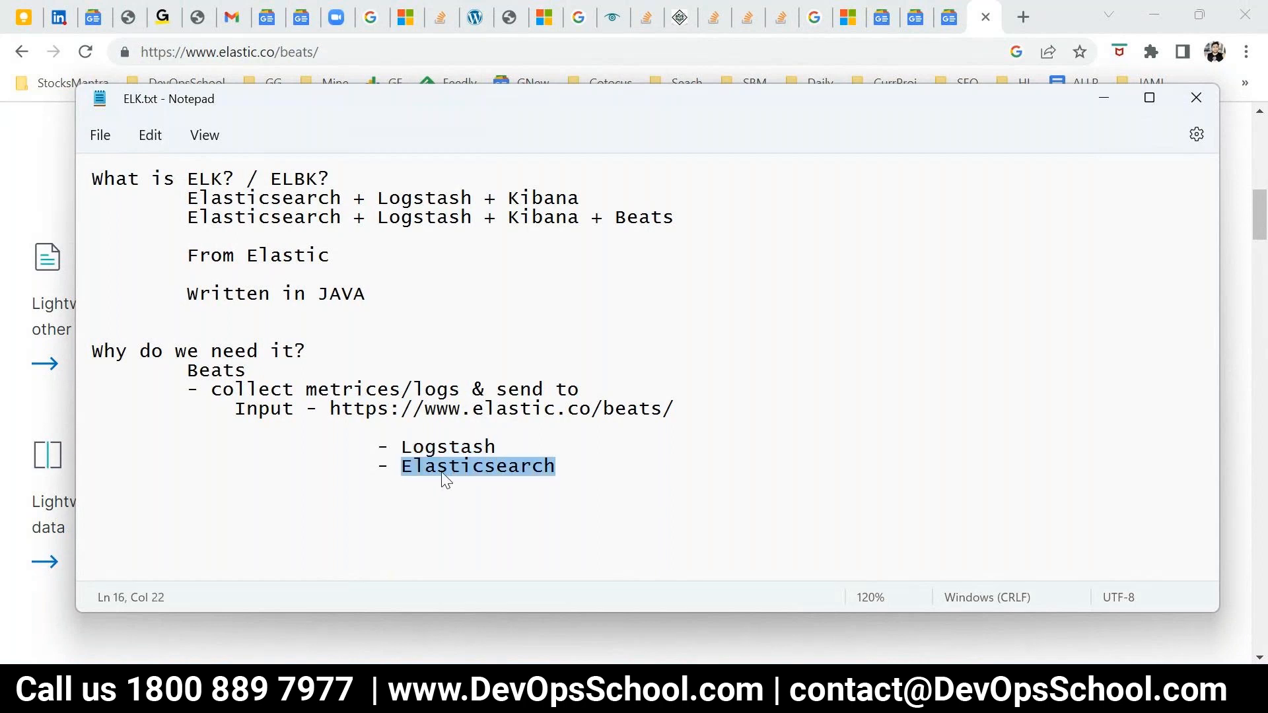
pyautogui.press('Enter')
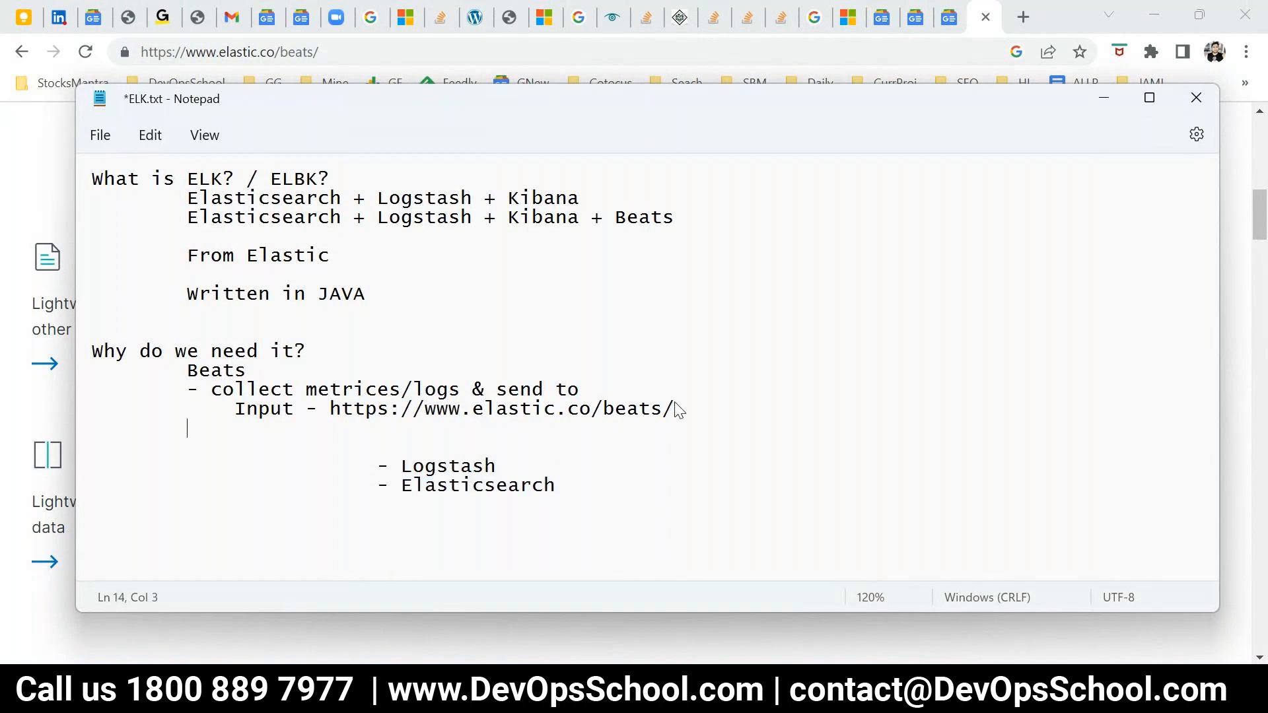
pyautogui.write('Out')
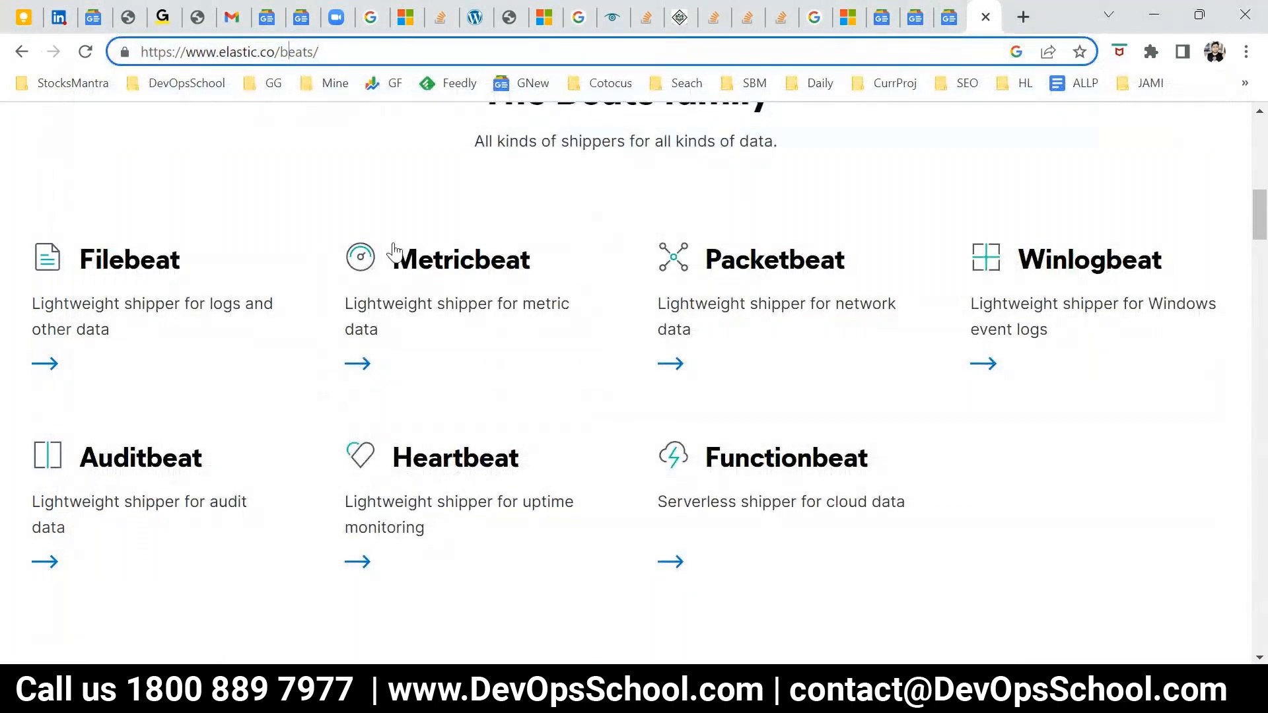
pyautogui.scroll(3)
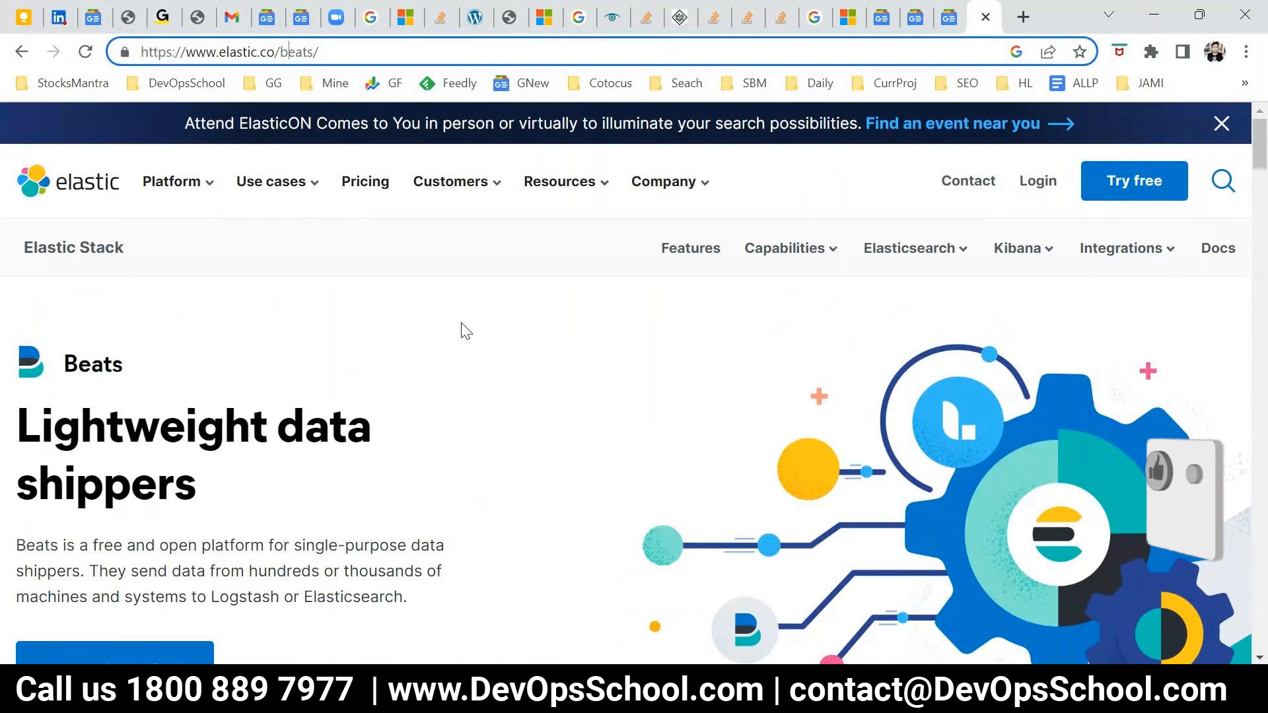
pyautogui.click(1121, 248)
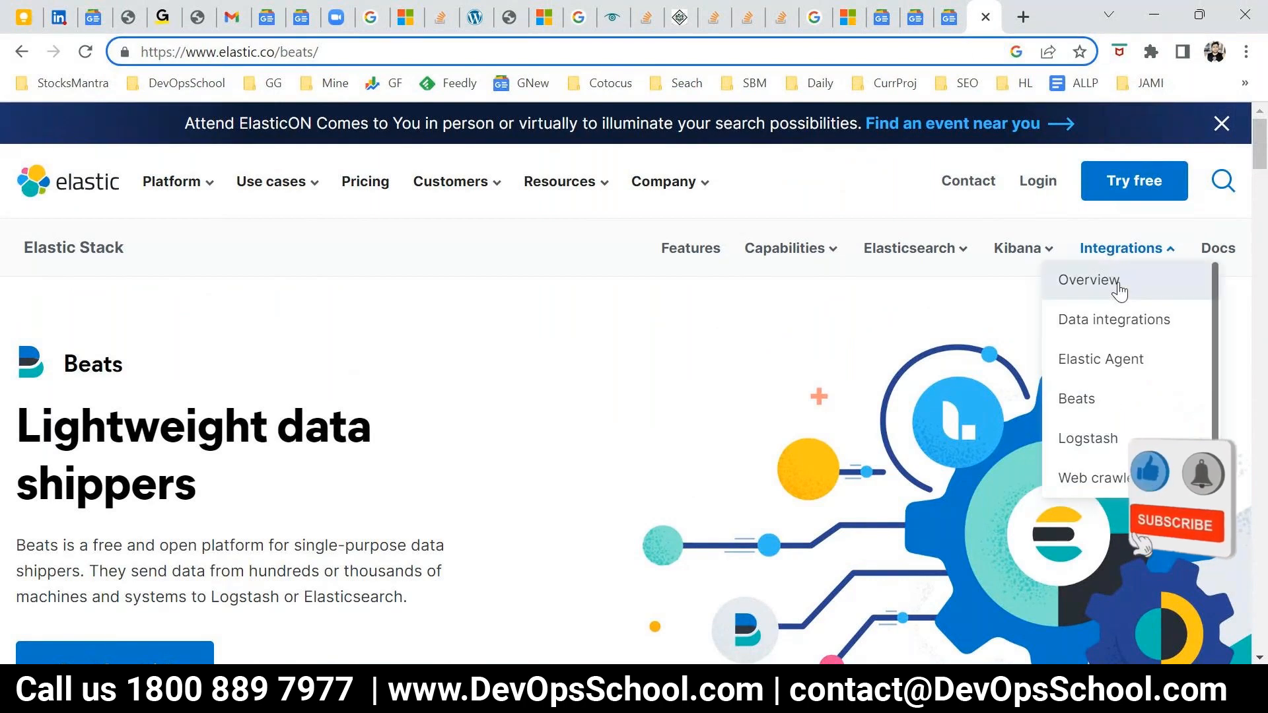
pyautogui.moveTo(1096, 328)
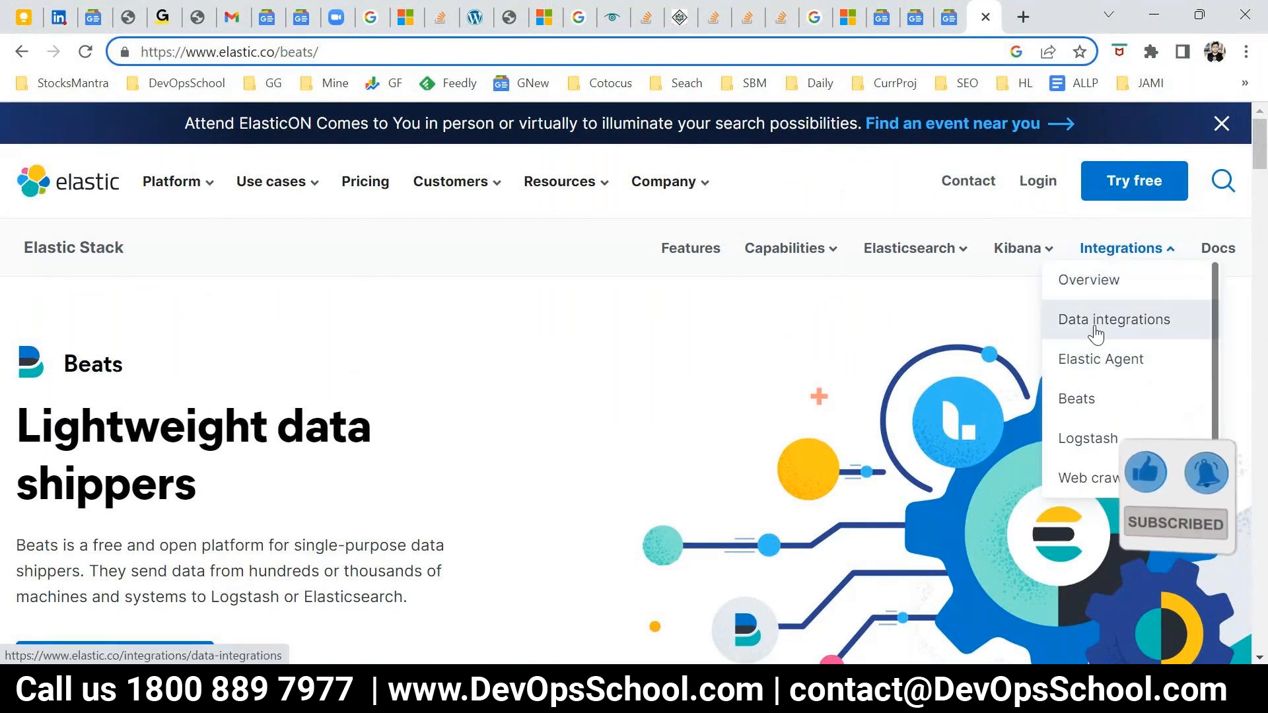
pyautogui.click(1114, 319)
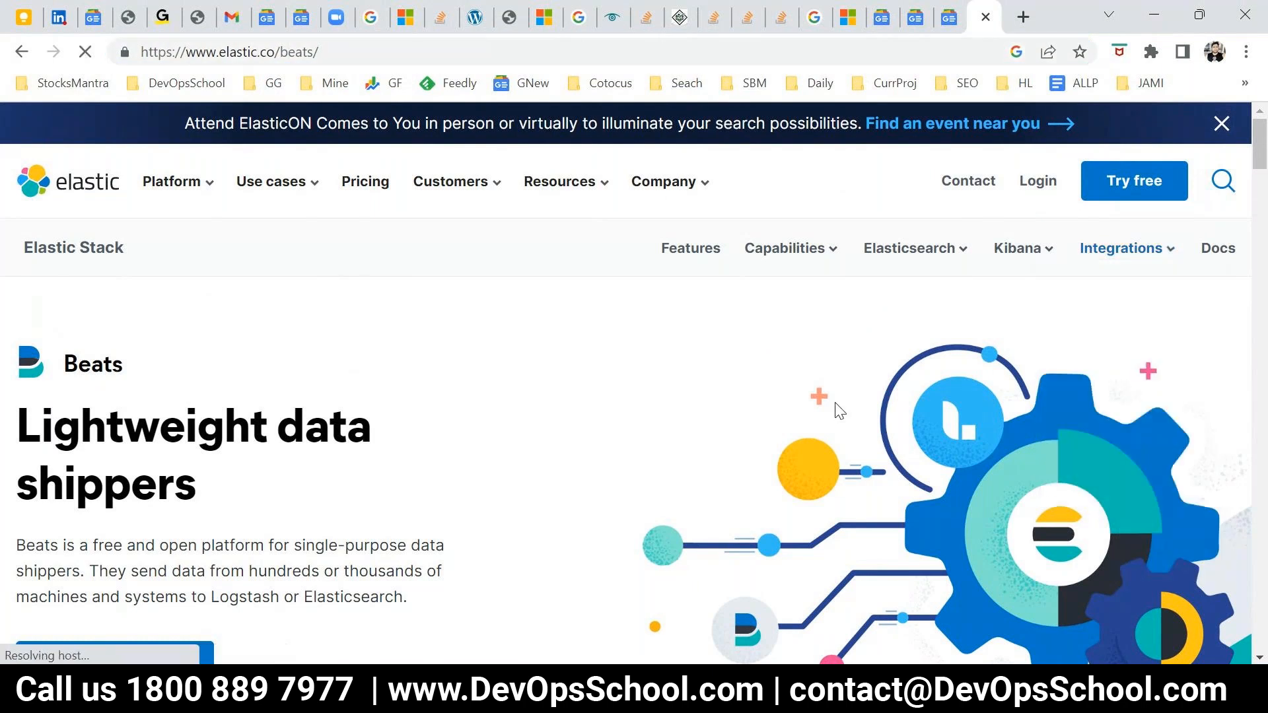
pyautogui.click(1120, 248)
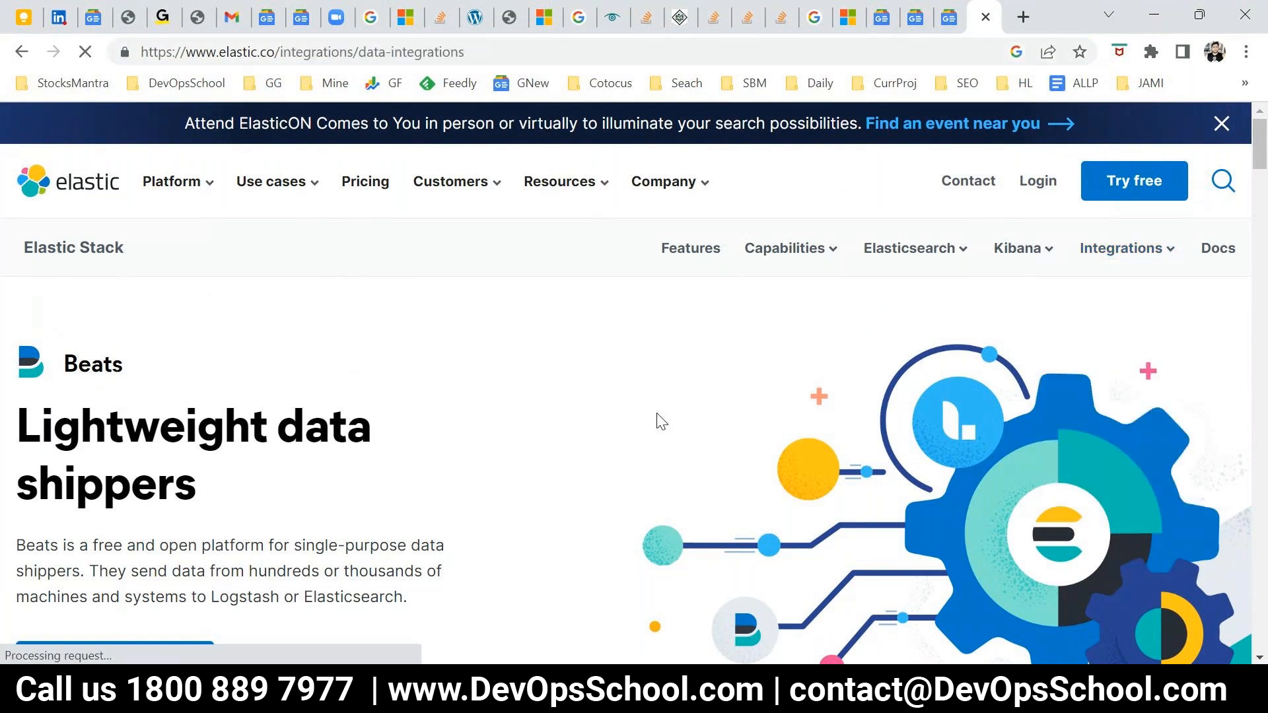
pyautogui.scroll(-3)
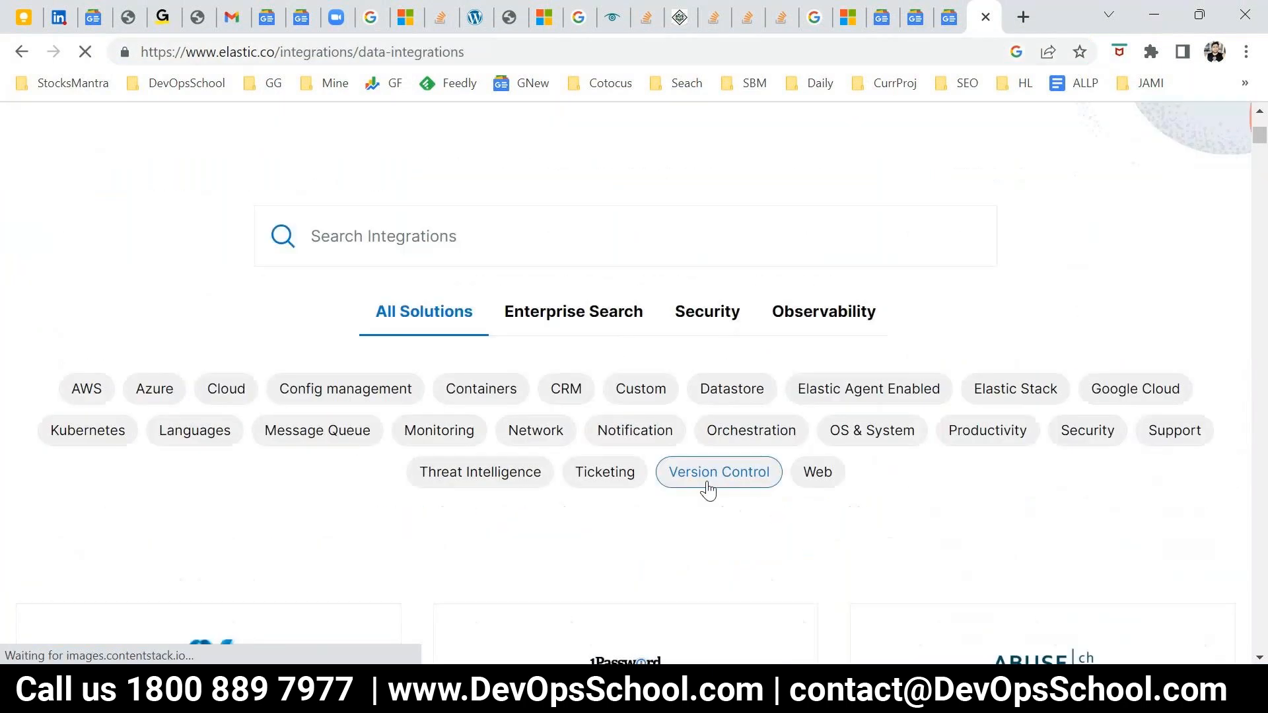
pyautogui.scroll(-3)
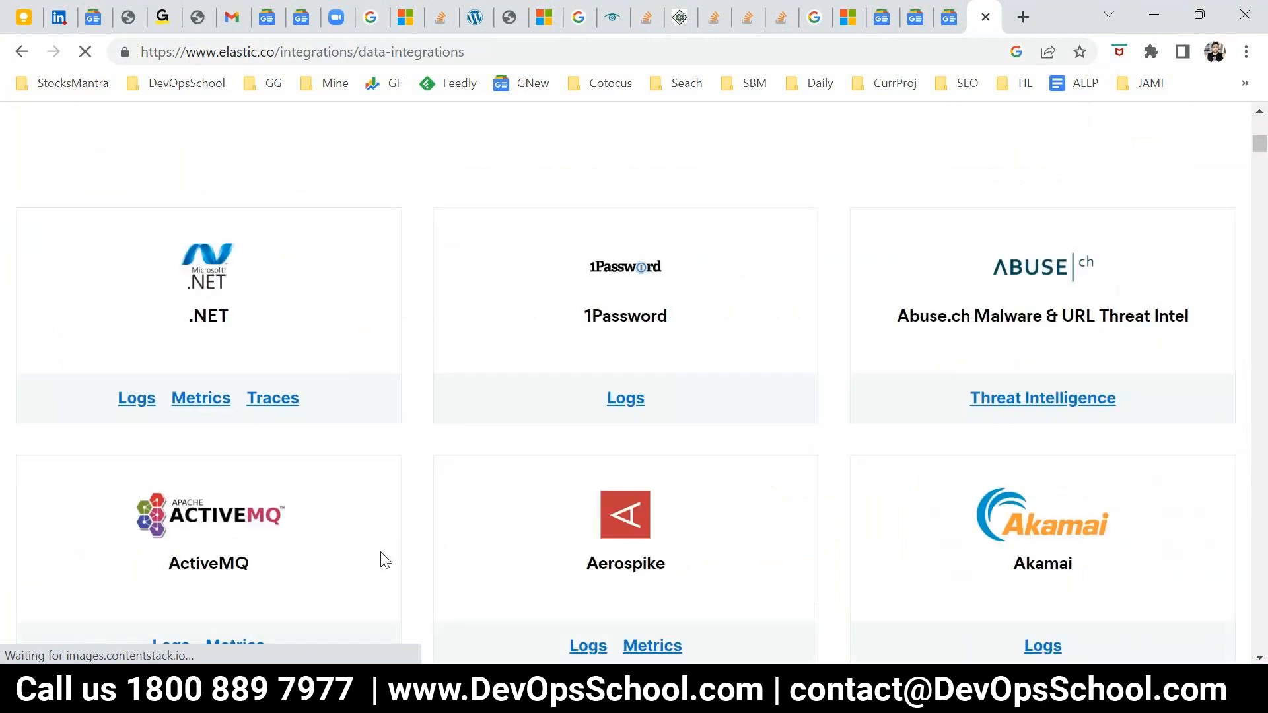
pyautogui.scroll(-3)
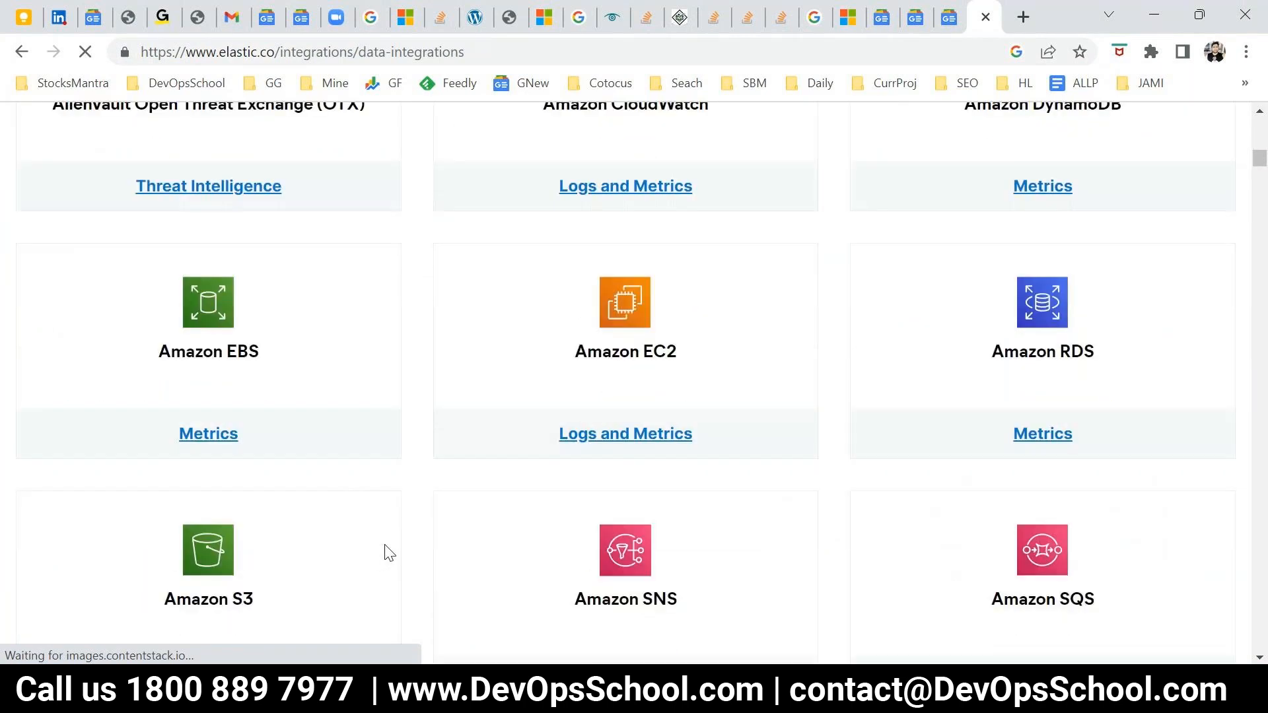
pyautogui.click(23, 52)
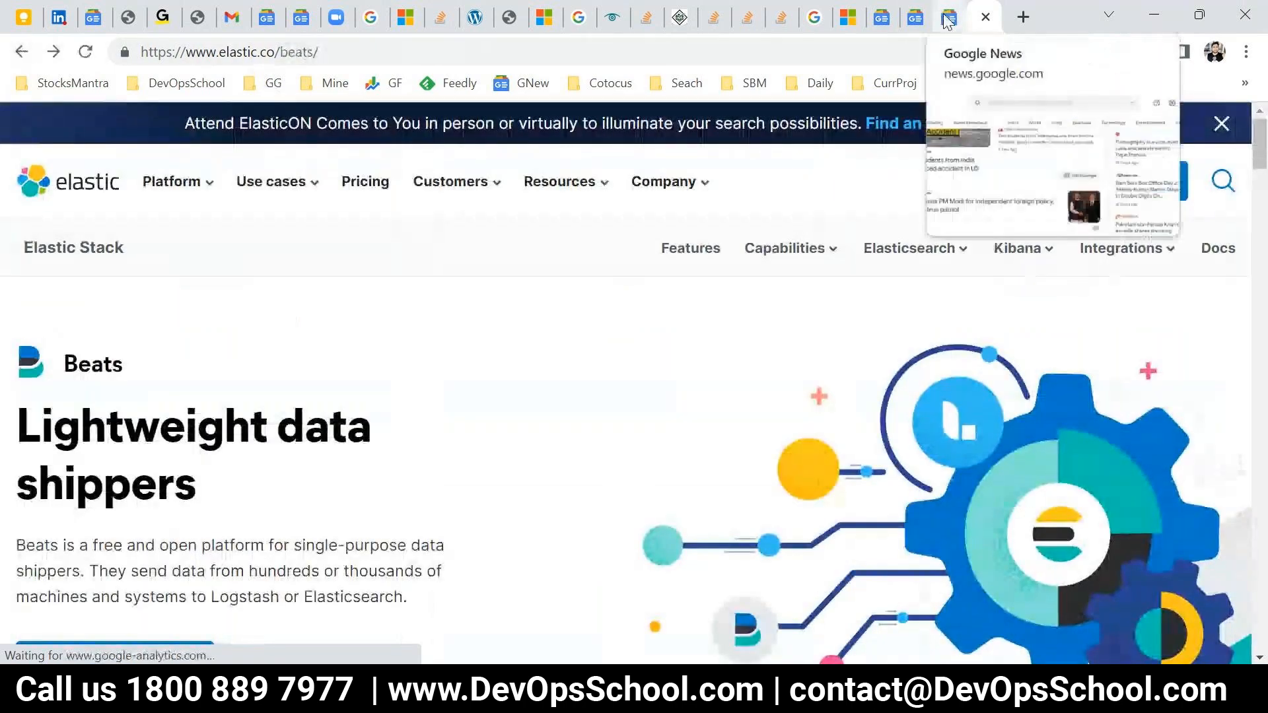
# Search Google for 'beats output plugin' from the Google News tab.
pyautogui.click(944, 16)
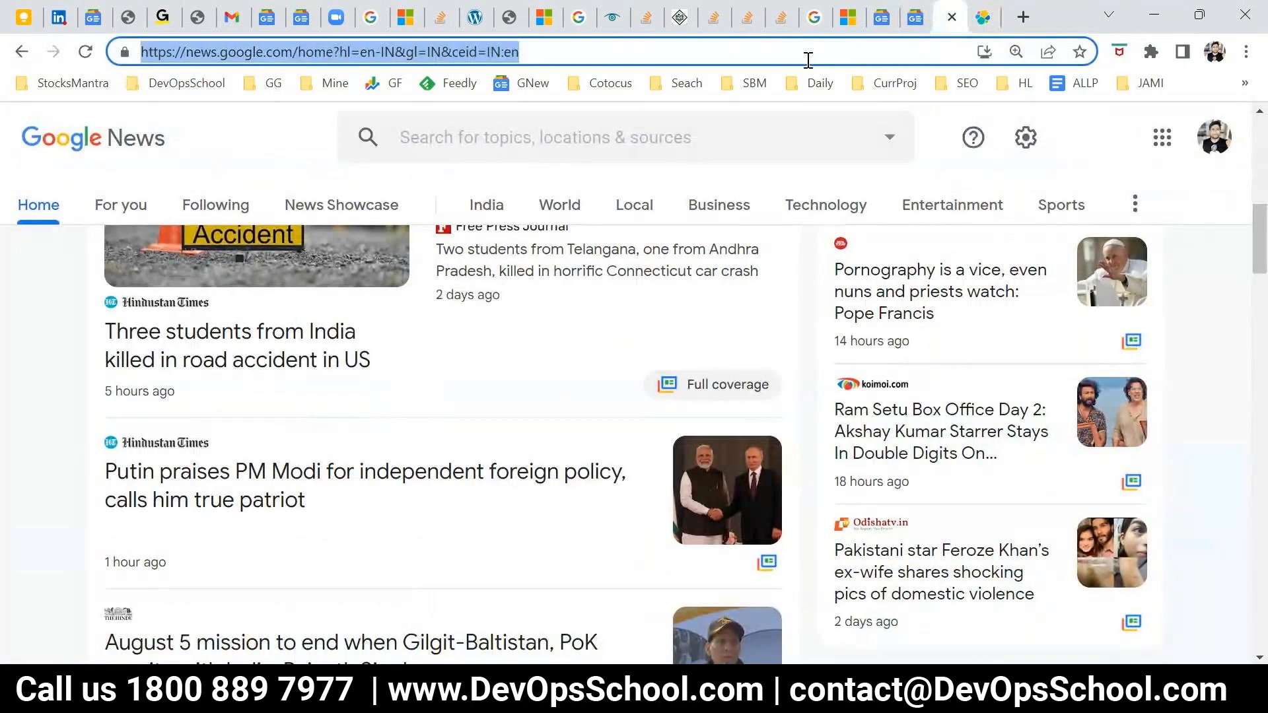
pyautogui.write('beats pu')
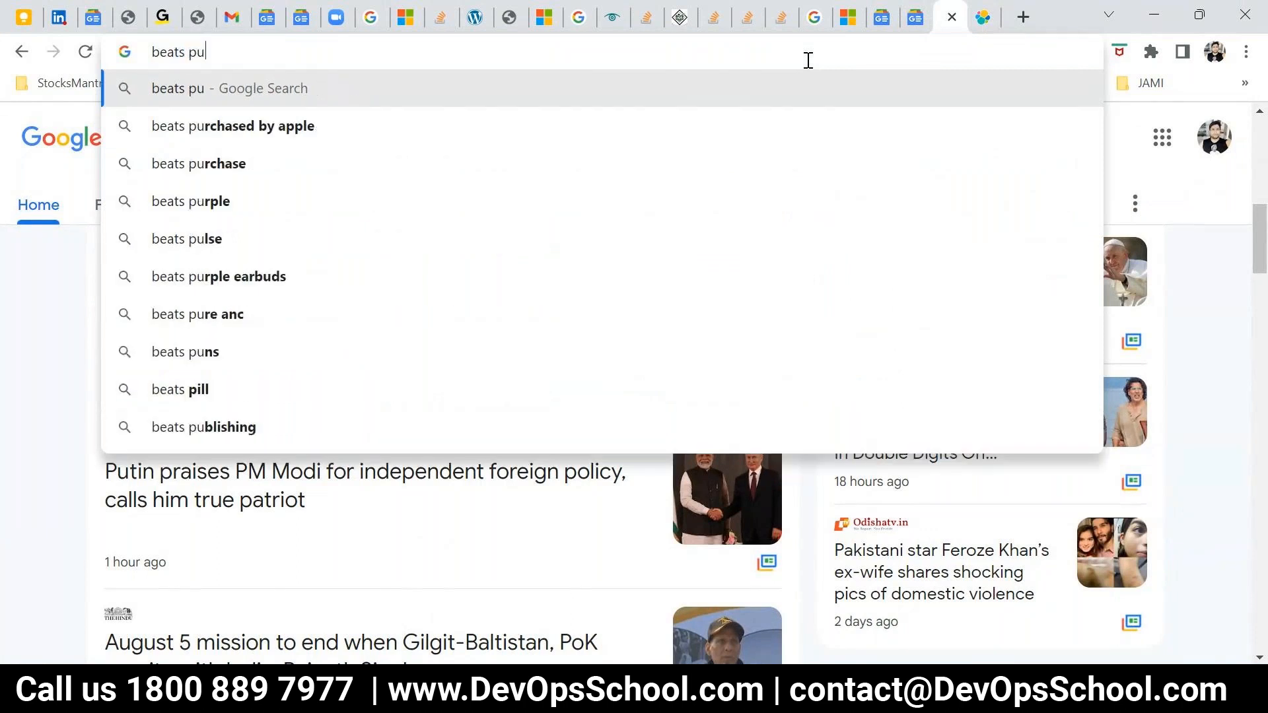
pyautogui.press('BackSpace')
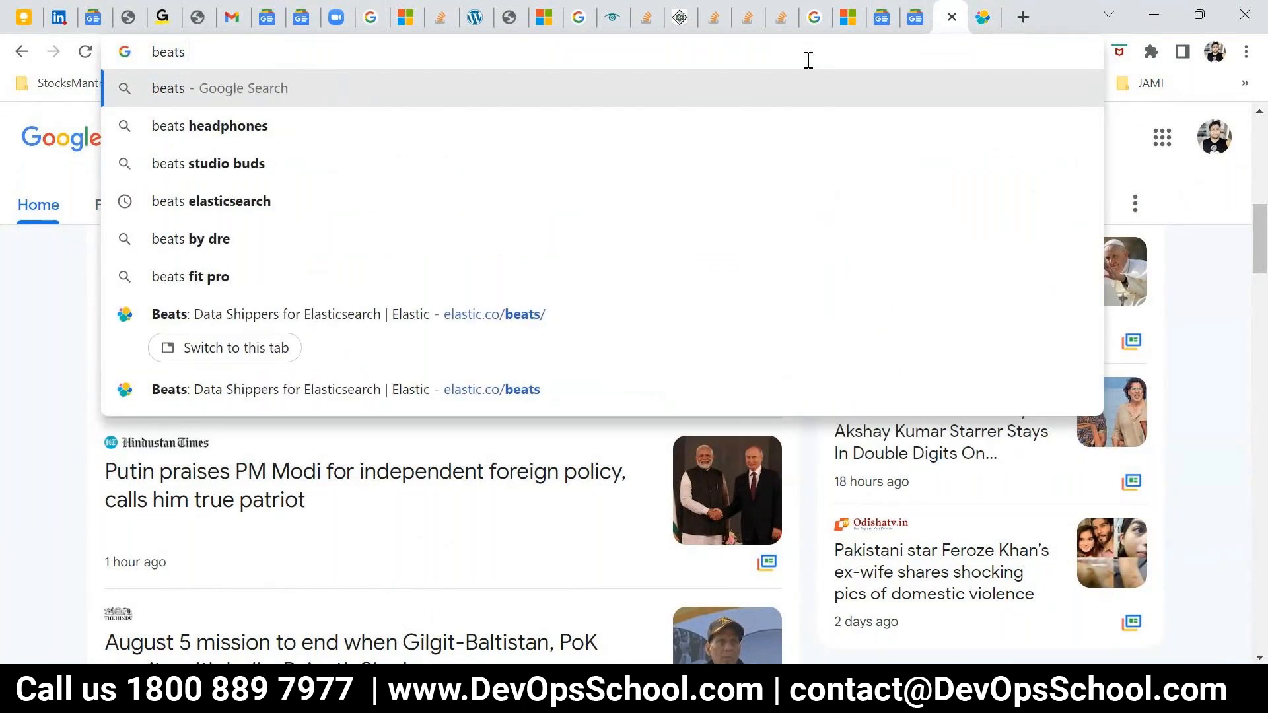
pyautogui.write('out')
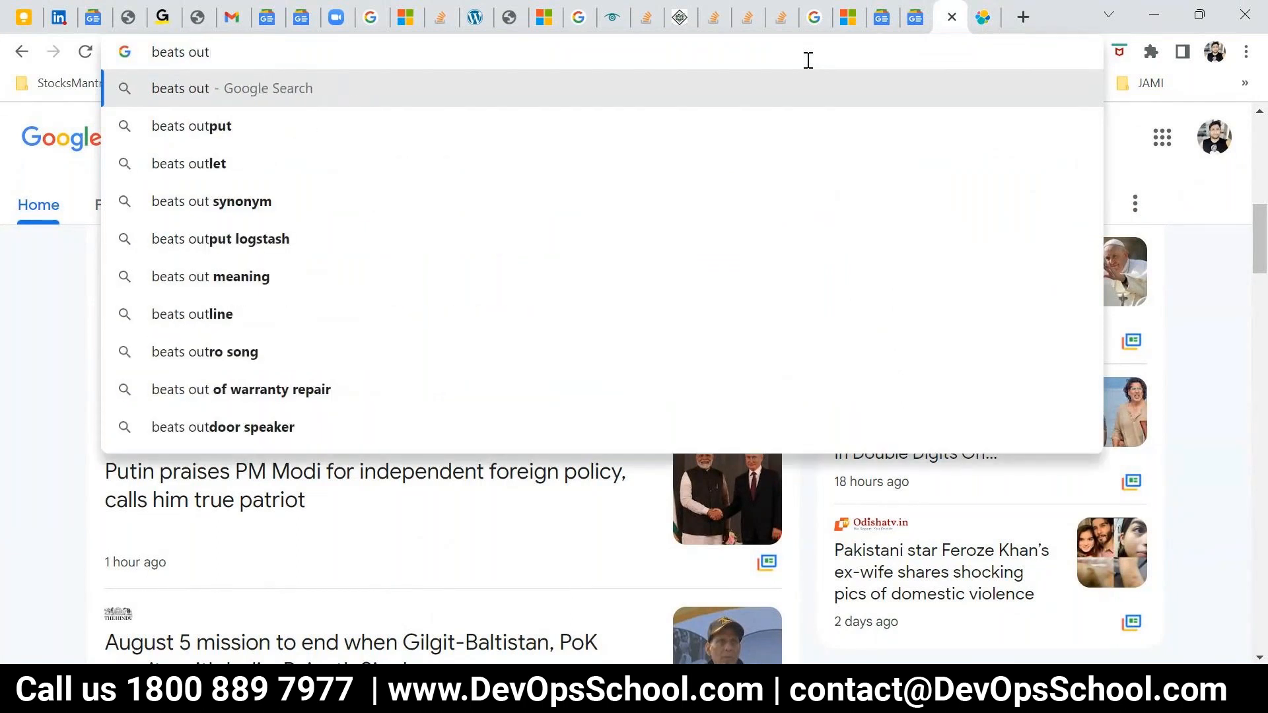
pyautogui.write('put pl')
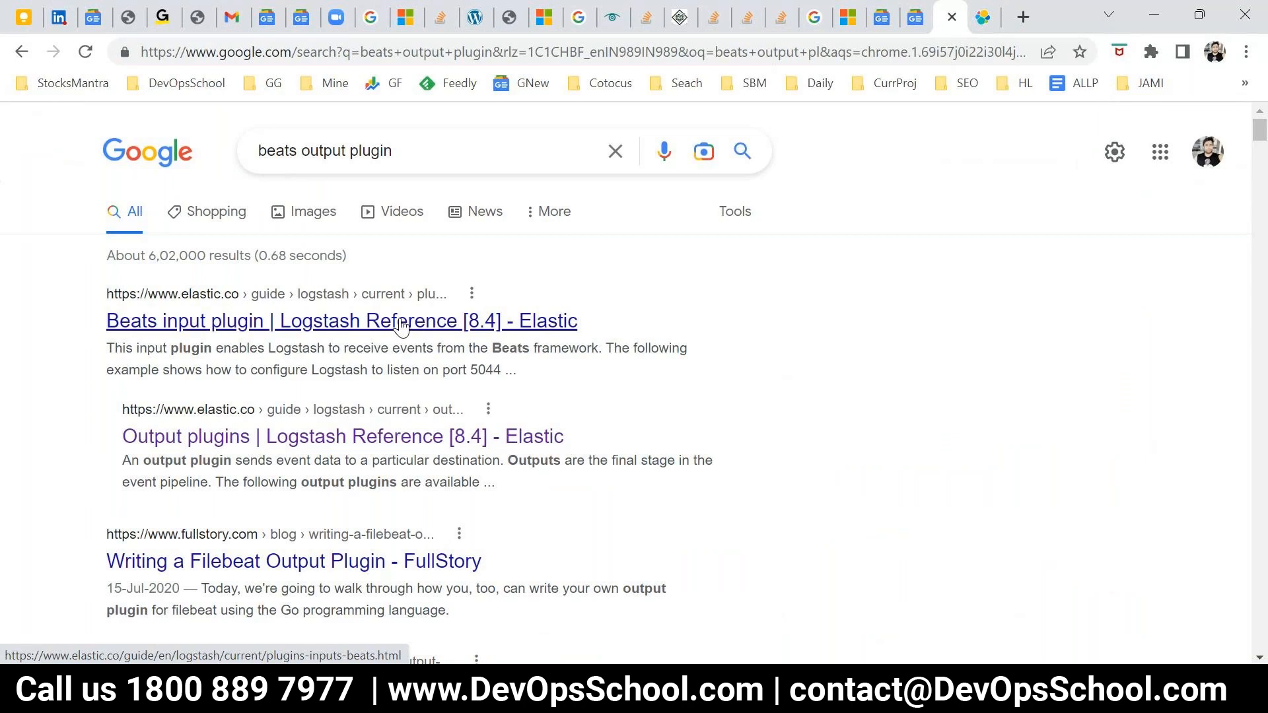
# From the Beats input plugin docs, reach the Logstash Output plugins reference.
pyautogui.click(341, 319)
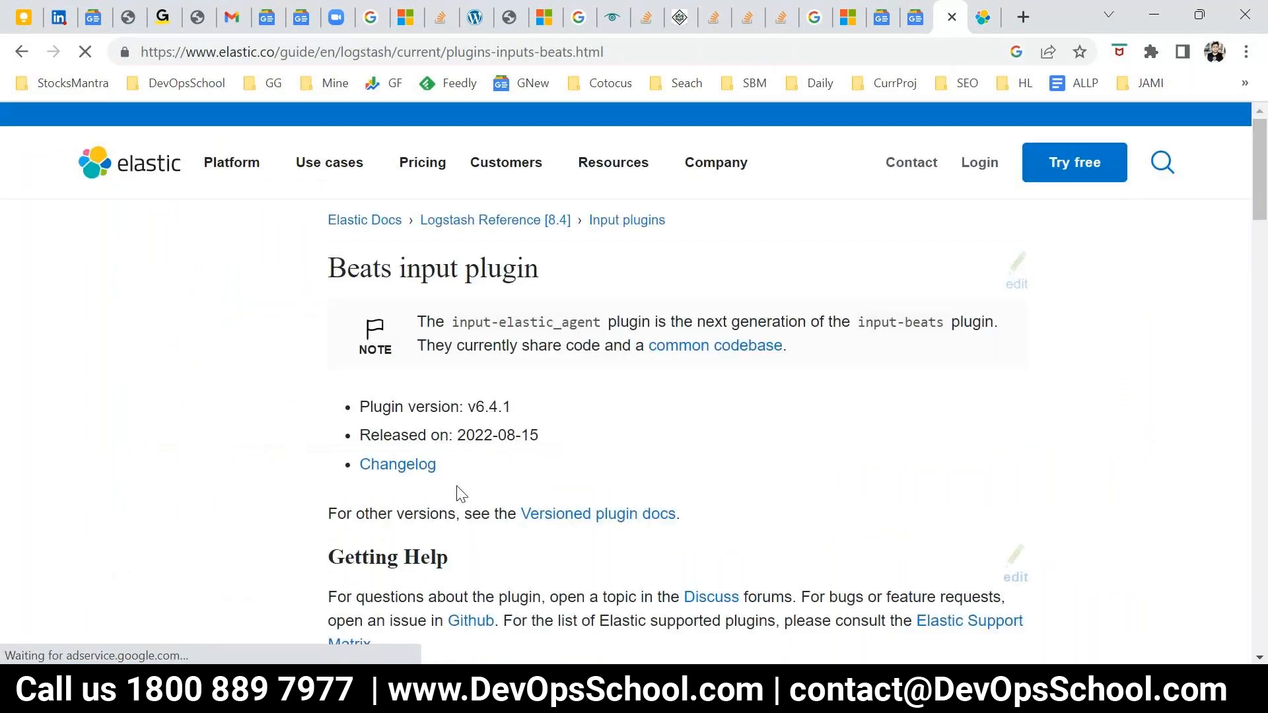
pyautogui.scroll(-3)
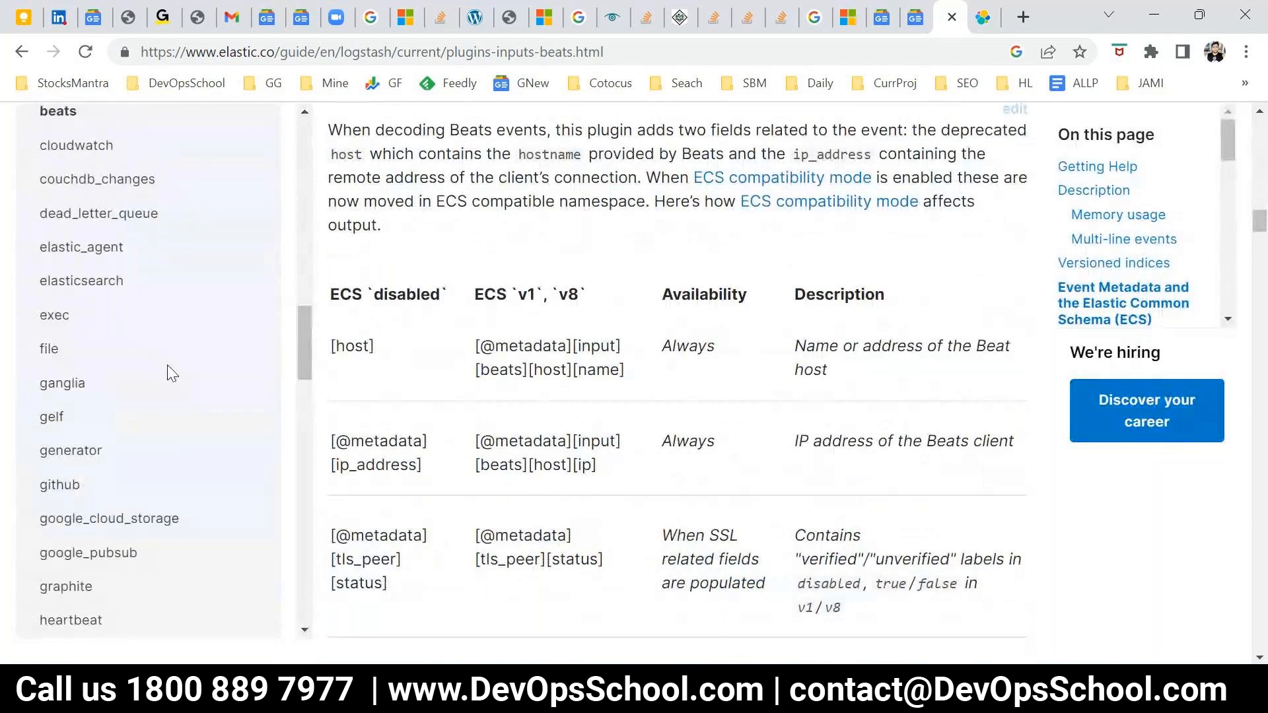
pyautogui.scroll(3)
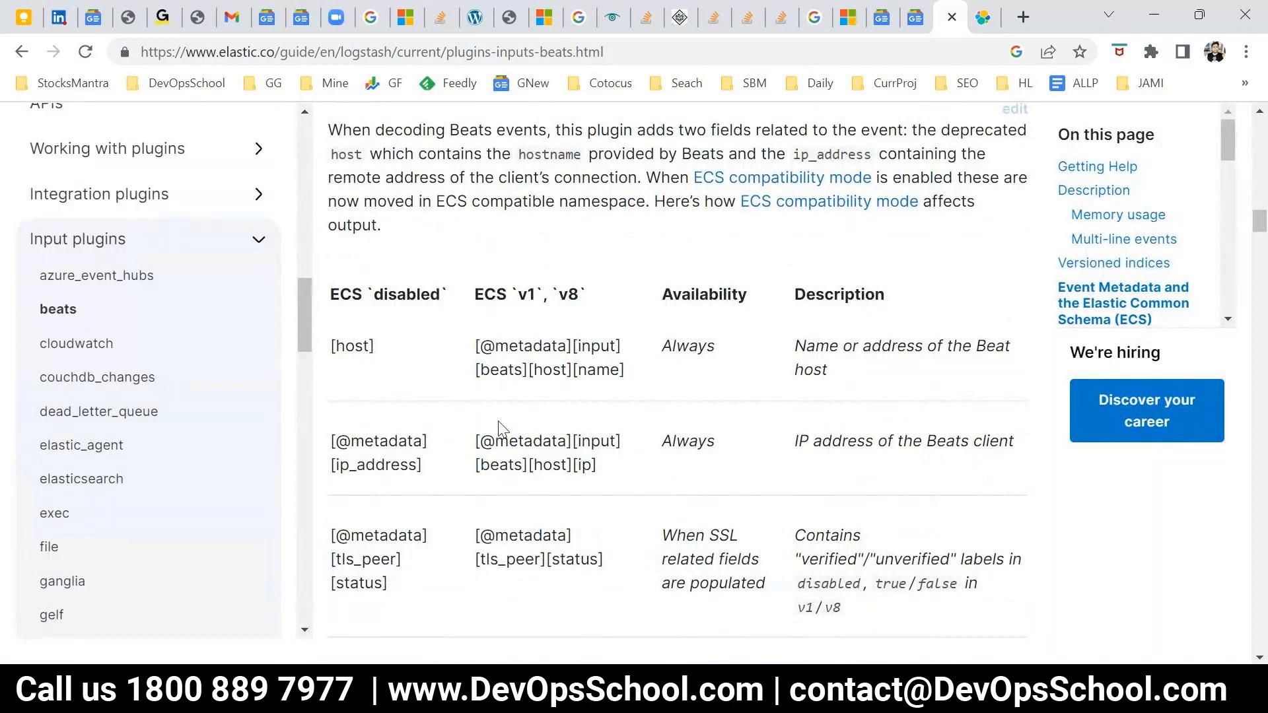
pyautogui.moveTo(130, 301)
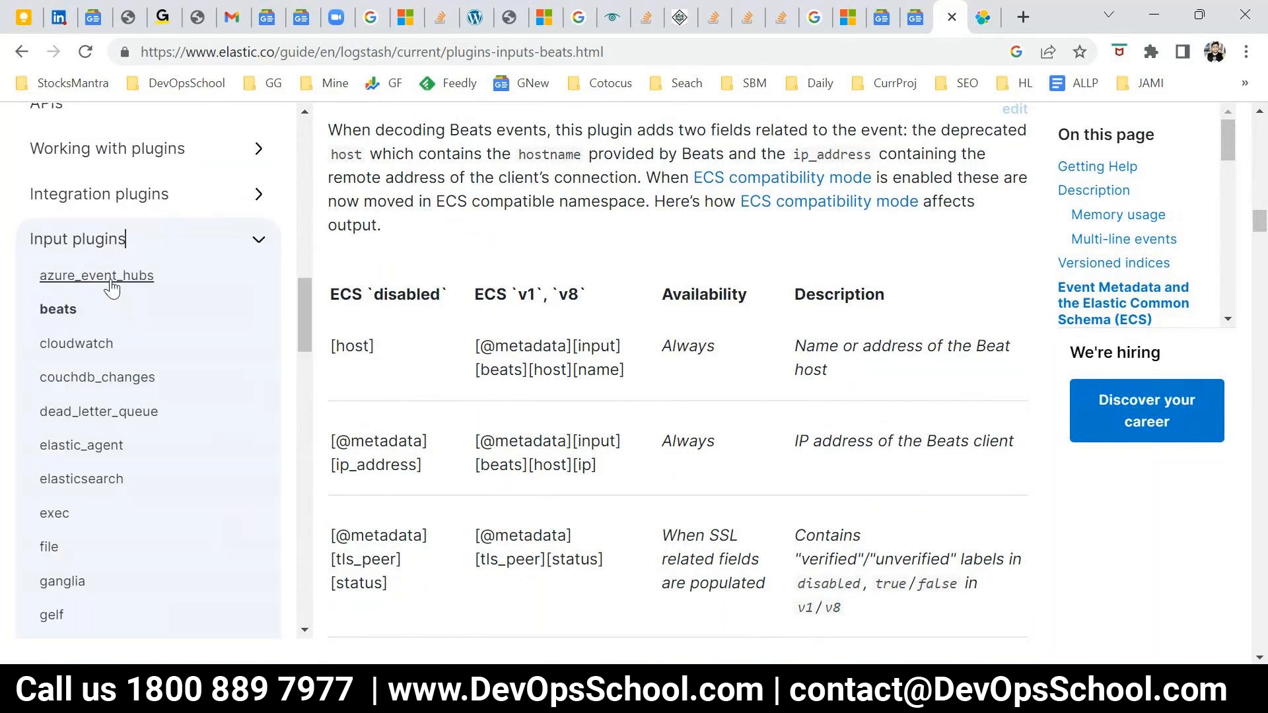
pyautogui.scroll(-3)
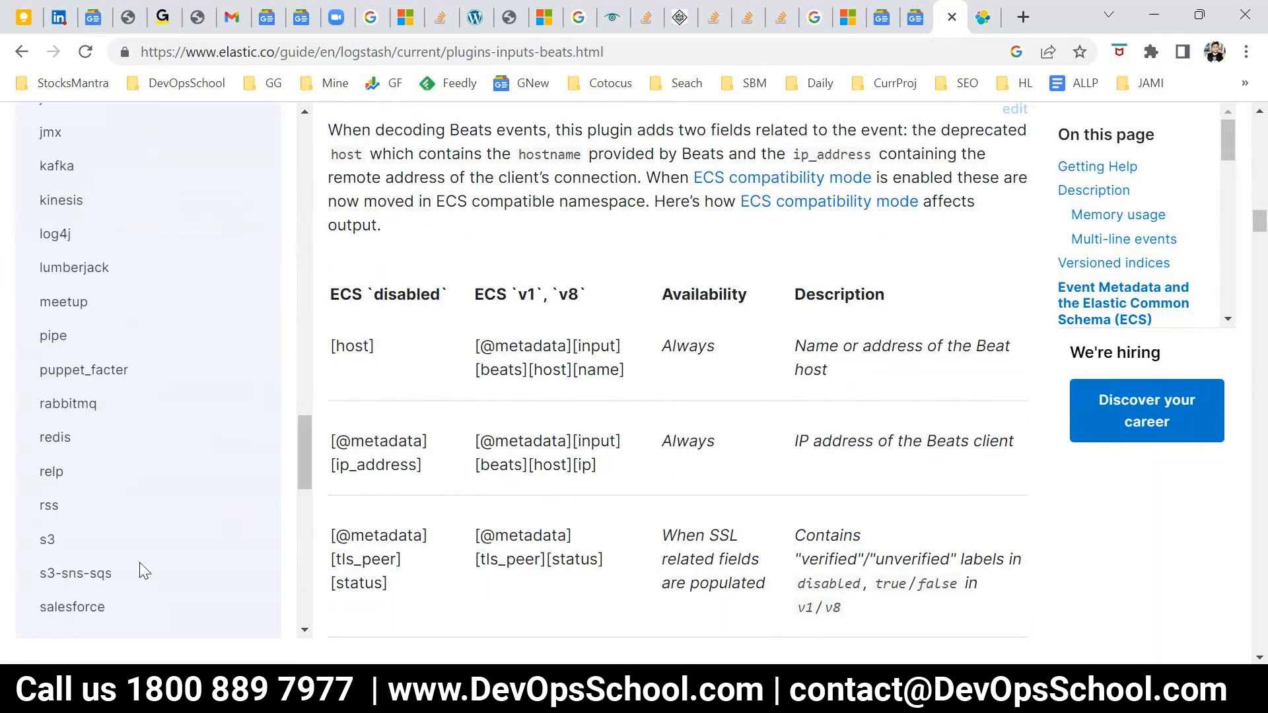
pyautogui.scroll(-3)
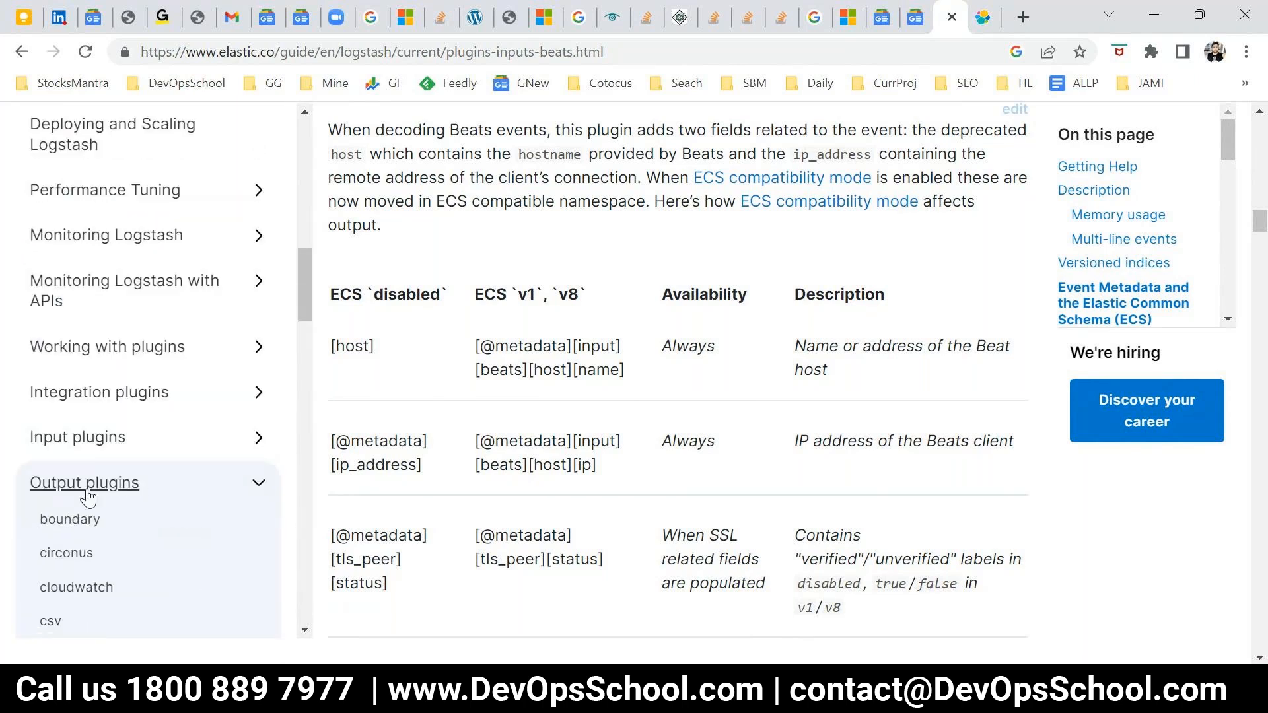
pyautogui.click(85, 482)
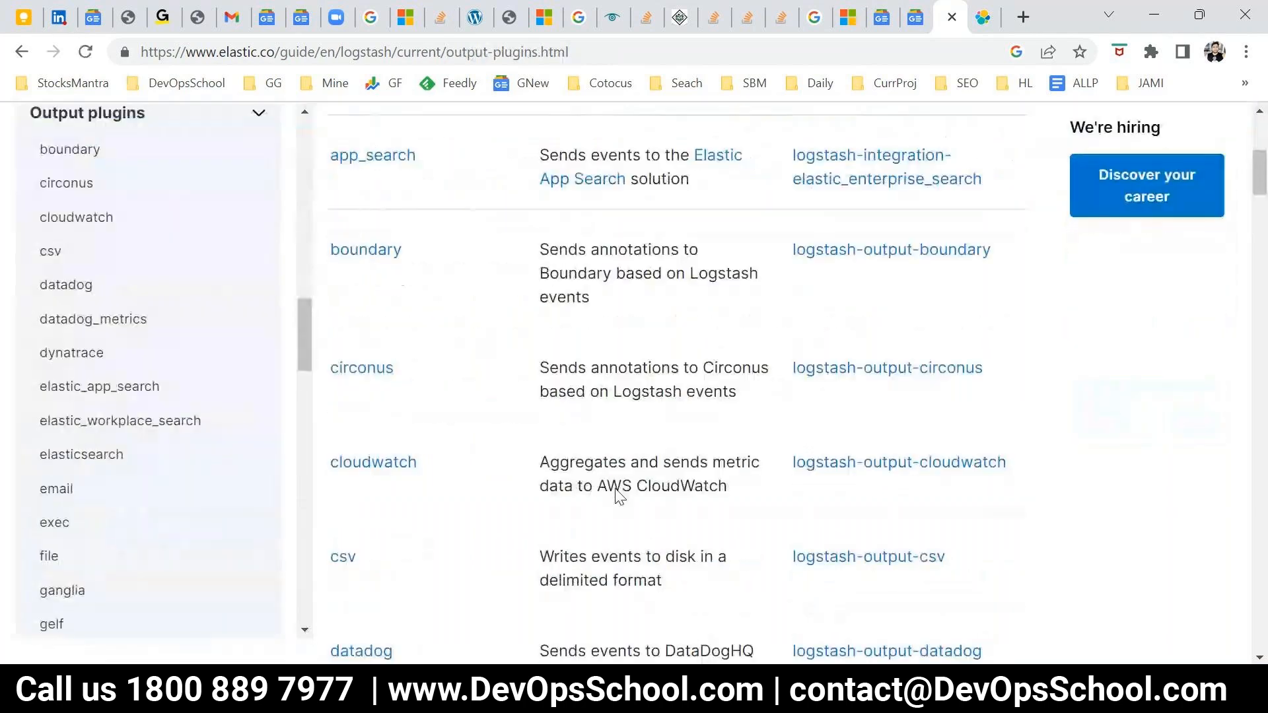
# Copy the output-plugins.html URL into the Output line in Notepad.
pyautogui.scroll(-3)
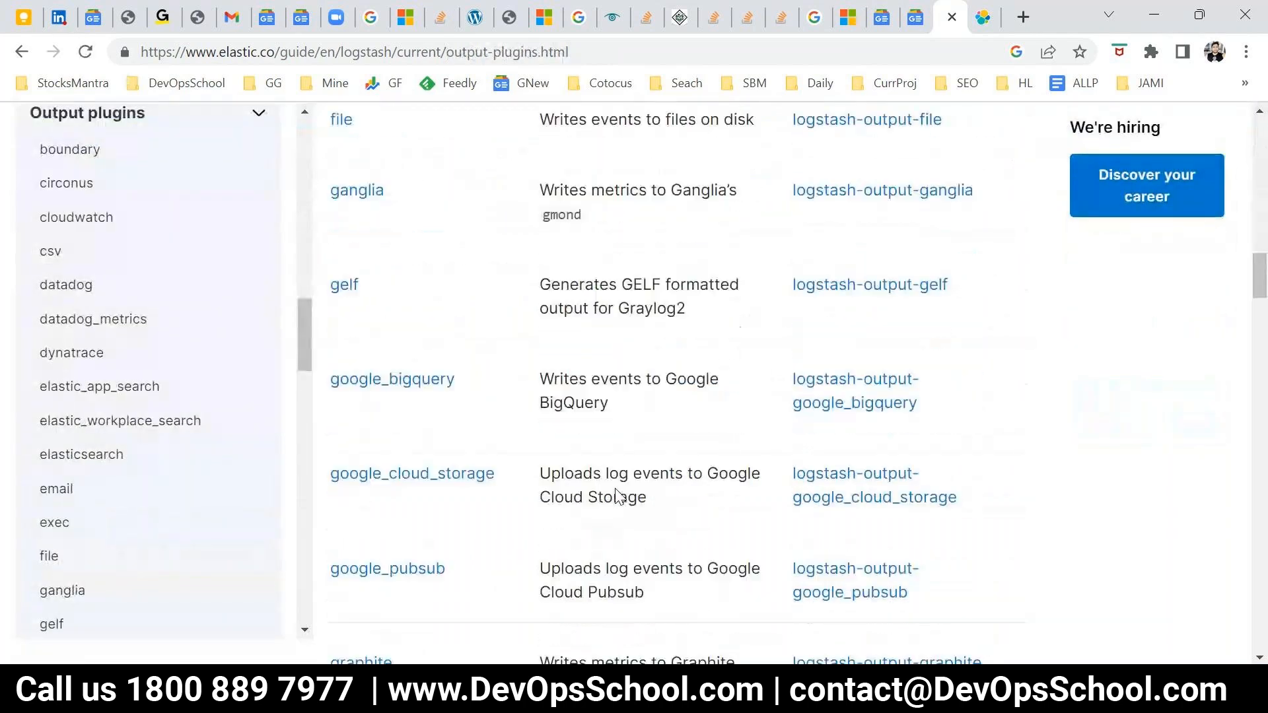
pyautogui.scroll(-3)
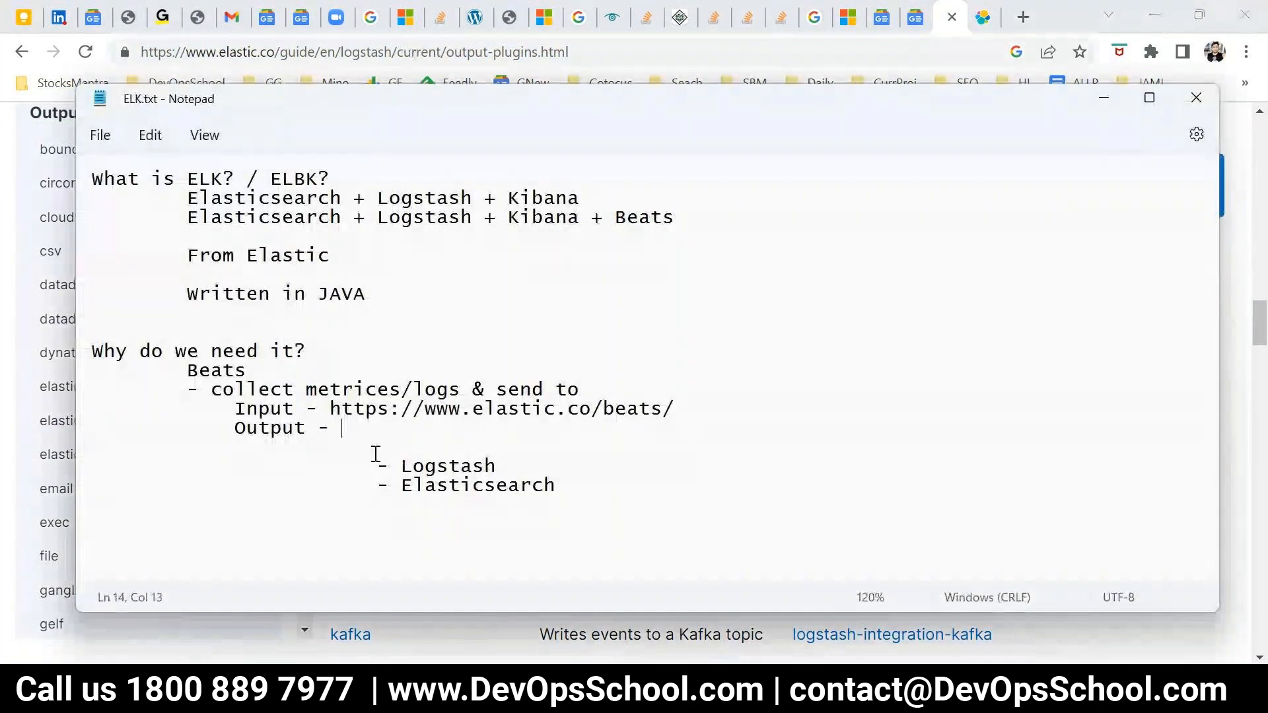
pyautogui.write('https://www.elastic.co/guide/en/logstash/current/output-plugins.html')
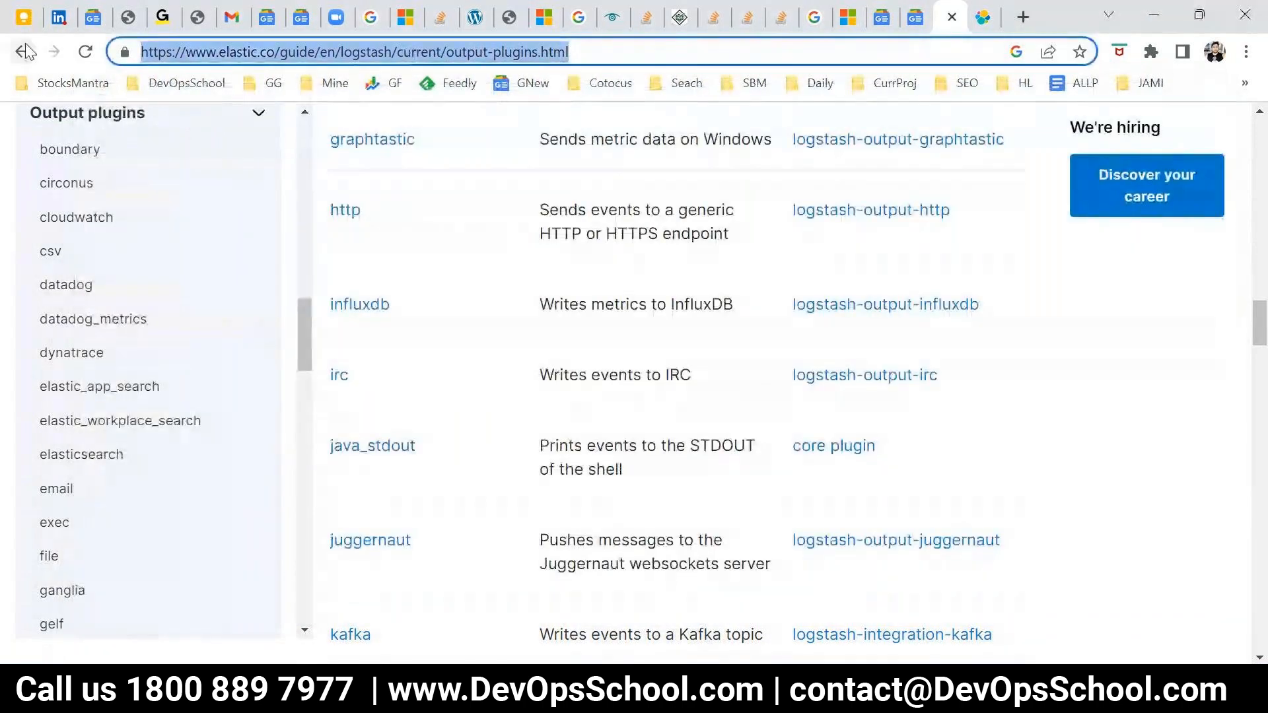
# Re-run the Google search as 'beats output list plugin' and browse the results.
pyautogui.click(23, 51)
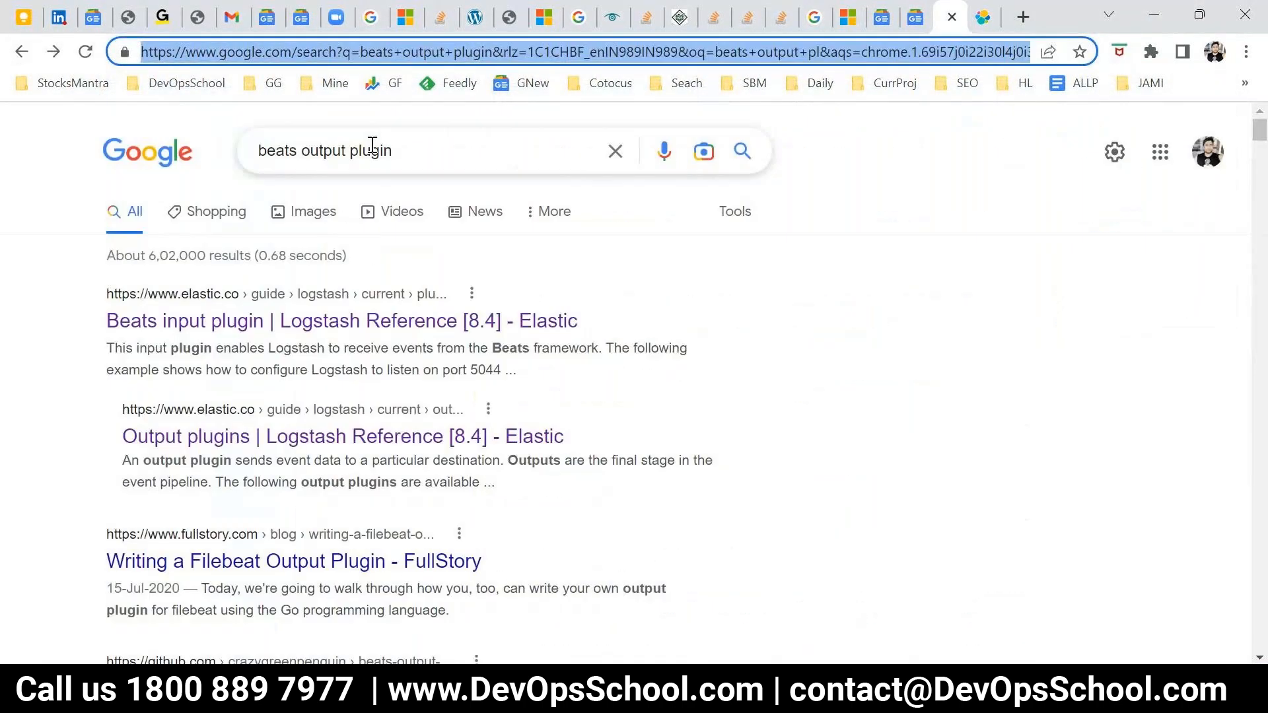
pyautogui.press('Backspace')
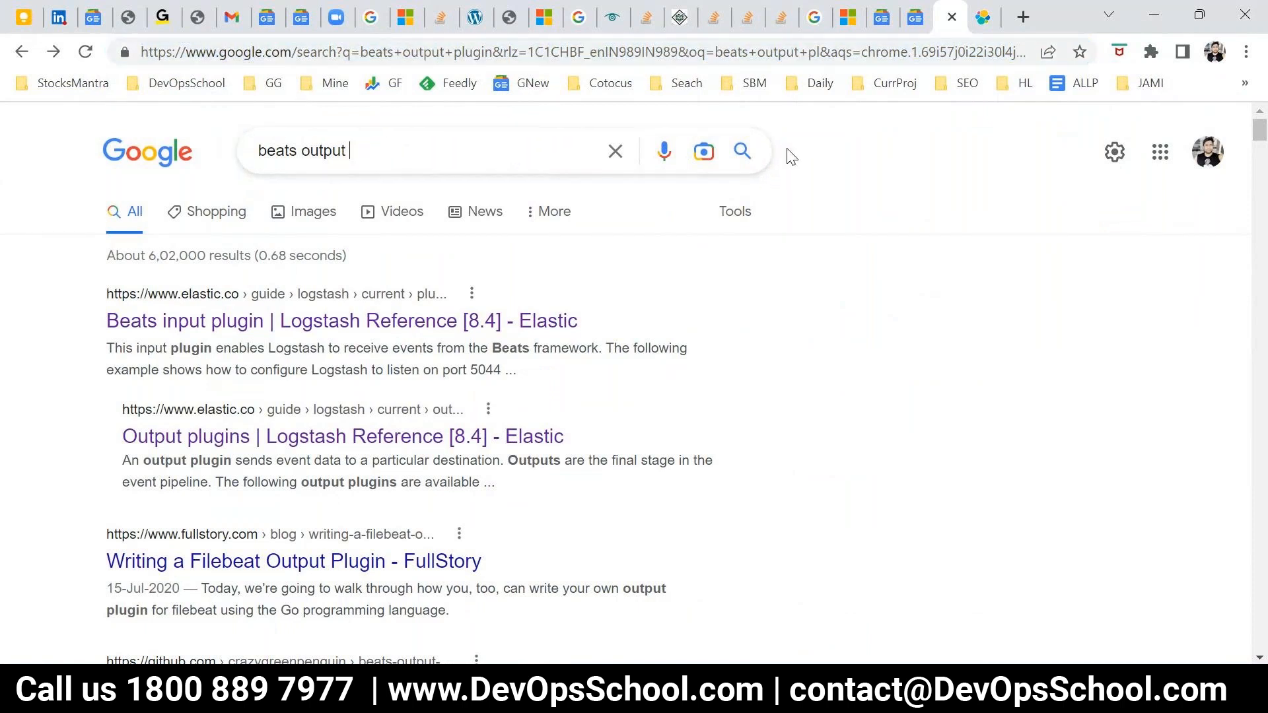
pyautogui.write('list')
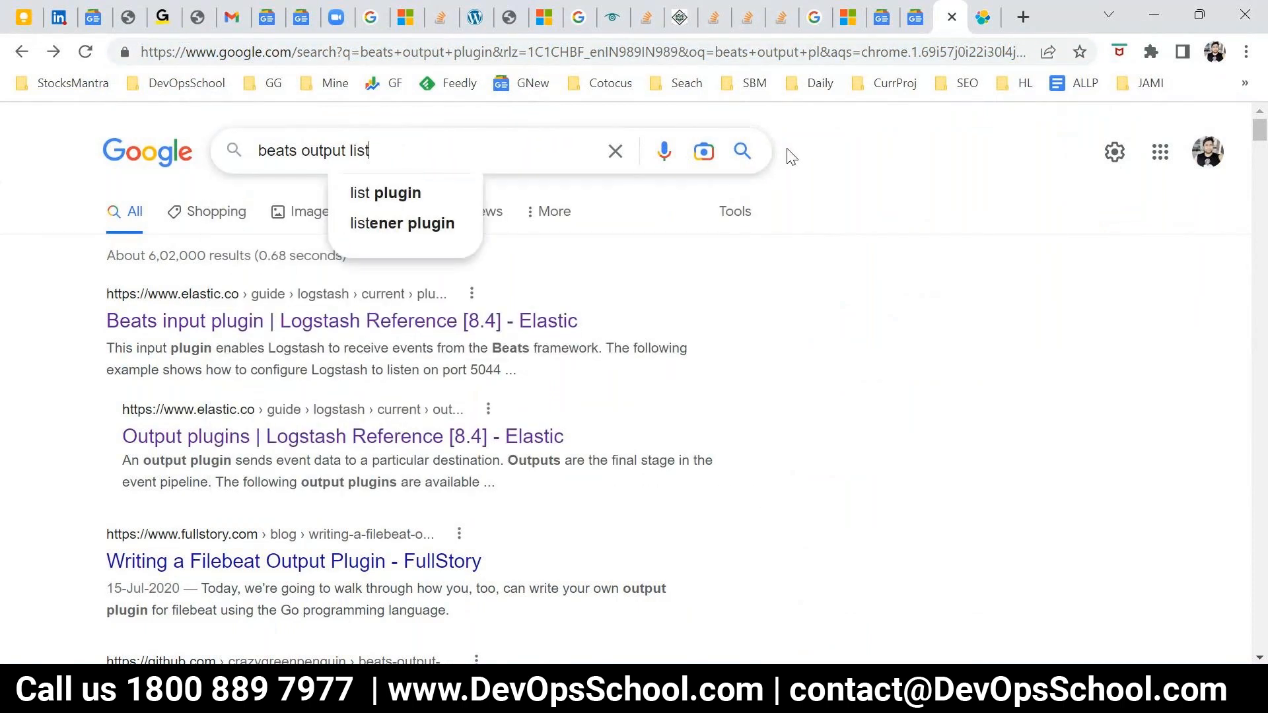
pyautogui.click(386, 193)
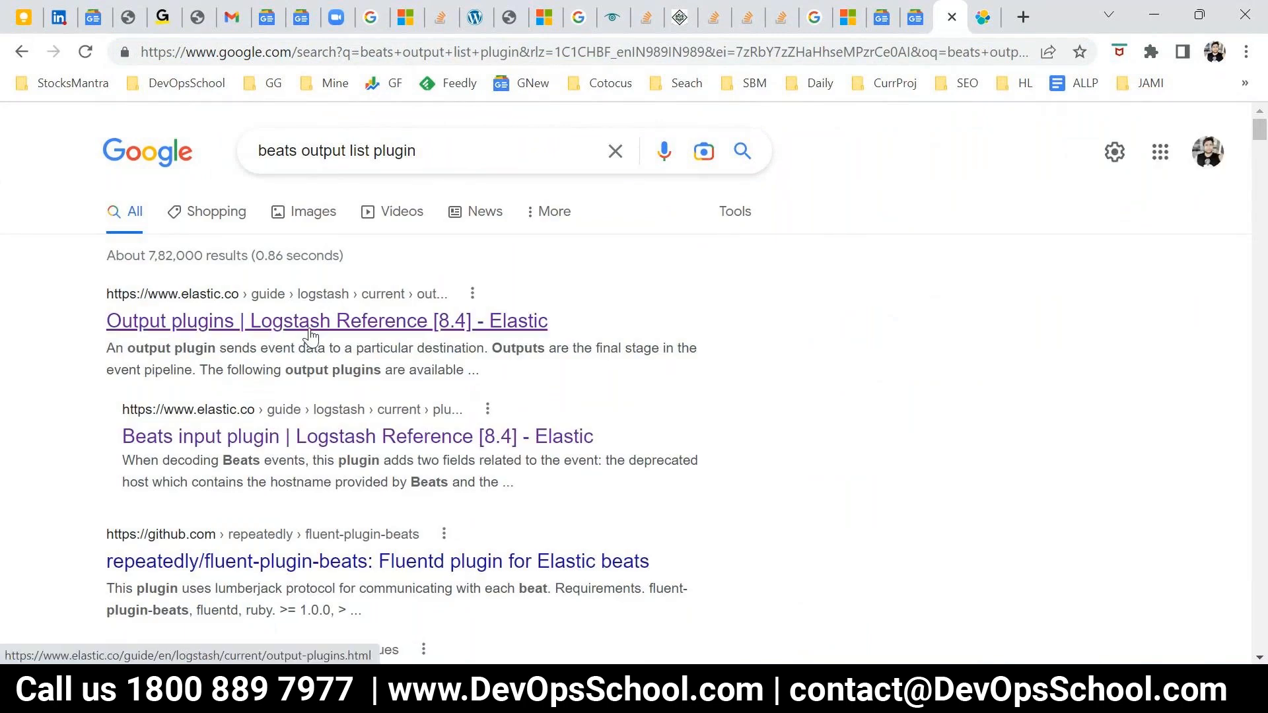
pyautogui.moveTo(361, 518)
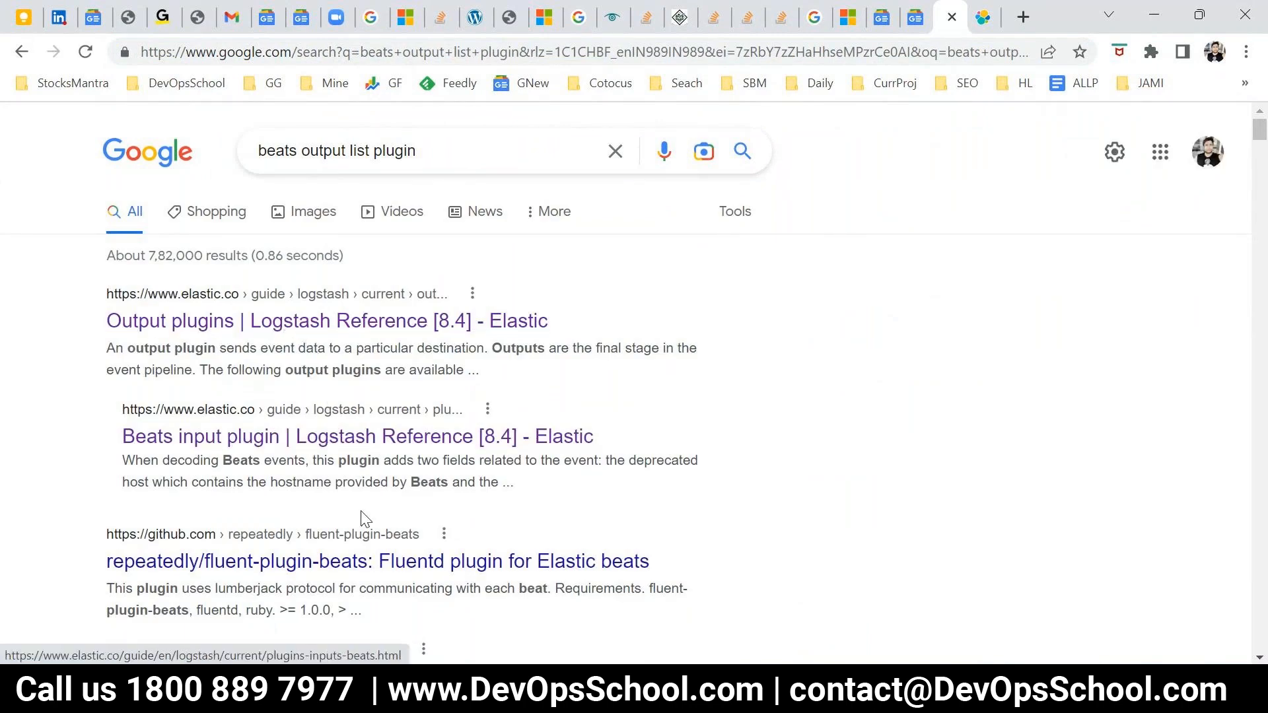
pyautogui.scroll(-3)
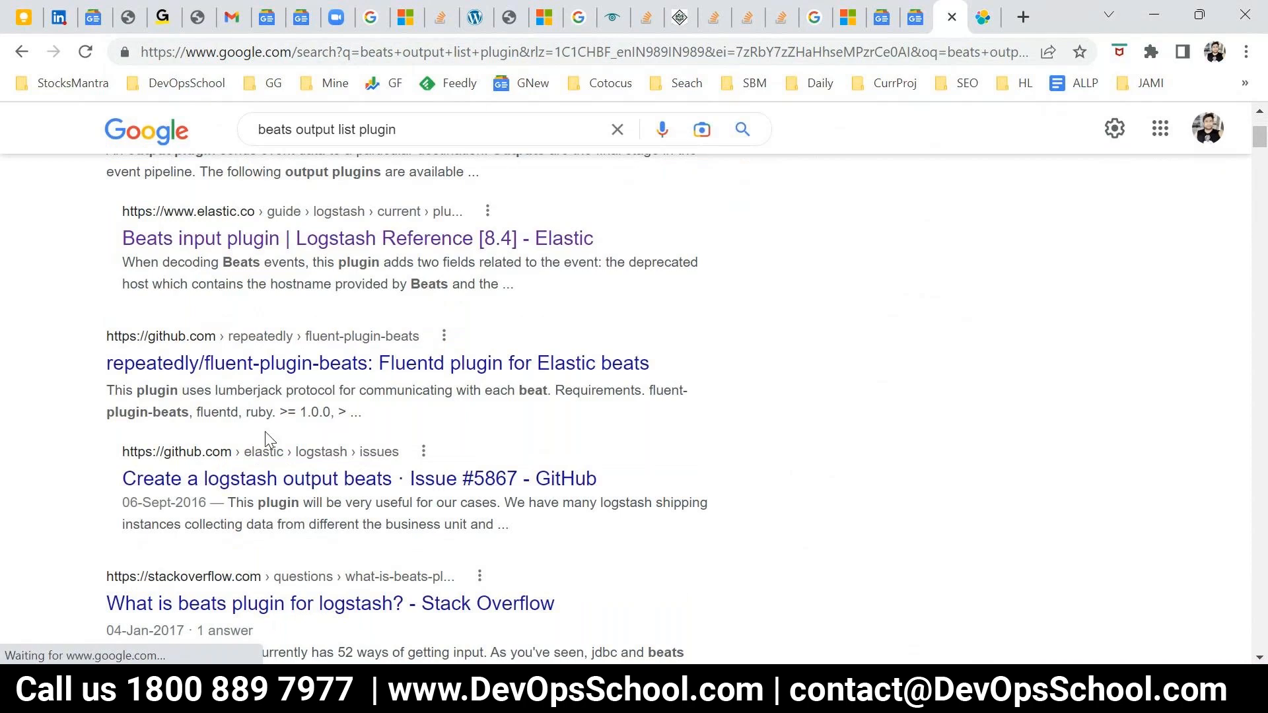
pyautogui.scroll(-3)
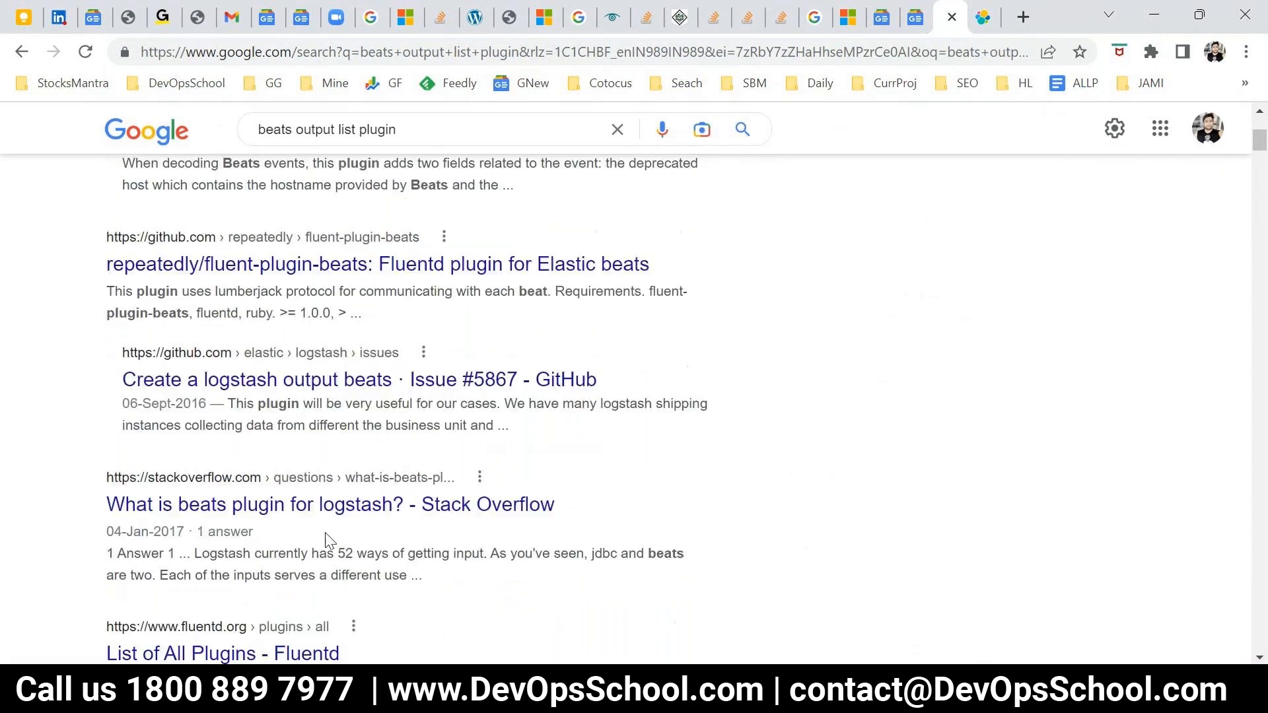
pyautogui.scroll(3)
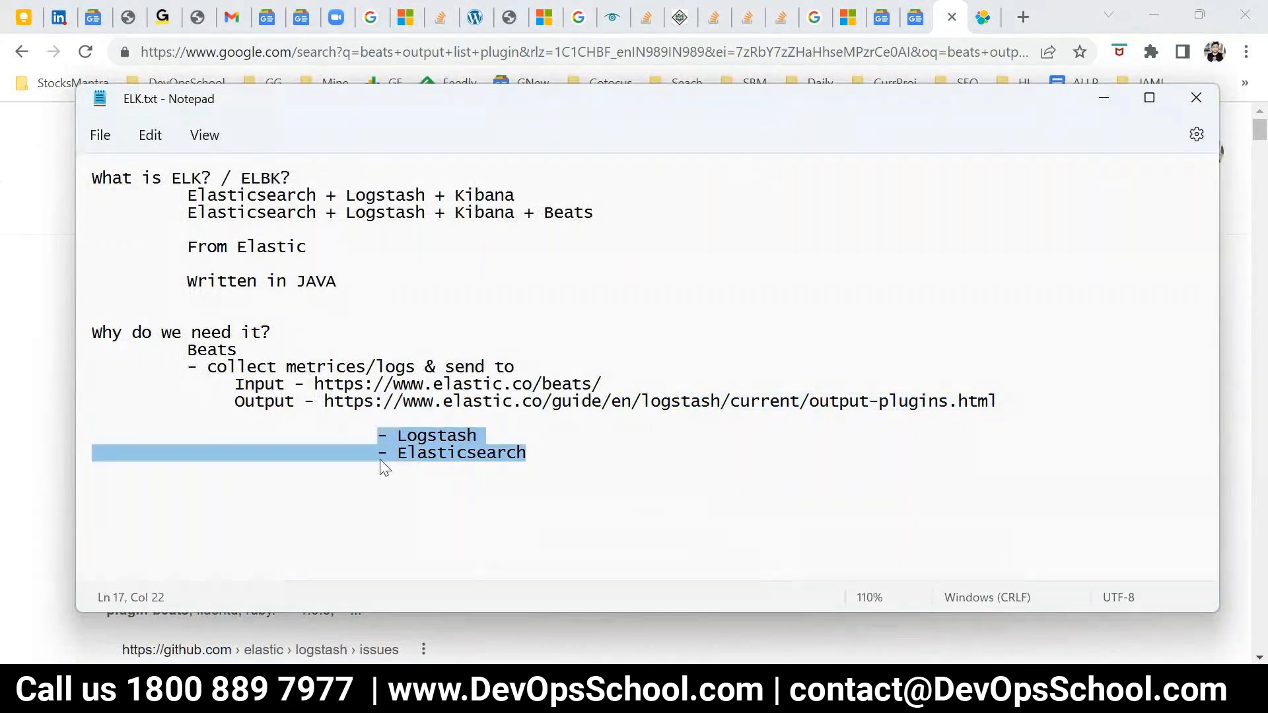
# Delete the empty line under the Output URL so '- Logstash' and '- Elasticsearch' follow it directly.
pyautogui.click(210, 348)
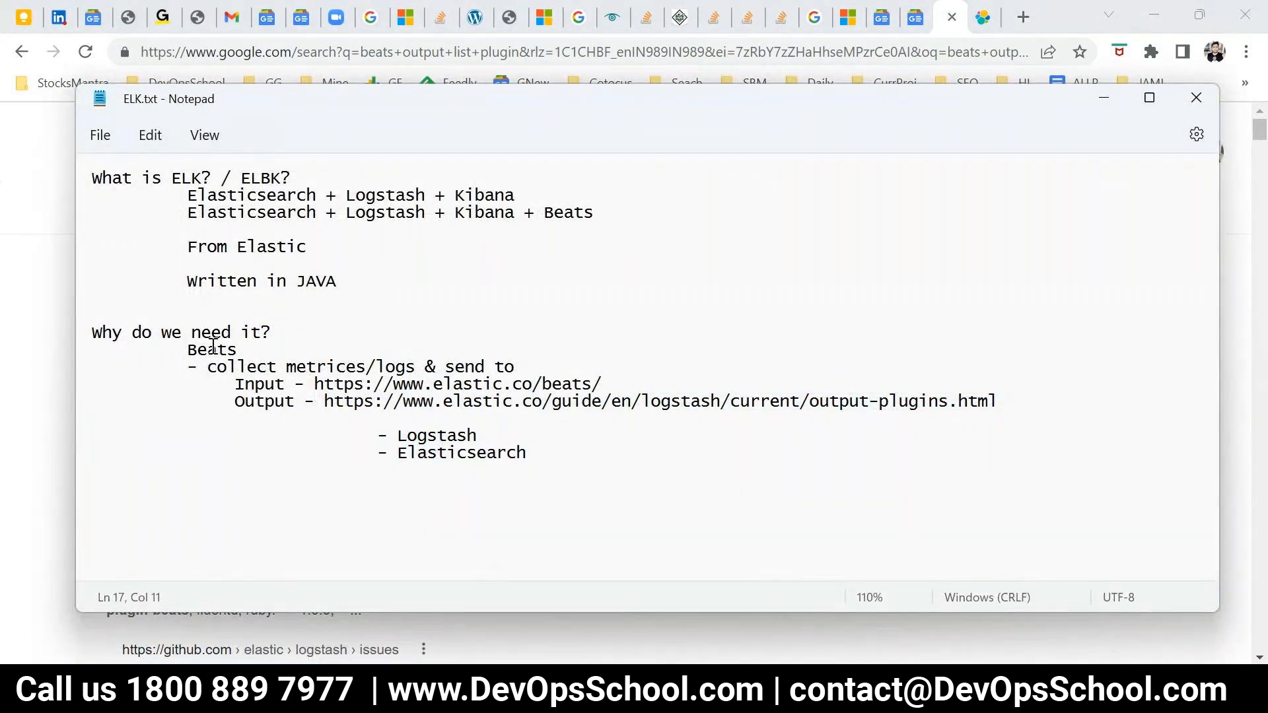
pyautogui.doubleClick(211, 349)
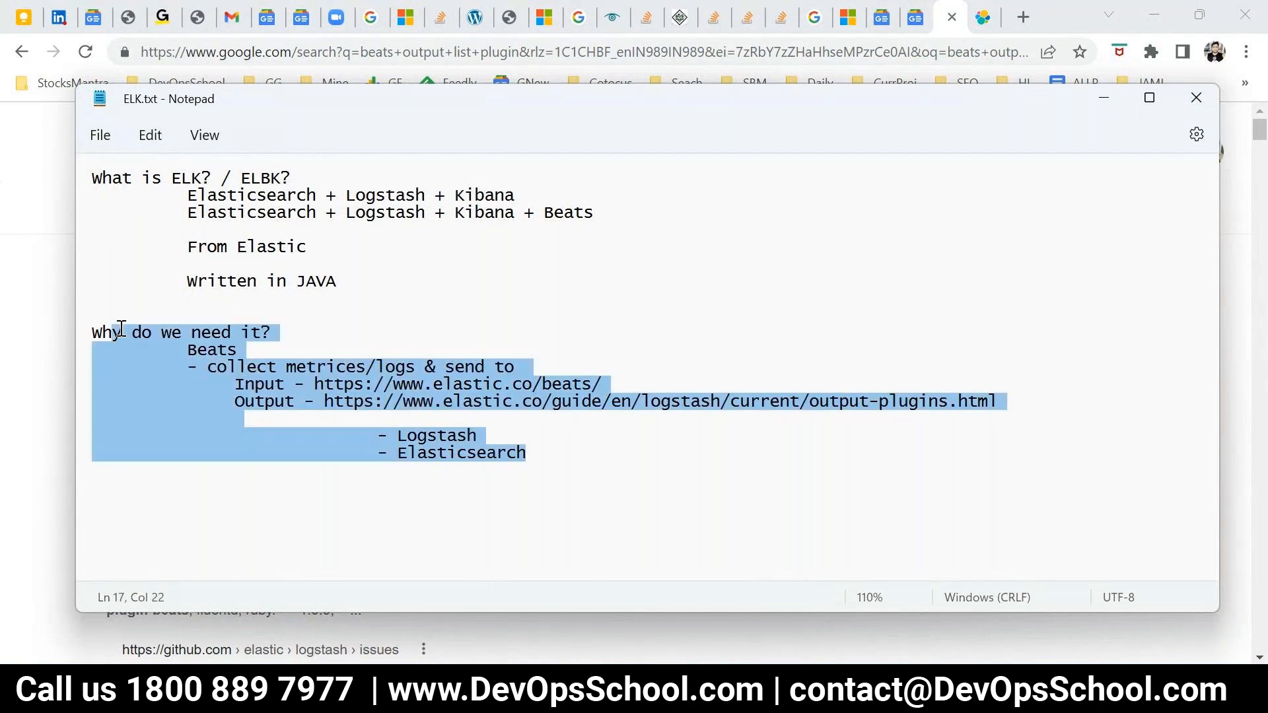
pyautogui.doubleClick(434, 435)
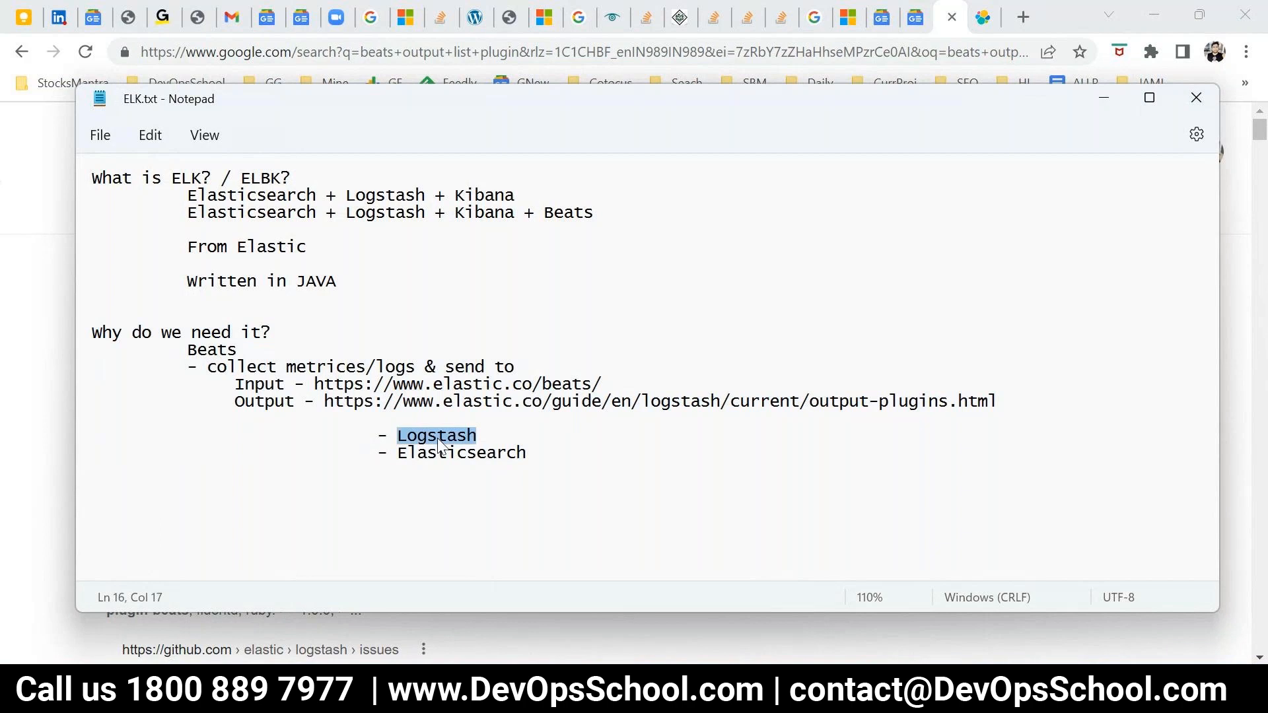
pyautogui.doubleClick(461, 452)
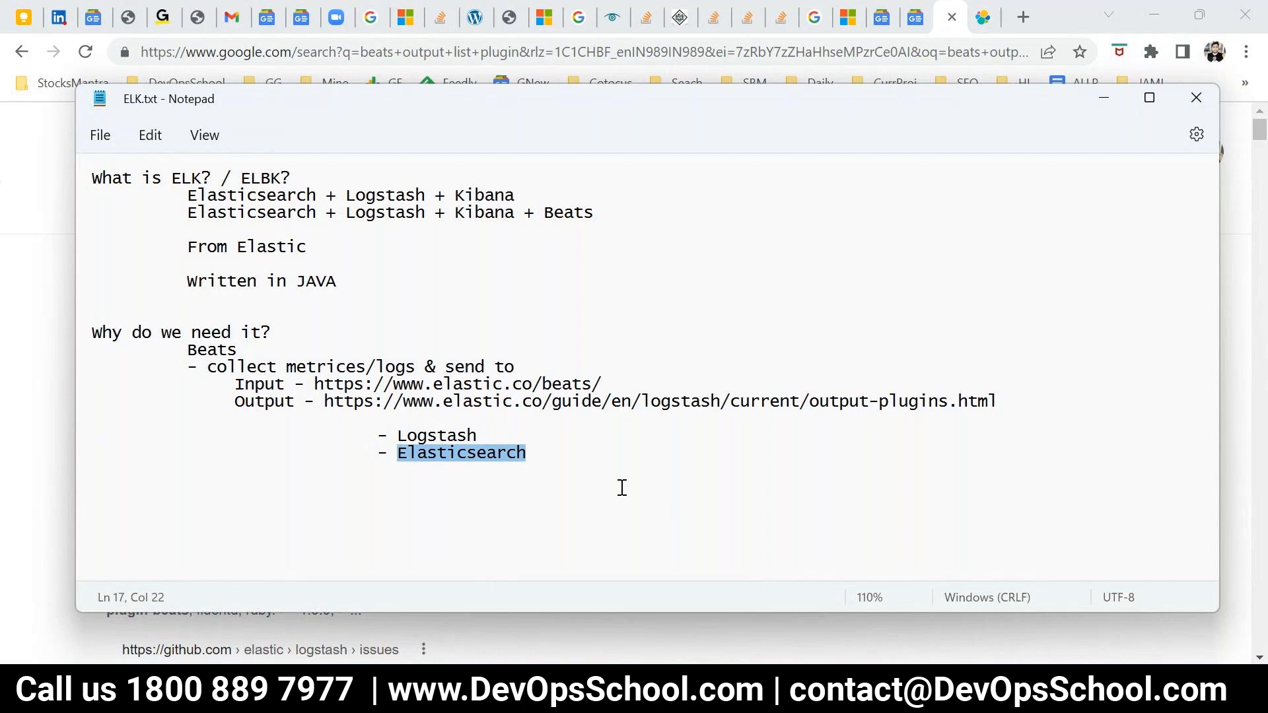
pyautogui.moveTo(384, 469)
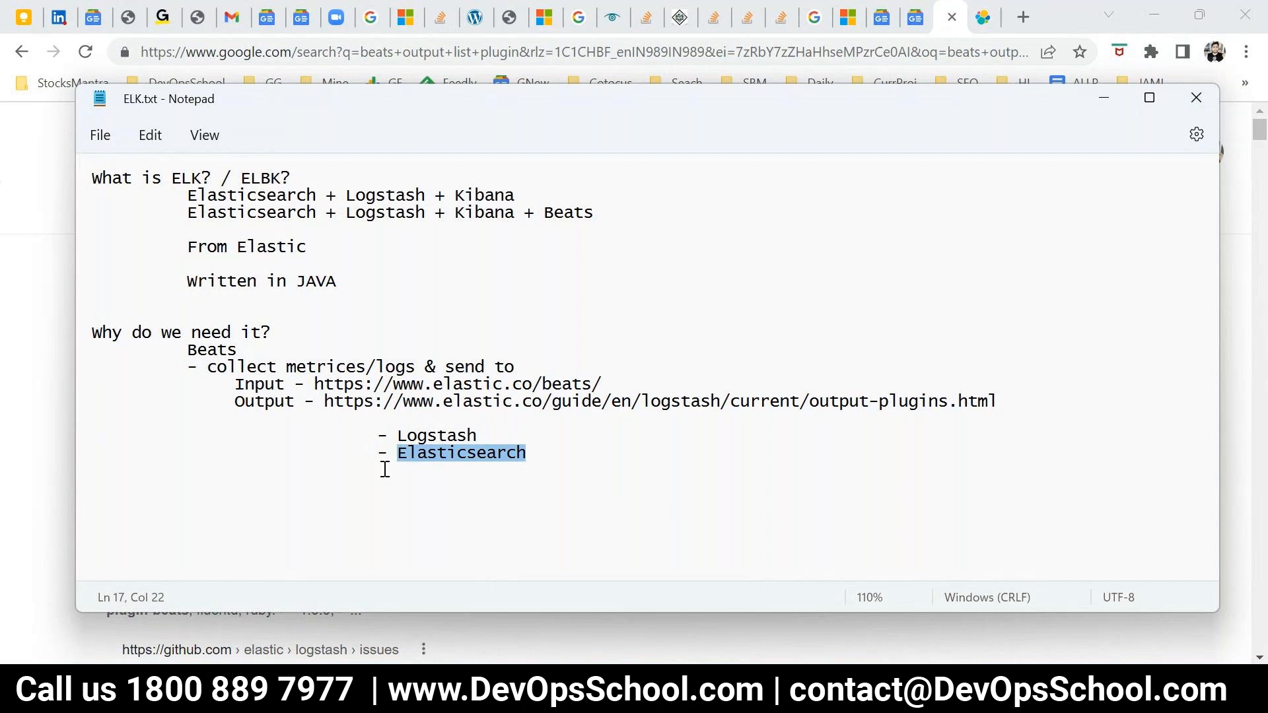
pyautogui.moveTo(326, 379)
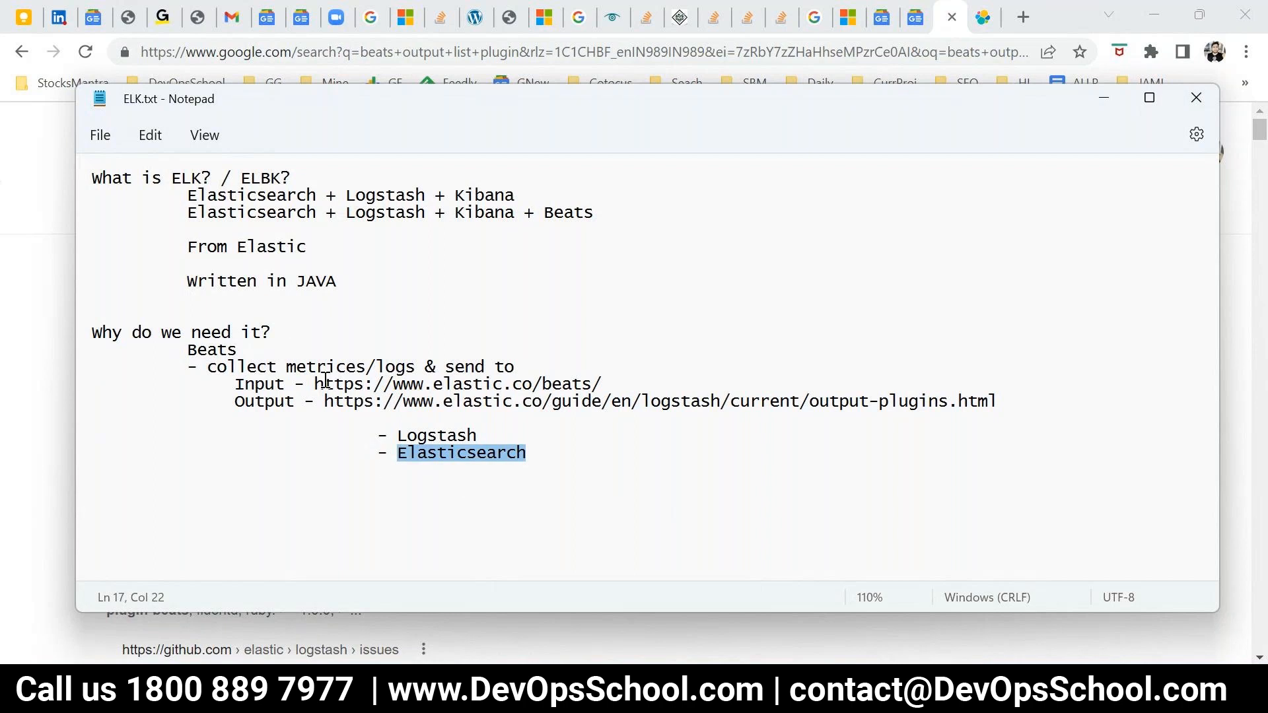
pyautogui.click(235, 418)
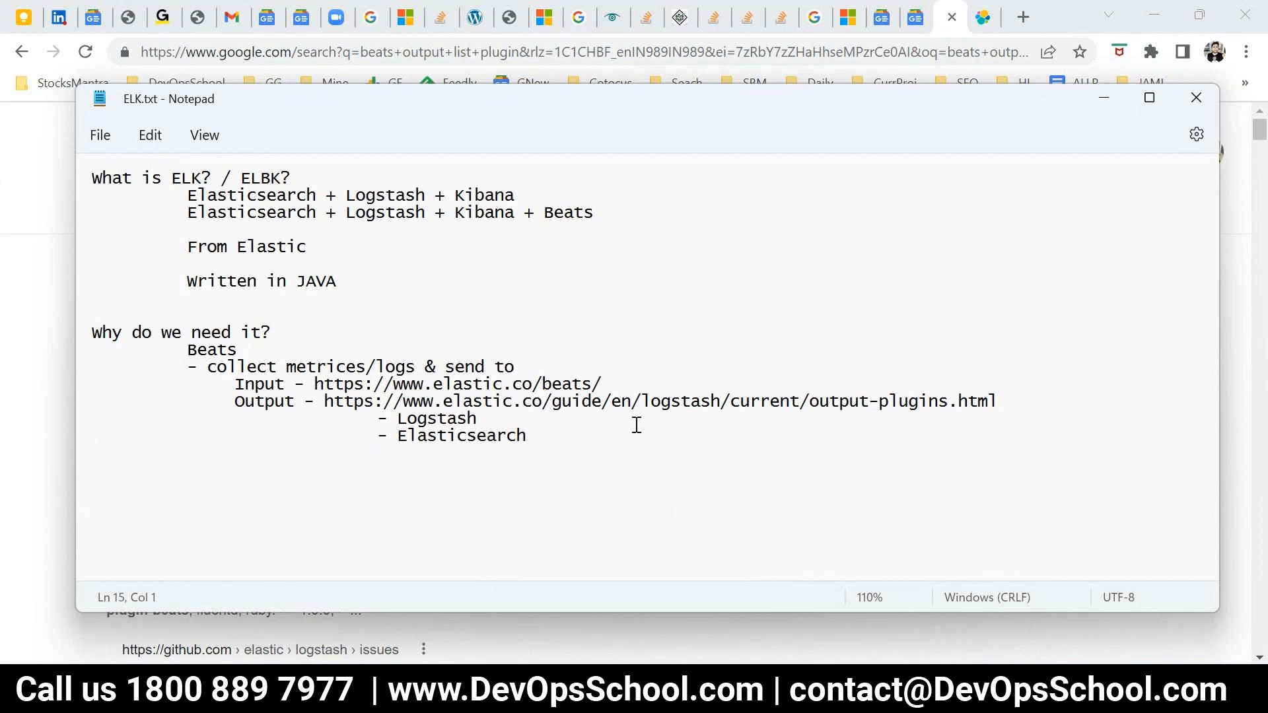
pyautogui.moveTo(548, 466)
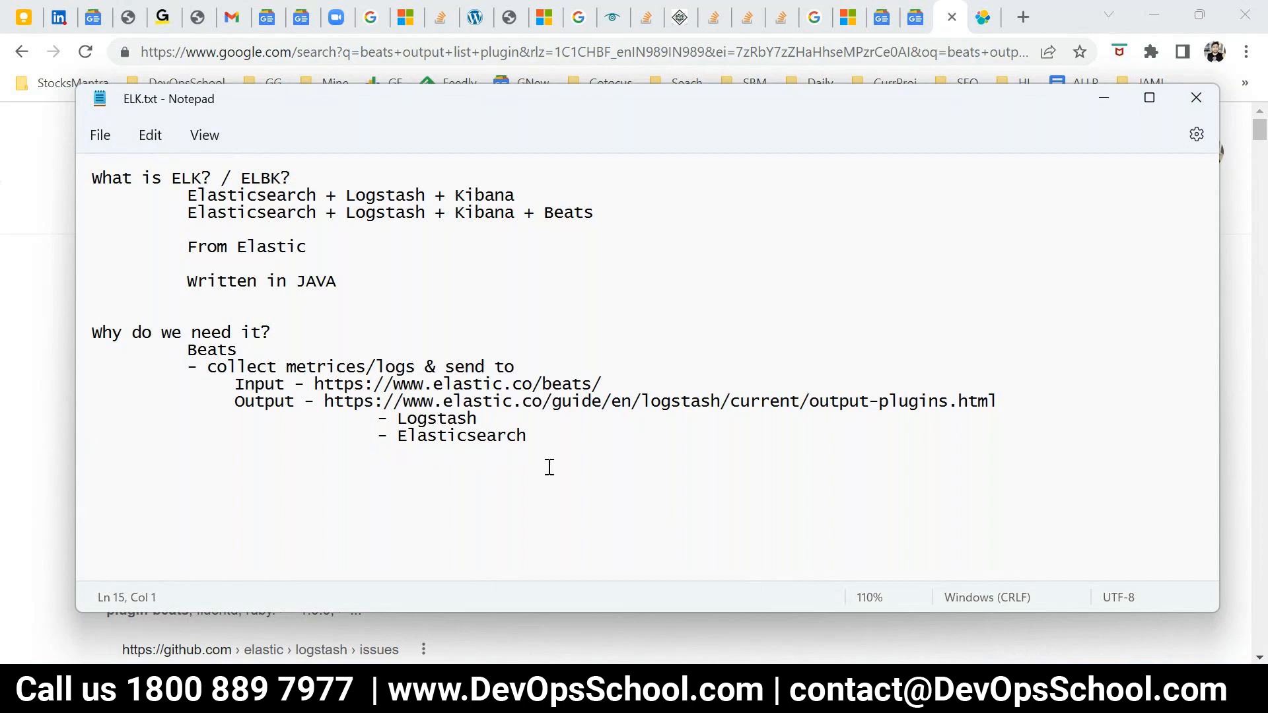
pyautogui.click(92, 418)
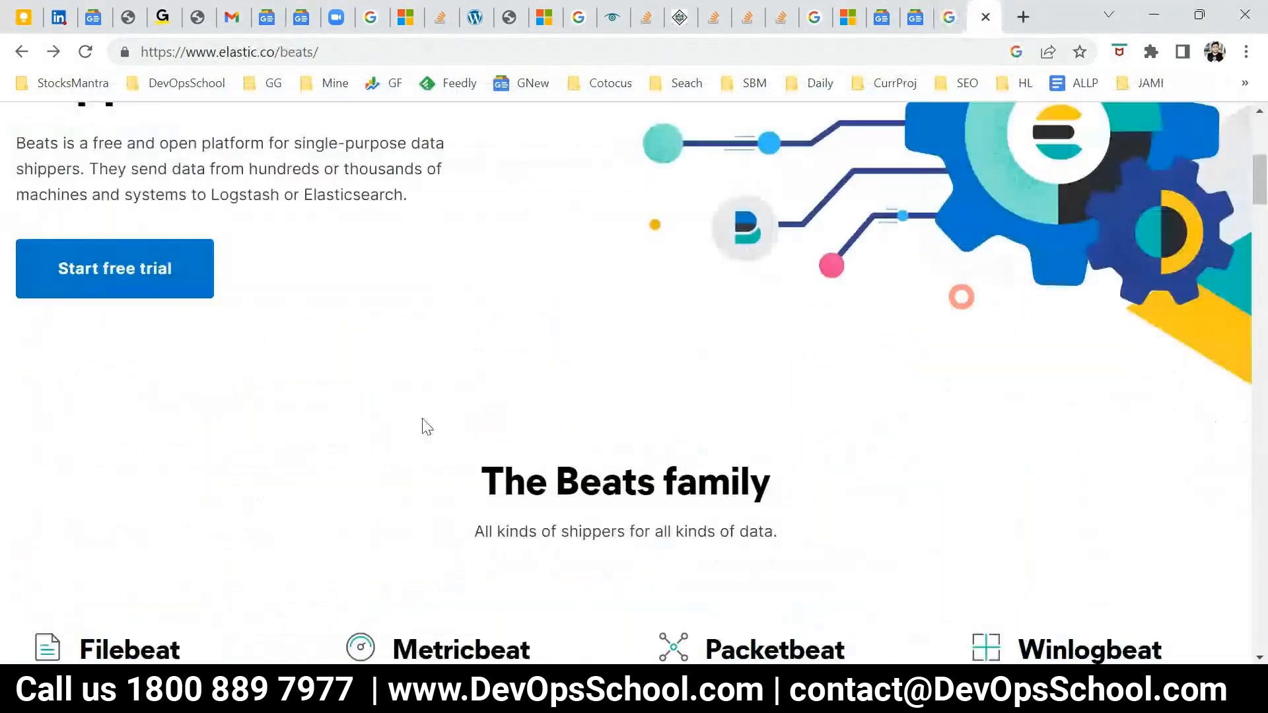
# Scroll the elastic.co/beats page down to the Beats family shipper cards, Filebeat through Functionbeat.
pyautogui.scroll(-3)
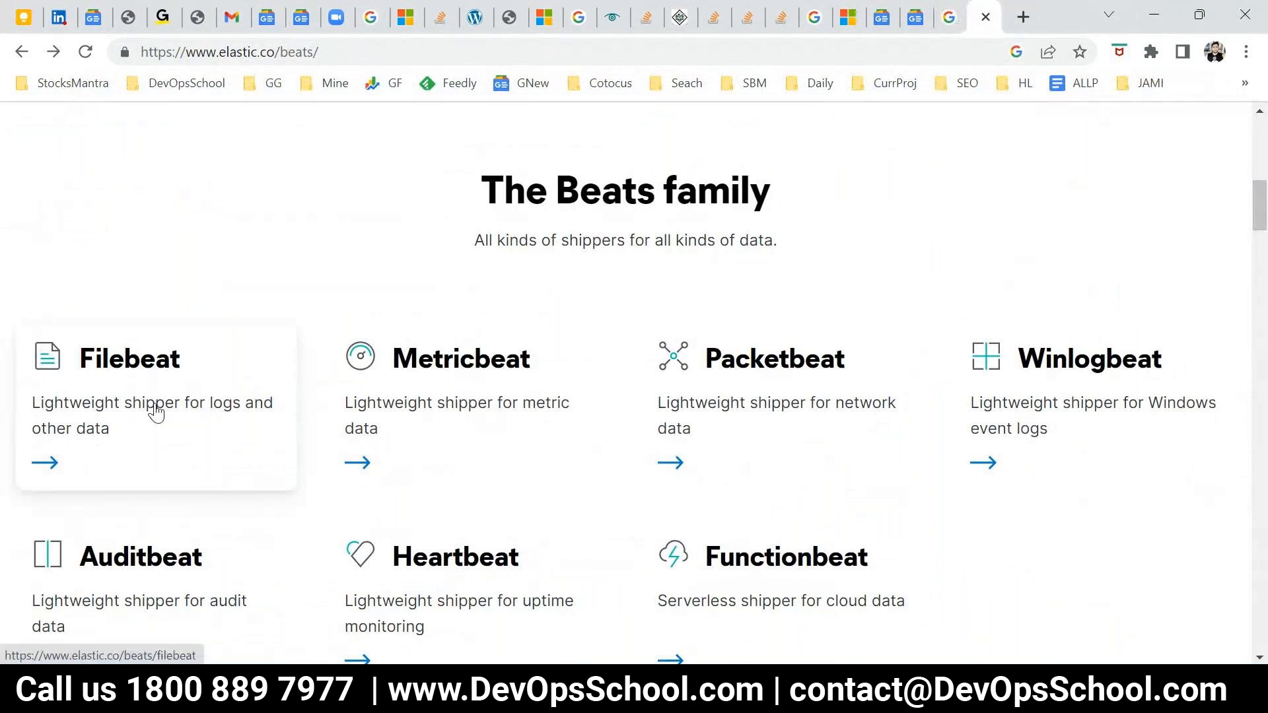
pyautogui.moveTo(148, 409)
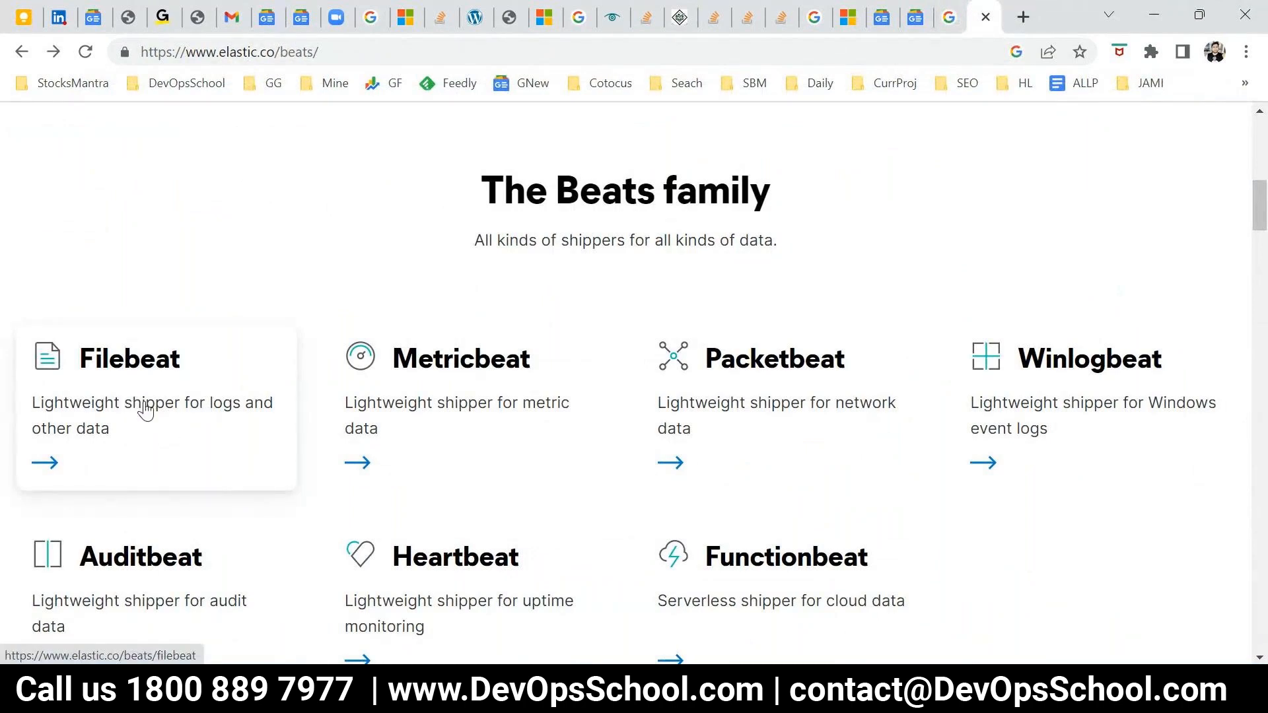
pyautogui.scroll(-3)
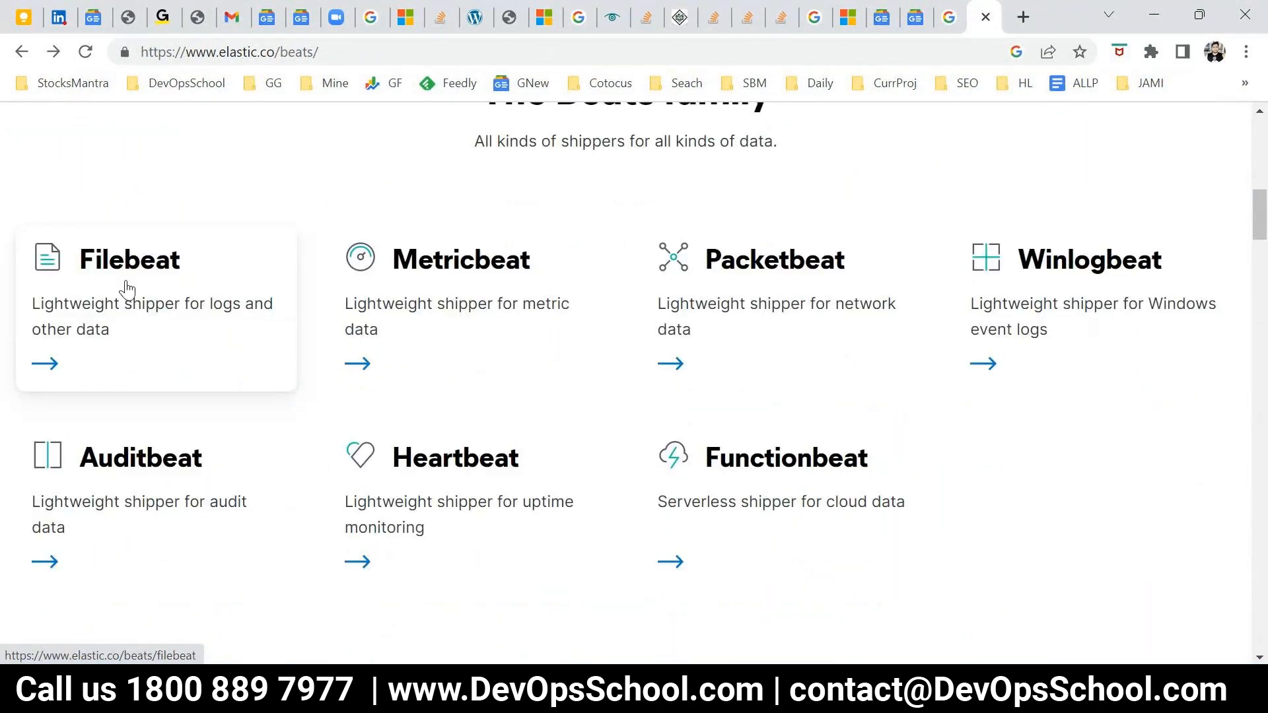
pyautogui.moveTo(436, 369)
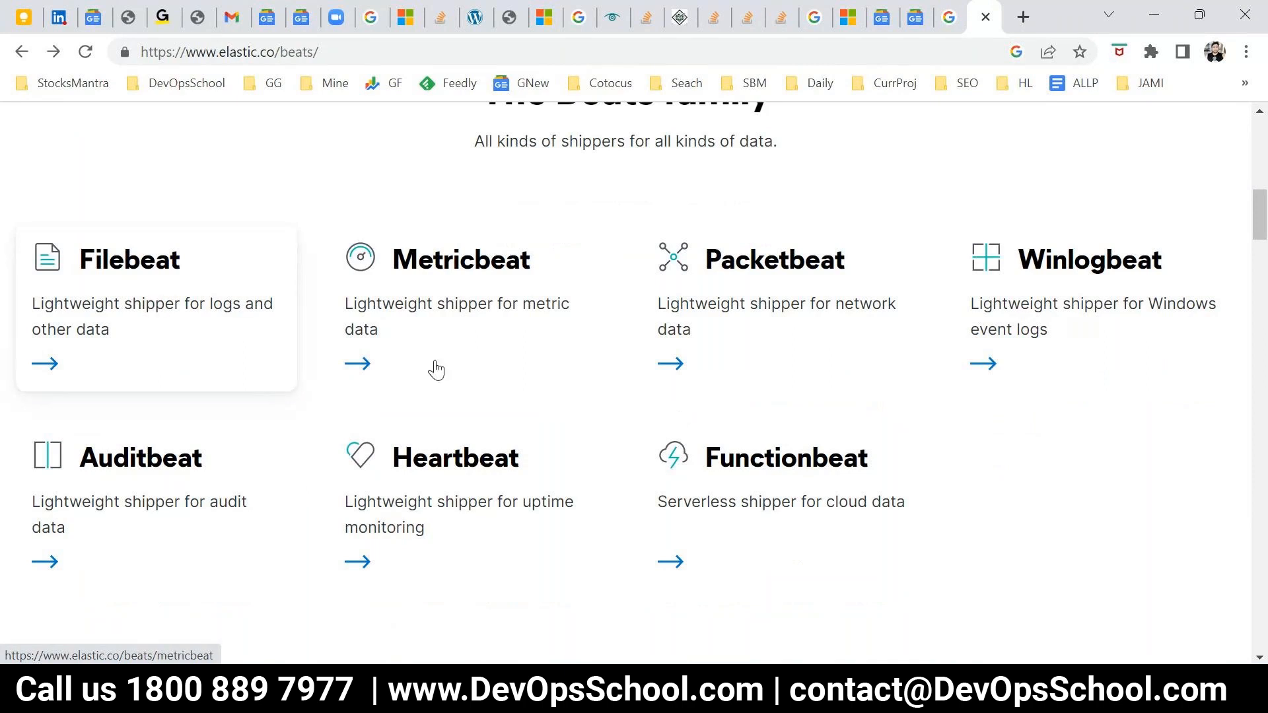
pyautogui.moveTo(801, 320)
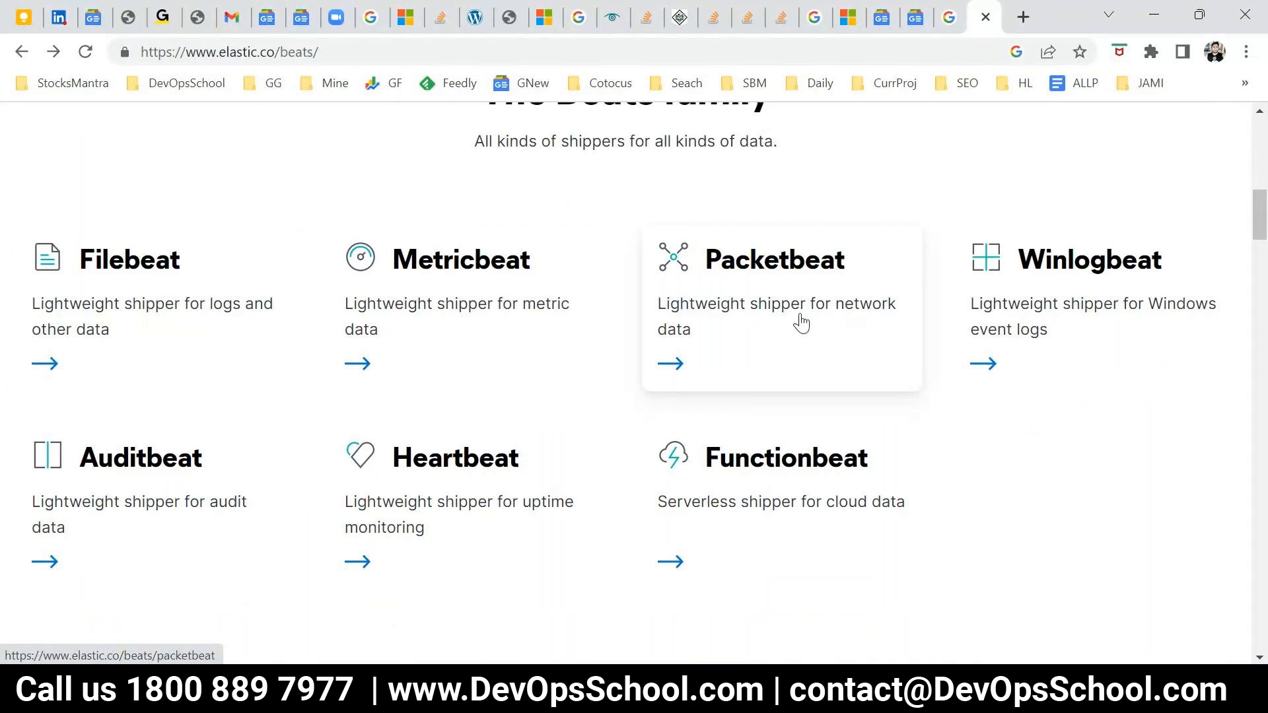
pyautogui.moveTo(117, 495)
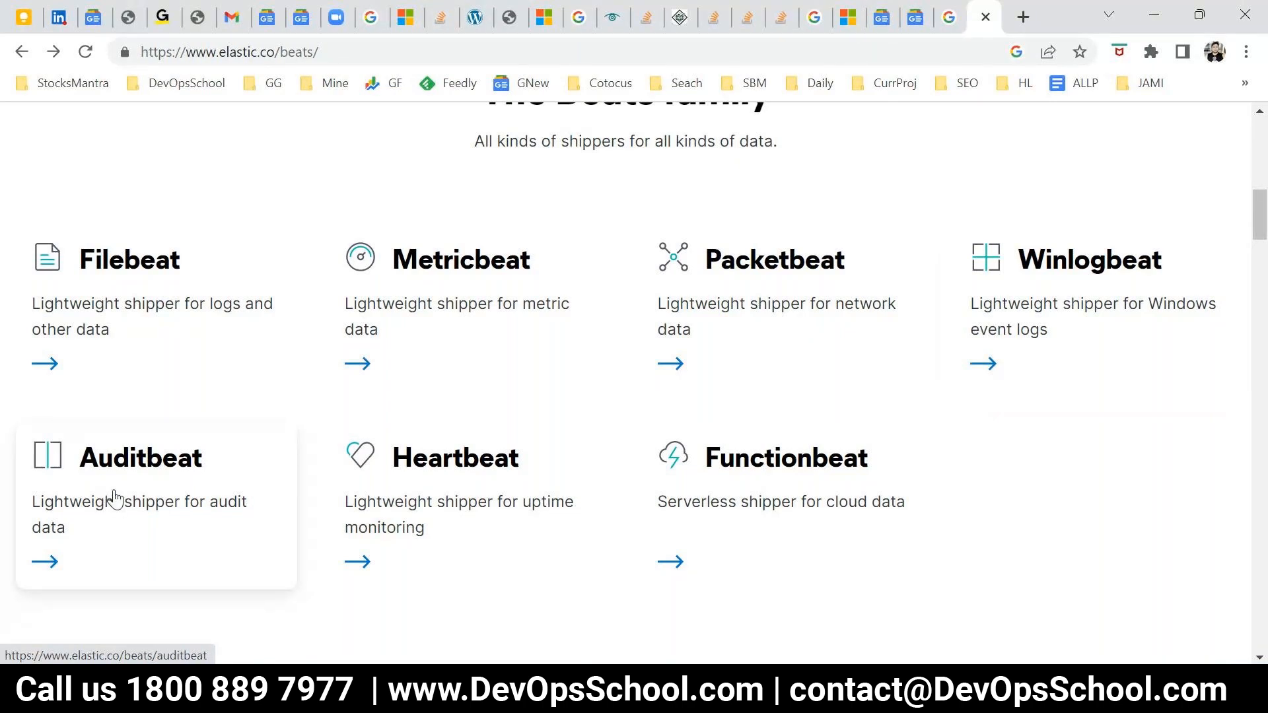
pyautogui.moveTo(469, 509)
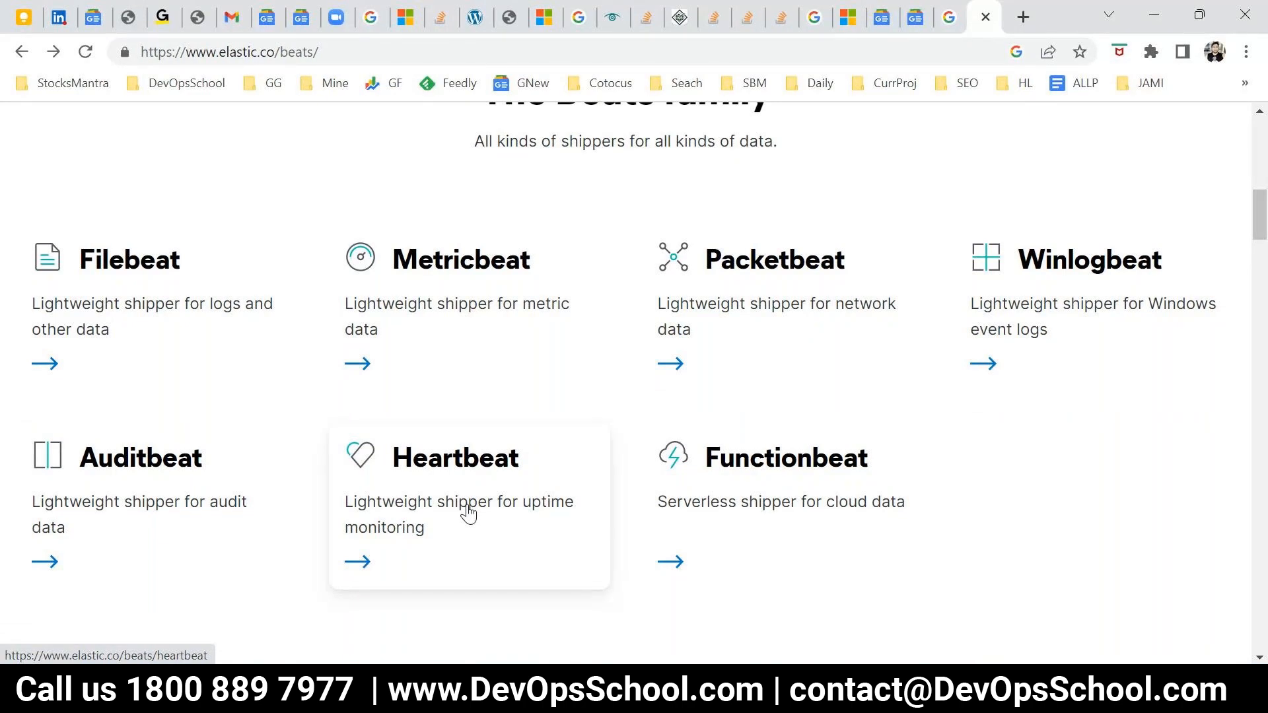
pyautogui.moveTo(744, 463)
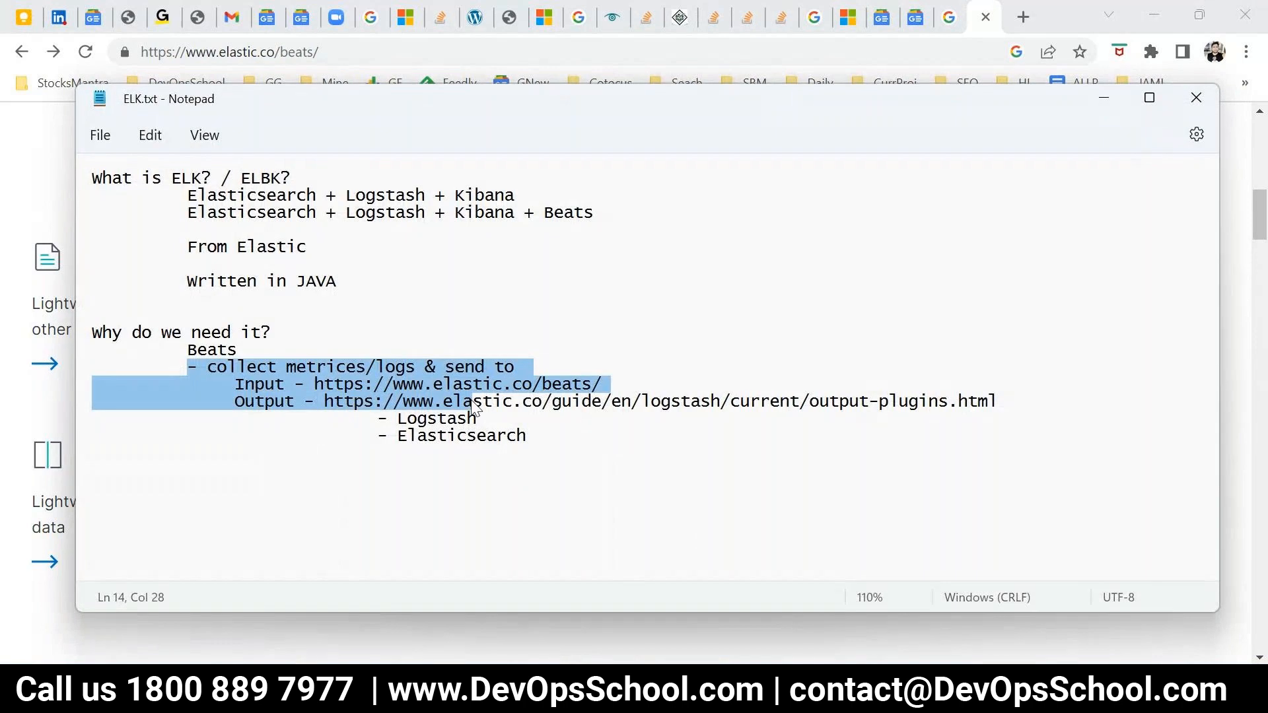
# Back in ELK.txt, select words in the destination list around the Elasticsearch entry.
pyautogui.doubleClick(461, 435)
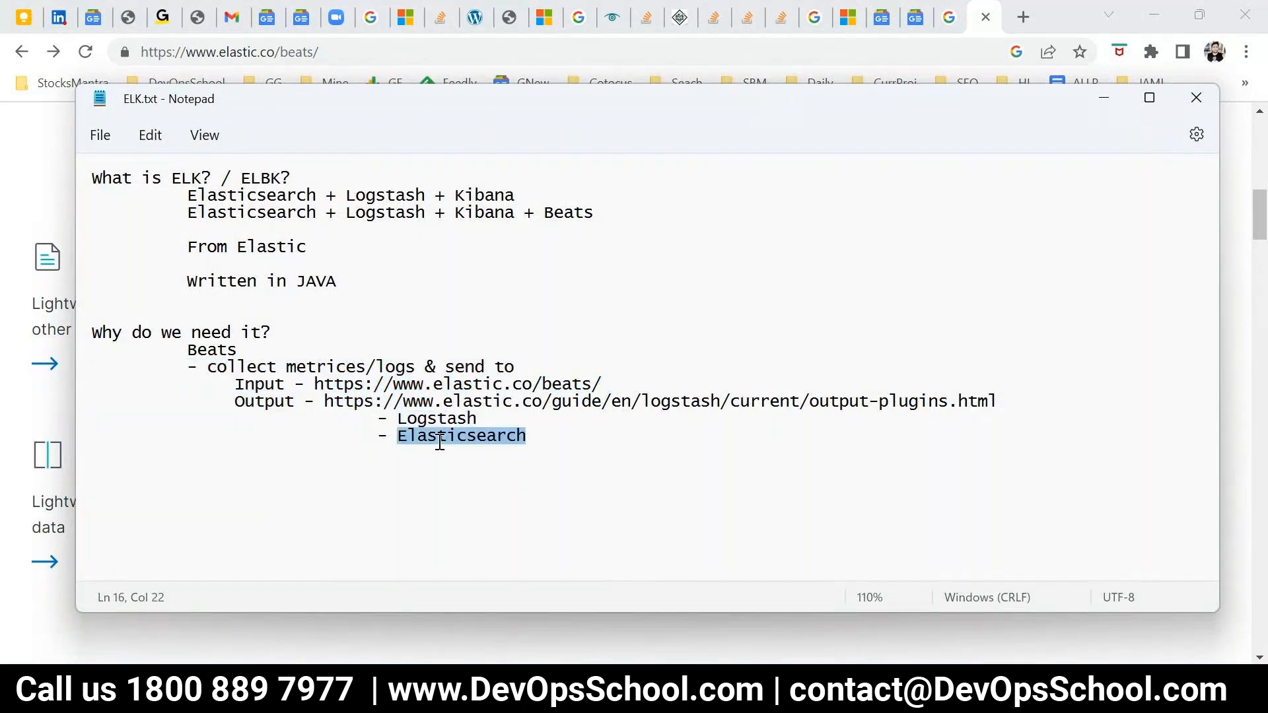
pyautogui.doubleClick(384, 195)
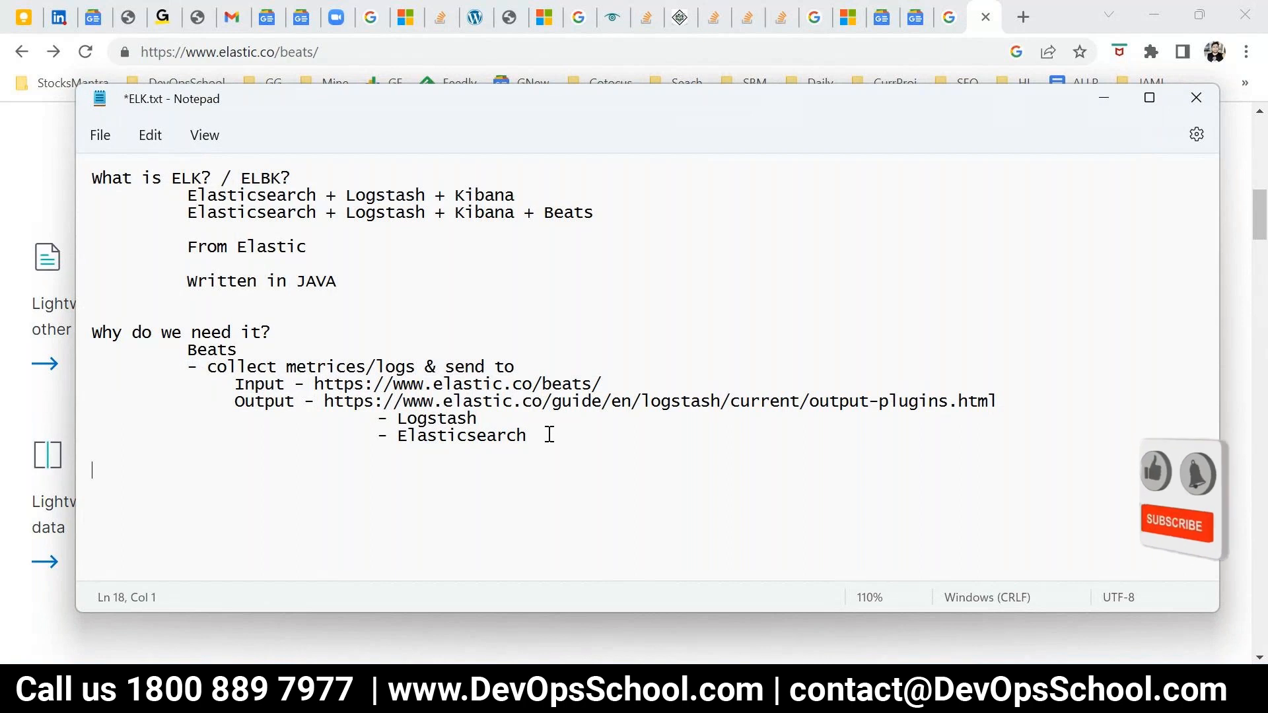
# Write 'Logstash = Log + Stash' on a new line below the destinations, without a leading dash.
pyautogui.write('- Logstash')
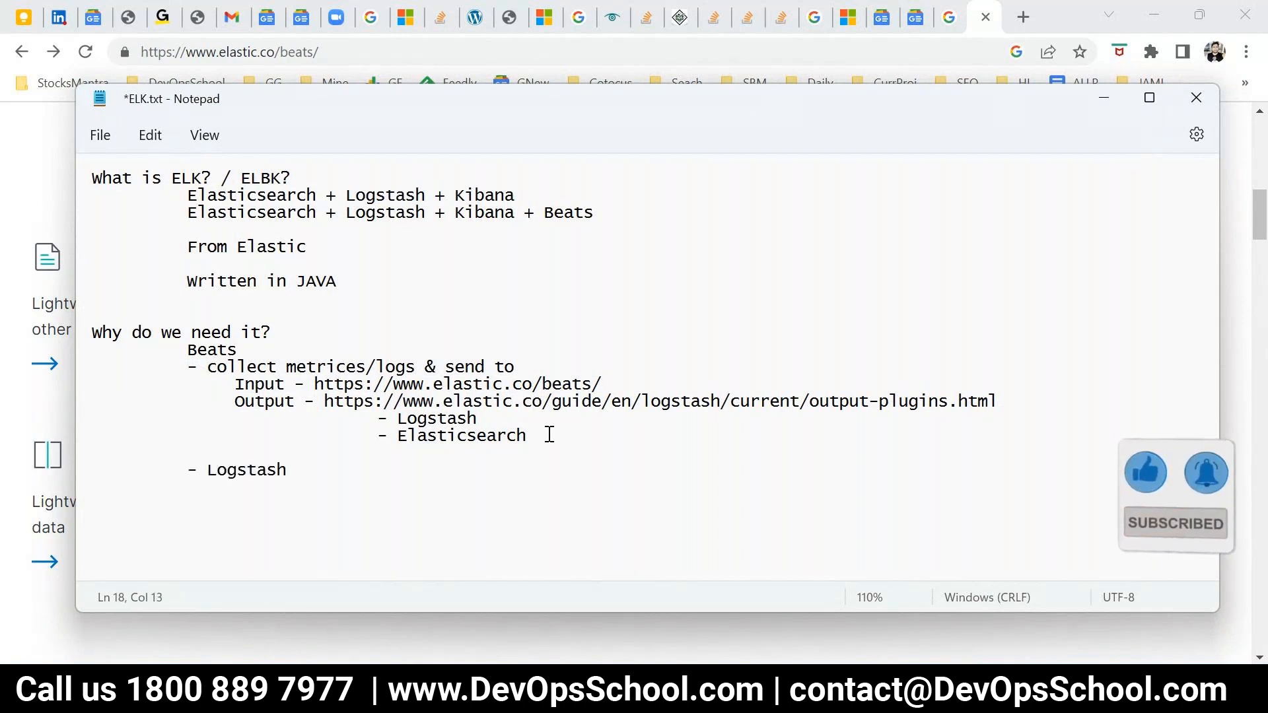
pyautogui.click(203, 470)
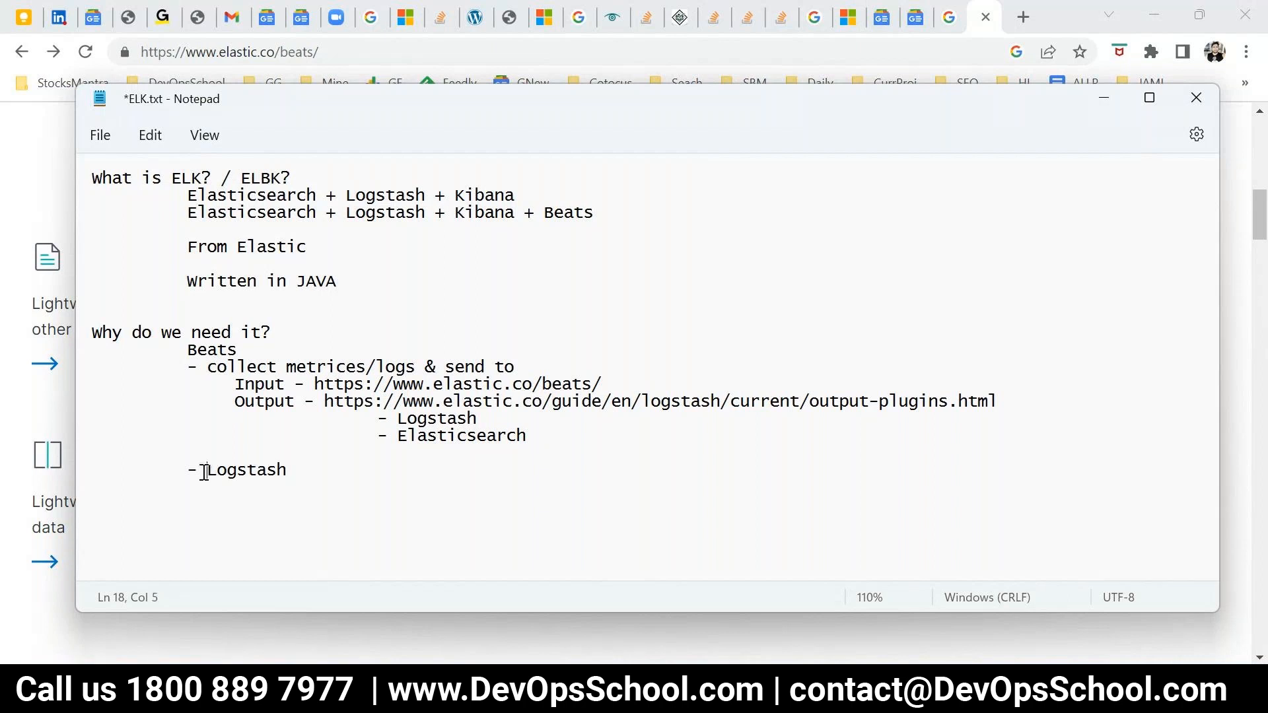
pyautogui.press('backspace')
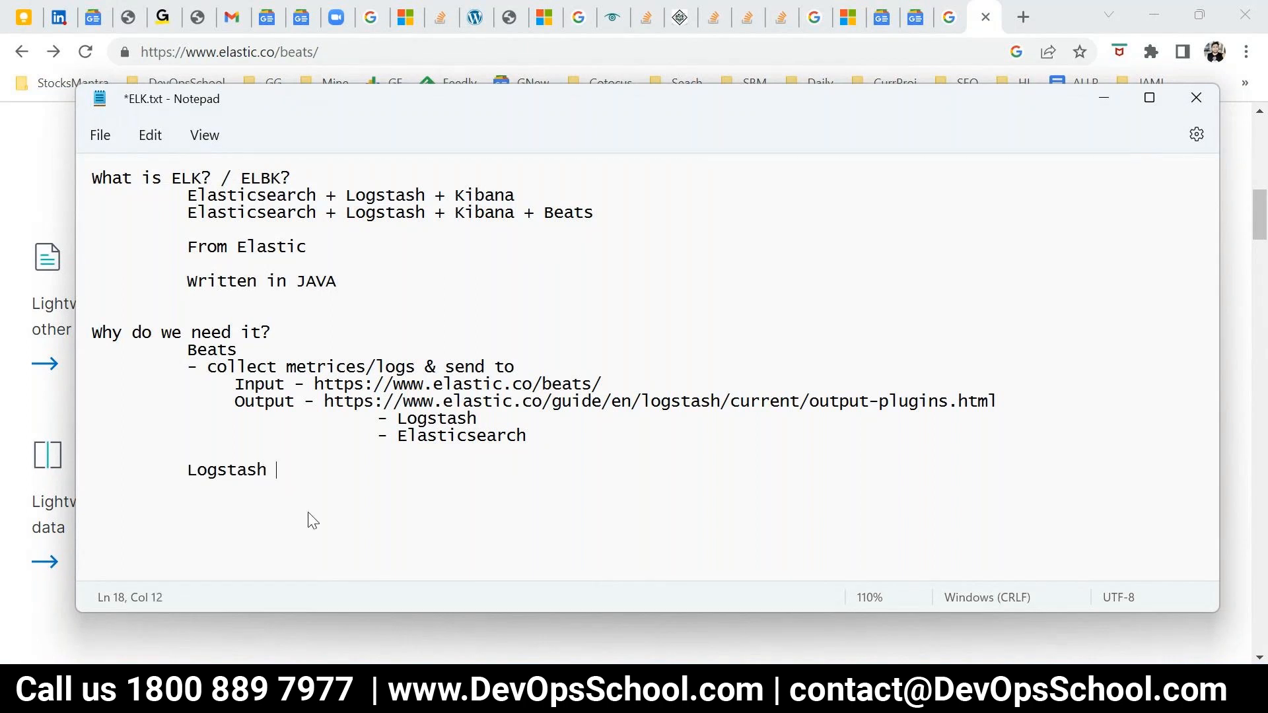
pyautogui.write('= Log')
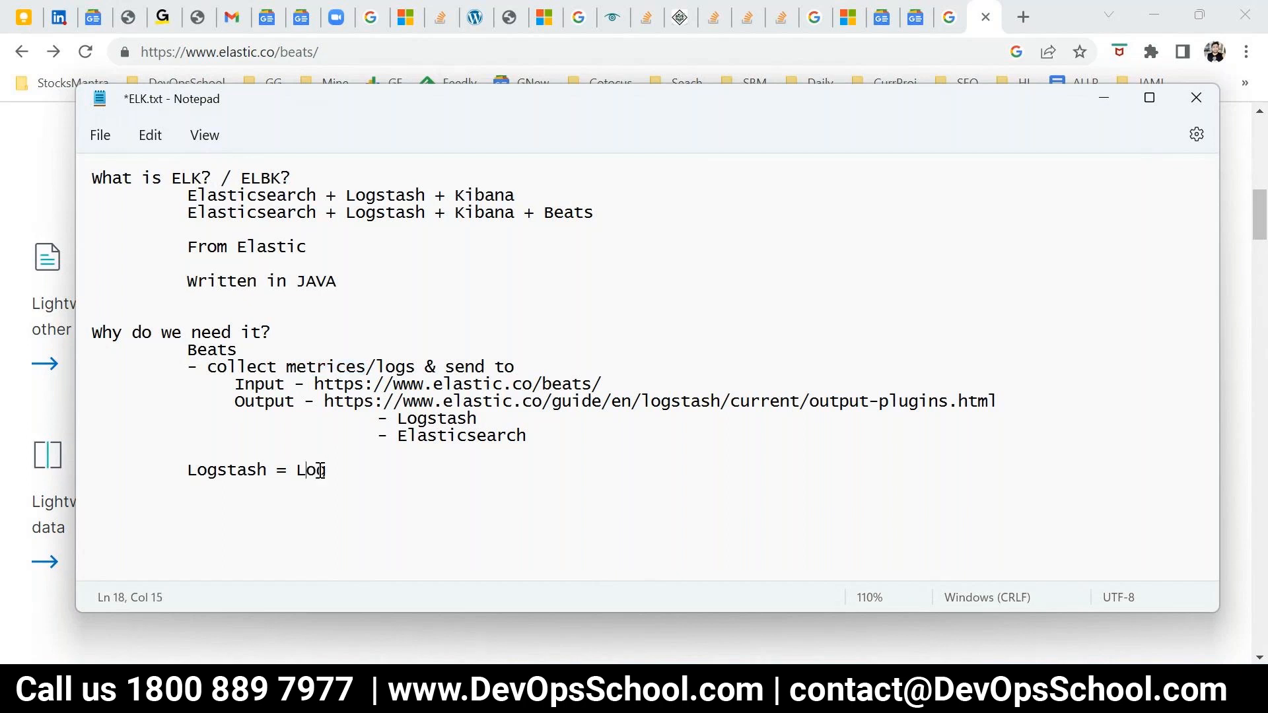
pyautogui.write('g')
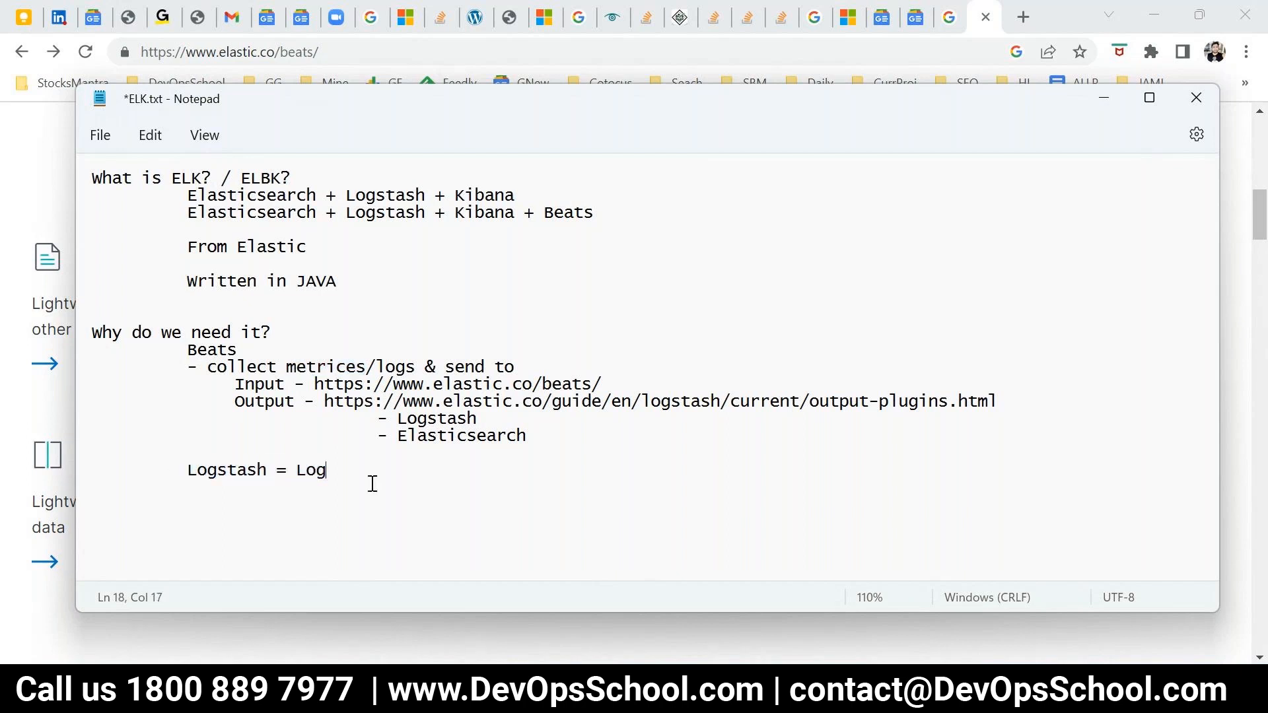
pyautogui.doubleClick(226, 469)
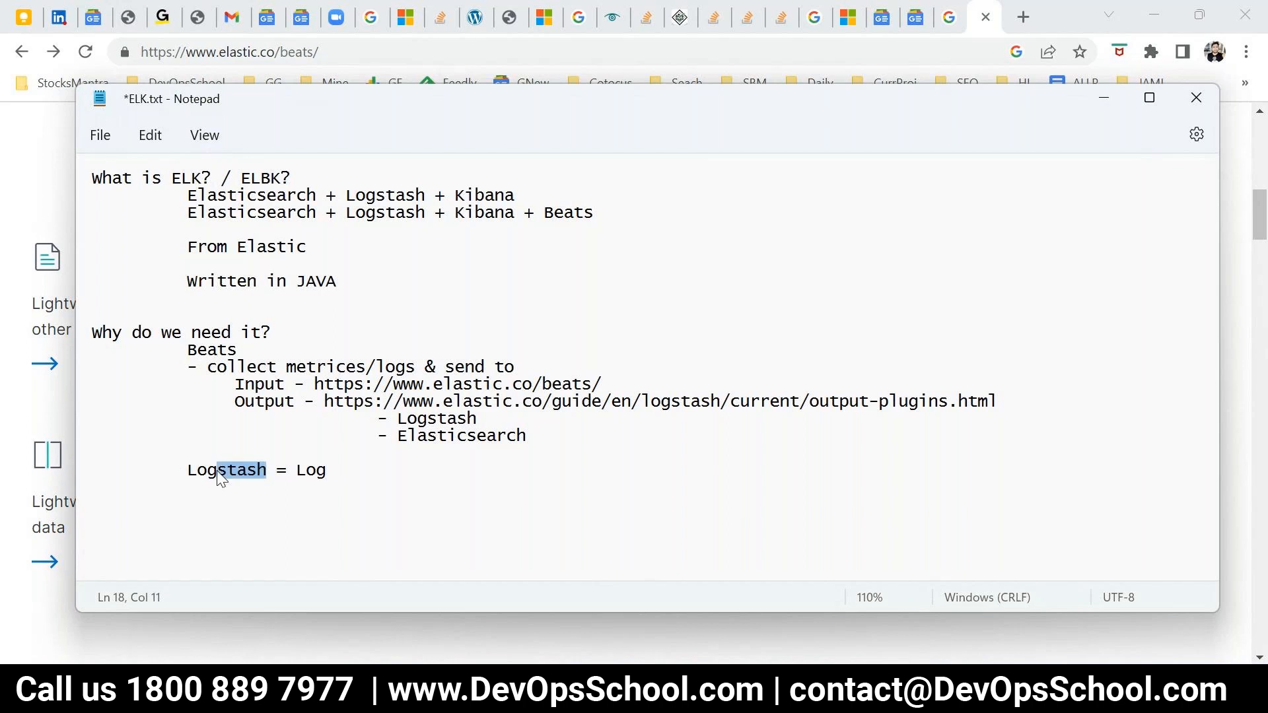
pyautogui.click(336, 470)
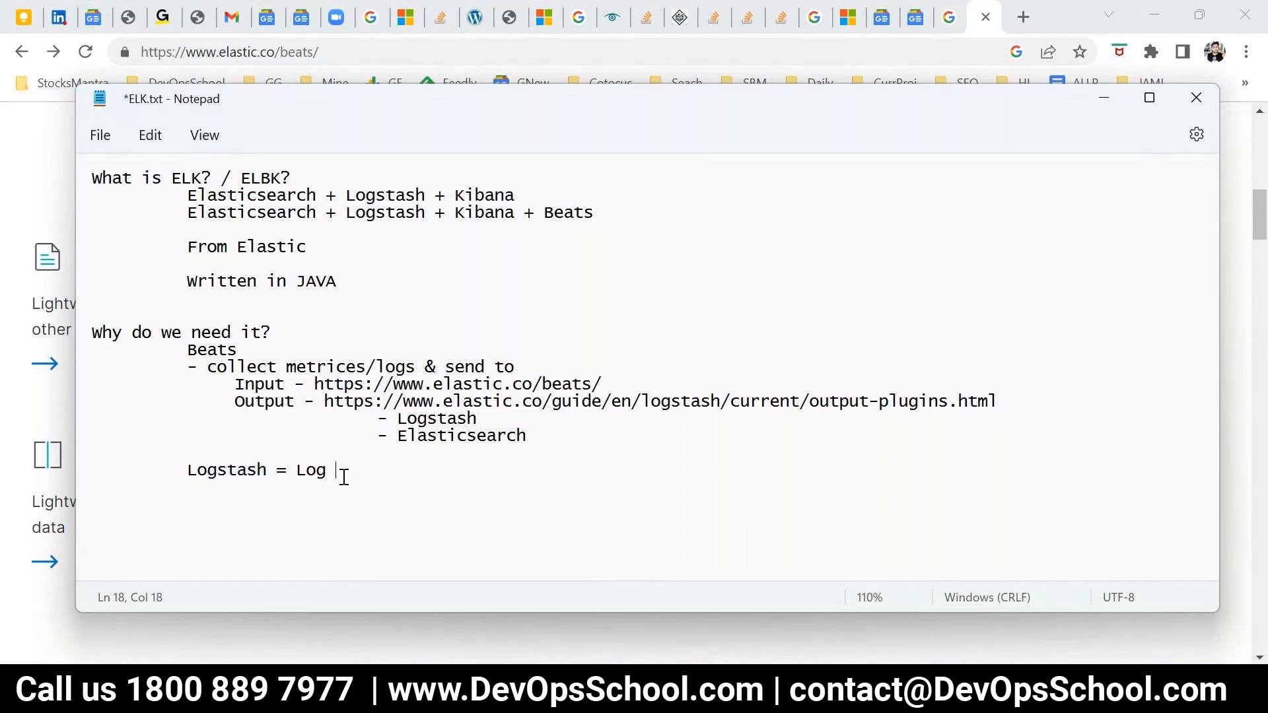
pyautogui.write('+ Stash')
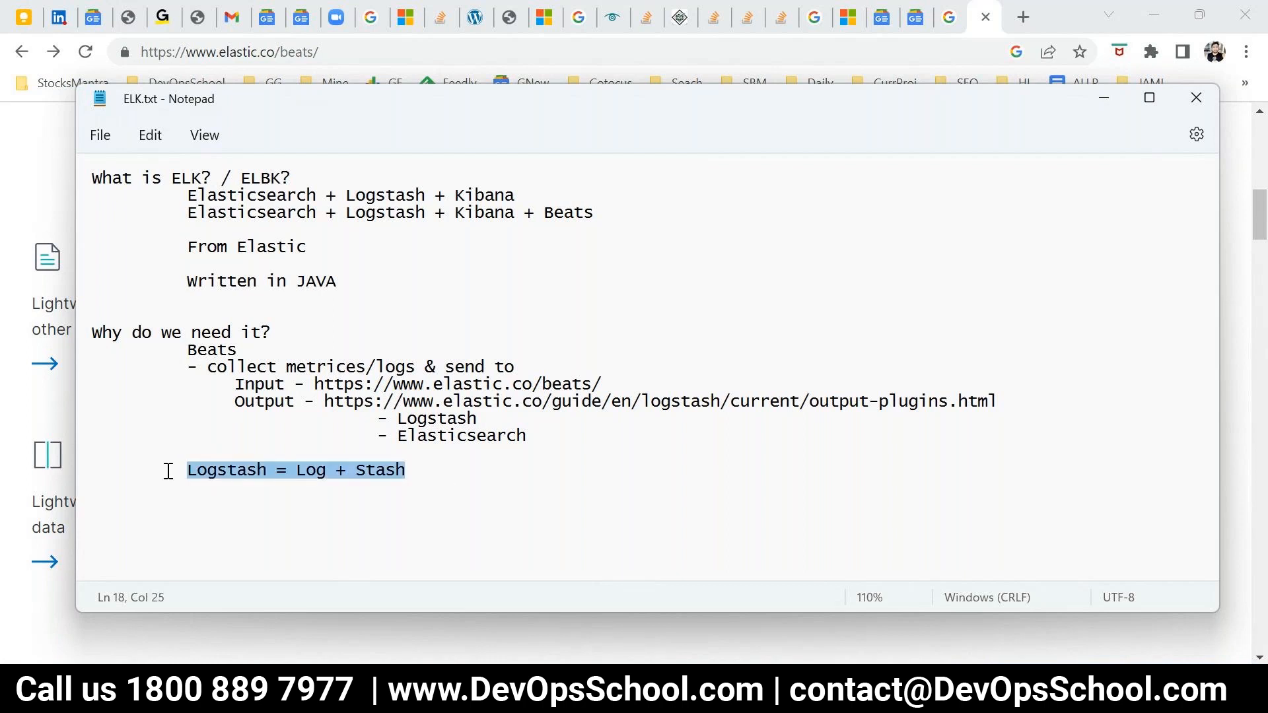
# Add indented lines Parser, Filter and Transformer, then 'for logs', under the Logstash line.
pyautogui.click(413, 471)
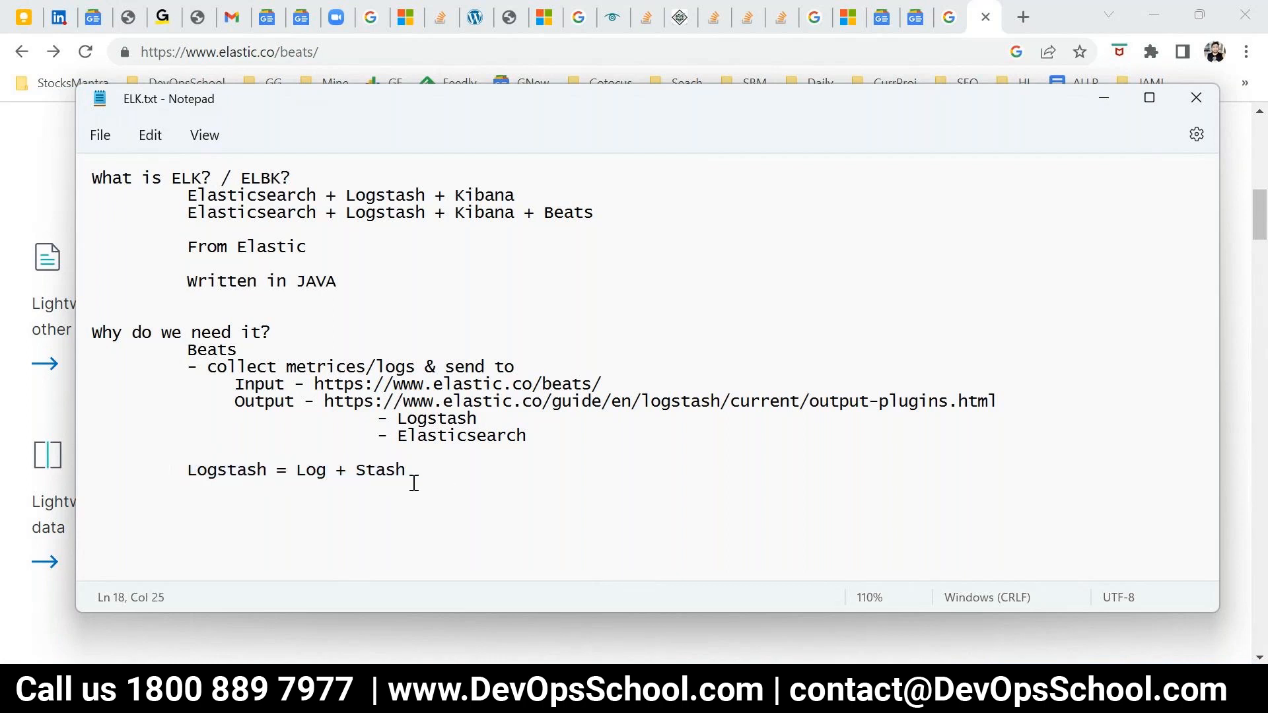
pyautogui.press('enter')
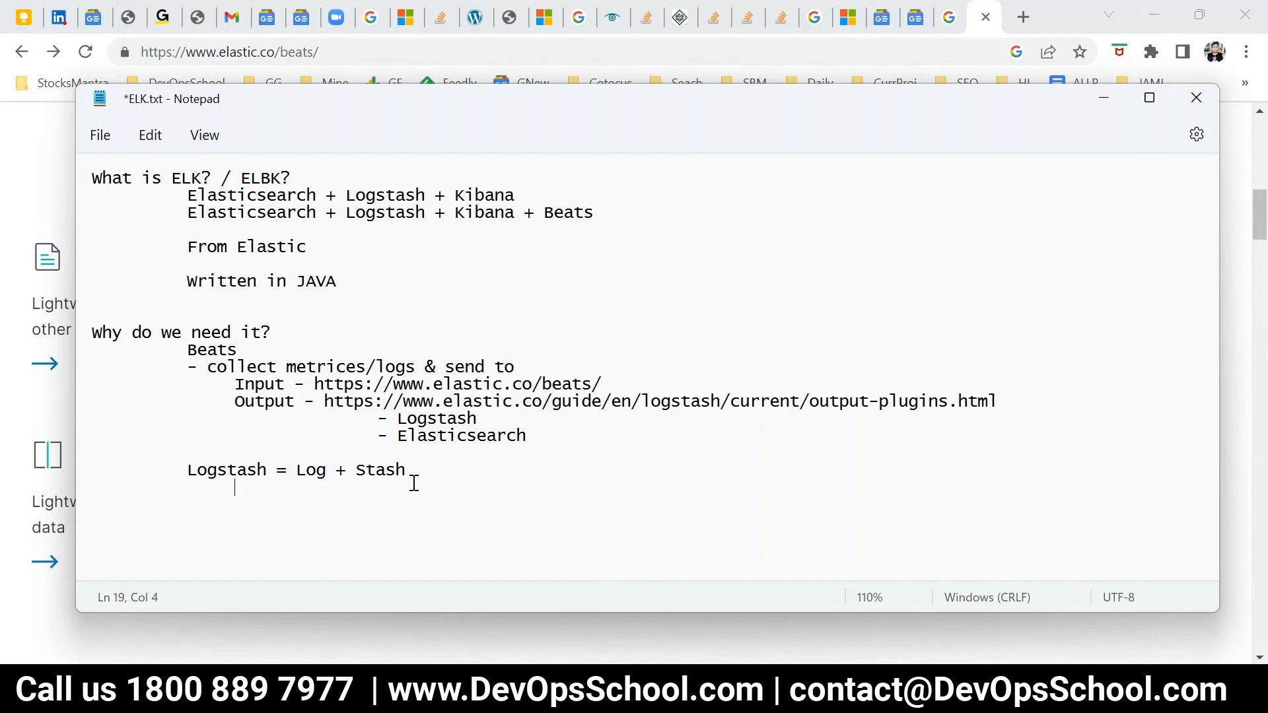
pyautogui.write('Parser')
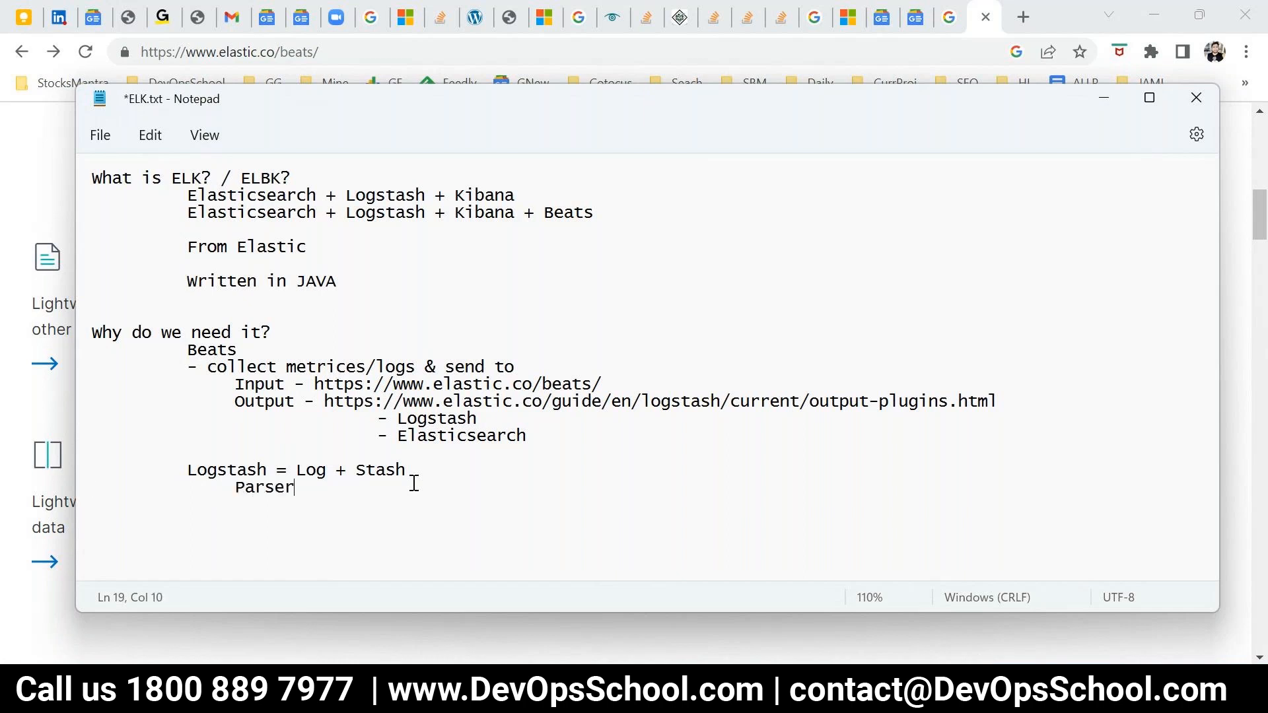
pyautogui.press('Return')
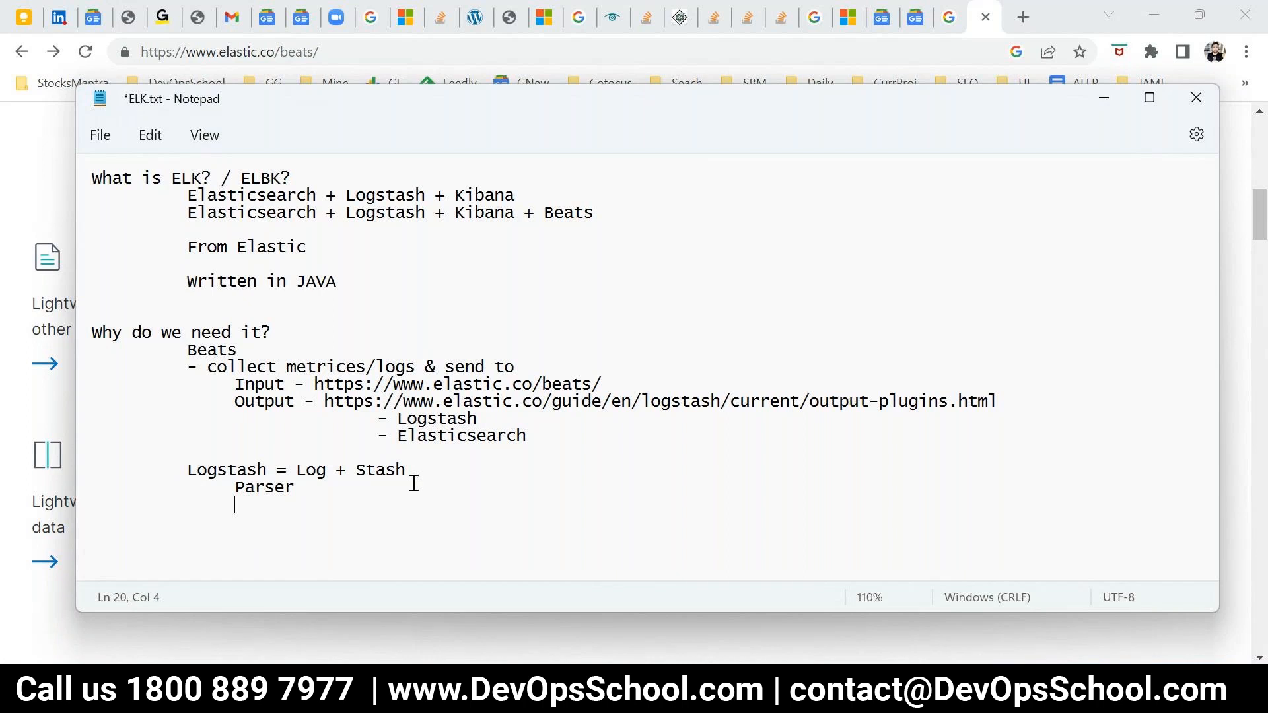
pyautogui.write('Fi')
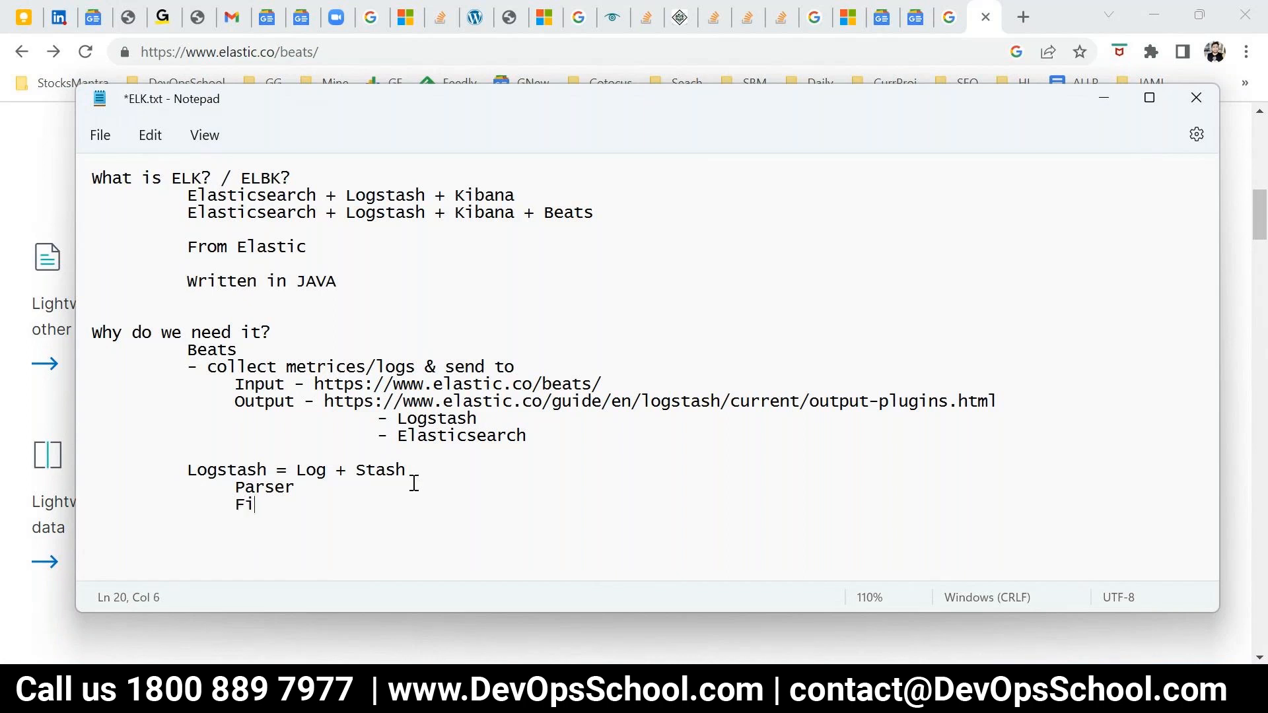
pyautogui.write('lter')
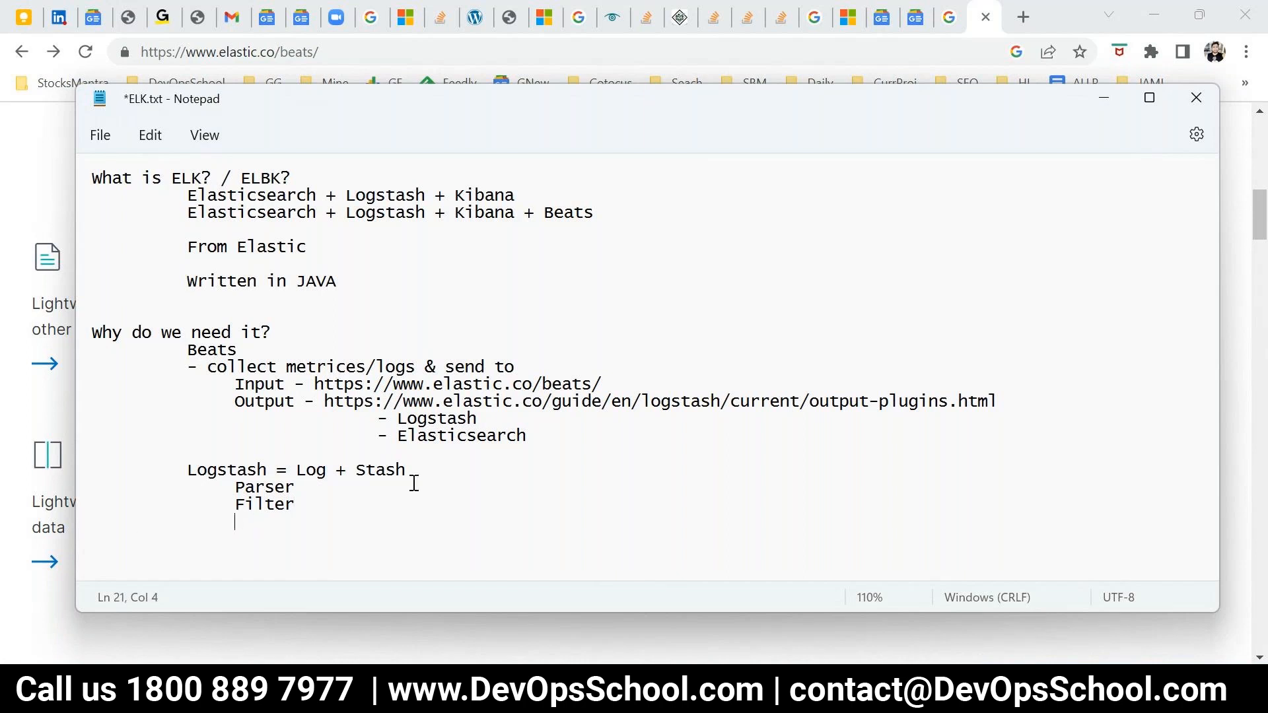
pyautogui.write('Transfor')
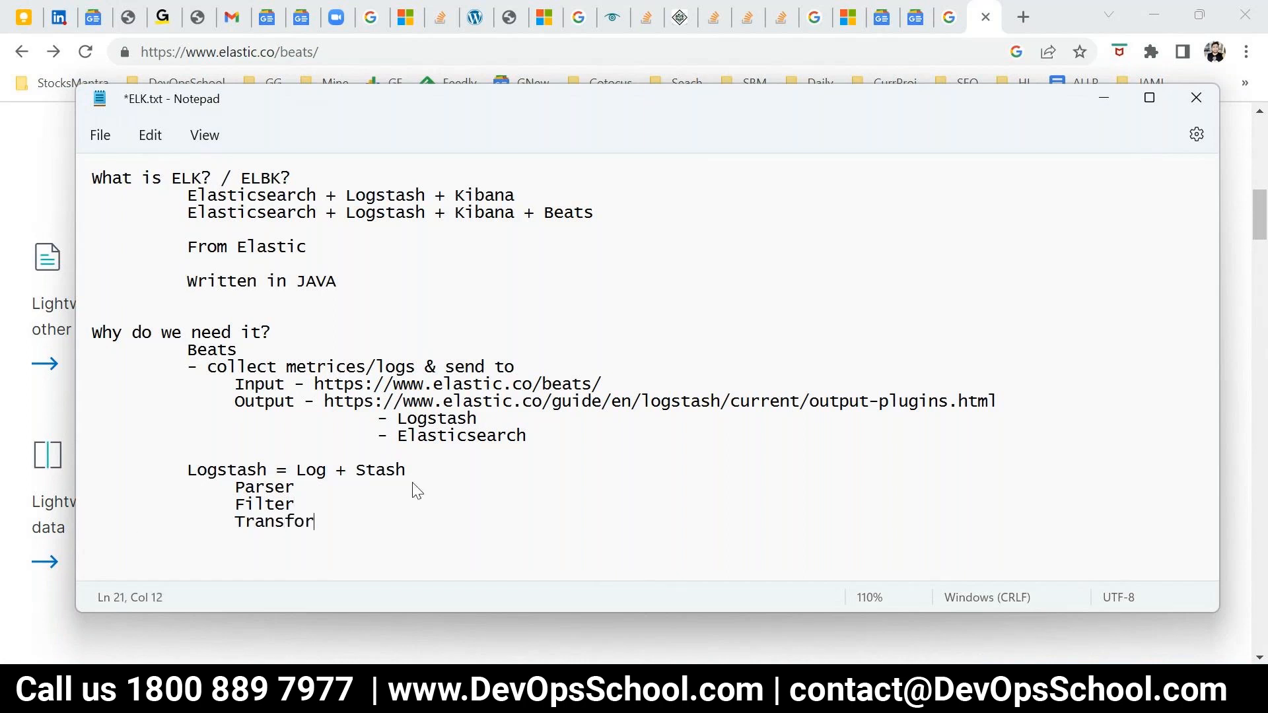
pyautogui.write('mer')
pyautogui.write('for')
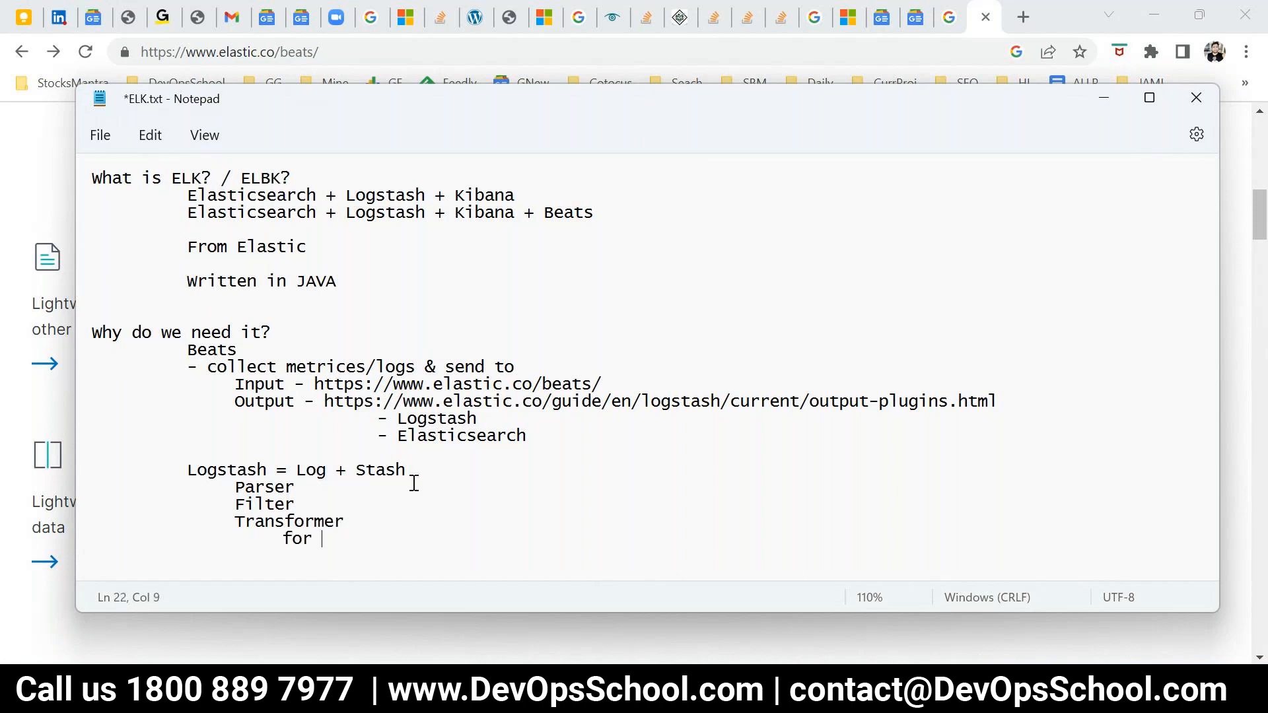
pyautogui.write('logs')
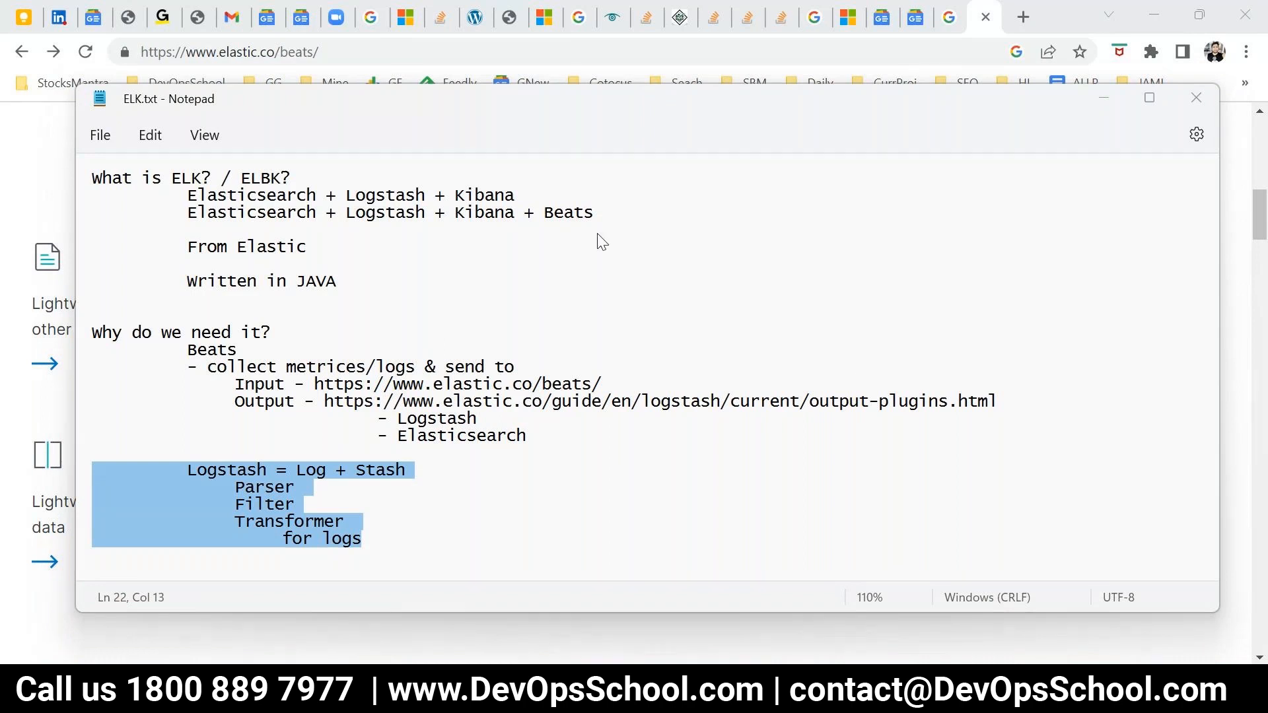
pyautogui.moveTo(1105, 310)
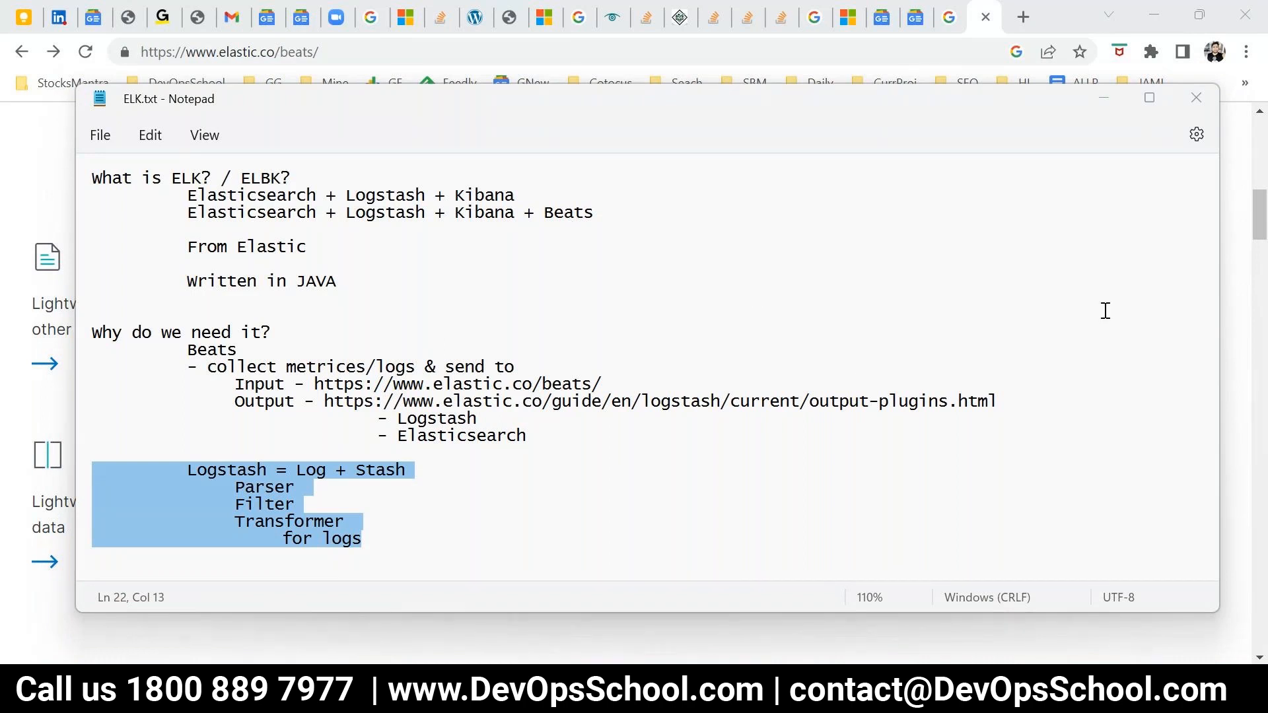
pyautogui.moveTo(896, 284)
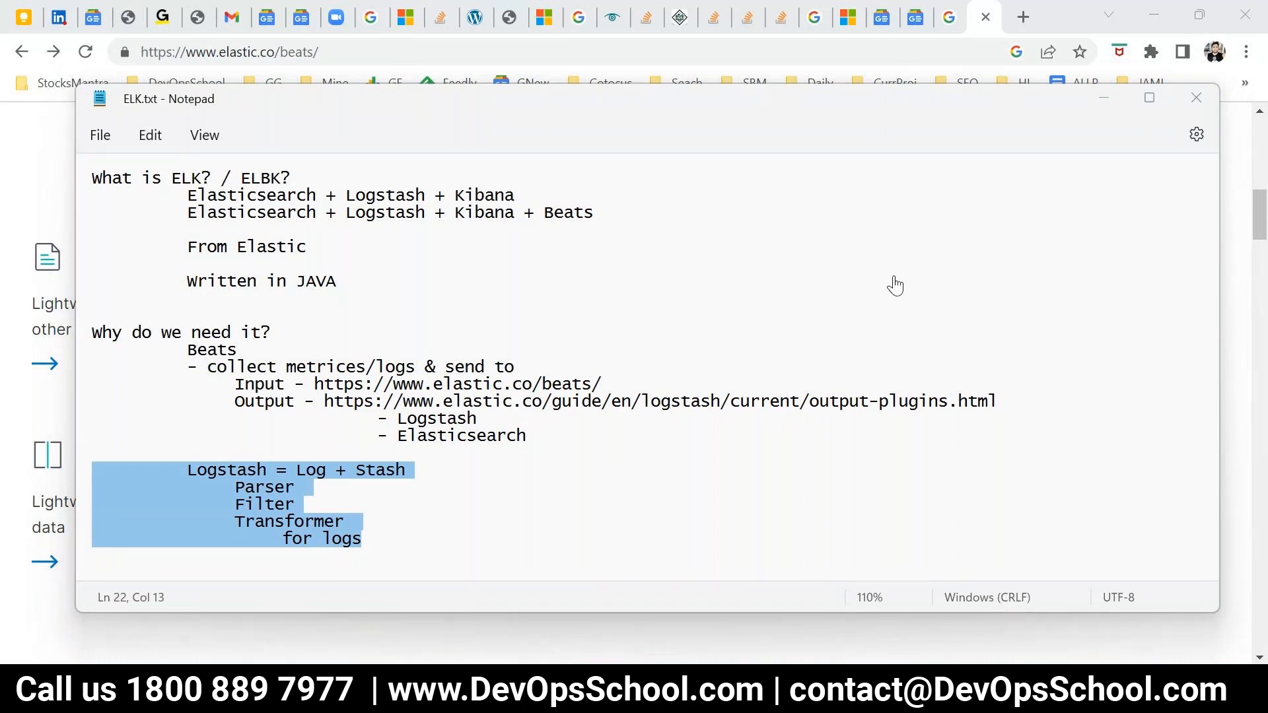
pyautogui.moveTo(1042, 118)
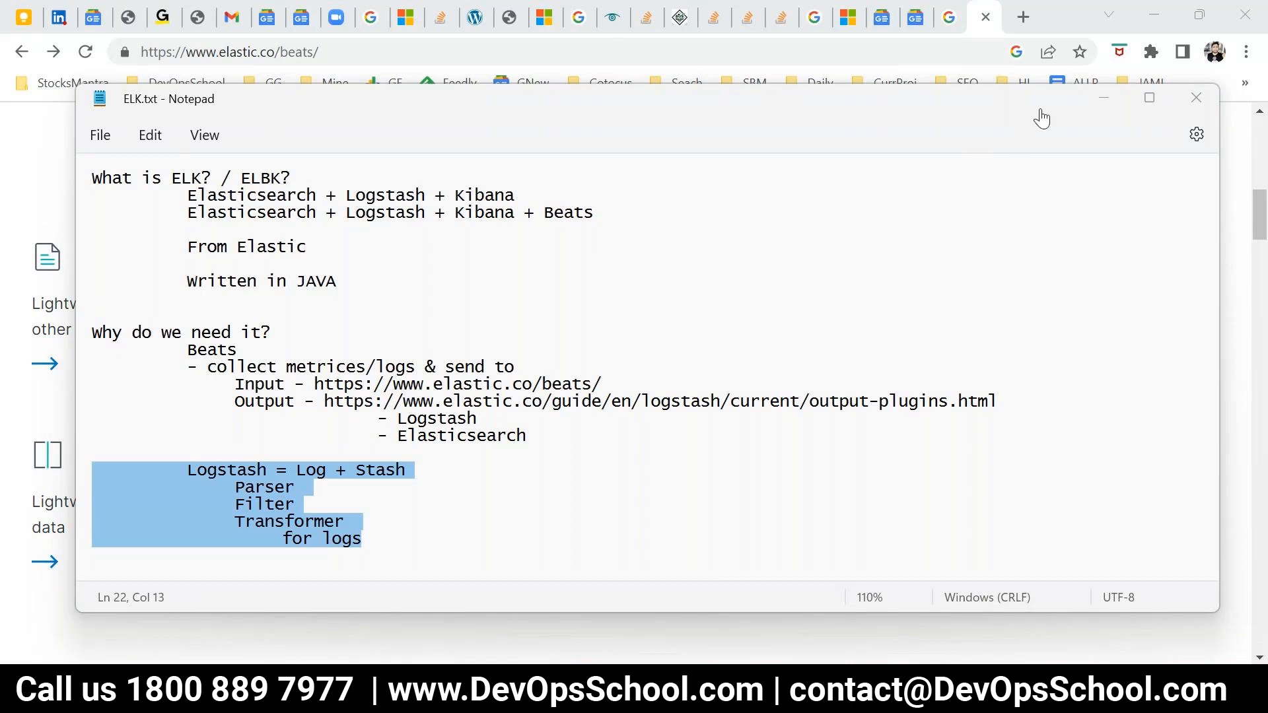
pyautogui.moveTo(1207, 350)
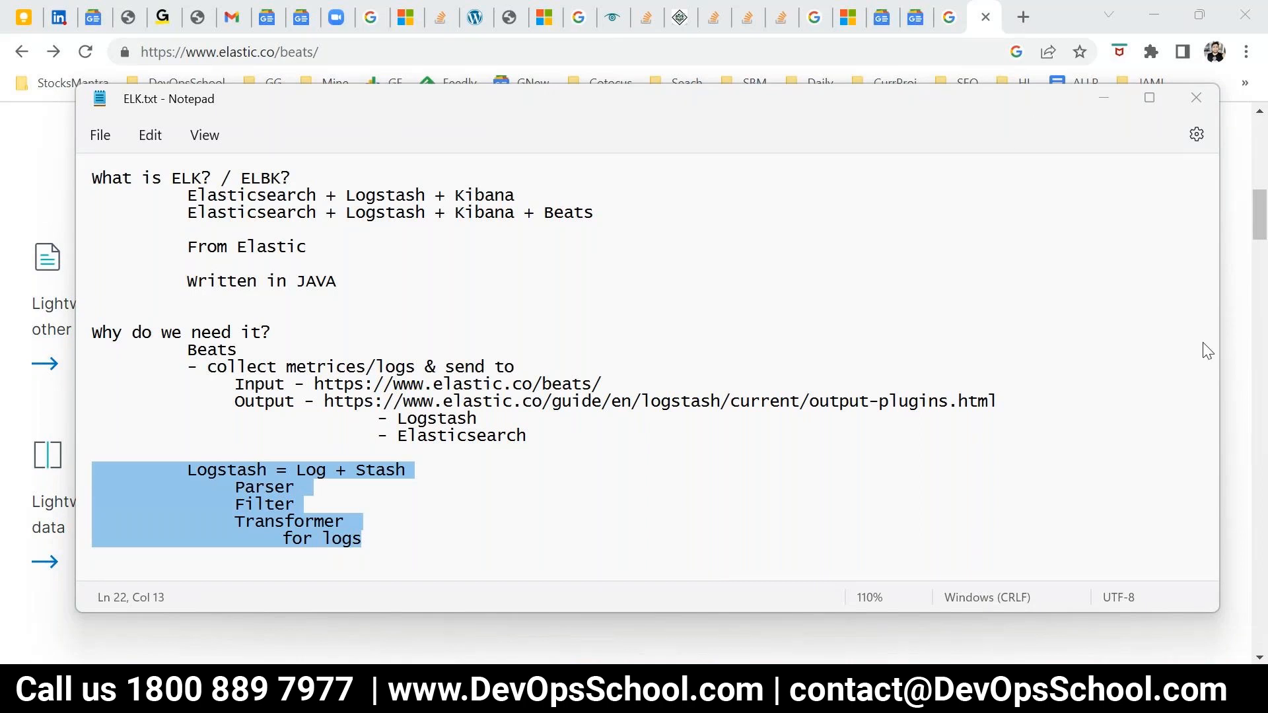
pyautogui.moveTo(885, 443)
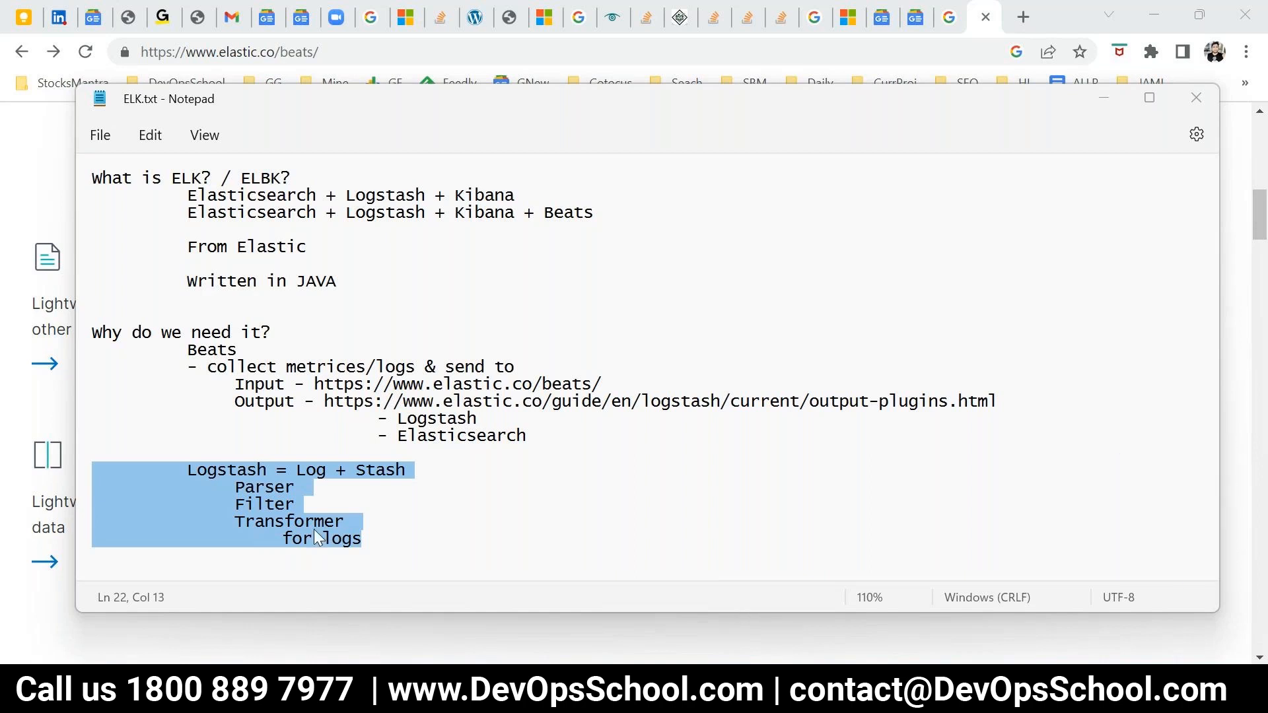
# Select a word in the saved Logstash block of ELK.txt.
pyautogui.doubleClick(288, 522)
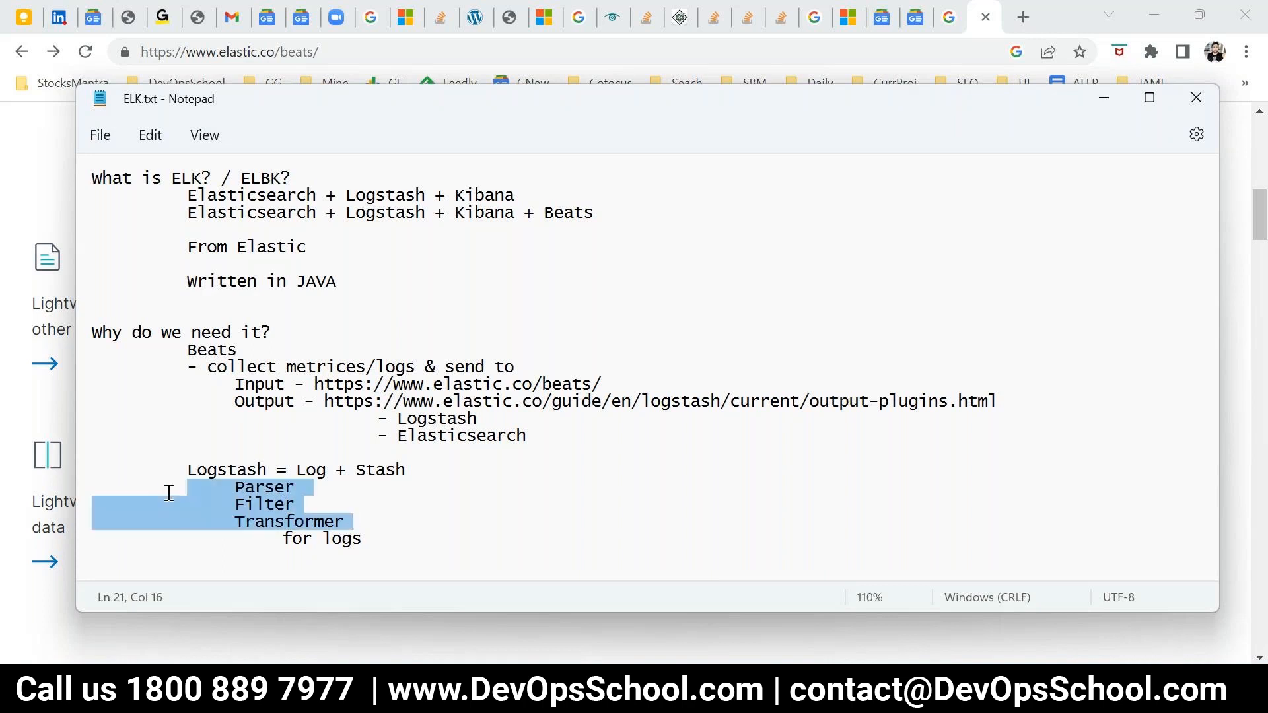
pyautogui.doubleClick(379, 470)
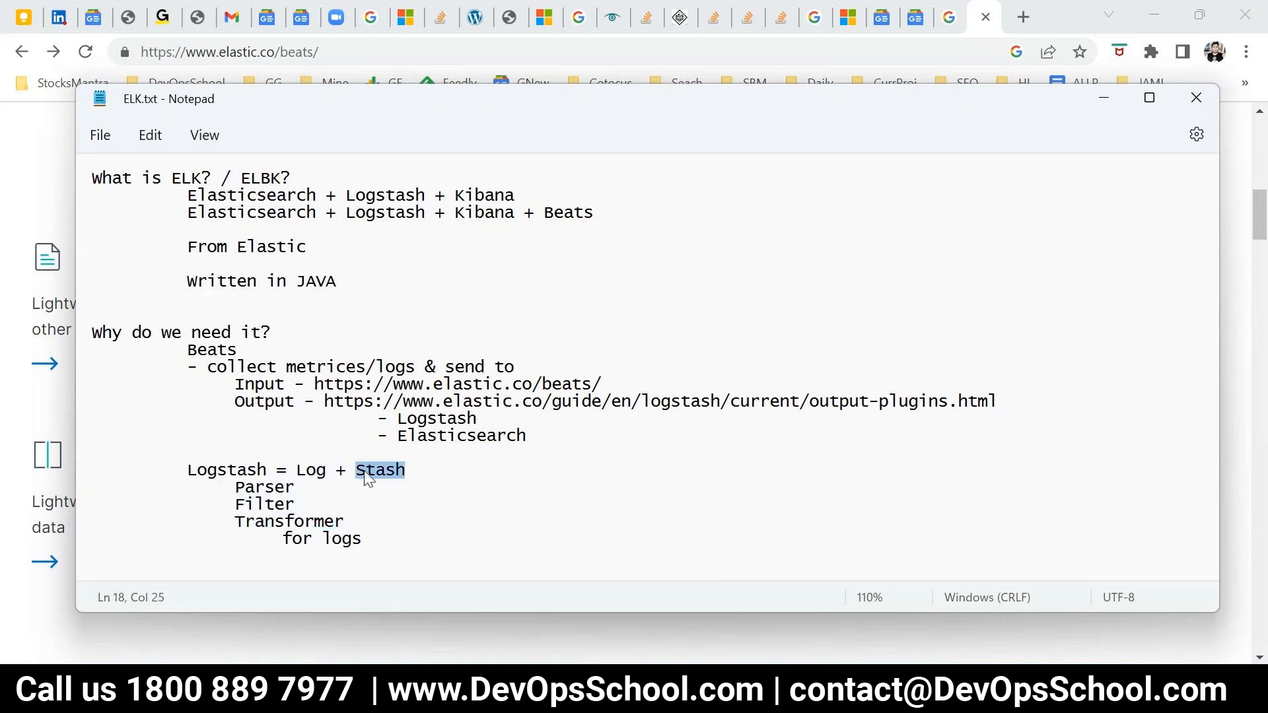
pyautogui.click(354, 521)
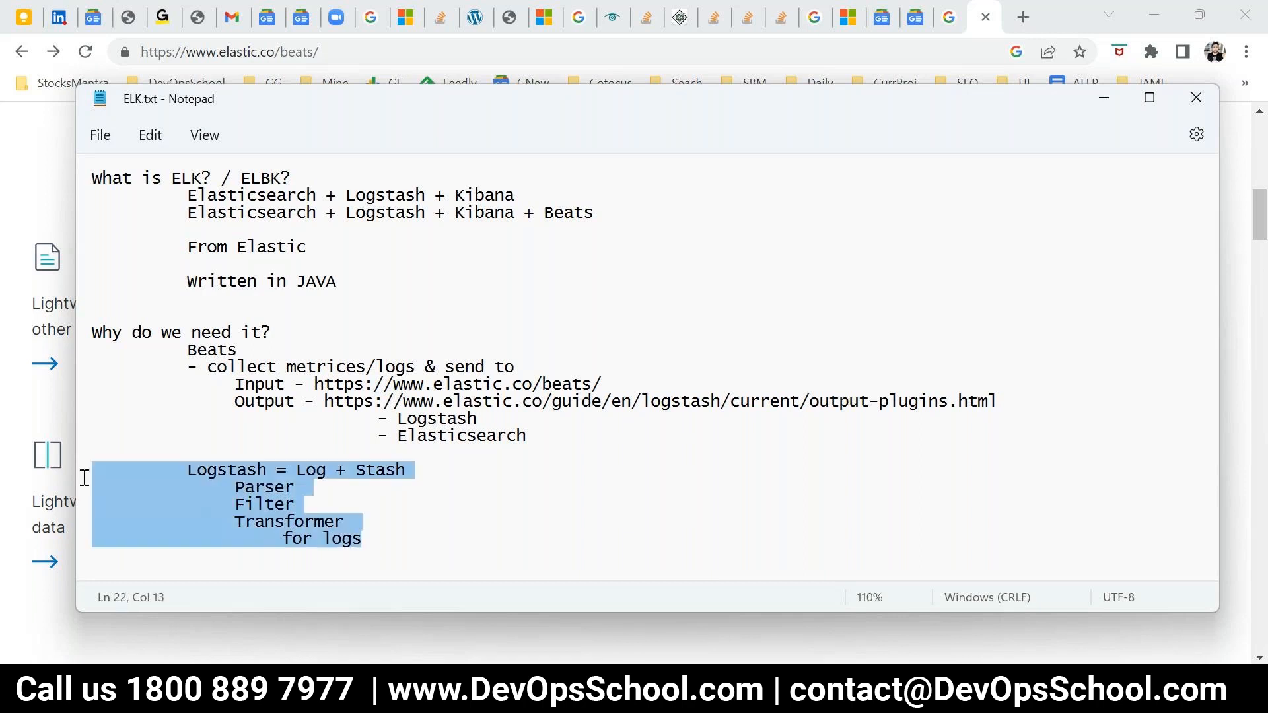
pyautogui.moveTo(73, 485)
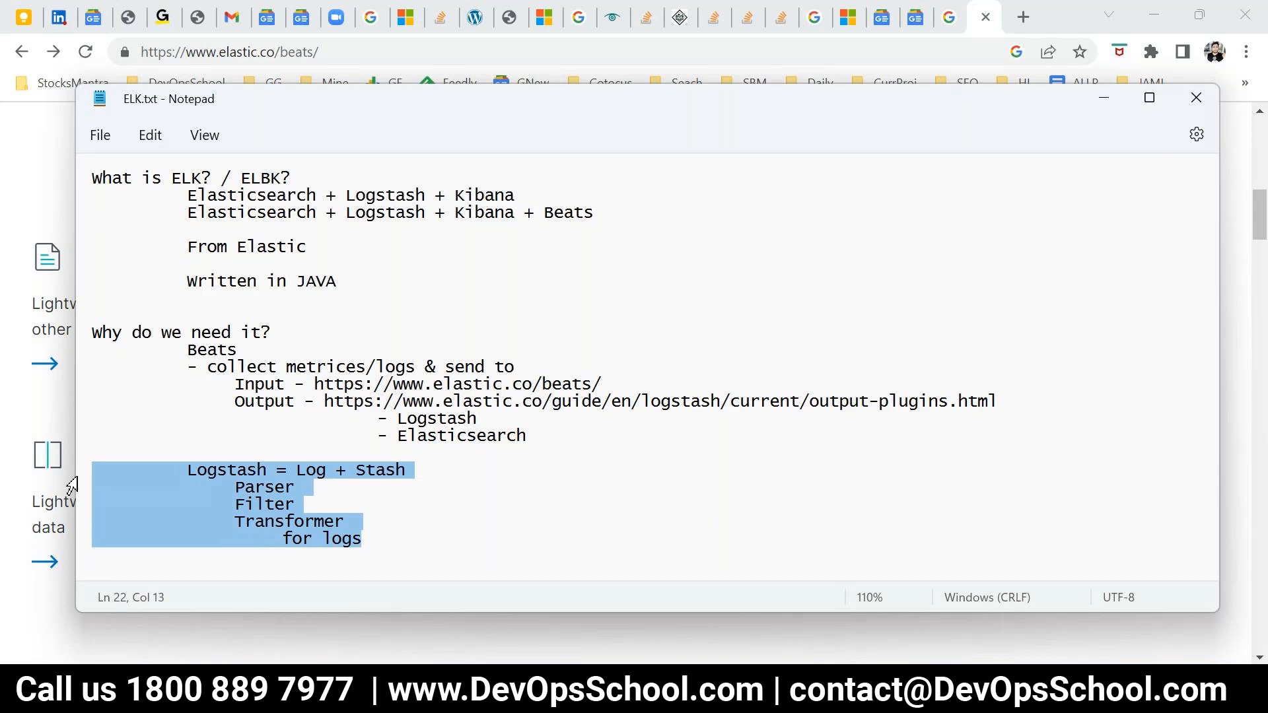
pyautogui.moveTo(121, 488)
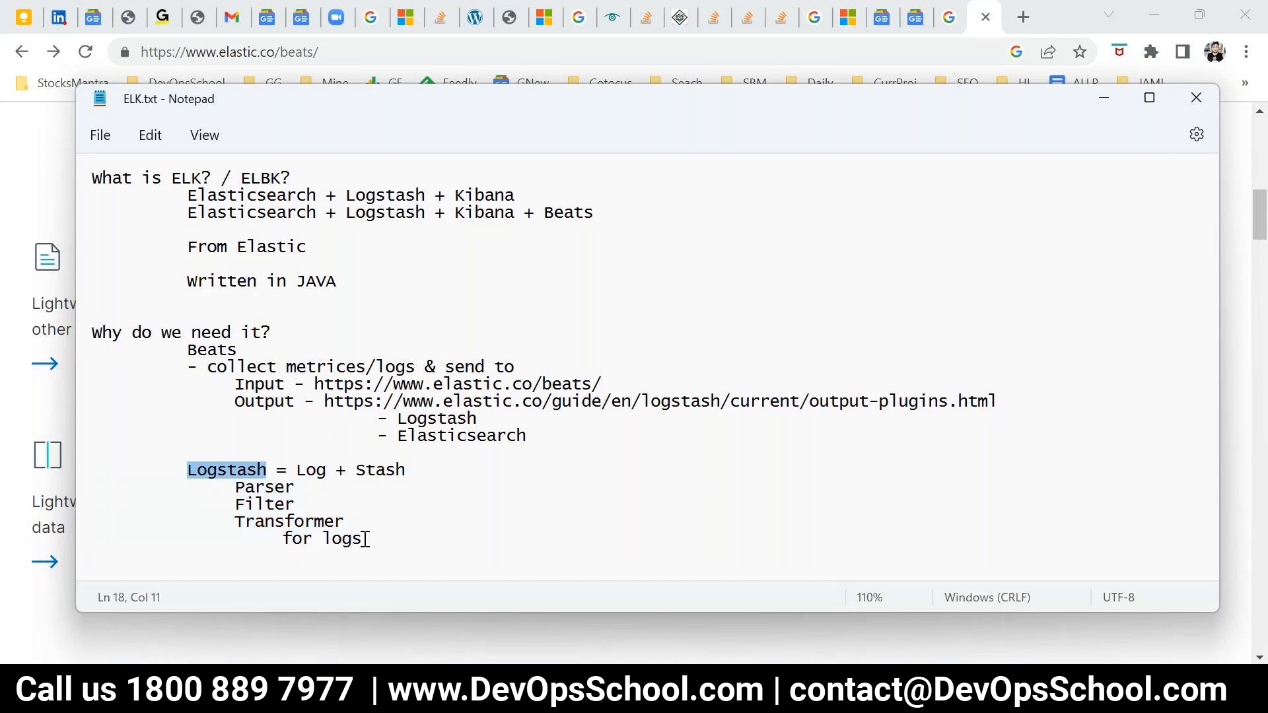
pyautogui.doubleClick(309, 469)
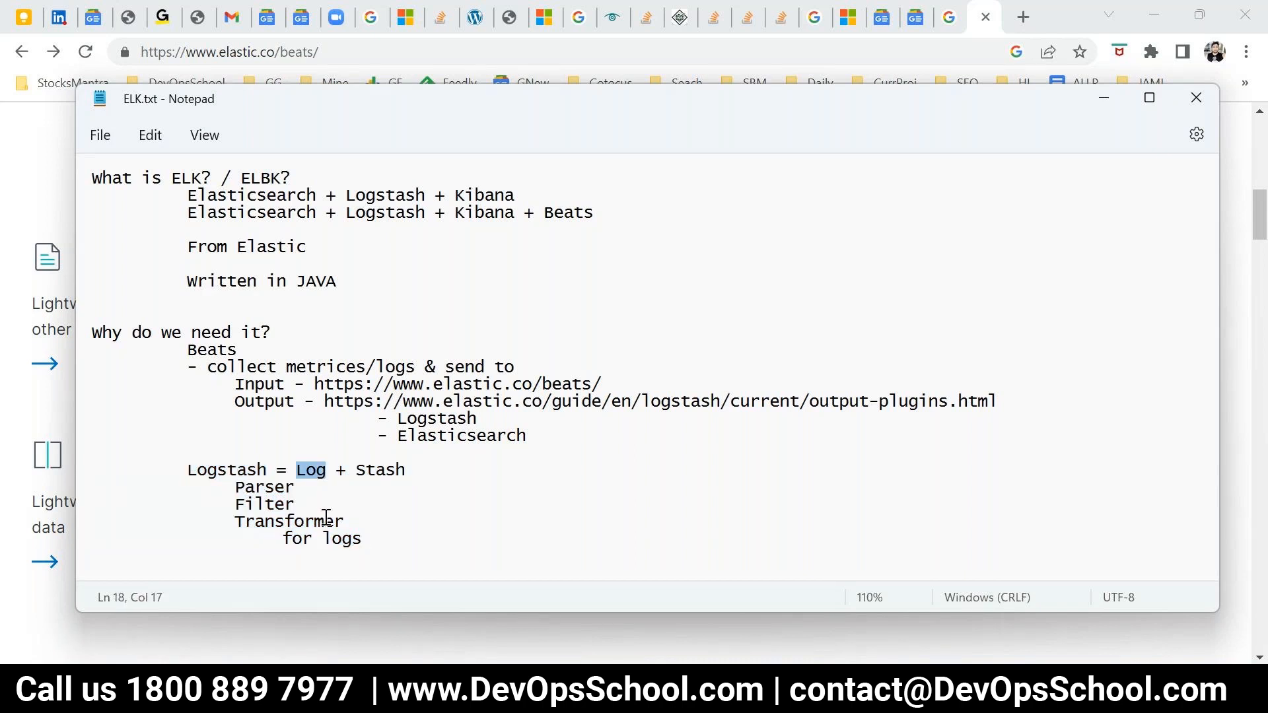
pyautogui.moveTo(389, 541)
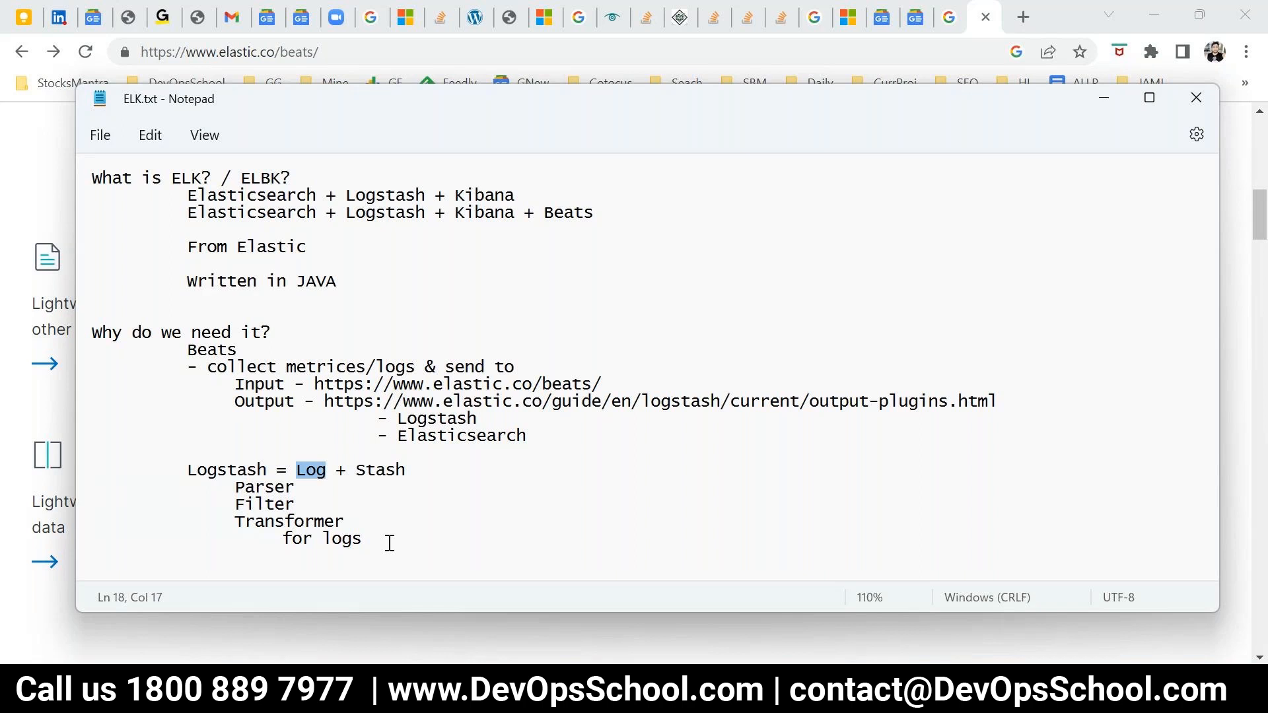
pyautogui.click(423, 557)
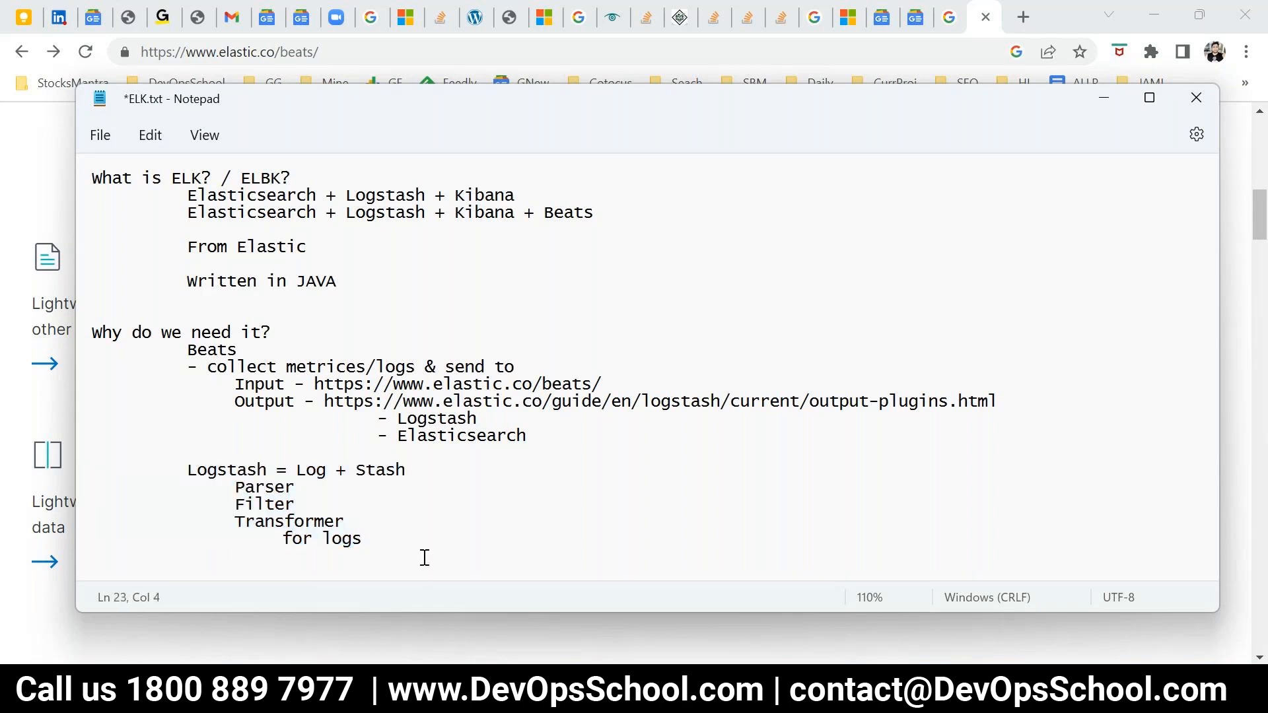
# Add 'Input' and 'Output' lines under 'for logs', the Output line carrying the output-plugins URL.
pyautogui.write('Input')
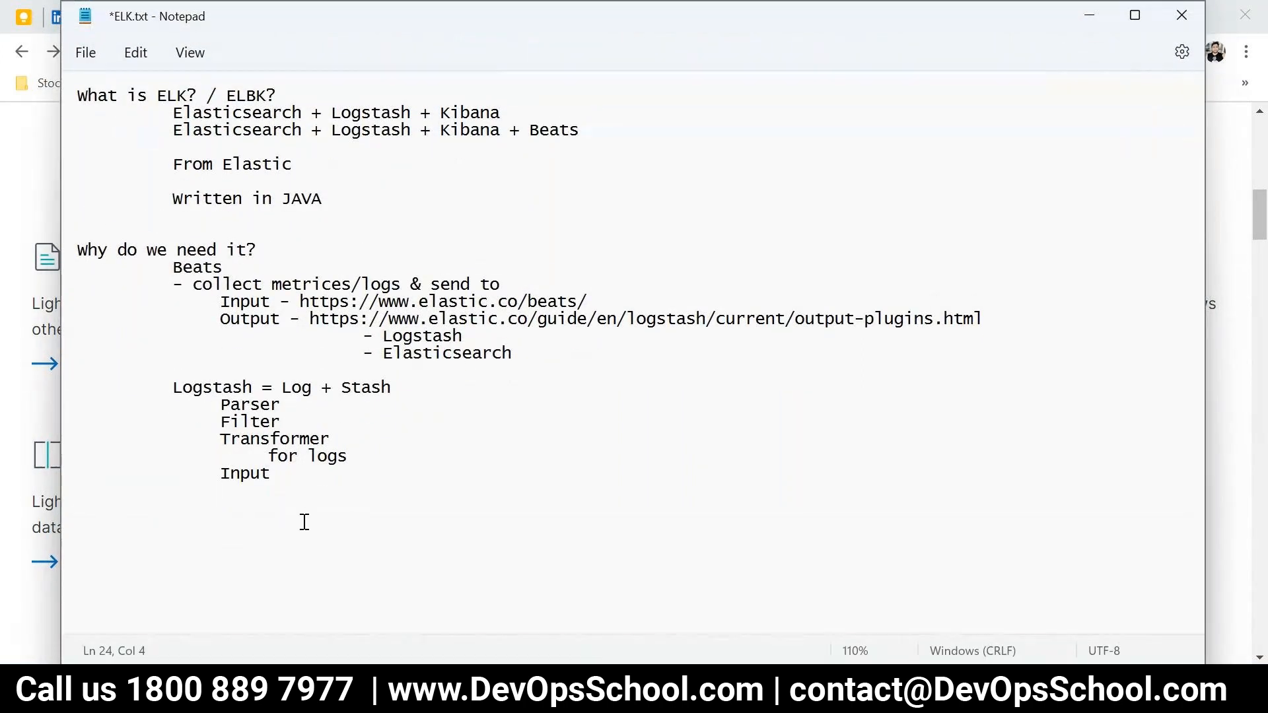
pyautogui.press('Enter')
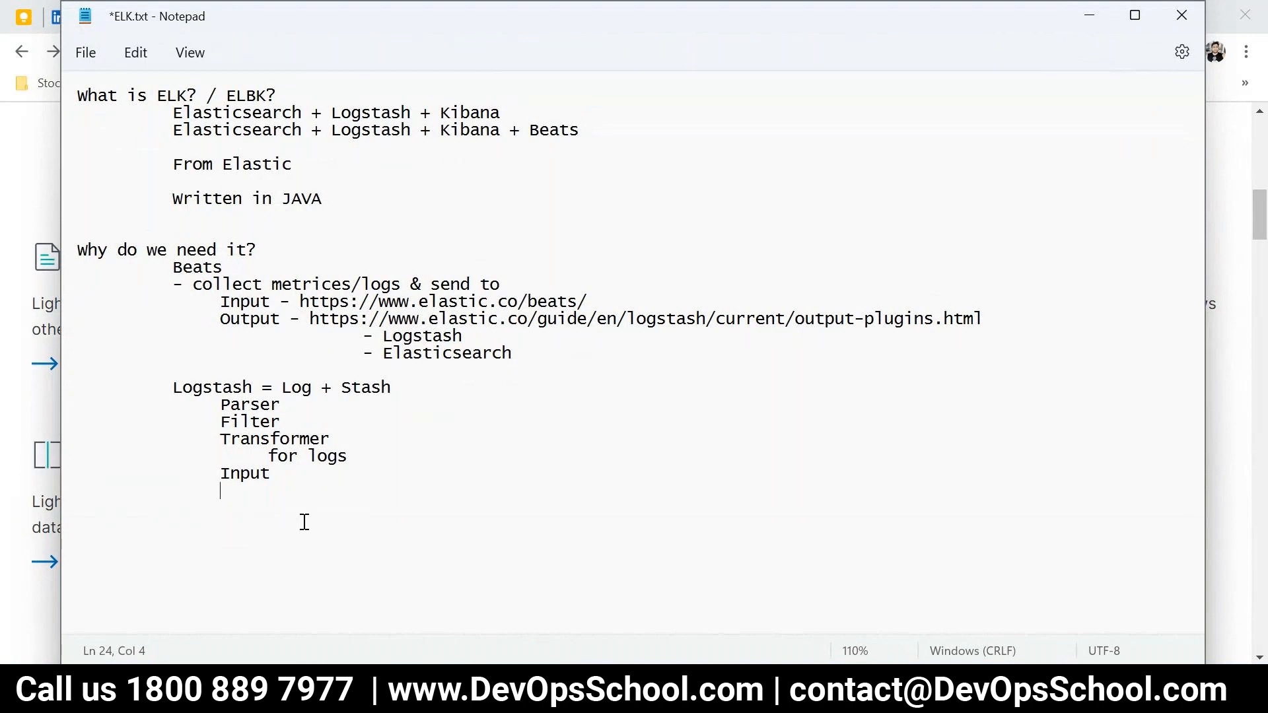
pyautogui.write('Oup')
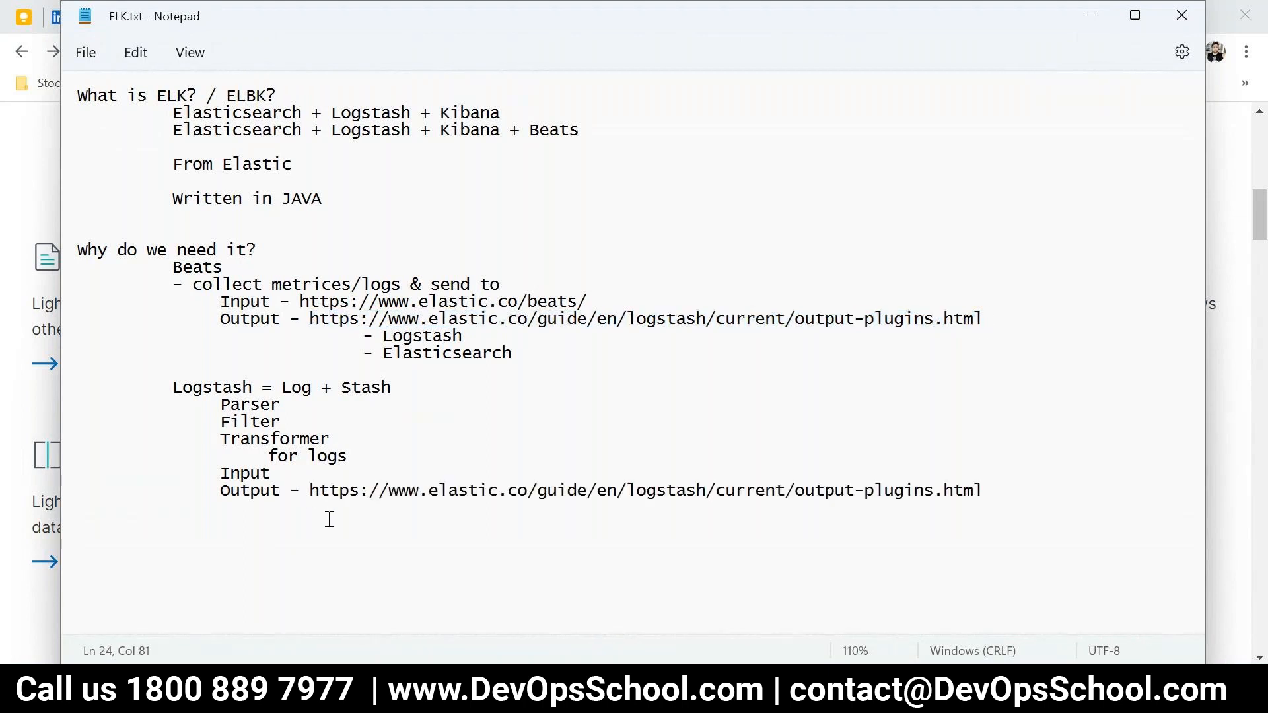
pyautogui.tripleClick(567, 491)
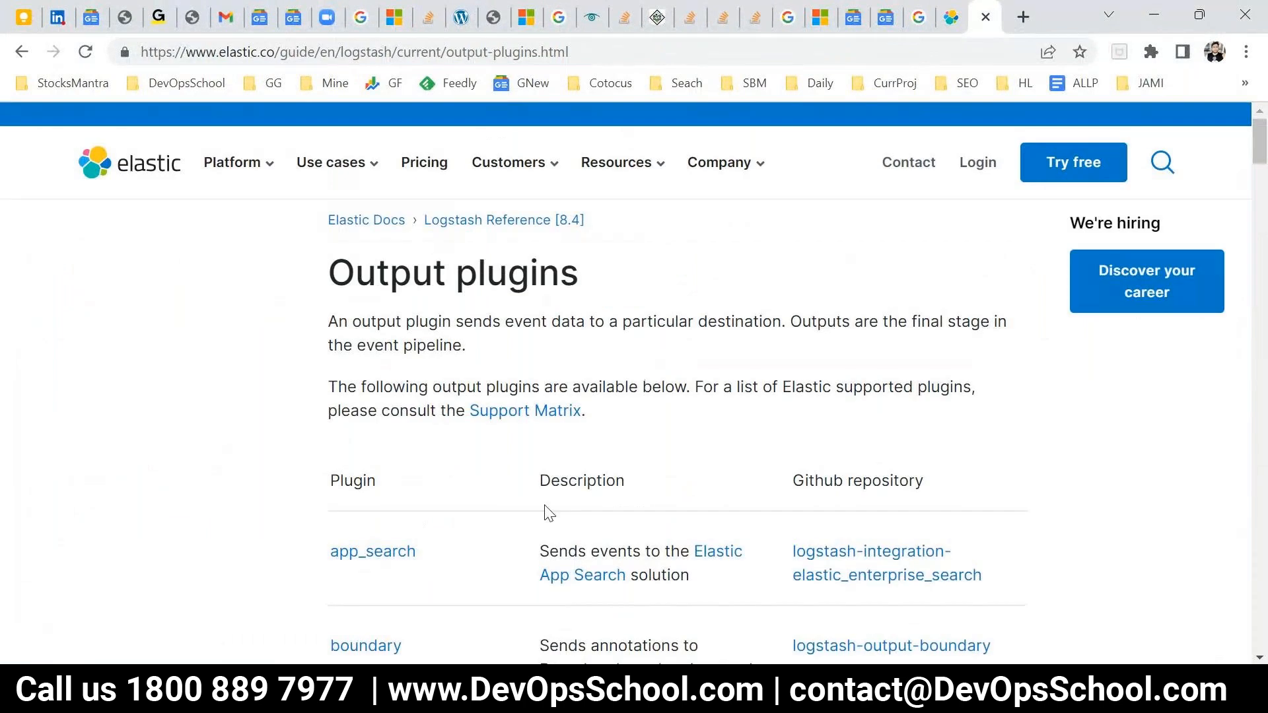
# Scroll through the Logstash output plugins table and highlight the elasticsearch entry.
pyautogui.scroll(-3)
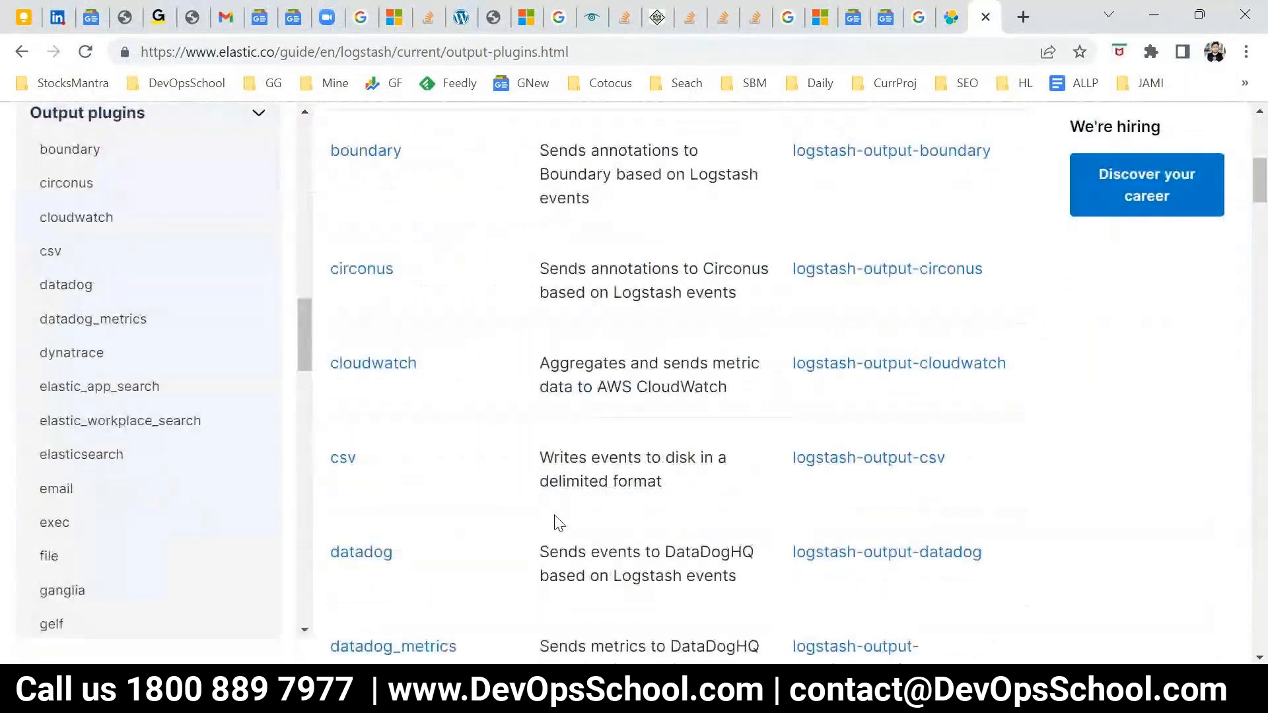
pyautogui.scroll(-3)
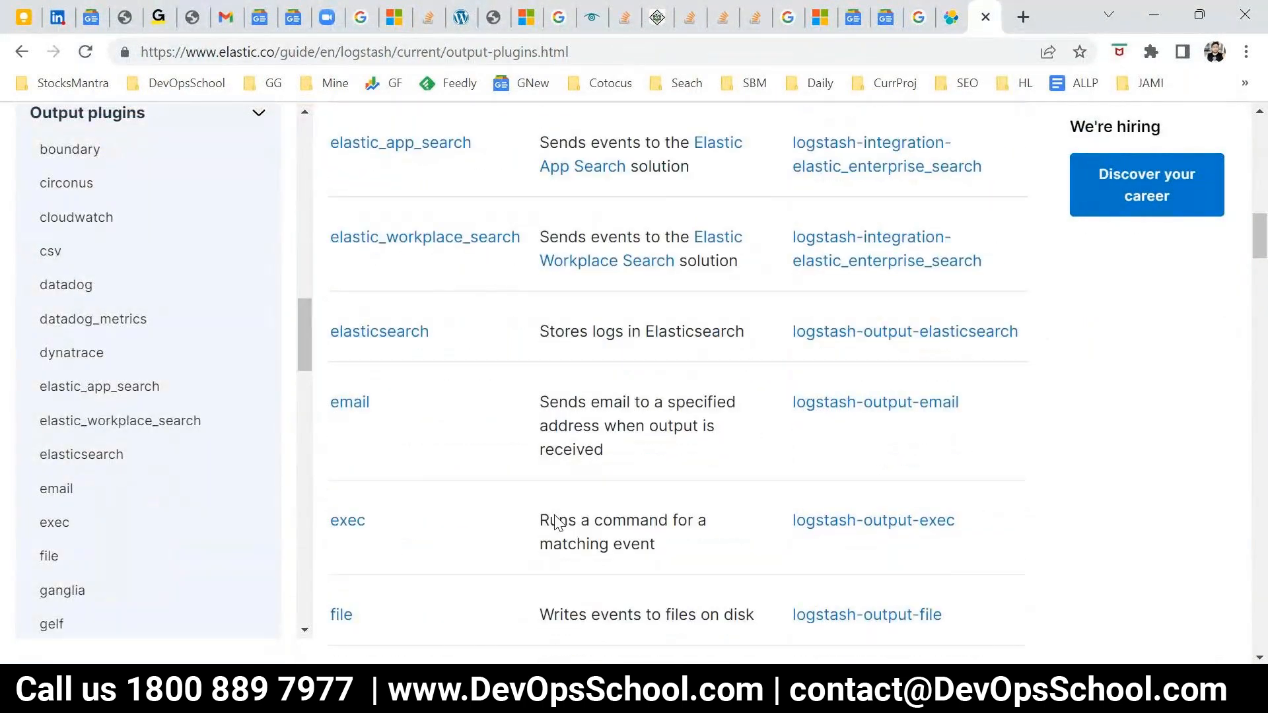
pyautogui.scroll(3)
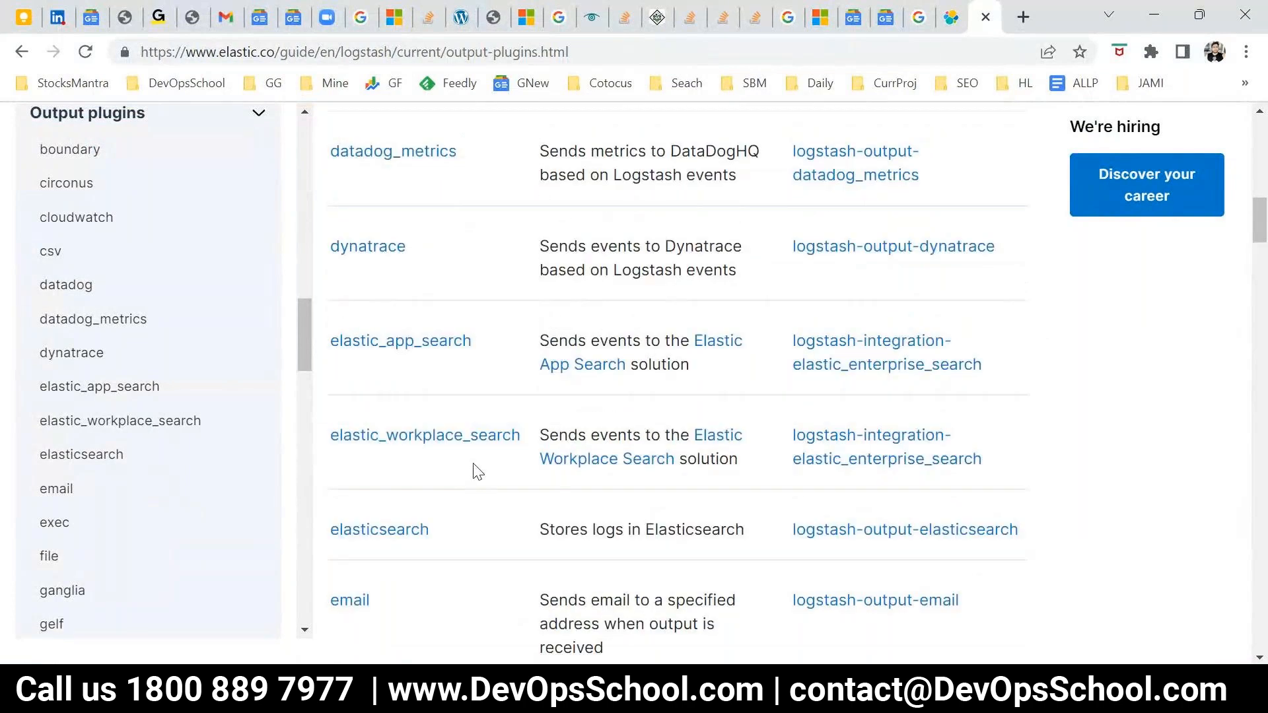
pyautogui.scroll(3)
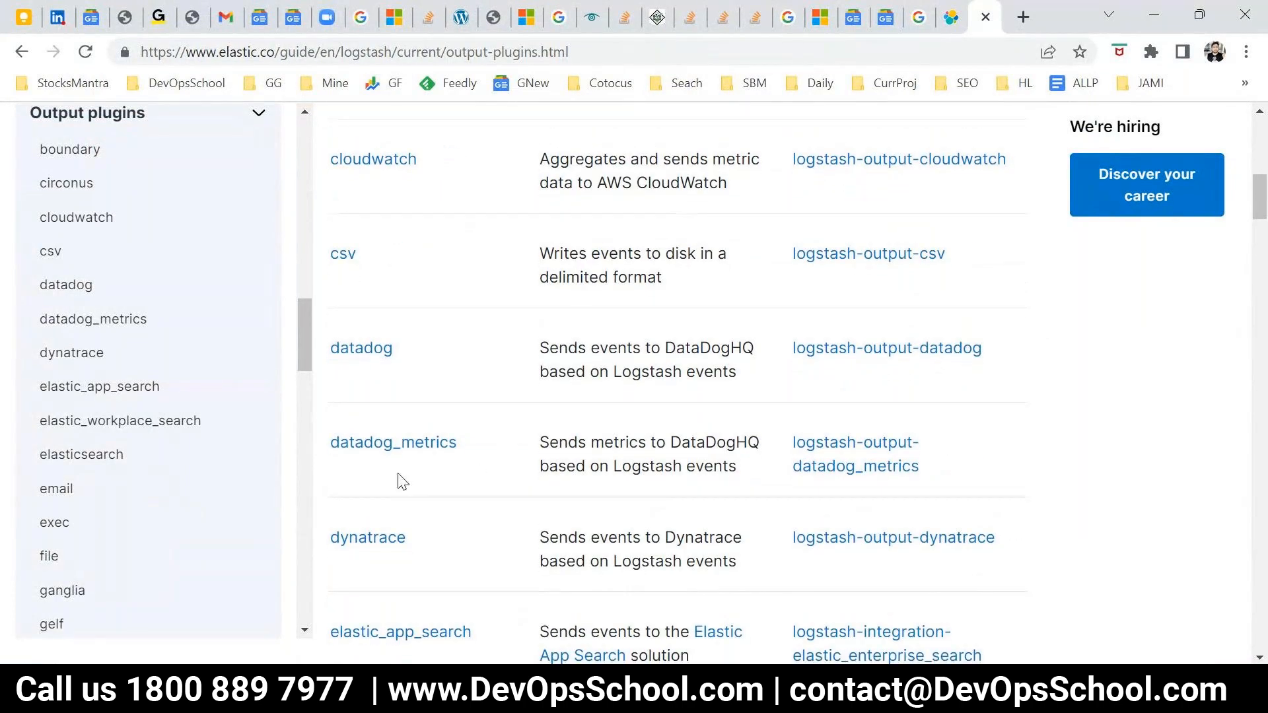
pyautogui.scroll(-3)
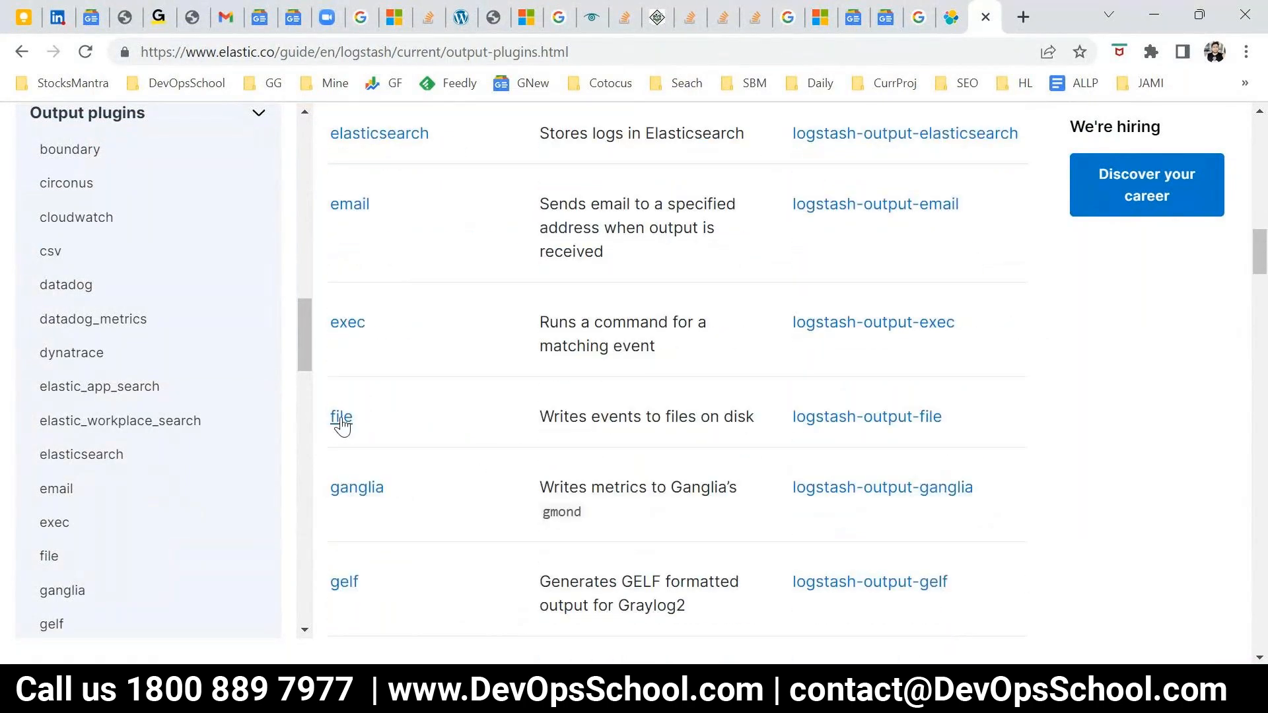
pyautogui.scroll(-3)
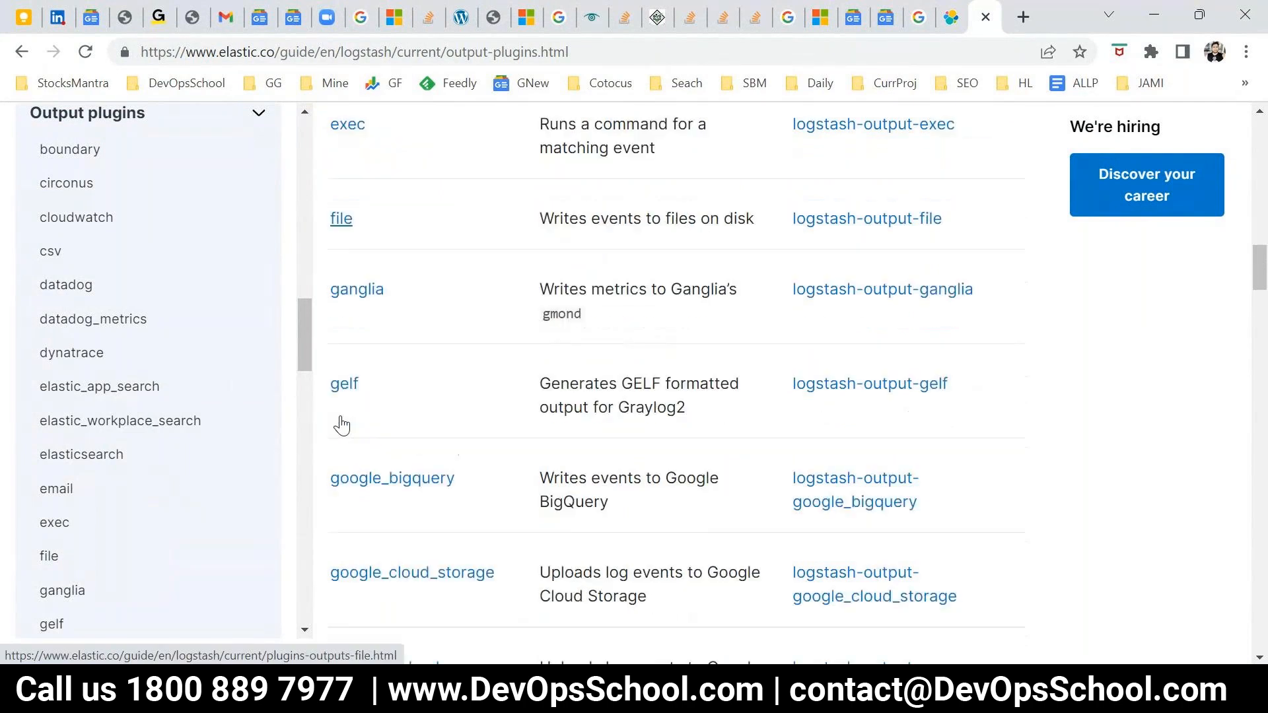
pyautogui.scroll(-3)
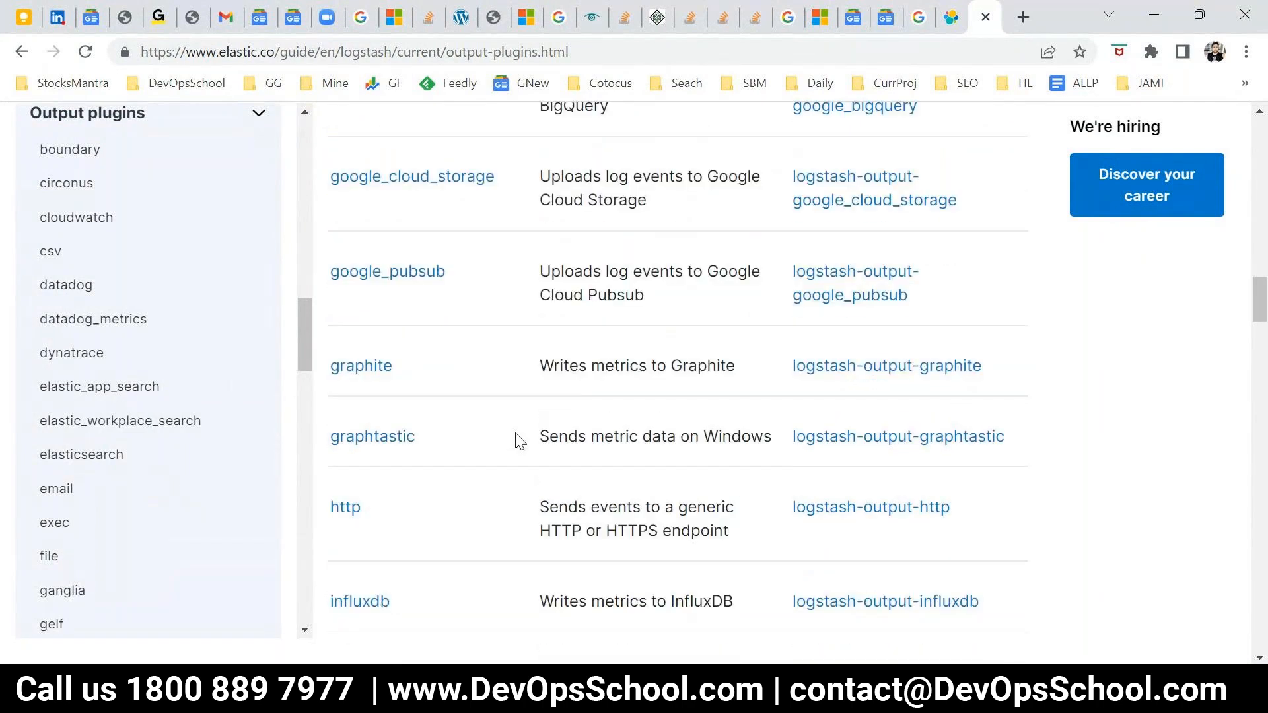
pyautogui.scroll(-3)
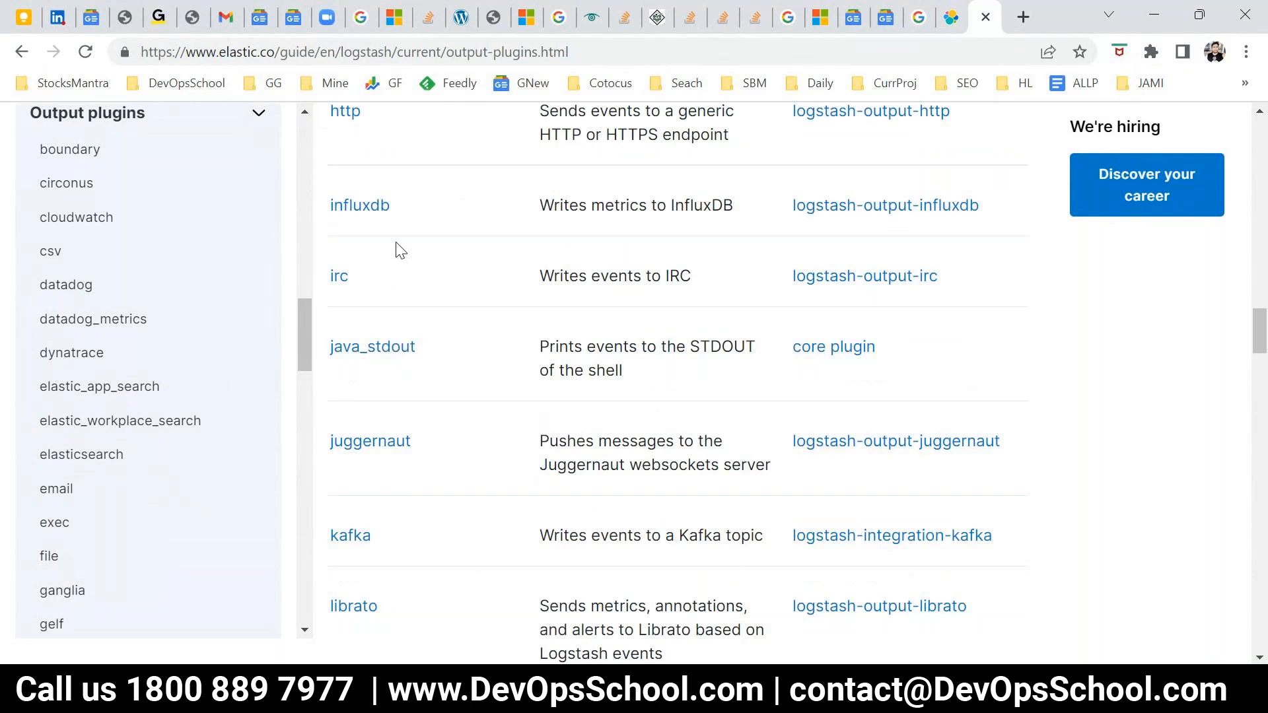
pyautogui.scroll(-3)
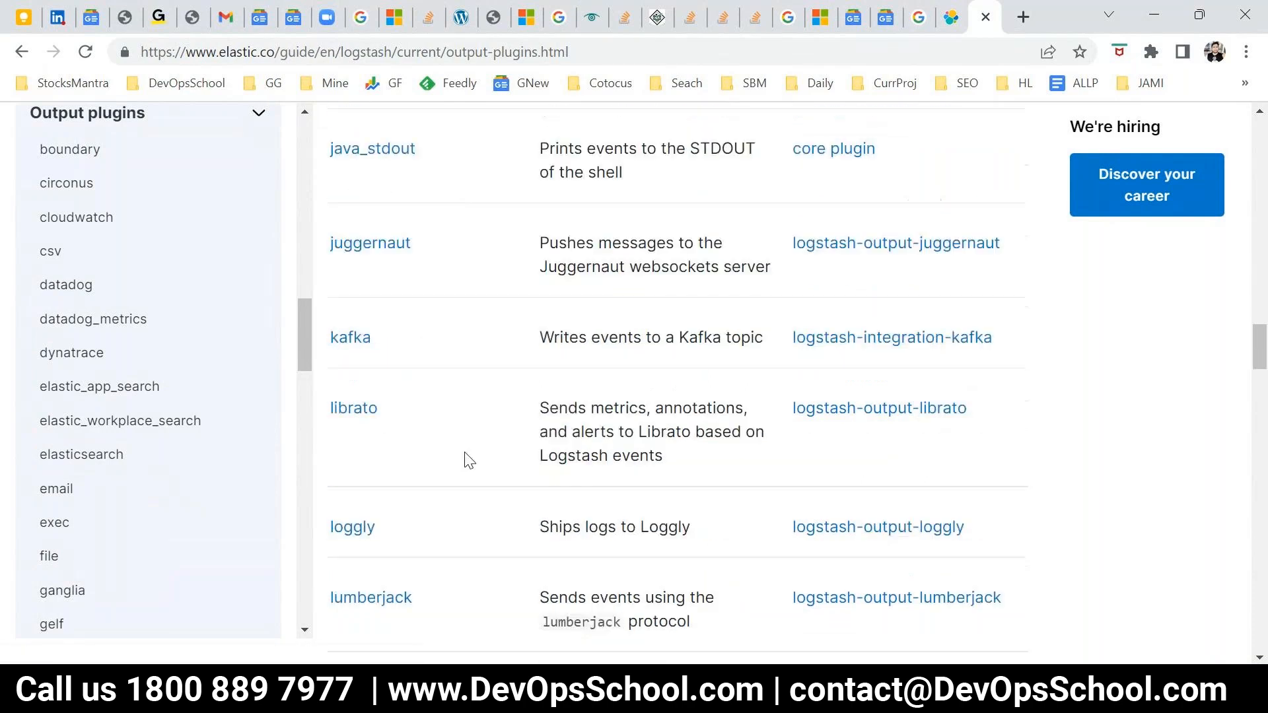
pyautogui.scroll(-3)
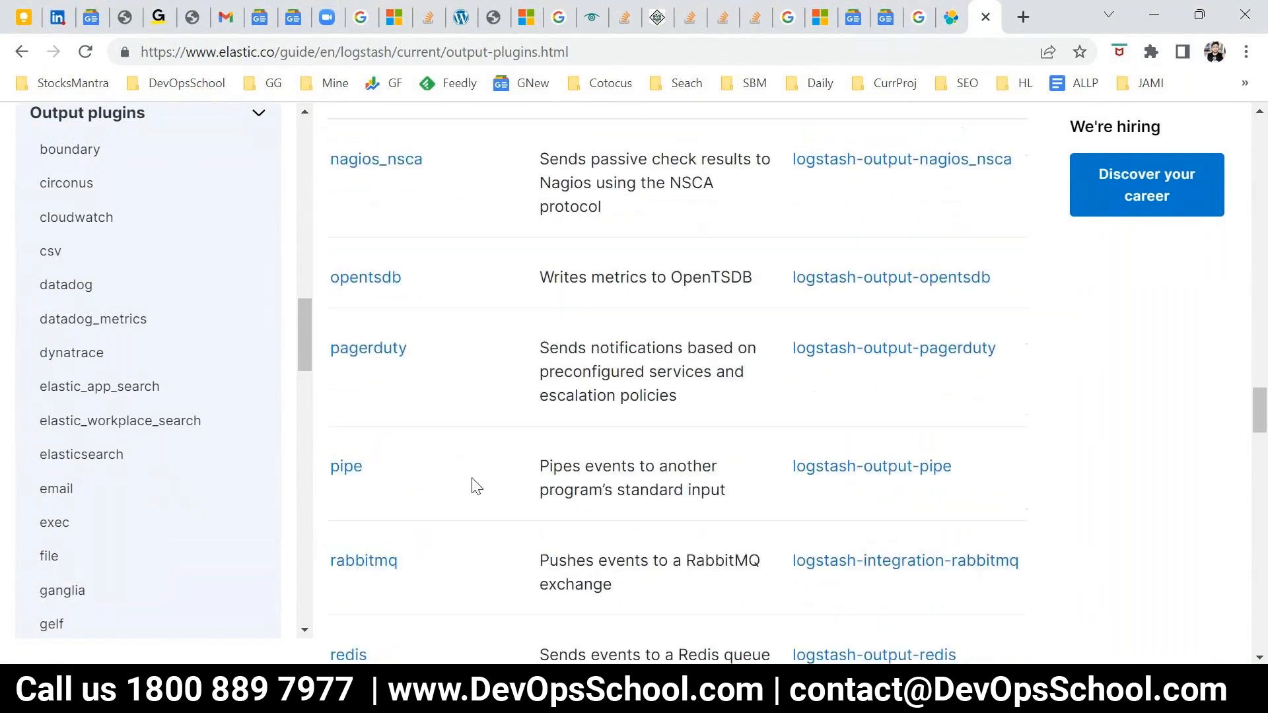
pyautogui.scroll(-3)
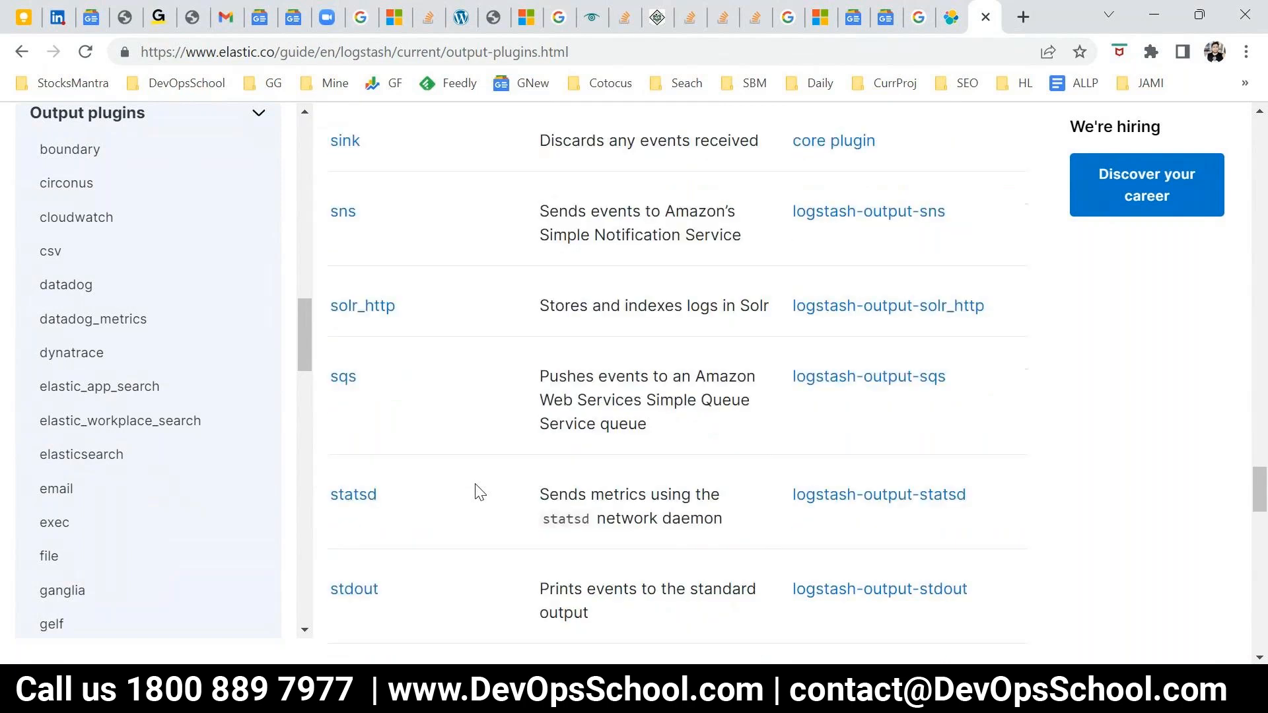
pyautogui.scroll(-3)
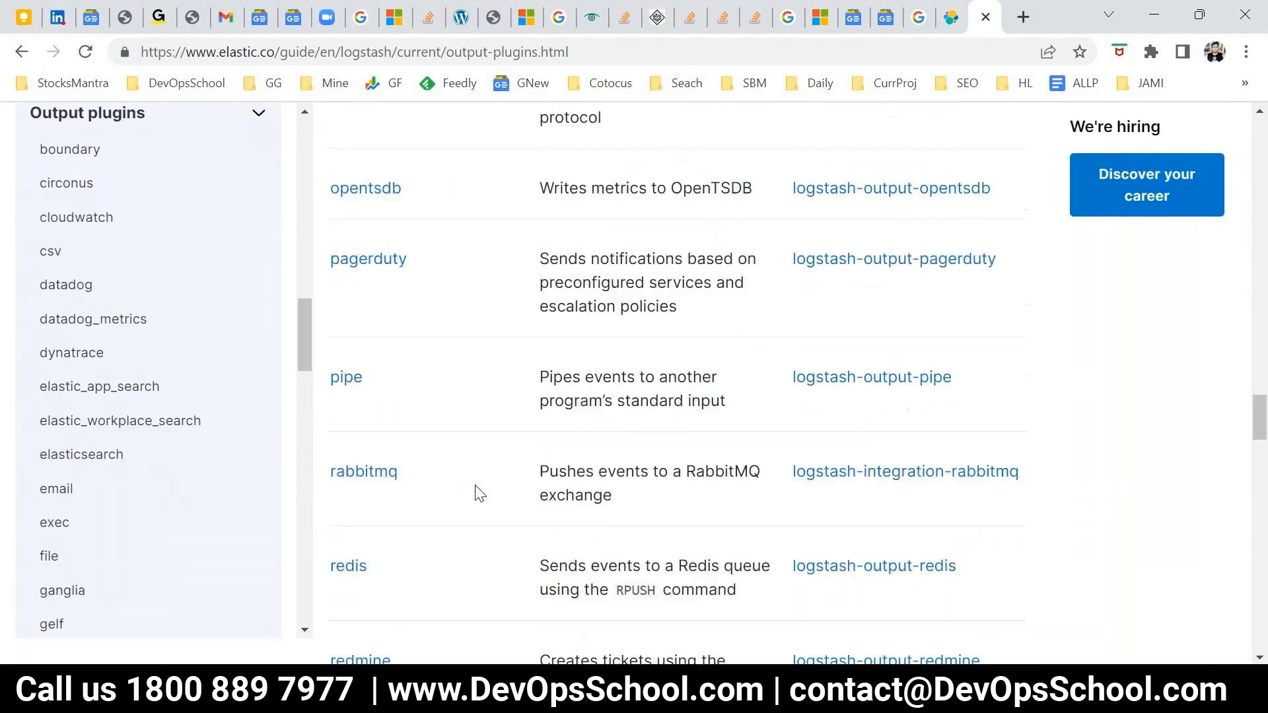
pyautogui.scroll(3)
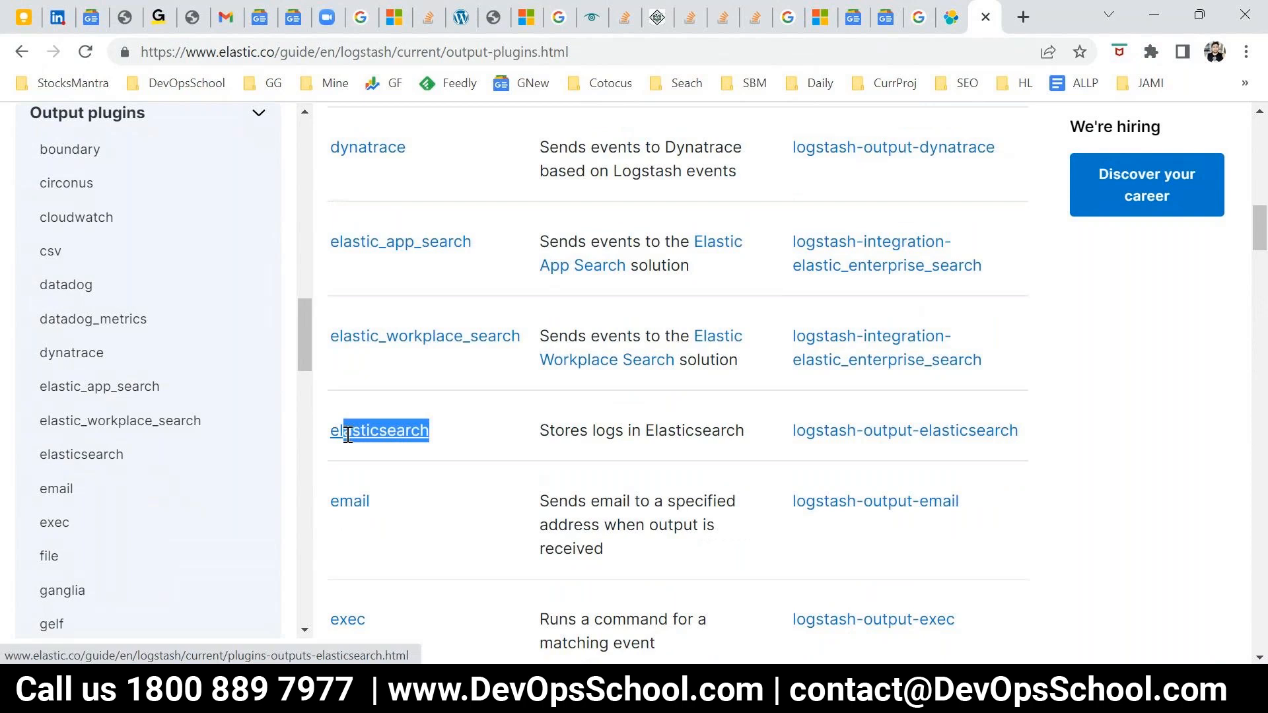
pyautogui.doubleClick(641, 431)
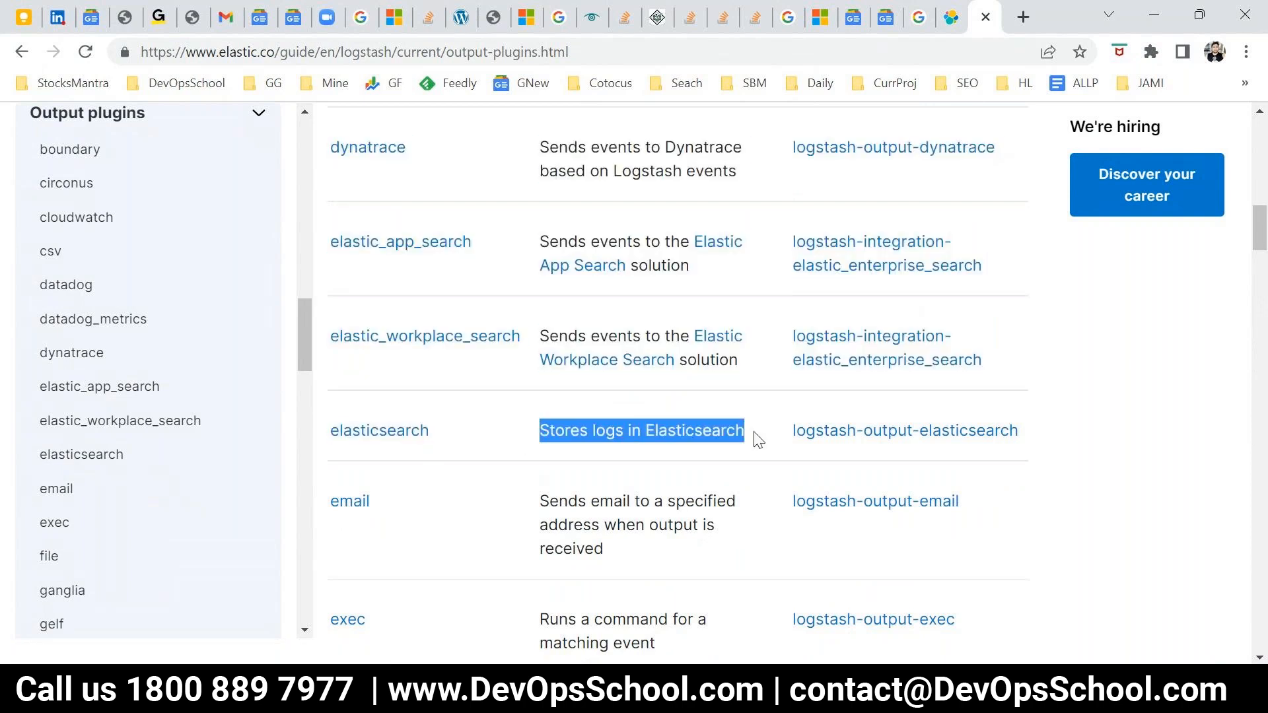
pyautogui.moveTo(1038, 441)
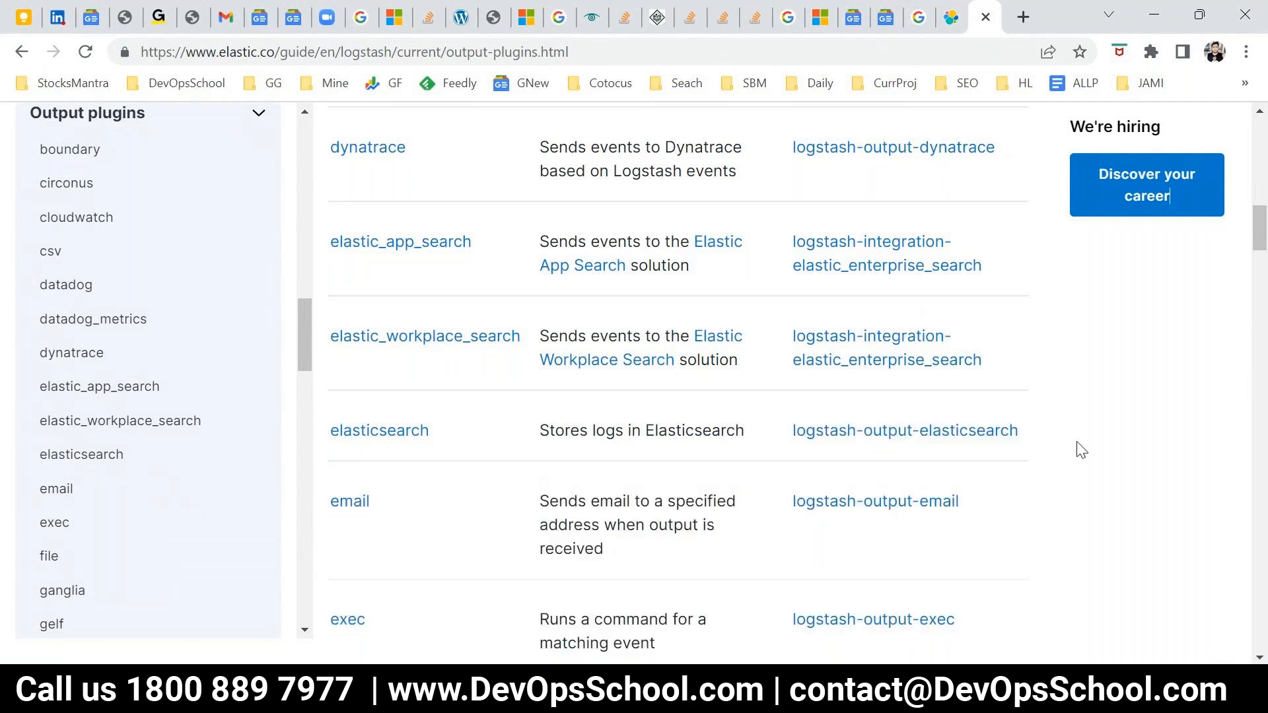
pyautogui.moveTo(594, 224)
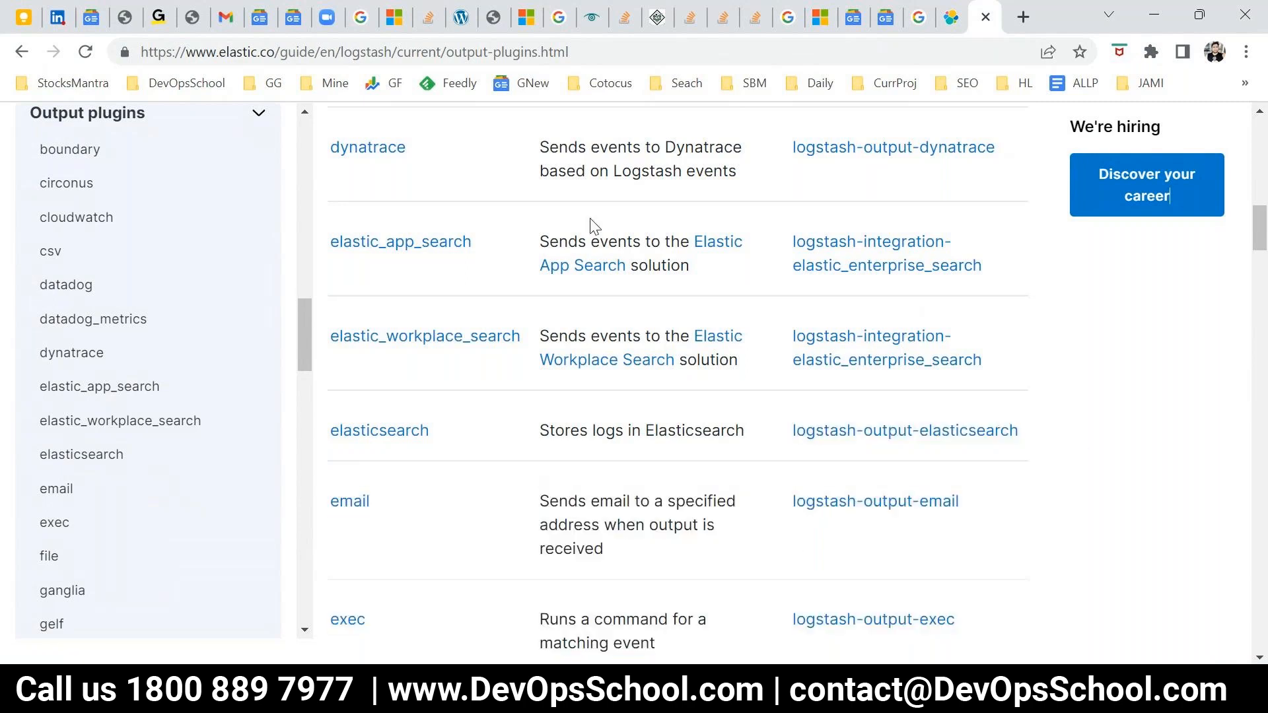
# In a new tab, reach the Logstash input-plugins.html page via 'logsta' and highlight the beats plugin.
pyautogui.click(1023, 16)
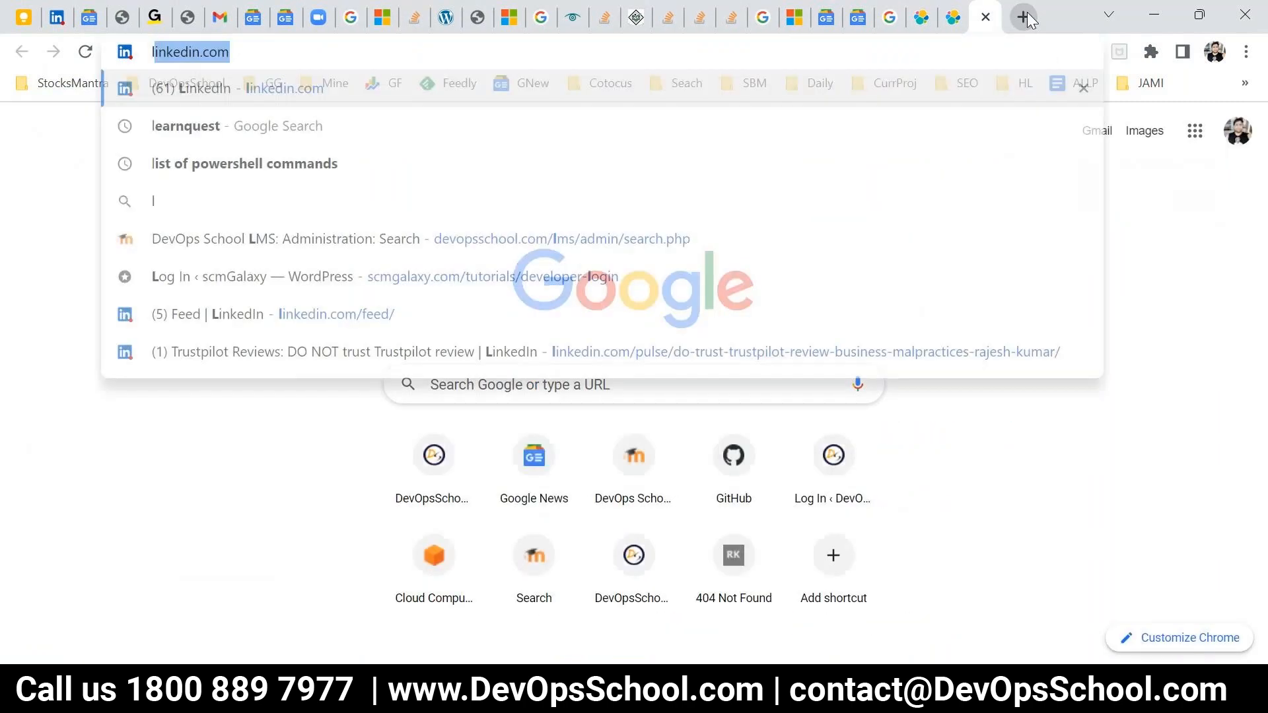
pyautogui.write('logstash/current/input-plugins.html')
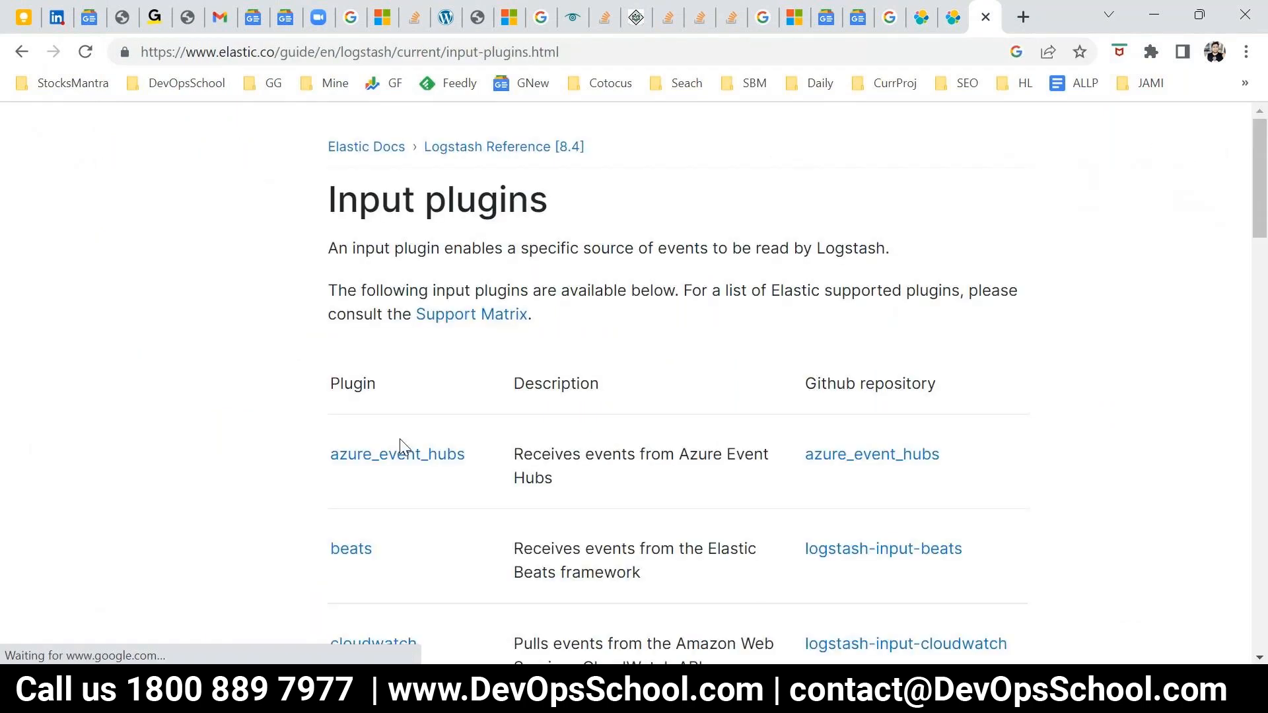
pyautogui.scroll(-3)
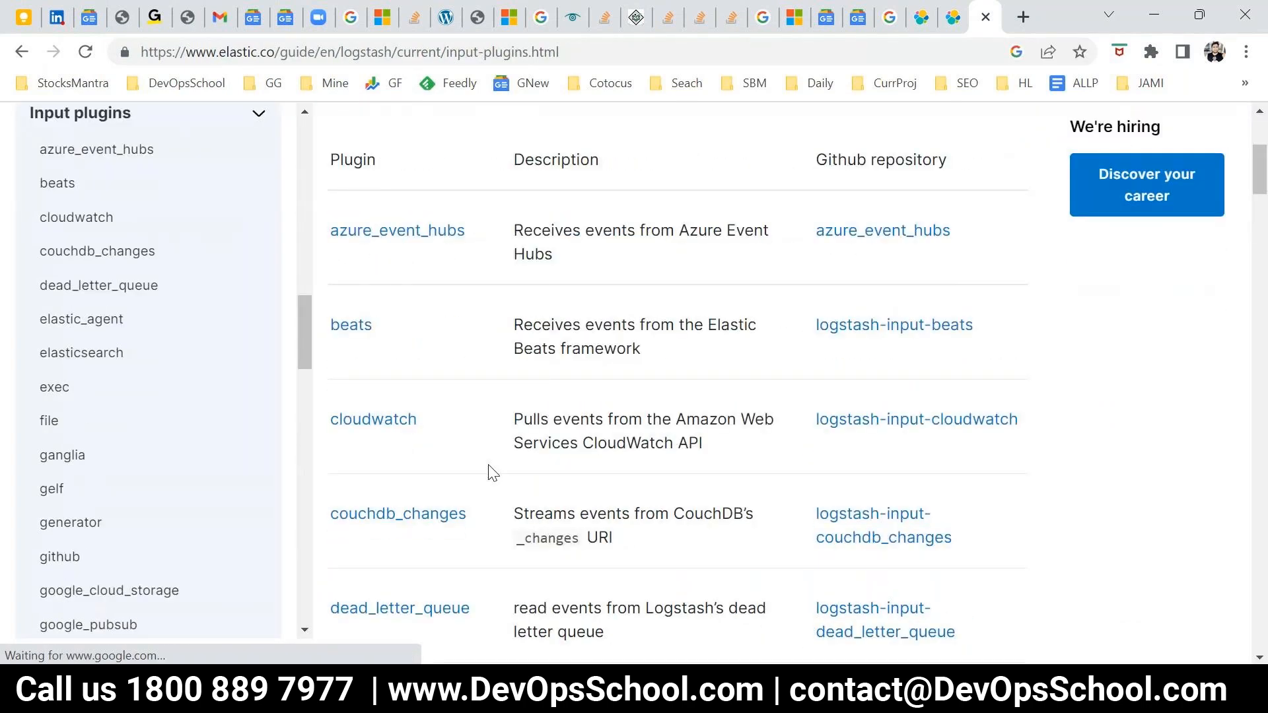
pyautogui.doubleClick(350, 325)
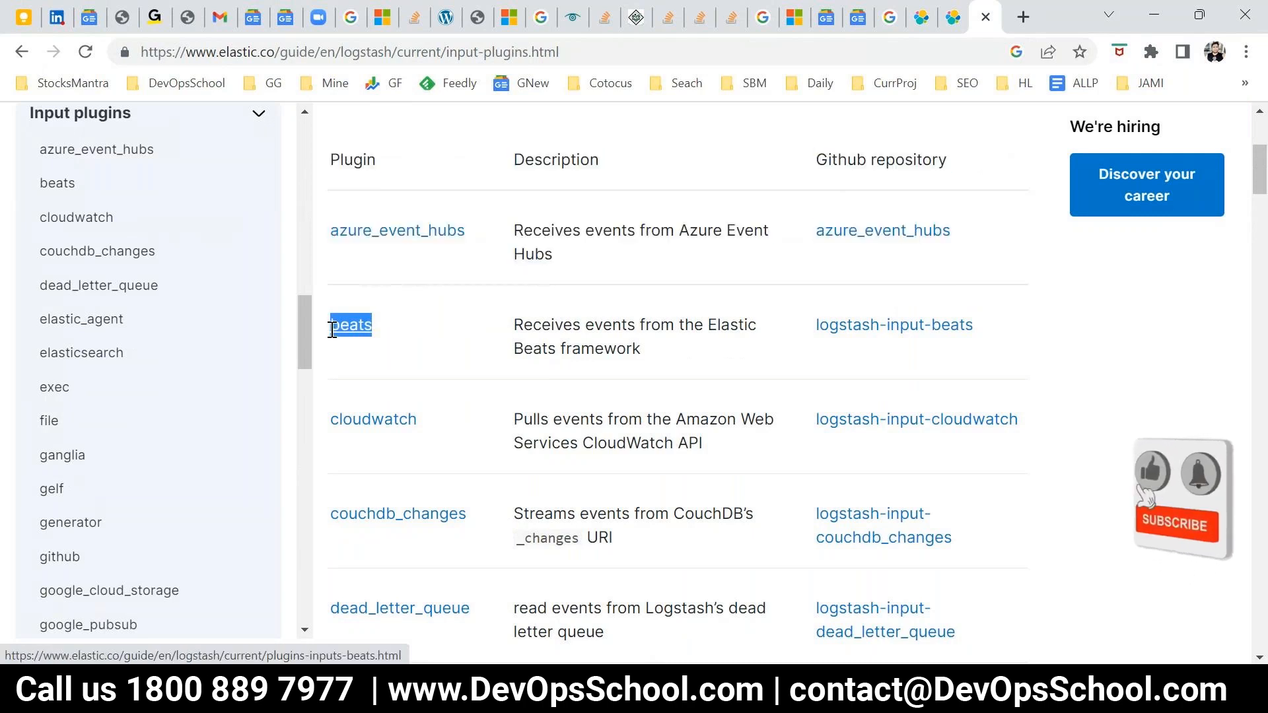
# Scroll down the input plugins table from azure_event_hubs toward salesforce.
pyautogui.scroll(-3)
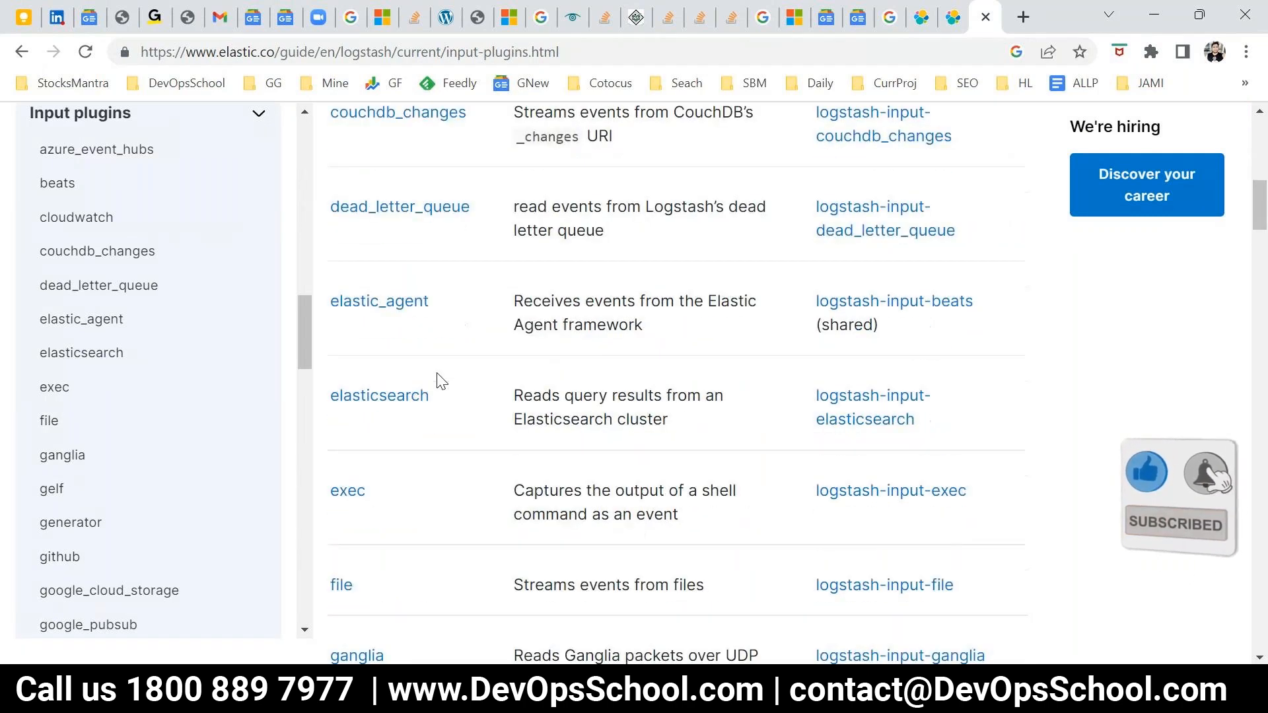
pyautogui.scroll(-3)
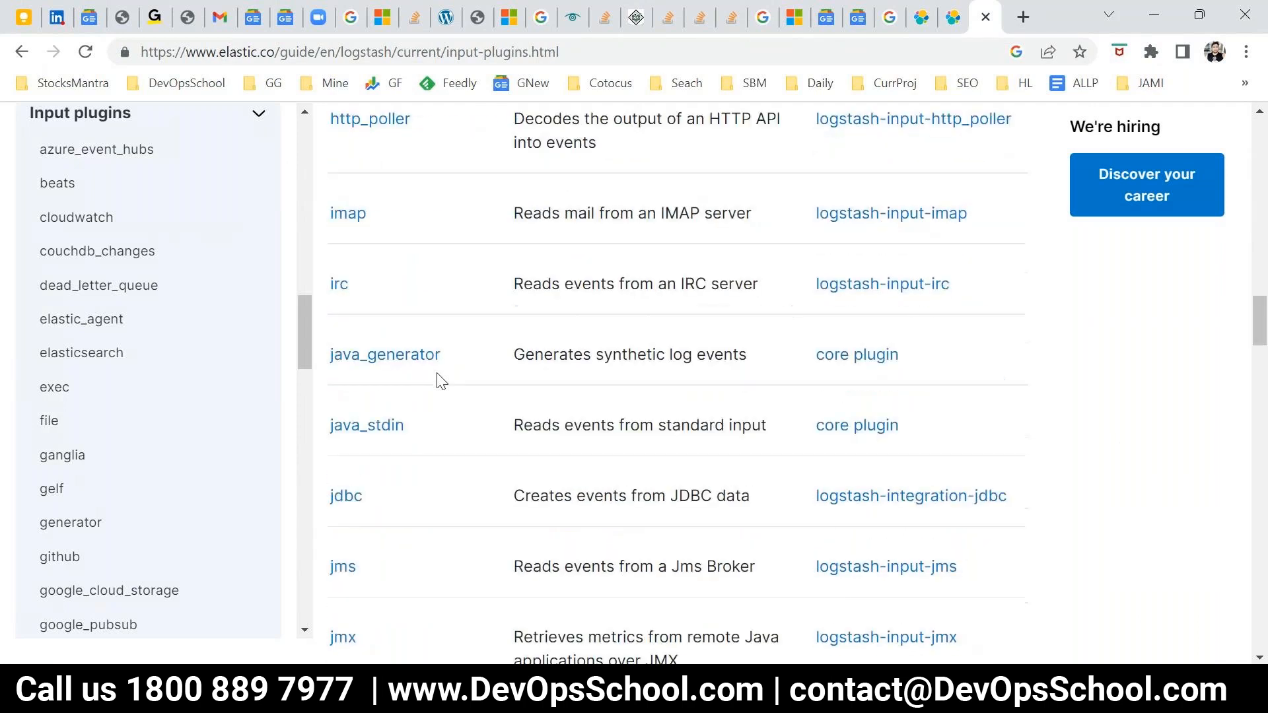
pyautogui.scroll(-3)
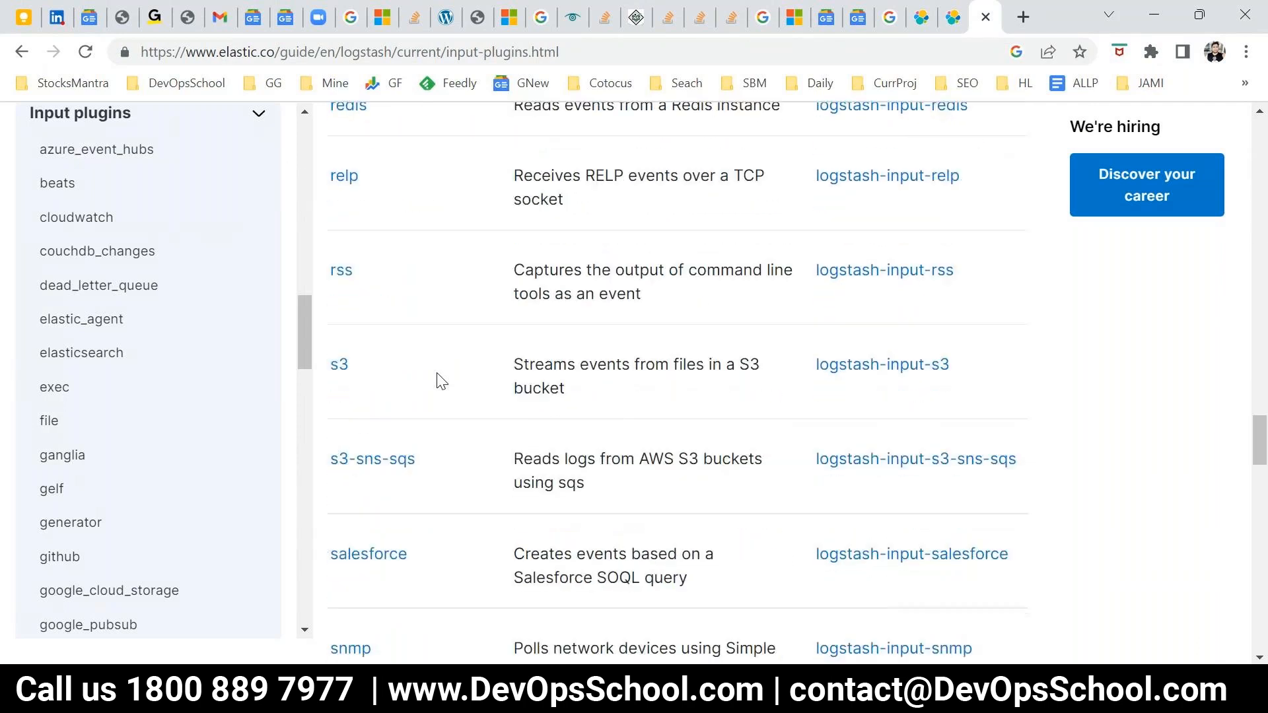
pyautogui.scroll(-3)
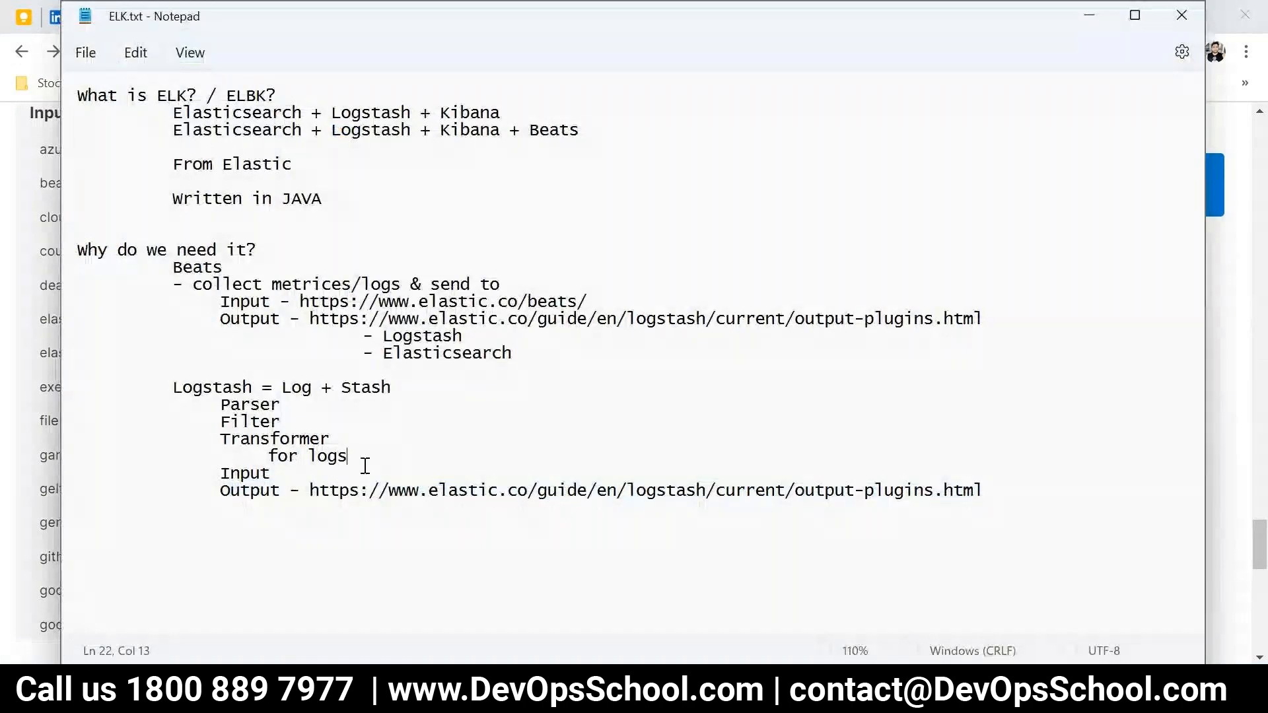
pyautogui.write('- https://www.elastic.co/guide/en/logstash/current/input-plugins.html')
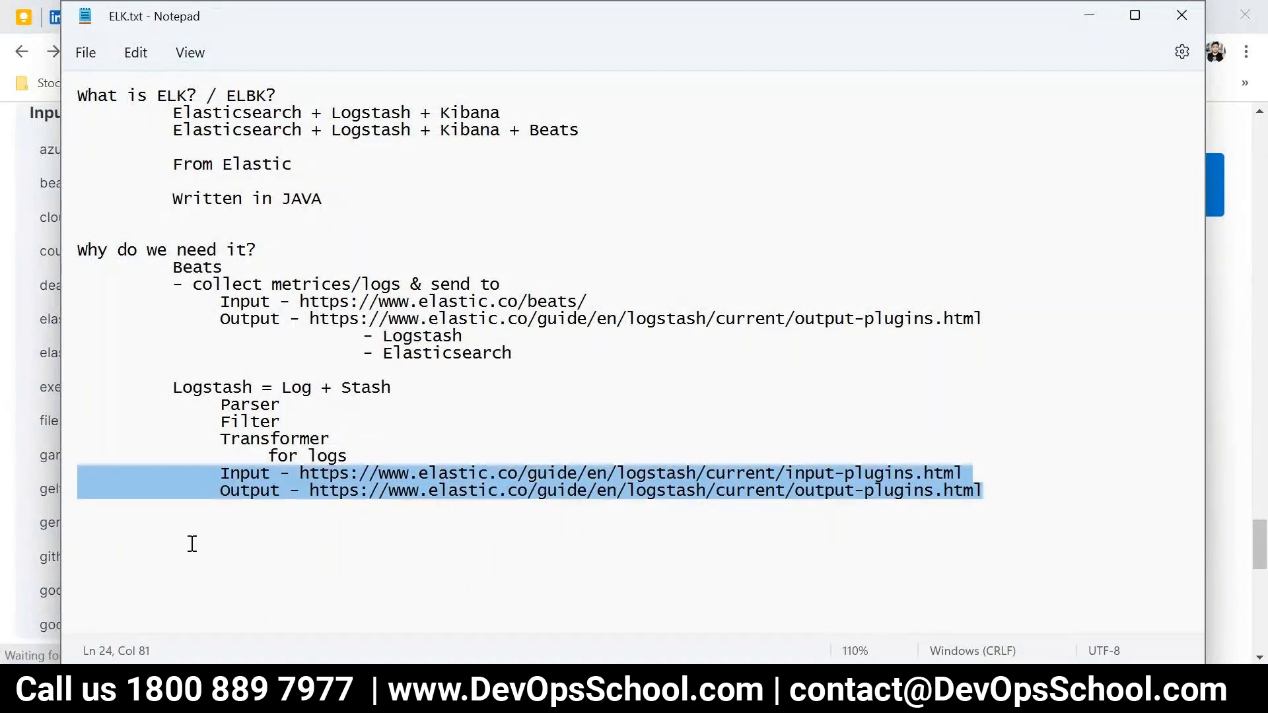
pyautogui.moveTo(275, 560)
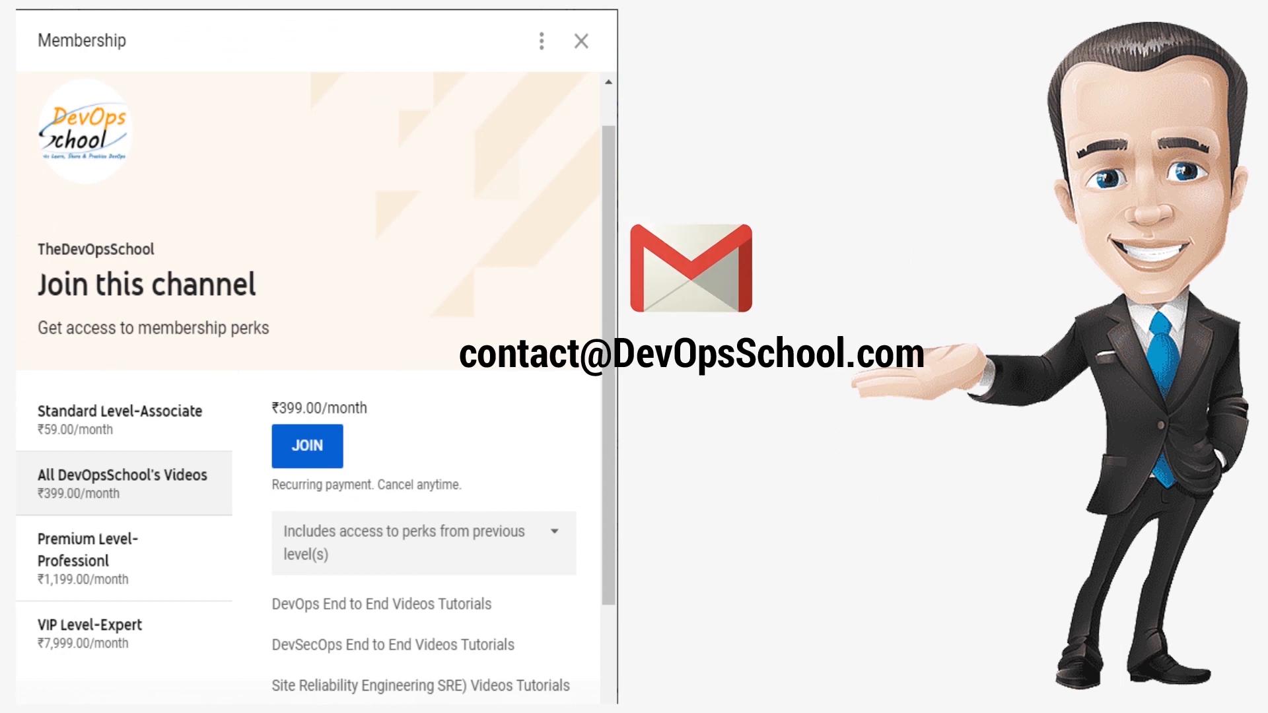
pyautogui.click(581, 41)
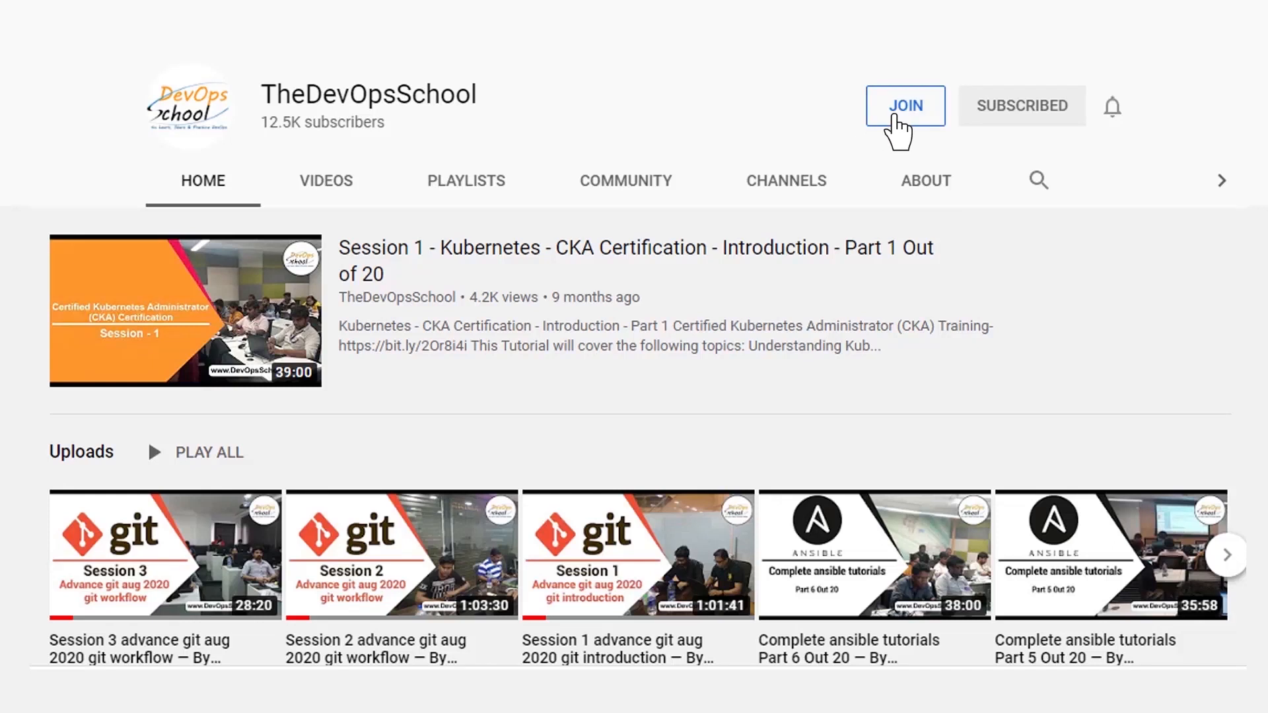